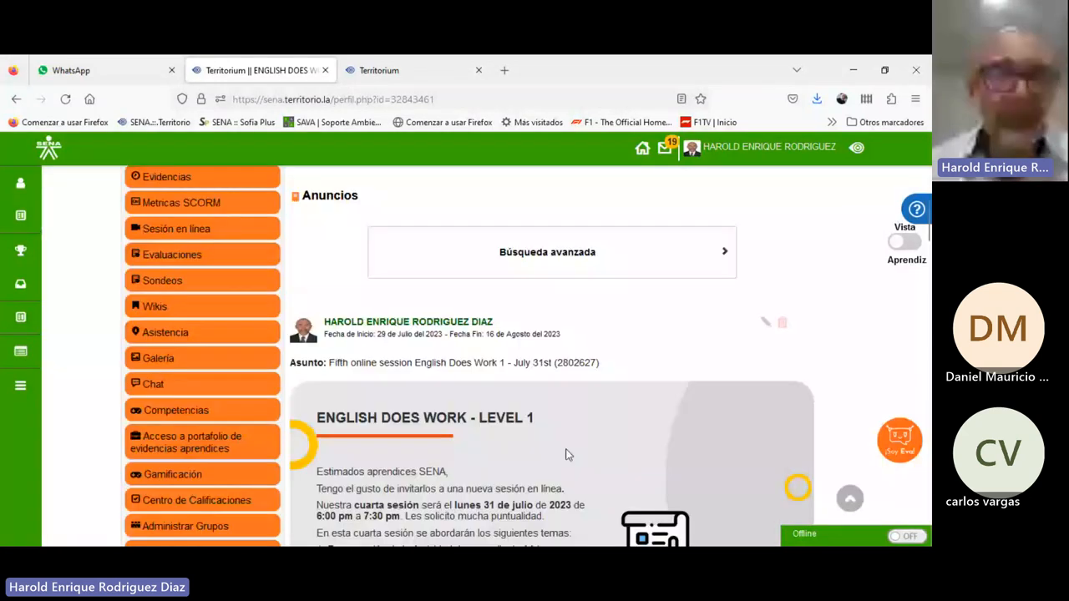
# - Scroll the Guía de aprendizaje page and open 'Clic aquí para acceder al recurso educativo'
pyautogui.scroll(-3)
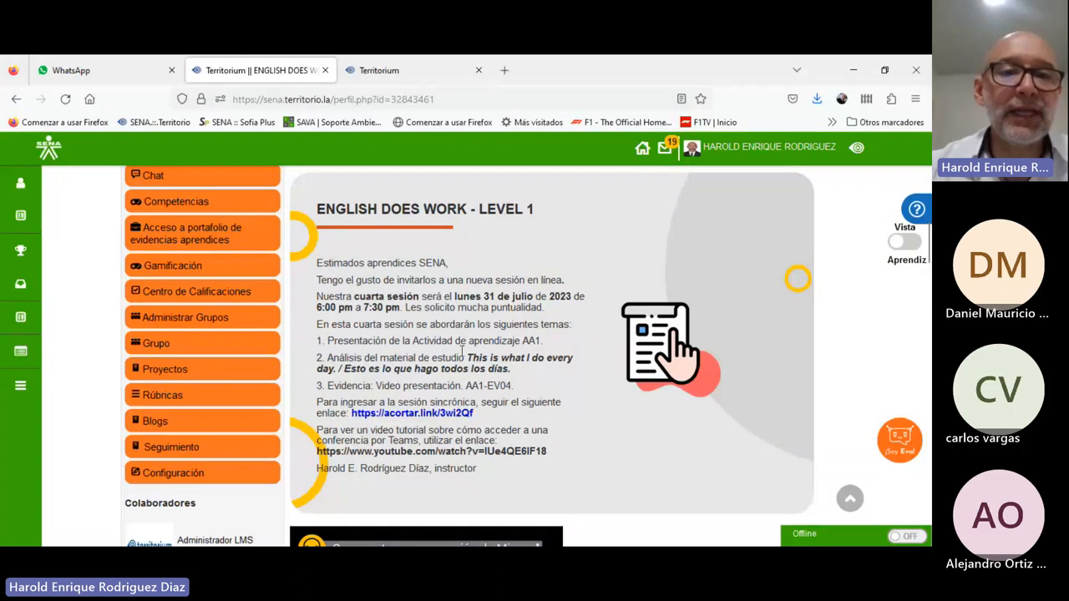
pyautogui.moveTo(253, 427)
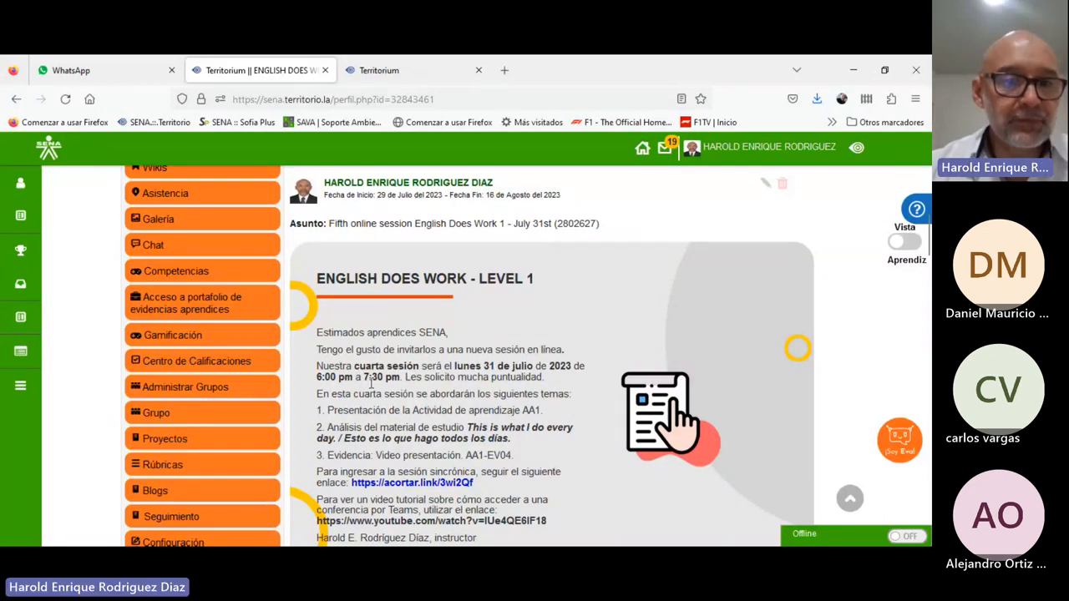
pyautogui.scroll(-3)
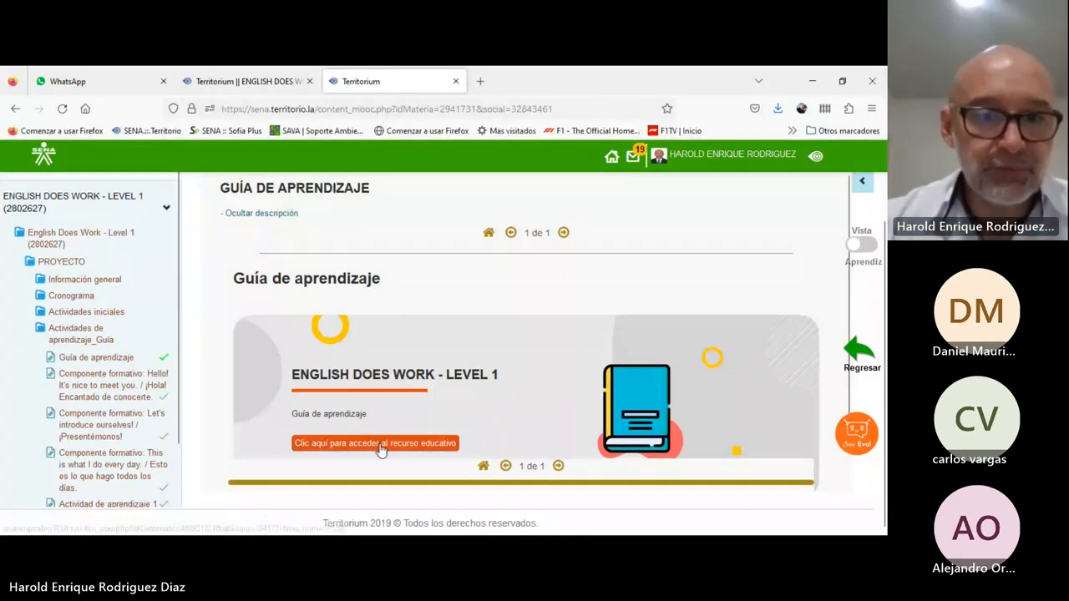
pyautogui.click(375, 443)
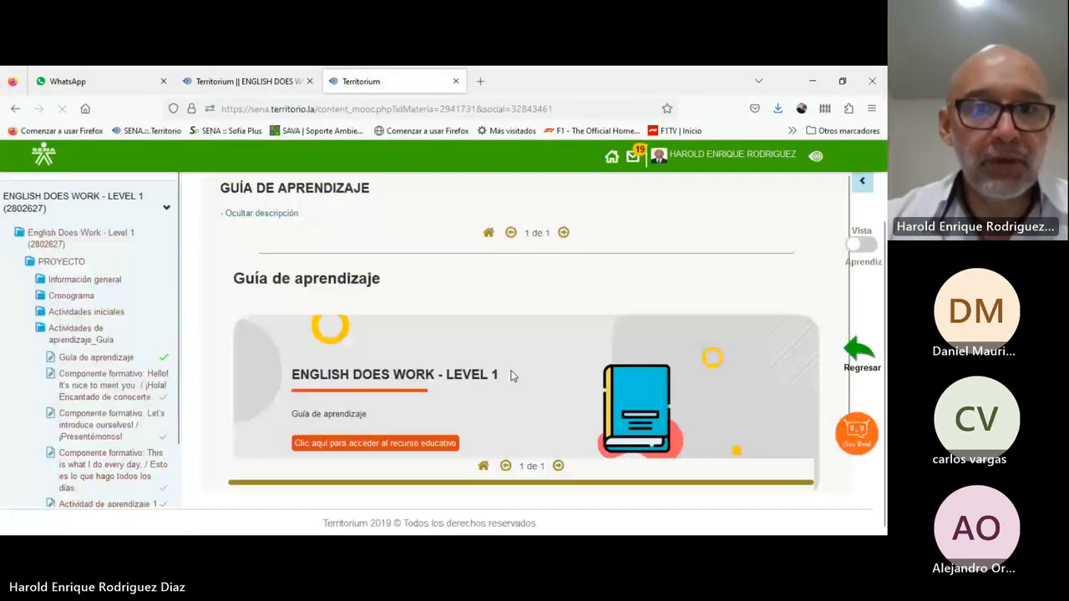
pyautogui.click(375, 442)
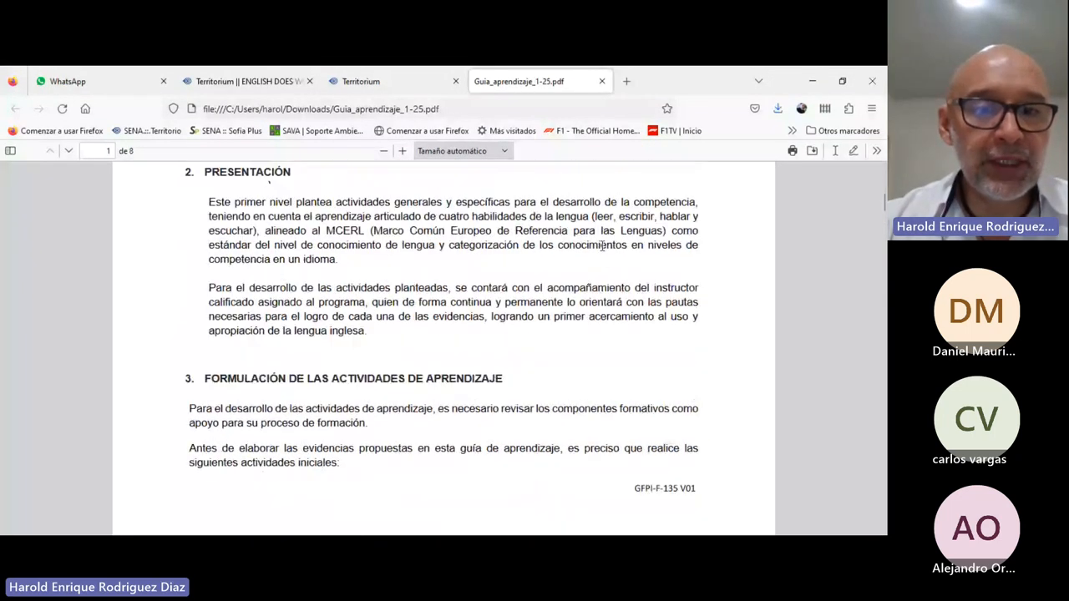
# - Scroll the guide PDF to page 2's Semanas/Evidencias table, AA1-EV01 through AA1-EV04
pyautogui.scroll(-3)
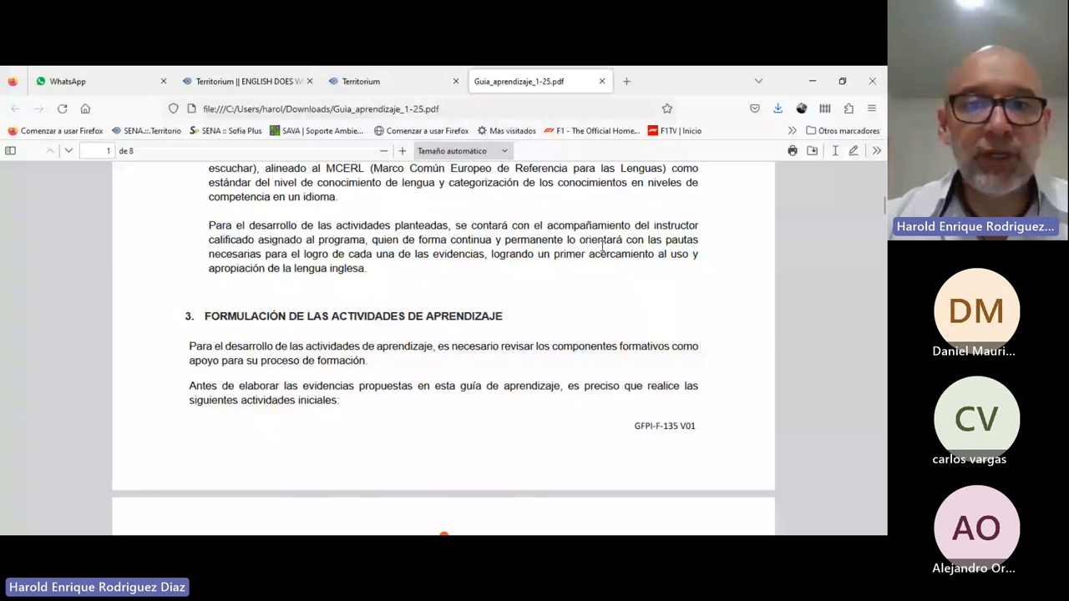
pyautogui.scroll(-3)
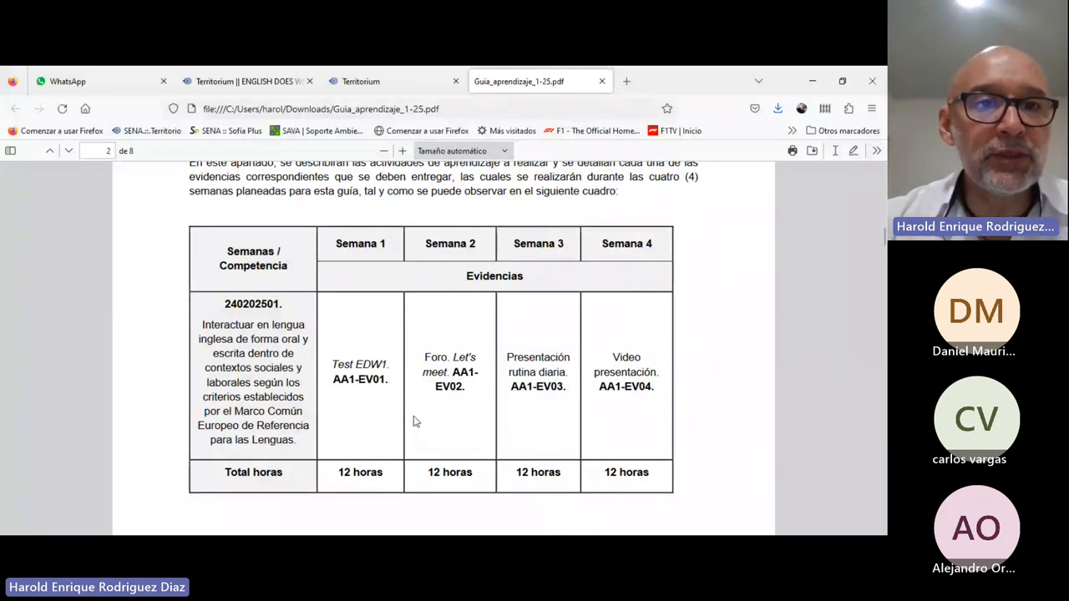
pyautogui.scroll(-3)
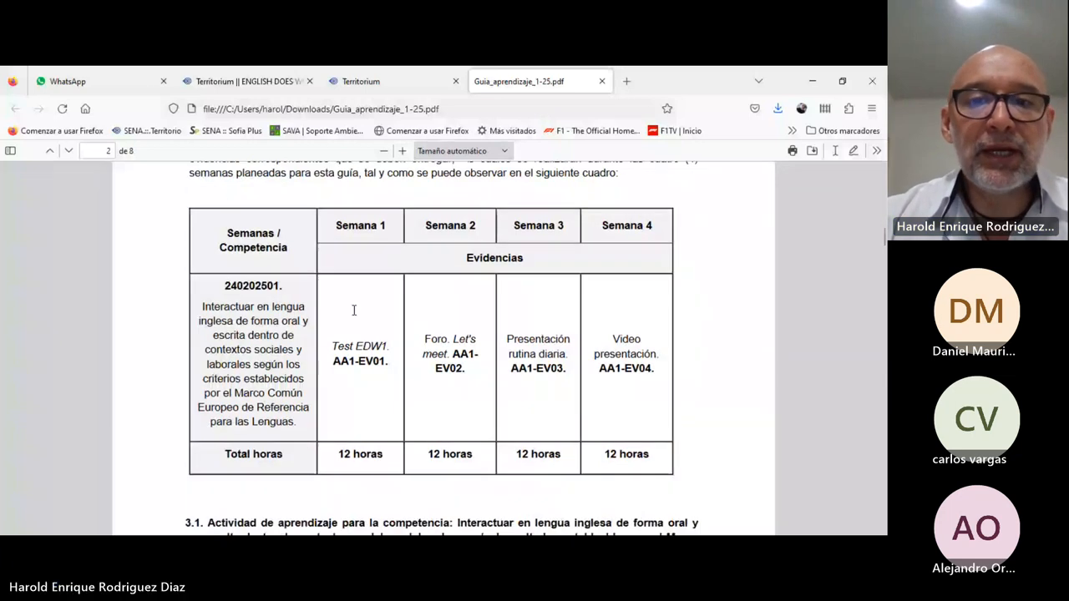
pyautogui.scroll(-3)
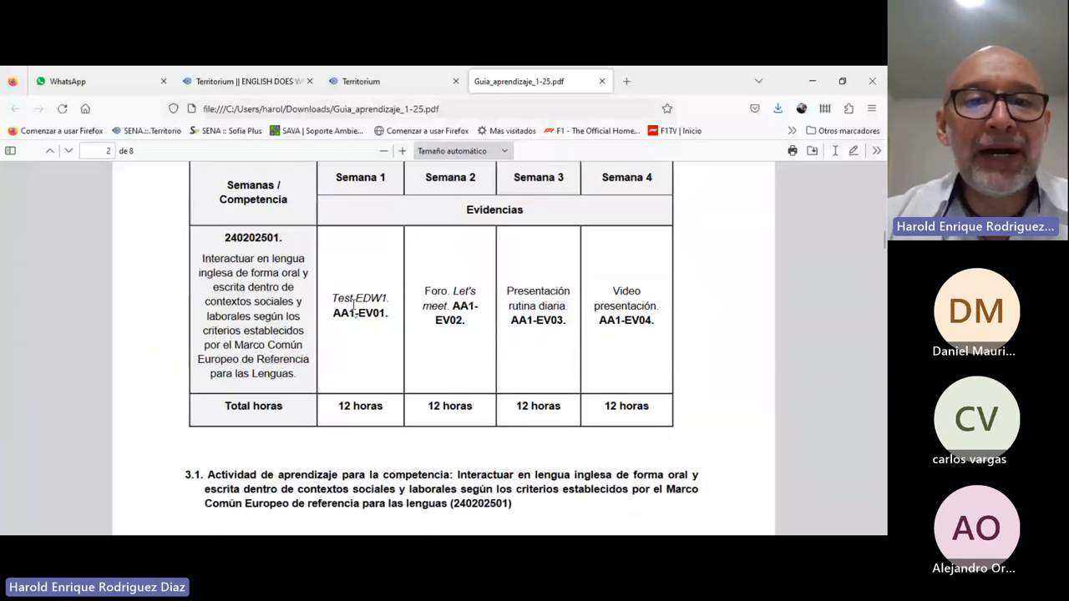
pyautogui.scroll(-3)
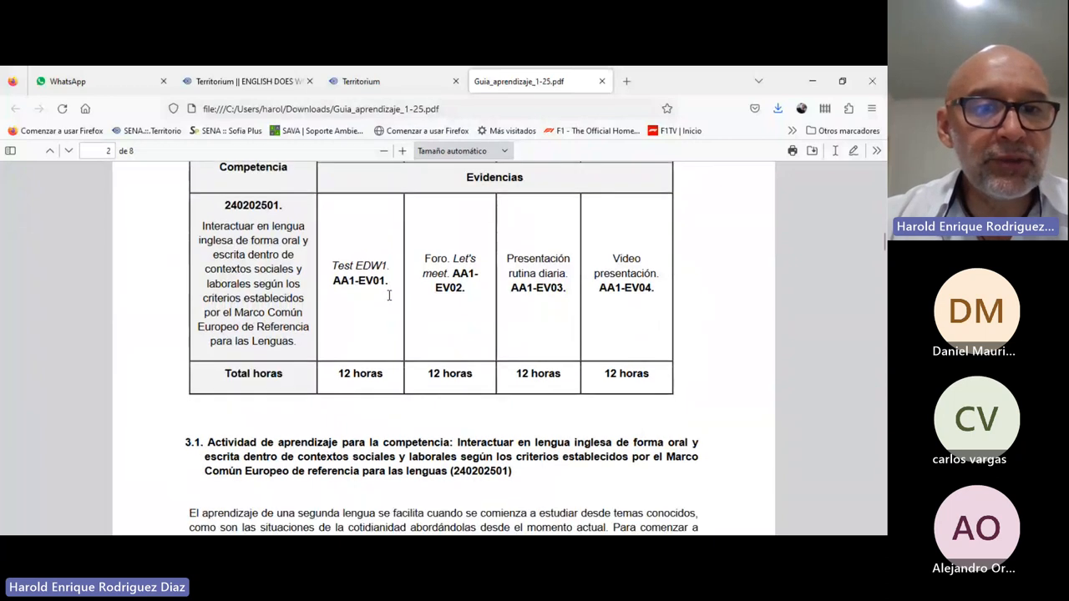
pyautogui.scroll(-3)
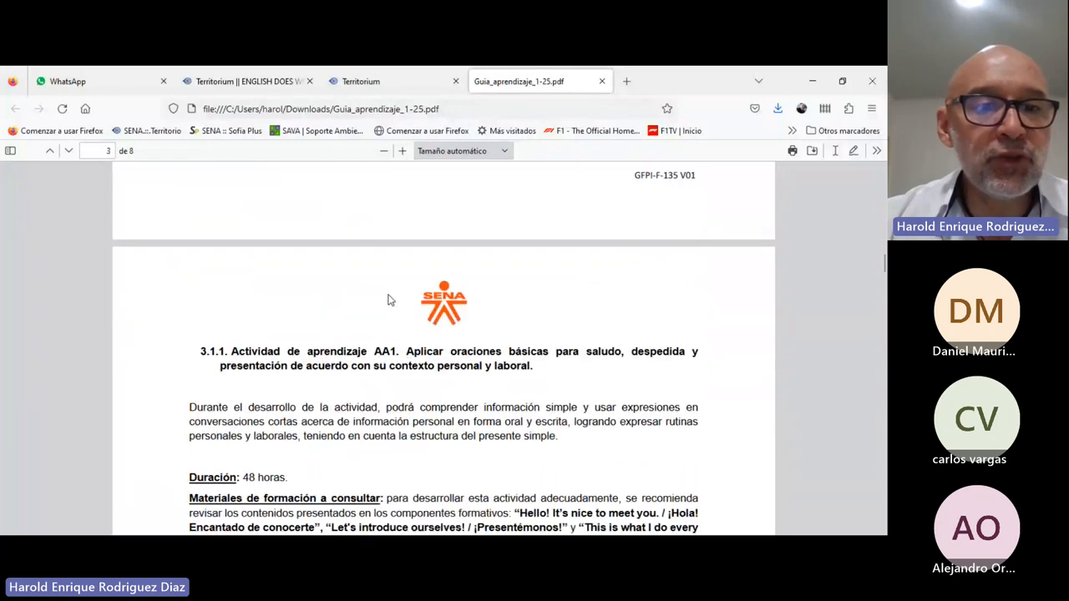
pyautogui.scroll(-3)
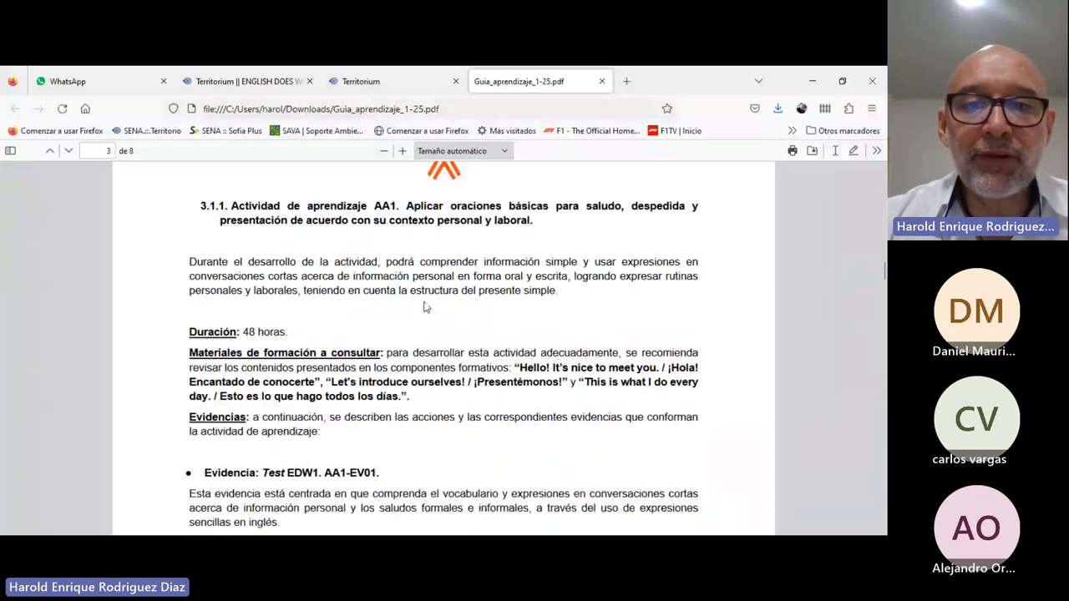
pyautogui.scroll(-3)
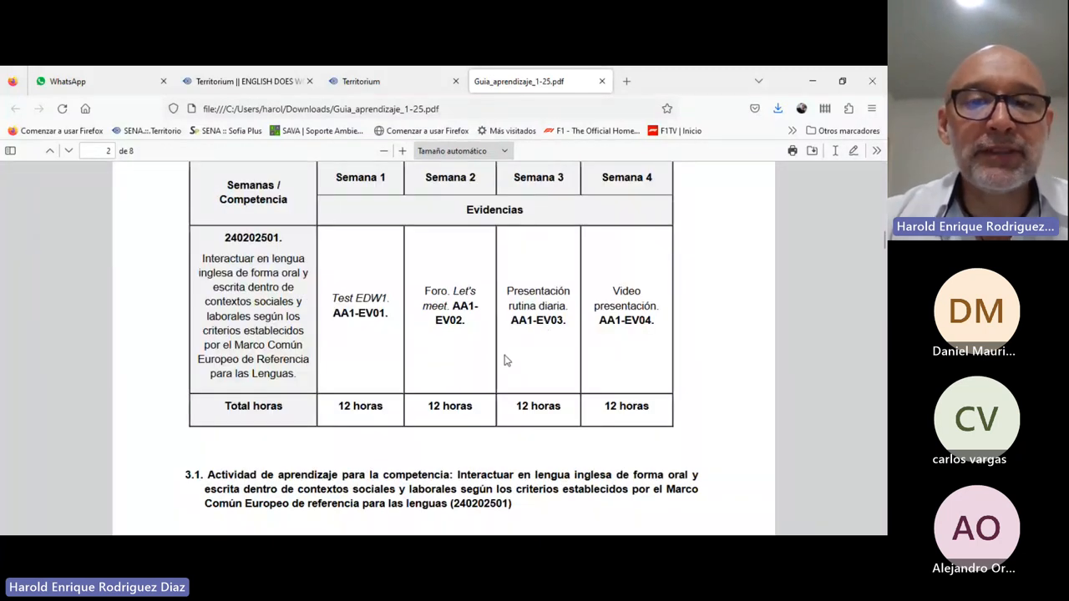
# - Scroll pages 3–5, past forum and vocabulary sections, to the AA1-EV03 delivery rules
pyautogui.scroll(-3)
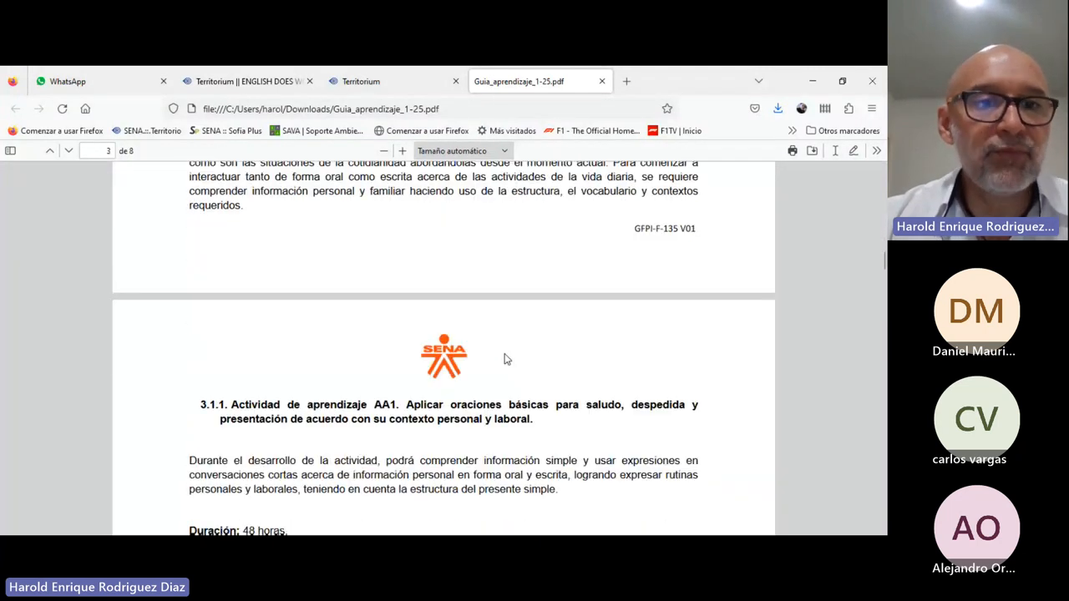
pyautogui.scroll(-3)
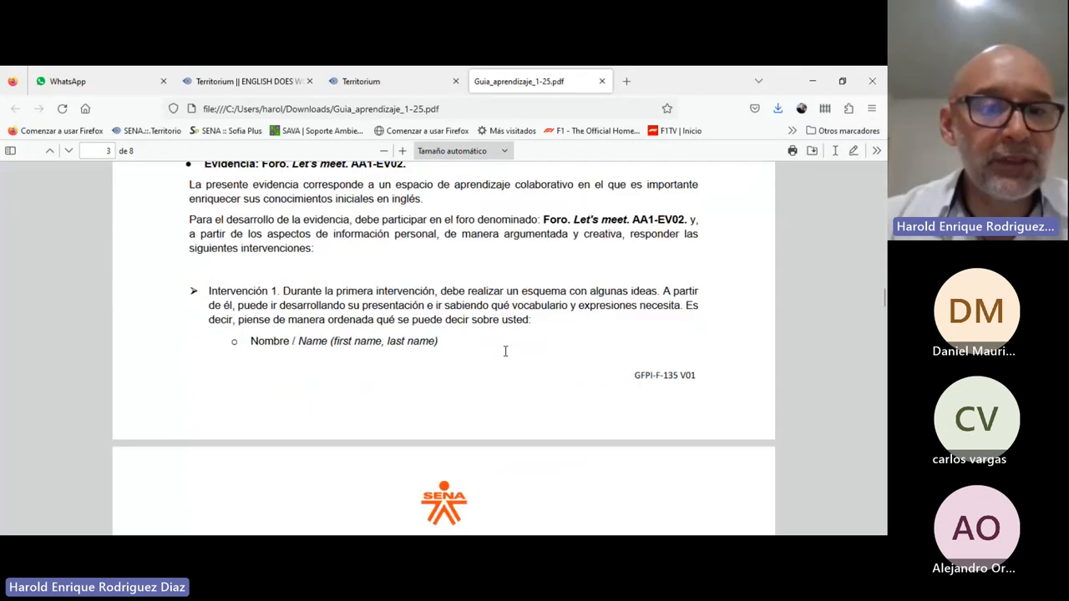
pyautogui.scroll(-3)
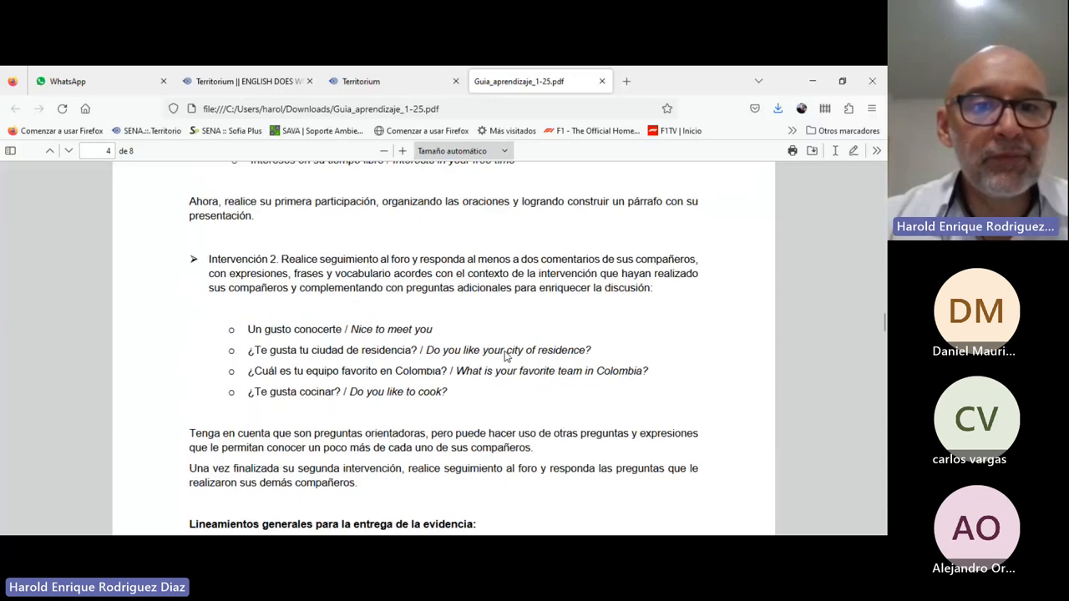
pyautogui.scroll(-3)
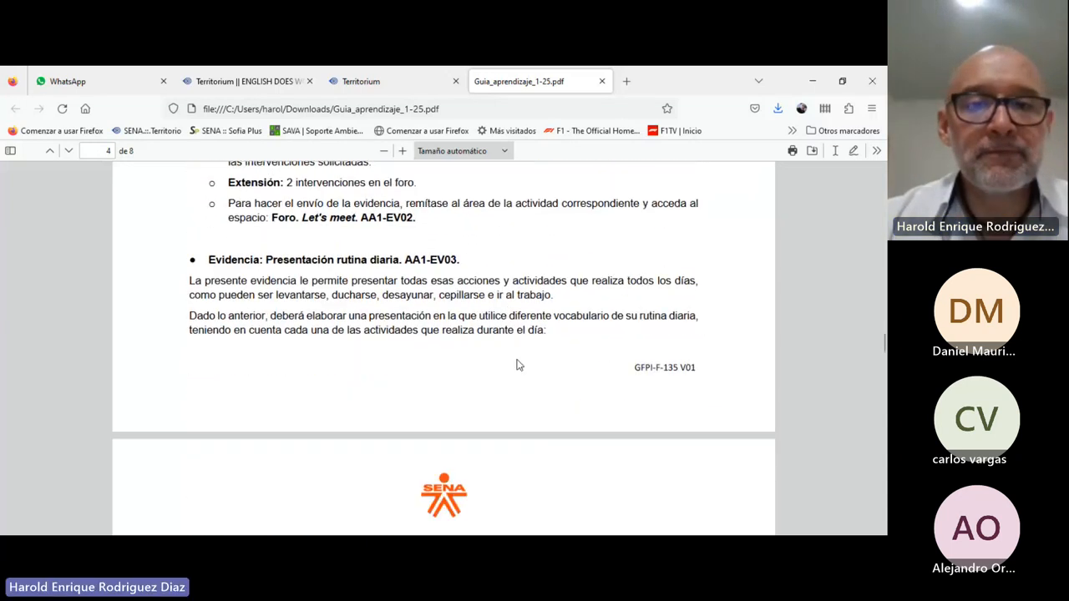
pyautogui.scroll(-3)
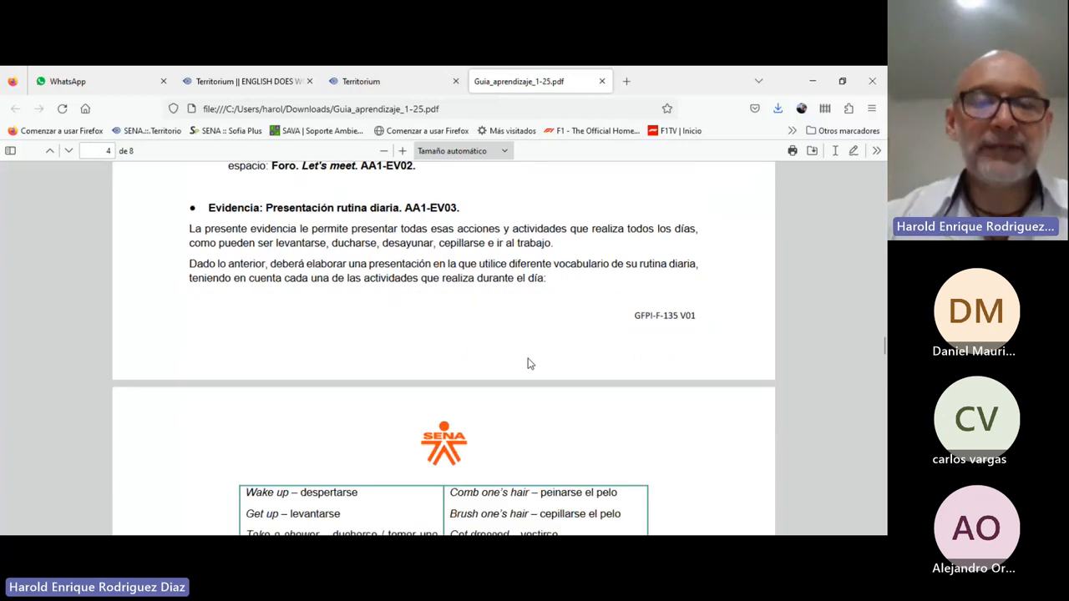
pyautogui.scroll(-3)
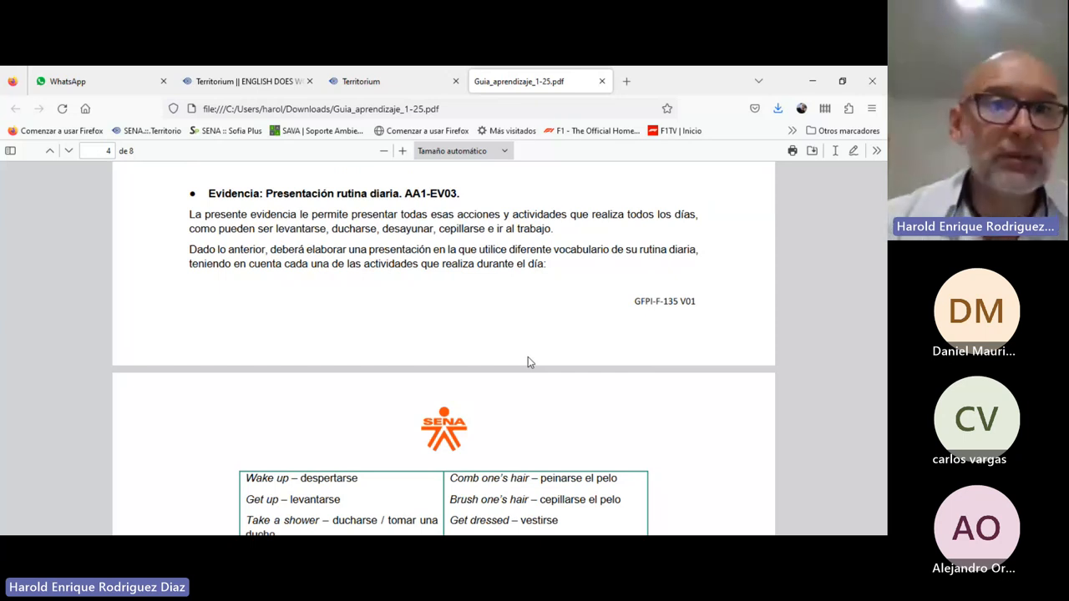
pyautogui.scroll(-3)
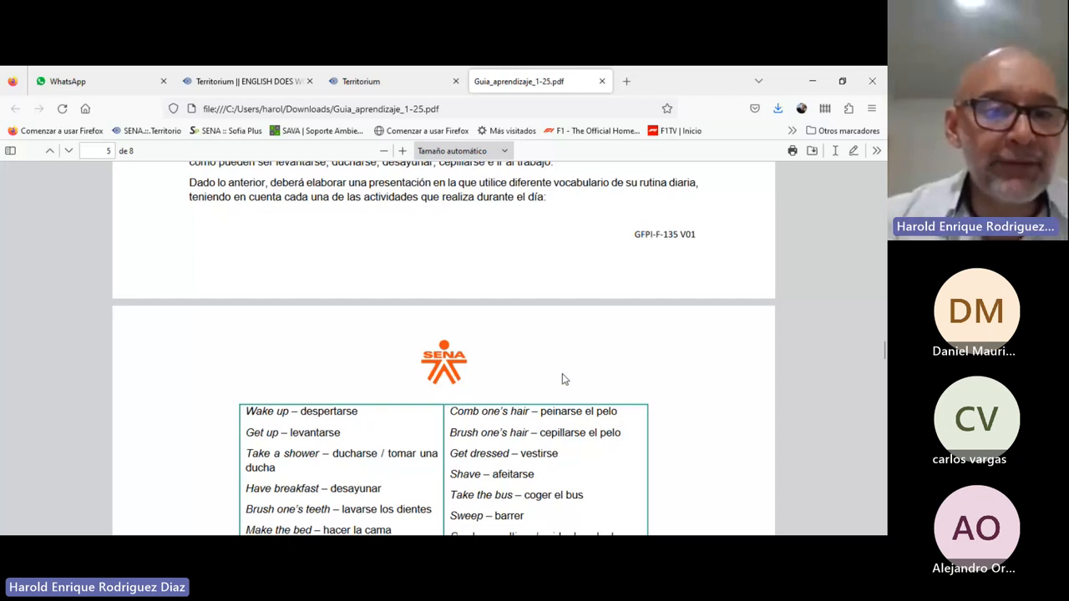
pyautogui.scroll(-3)
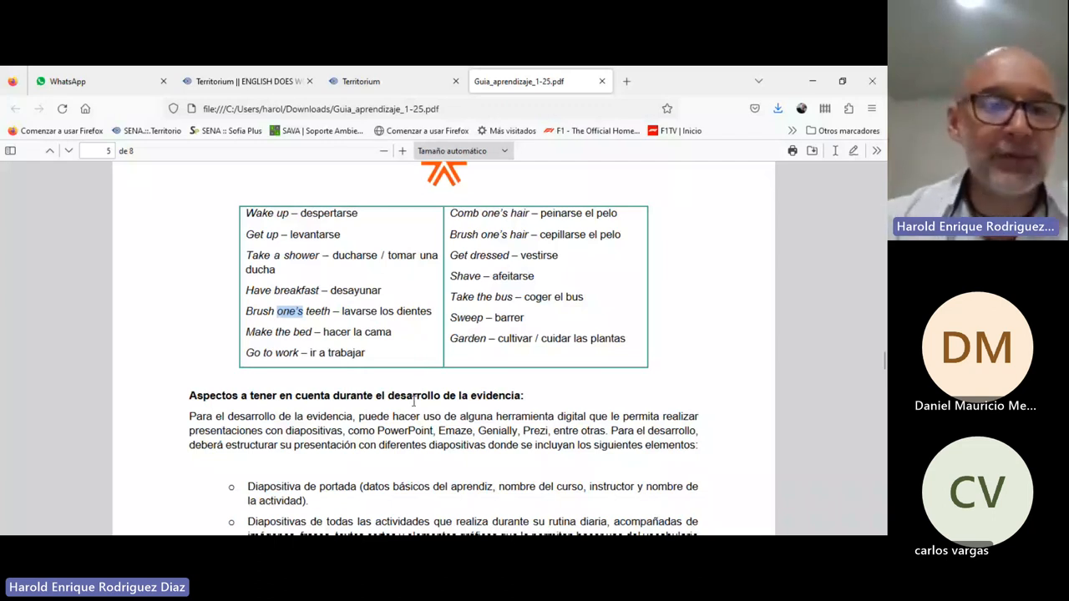
pyautogui.scroll(-3)
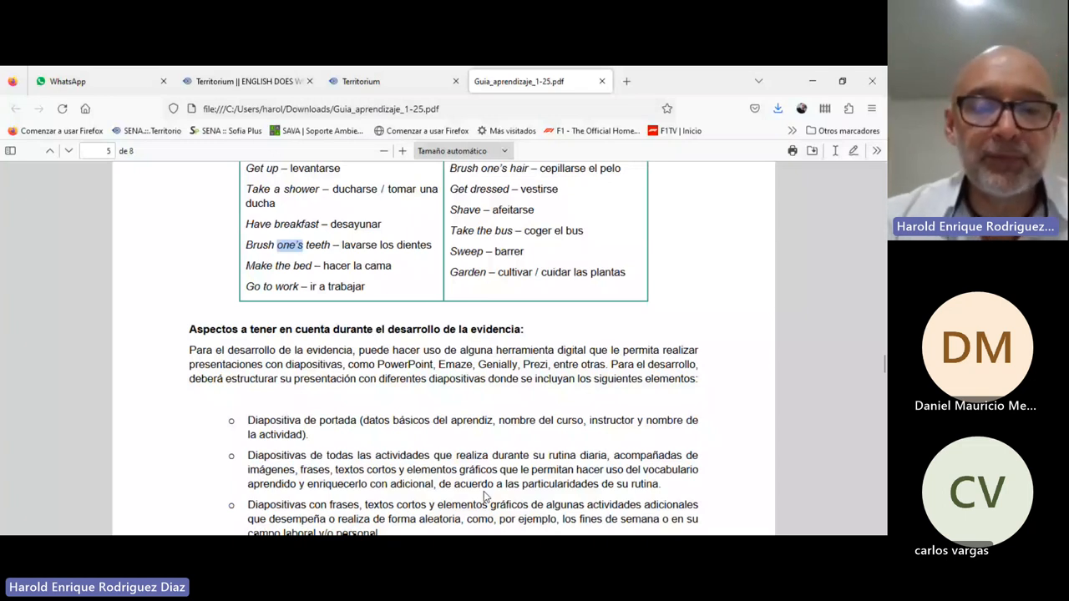
pyautogui.moveTo(706, 319)
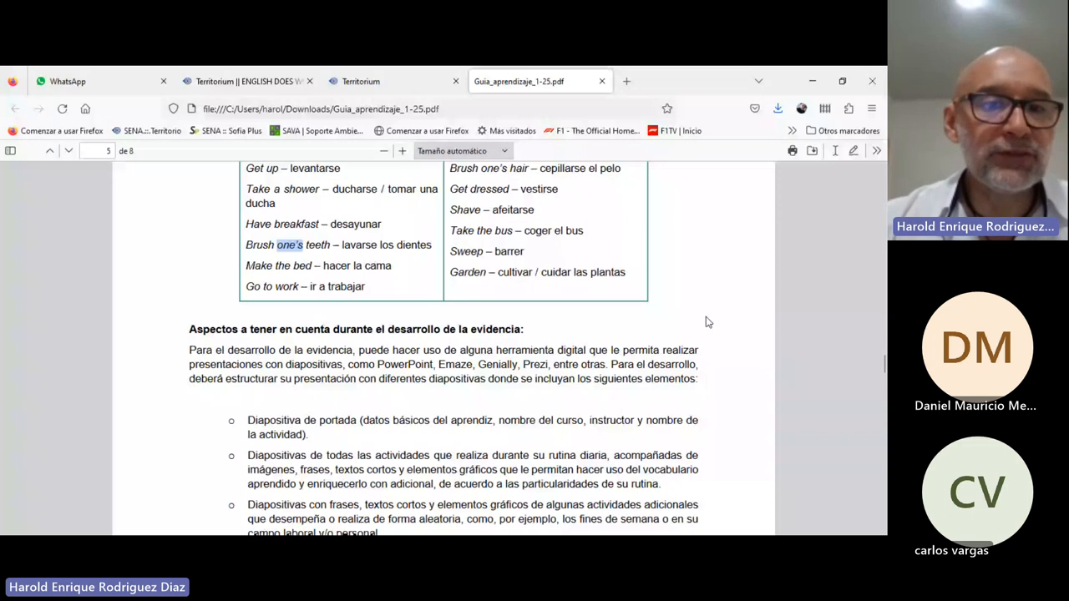
pyautogui.scroll(-3)
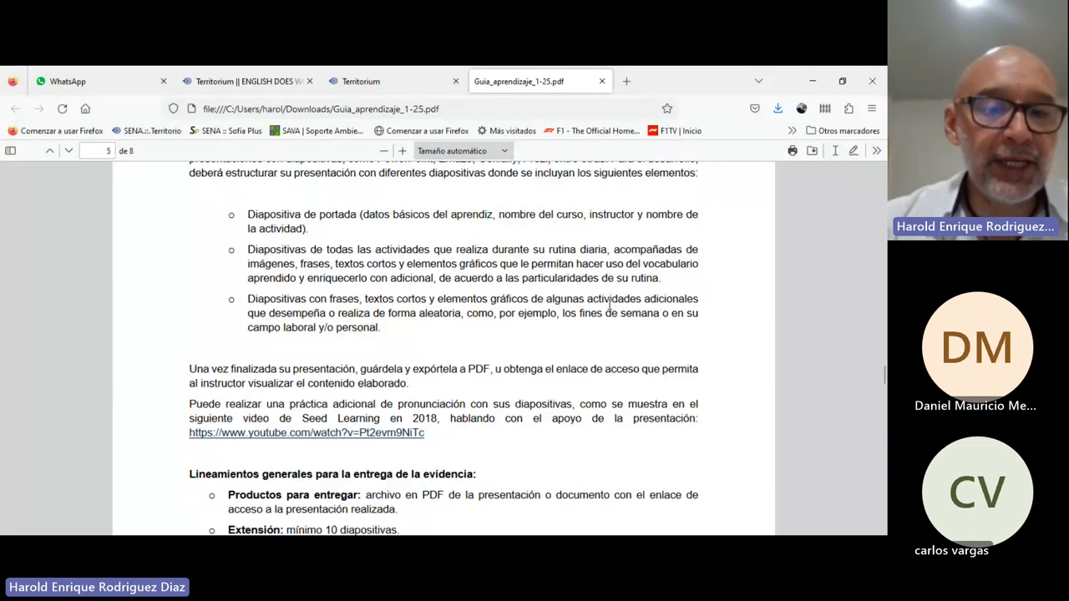
pyautogui.scroll(-3)
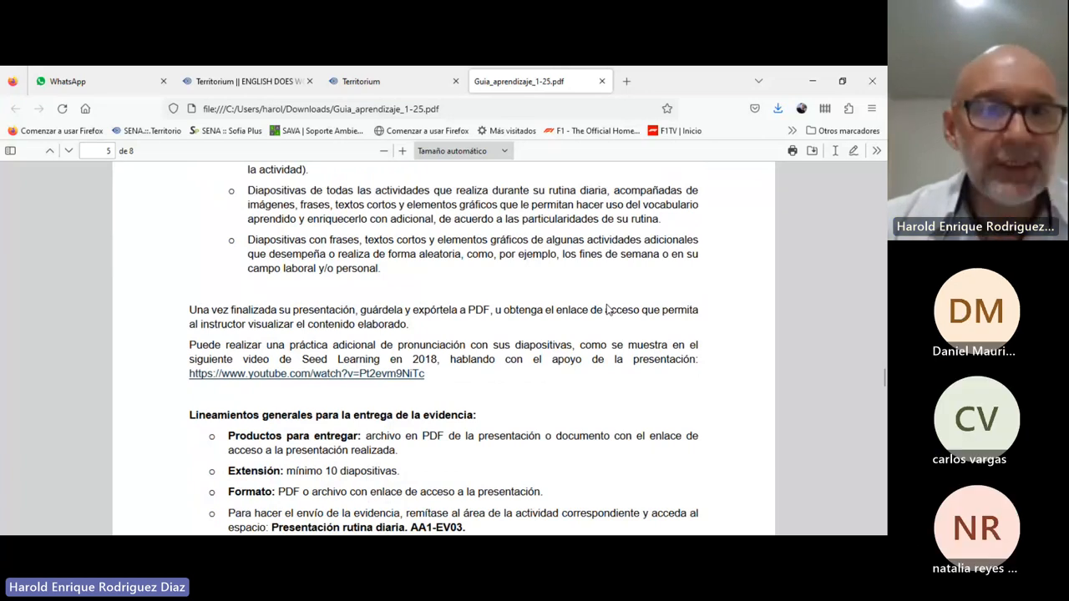
pyautogui.moveTo(617, 301)
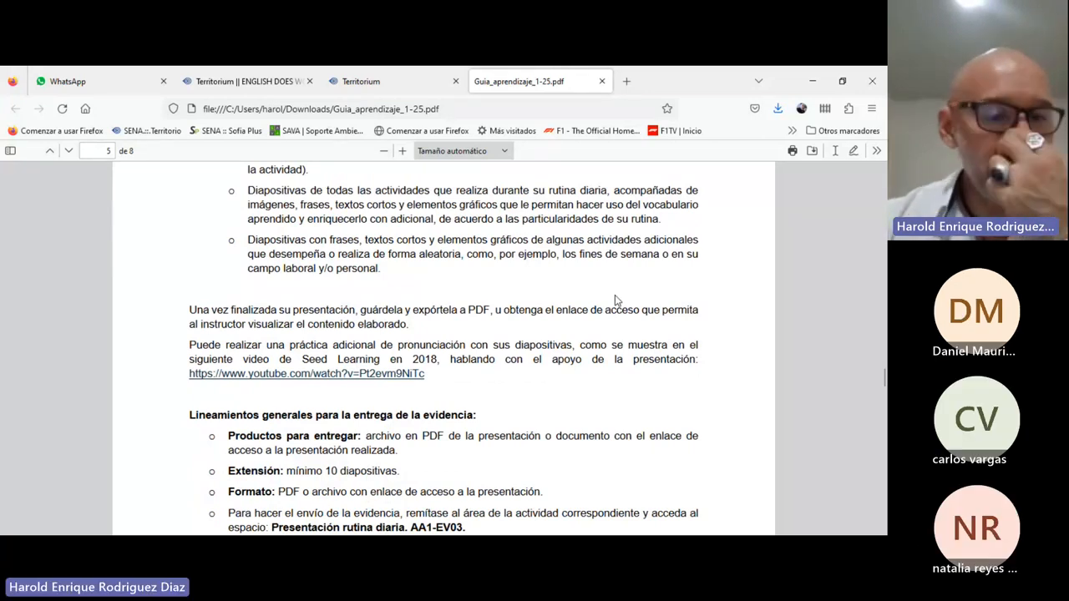
pyautogui.scroll(-3)
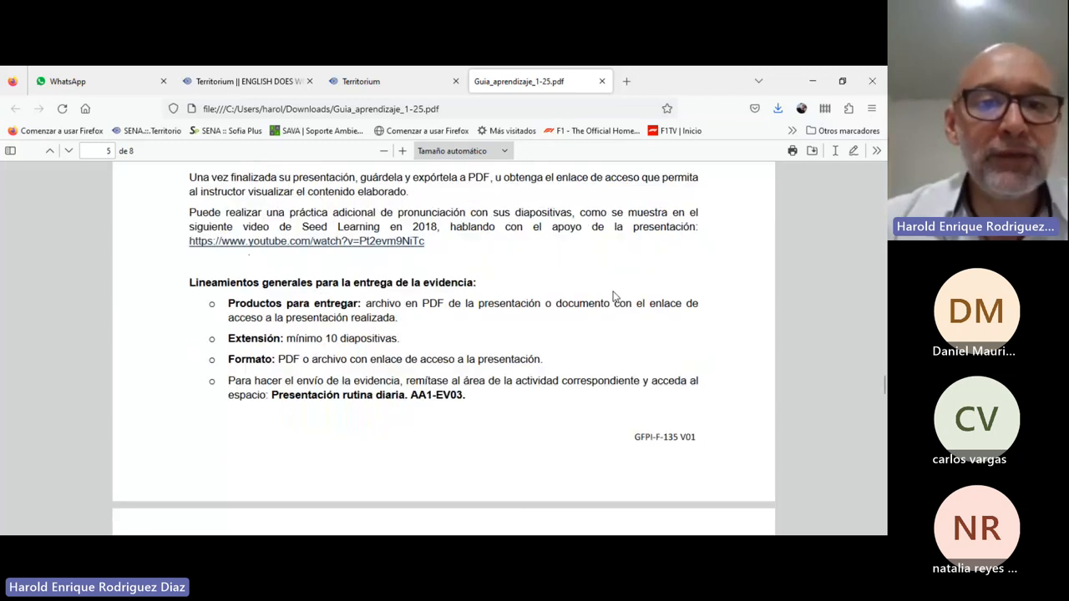
pyautogui.scroll(-3)
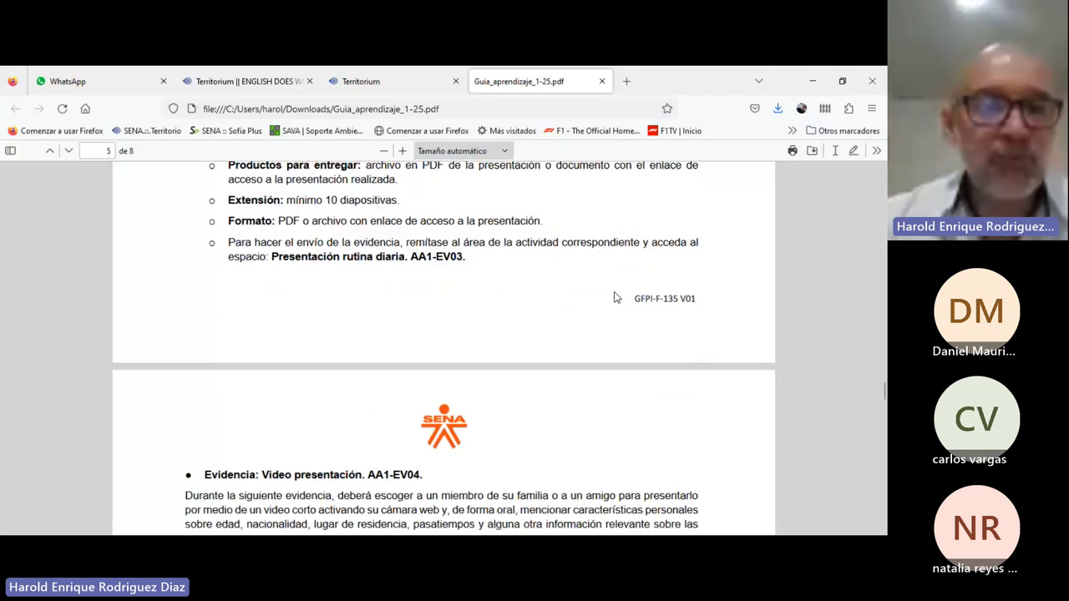
# - Scroll page 6 to the AA1-EV04 Diapositivas list (4–7 slides) and Estructura del video
pyautogui.scroll(-3)
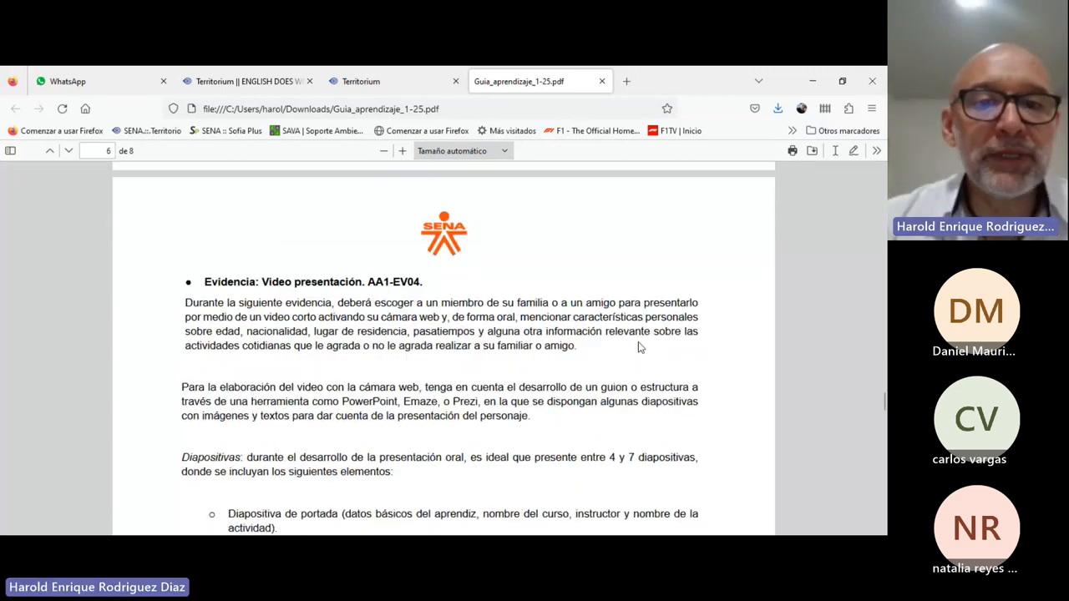
pyautogui.moveTo(637, 350)
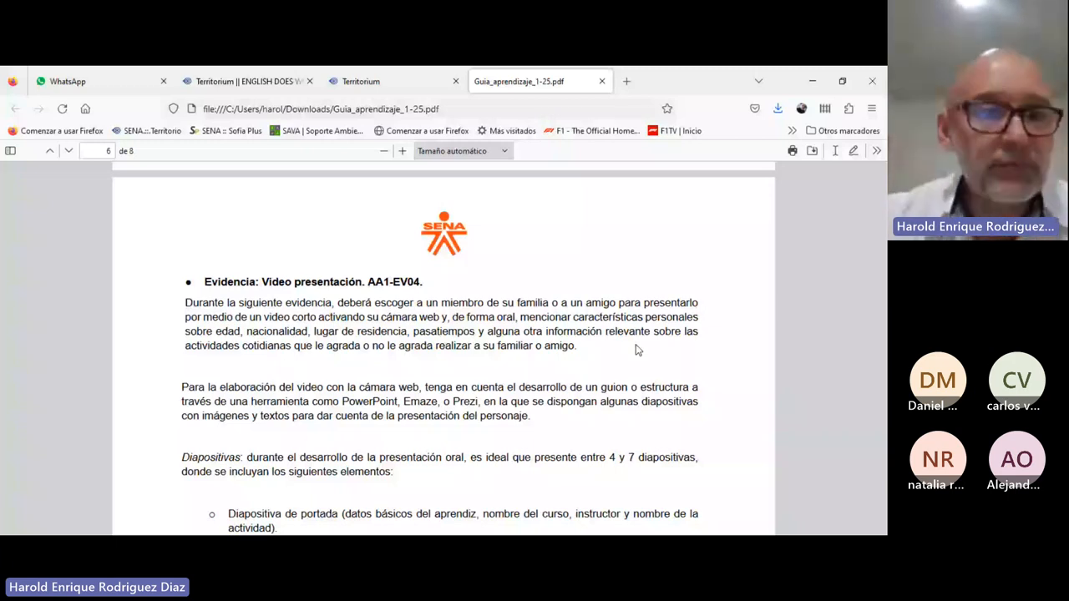
pyautogui.scroll(-3)
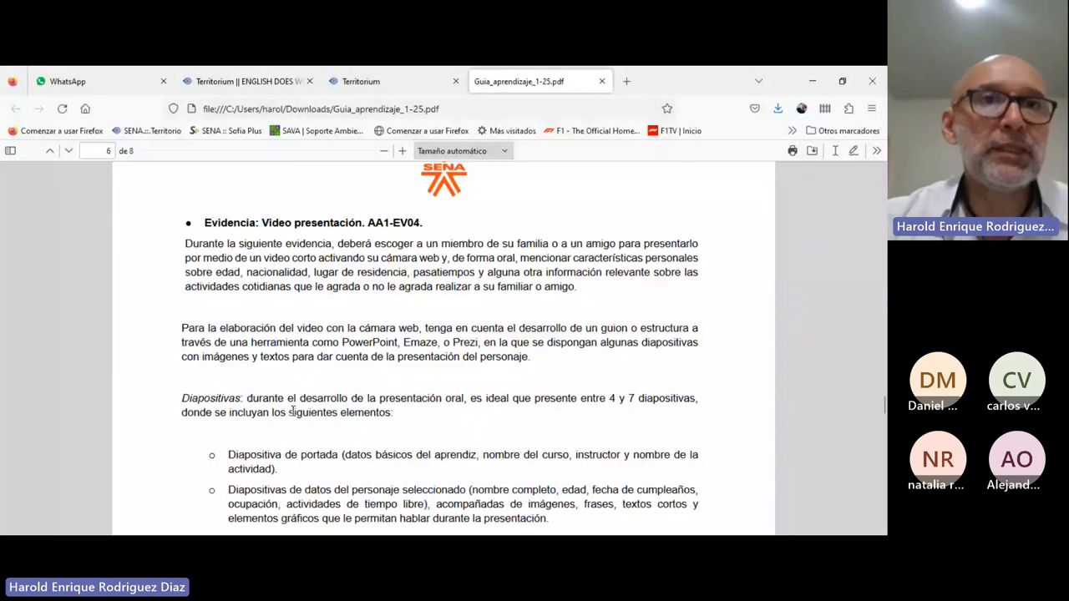
pyautogui.scroll(-3)
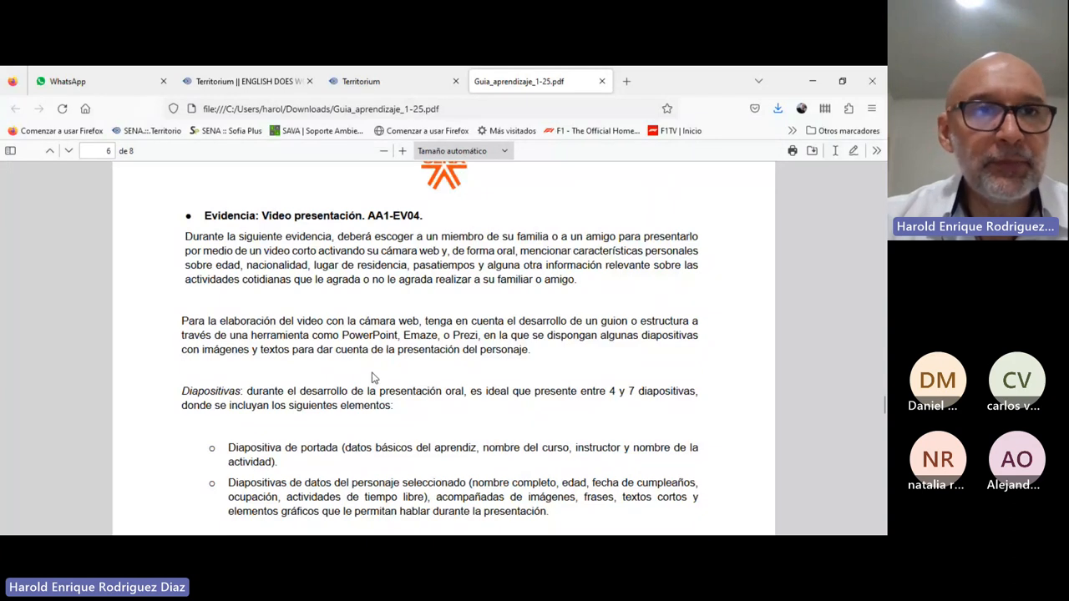
pyautogui.moveTo(515, 378)
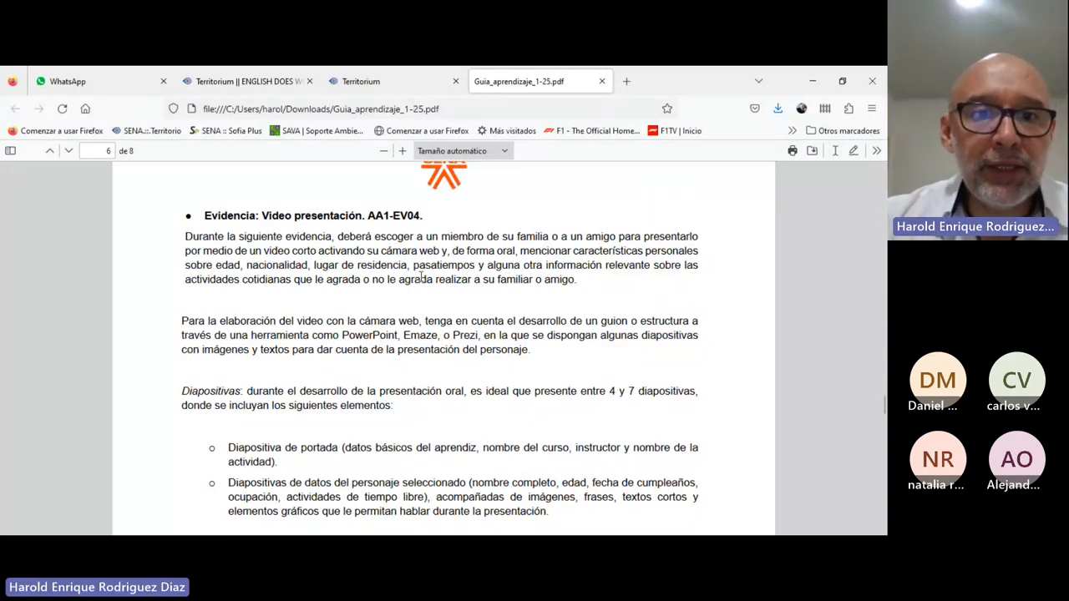
pyautogui.scroll(-3)
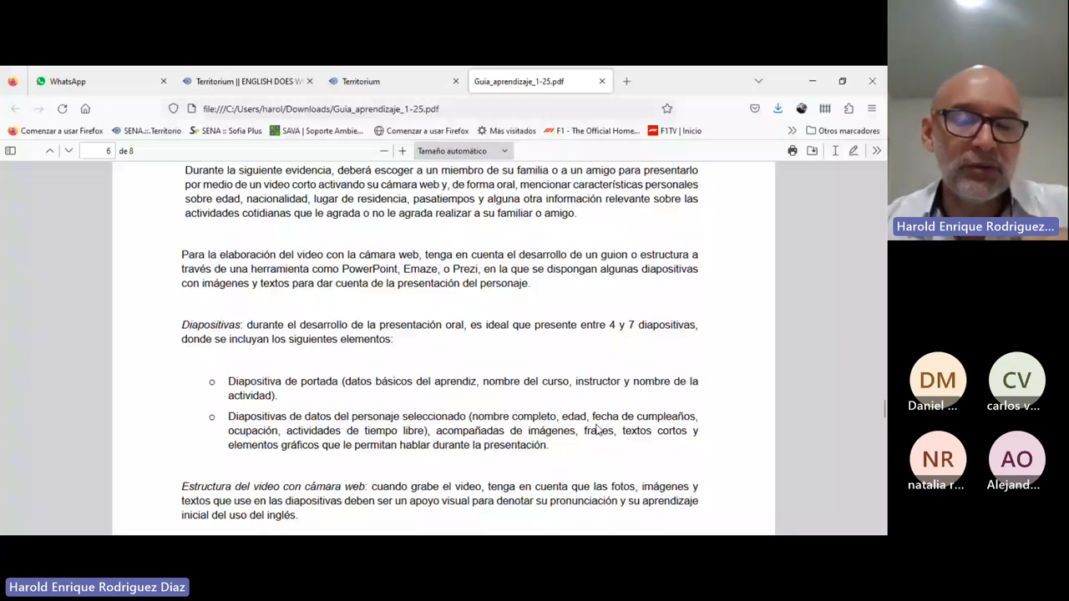
# - Scroll down to 'Aspectos a tener en cuenta durante el desarrollo de la evidencia'
pyautogui.scroll(-3)
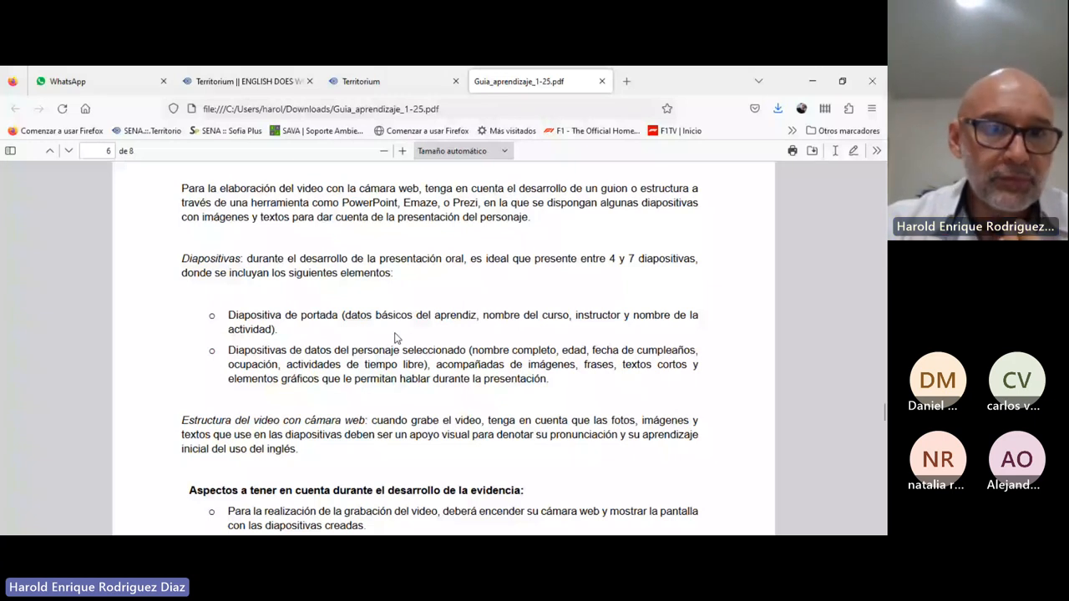
pyautogui.moveTo(619, 343)
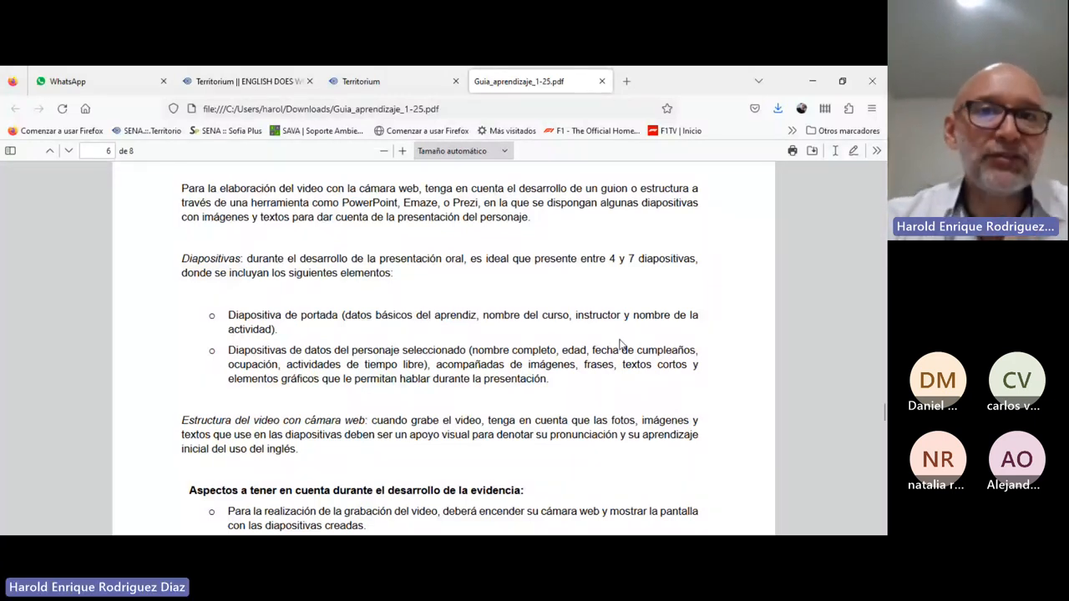
pyautogui.moveTo(301, 406)
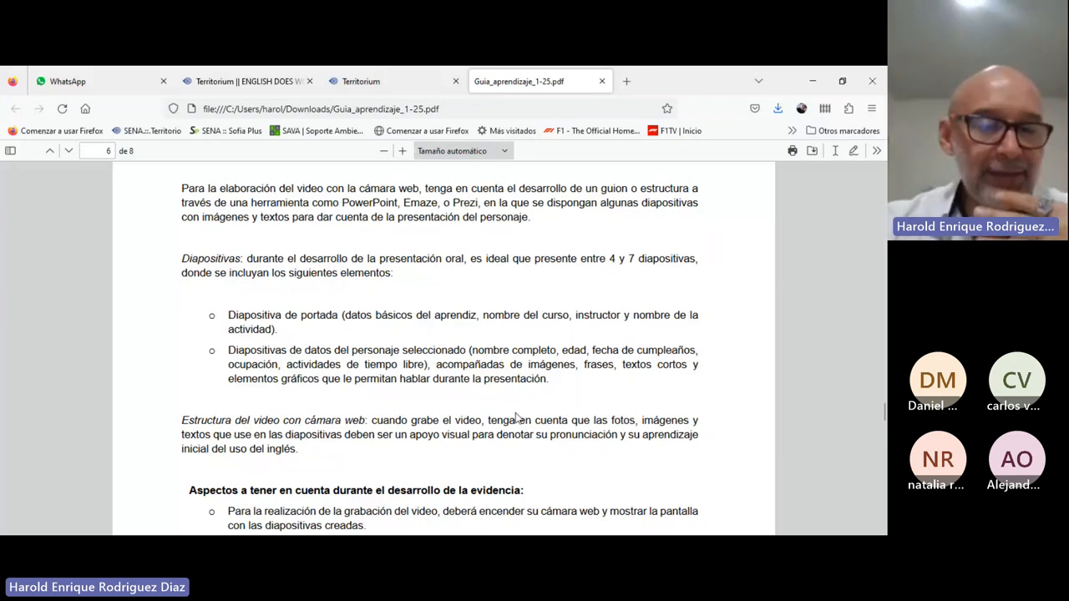
pyautogui.moveTo(536, 411)
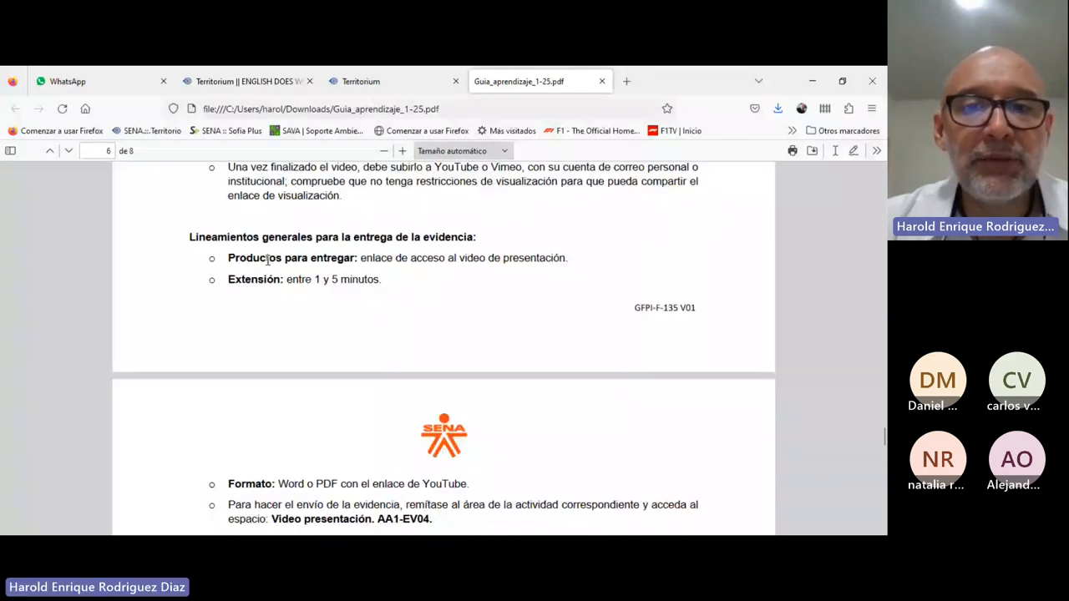
pyautogui.moveTo(529, 274)
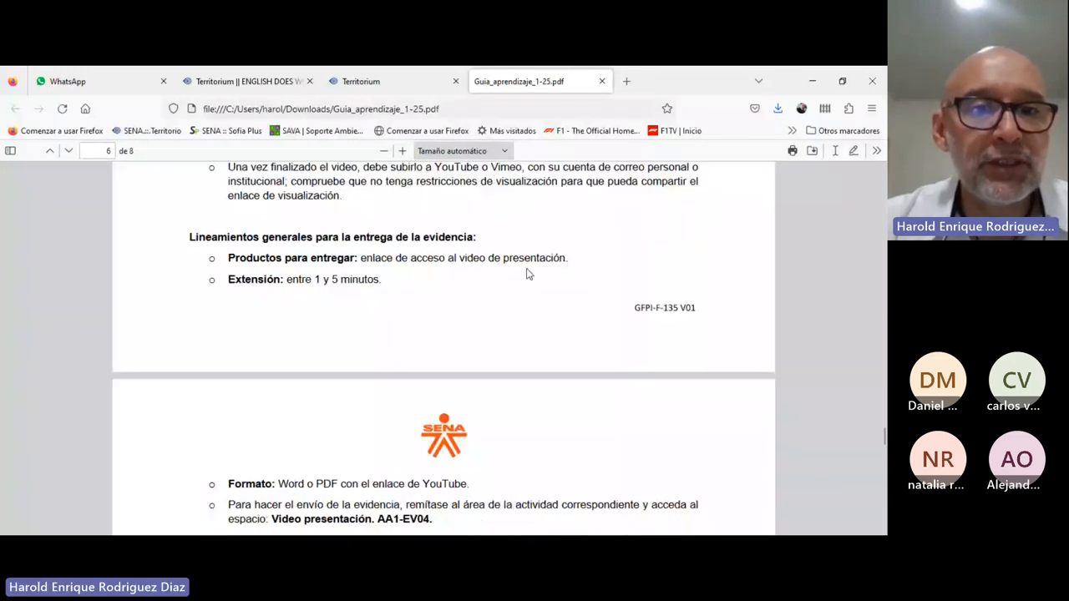
# - Scroll to page 7's AA1-EV04 delivery format rules and section 4, Actividades de evaluación
pyautogui.scroll(-3)
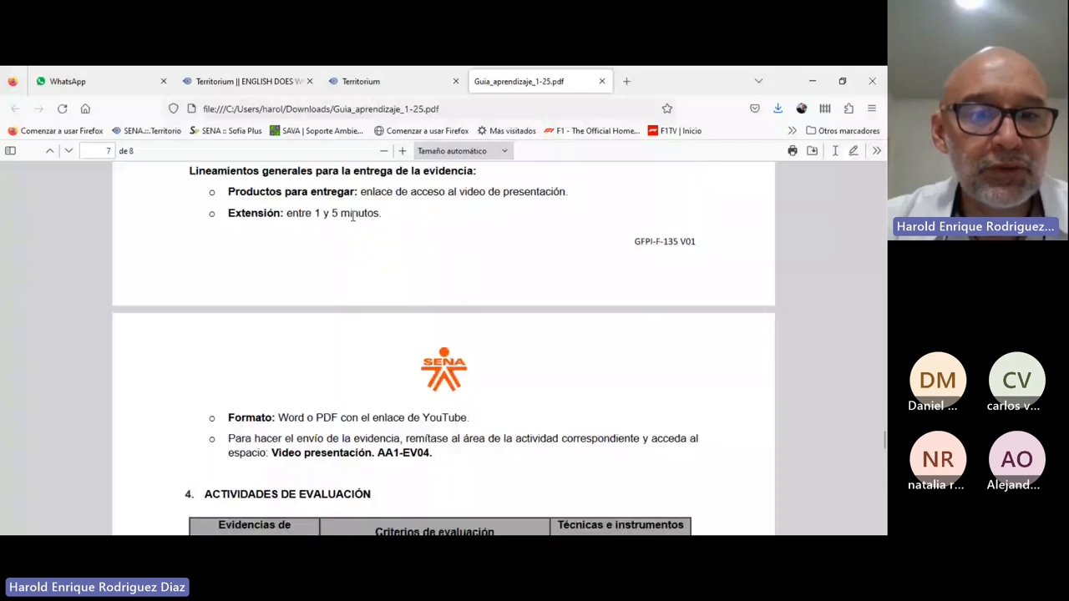
pyautogui.scroll(-3)
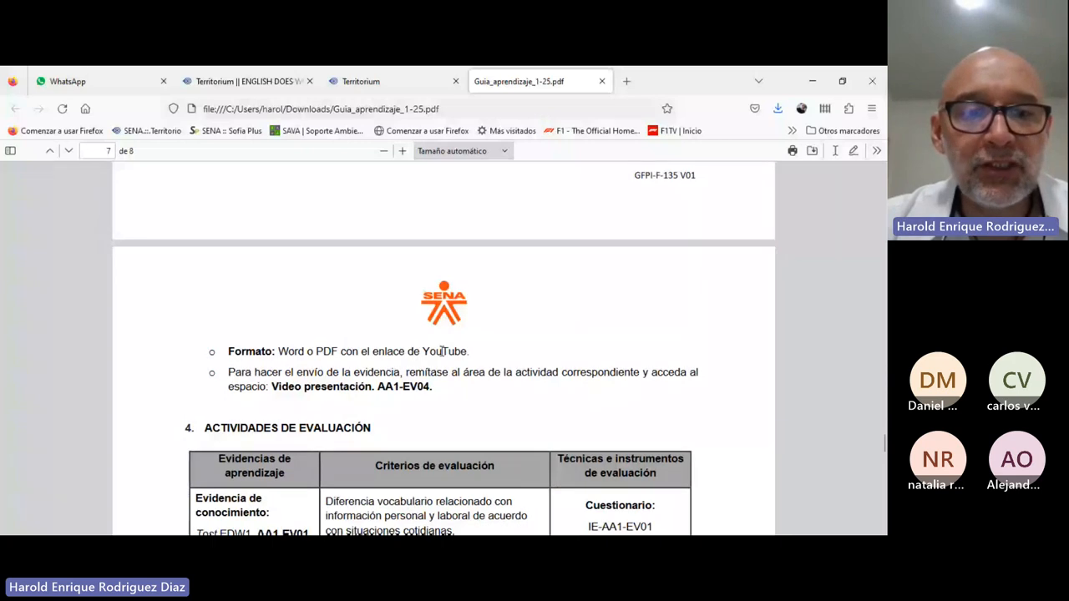
pyautogui.moveTo(325, 419)
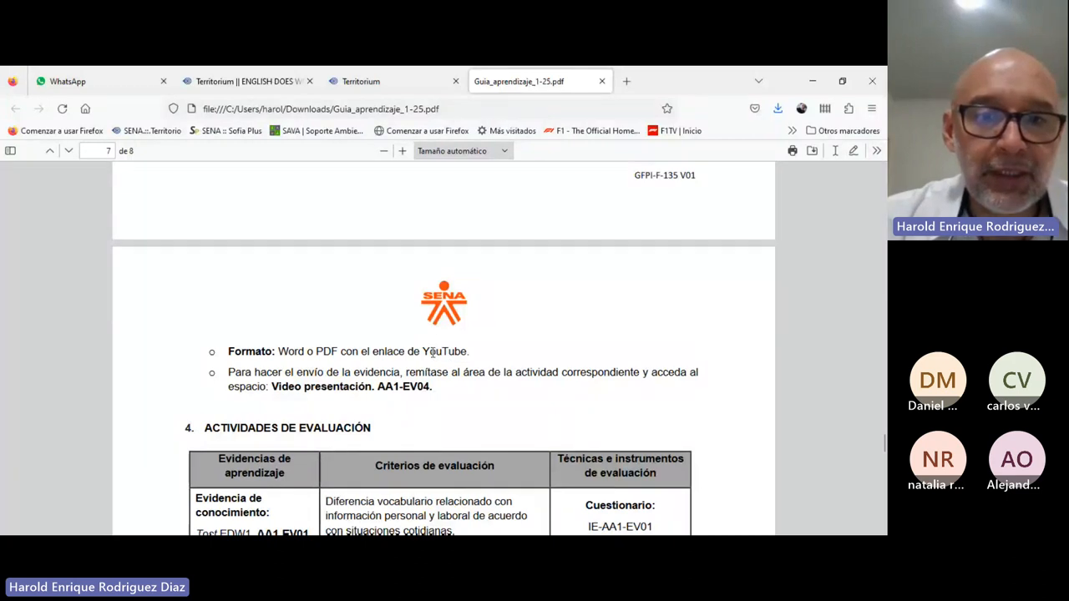
pyautogui.moveTo(491, 336)
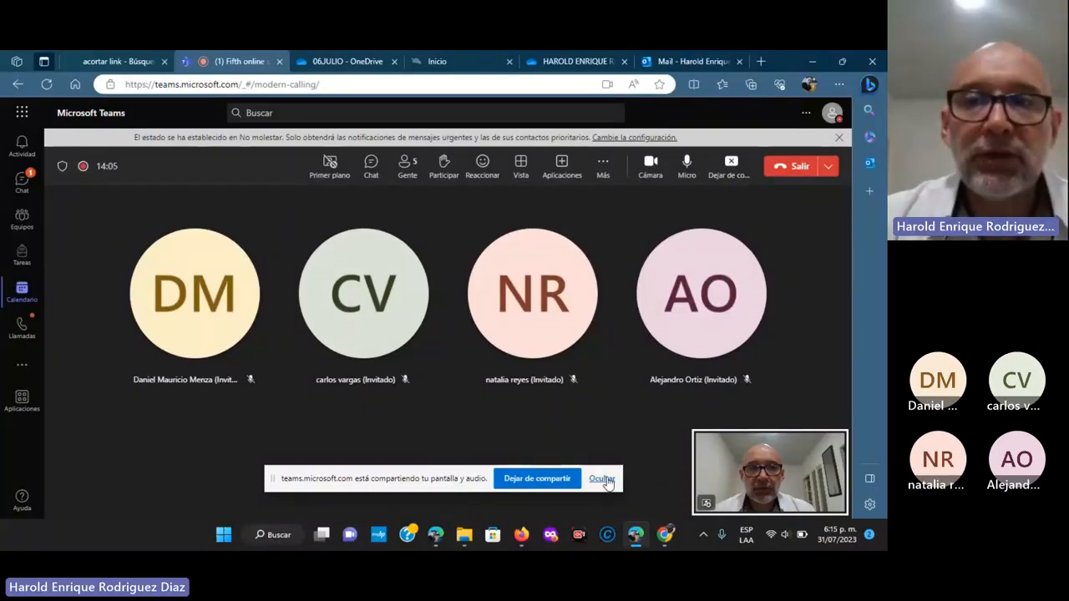
# - Hide the 'compartiendo tu pantalla' notification bar in Teams
pyautogui.click(601, 478)
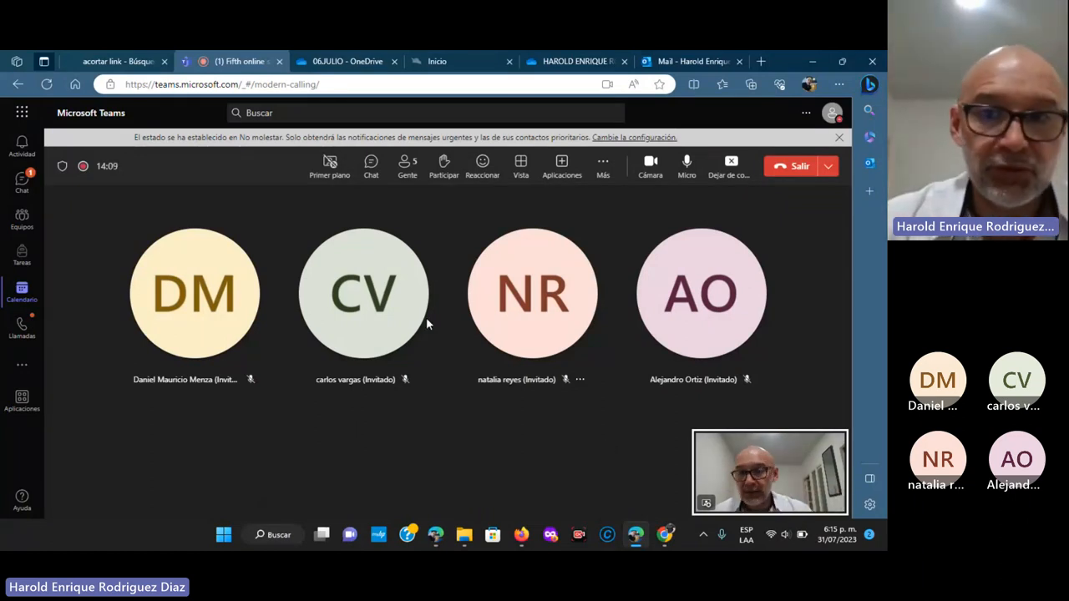
pyautogui.moveTo(789, 166)
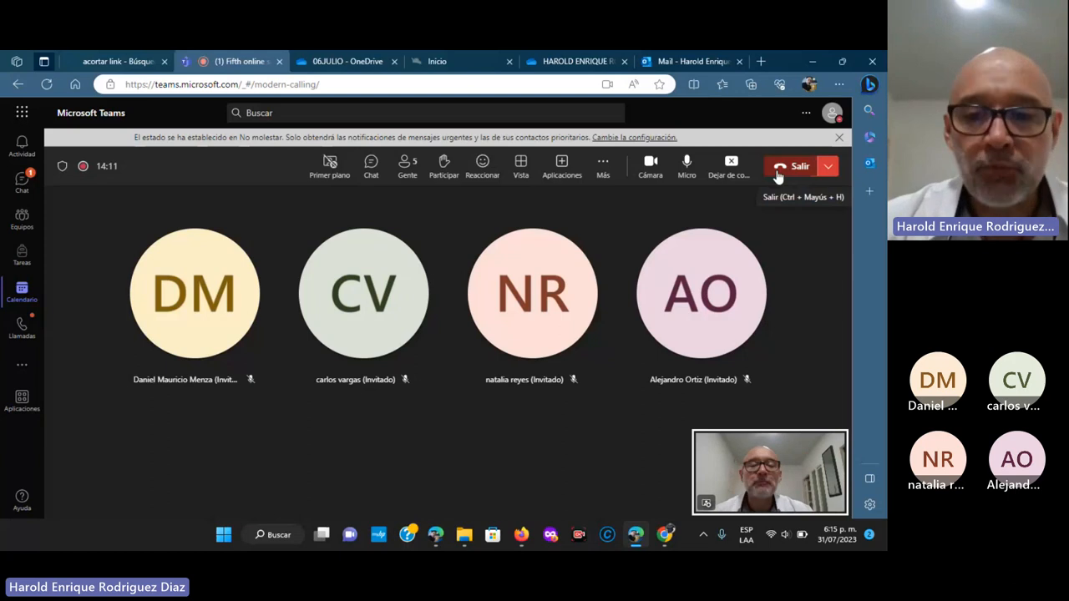
pyautogui.moveTo(664, 535)
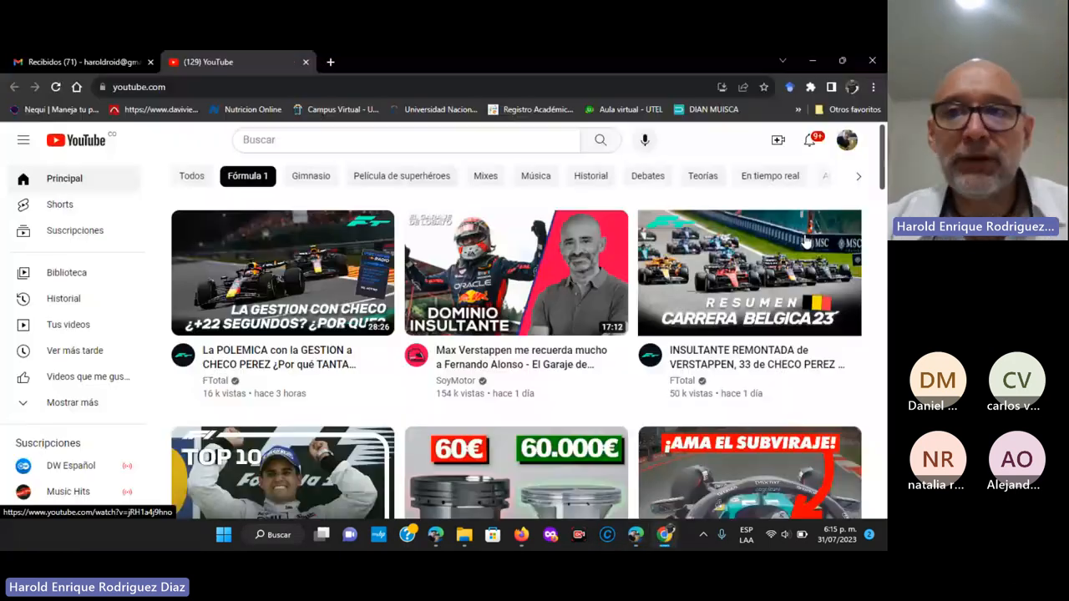
pyautogui.moveTo(749, 273)
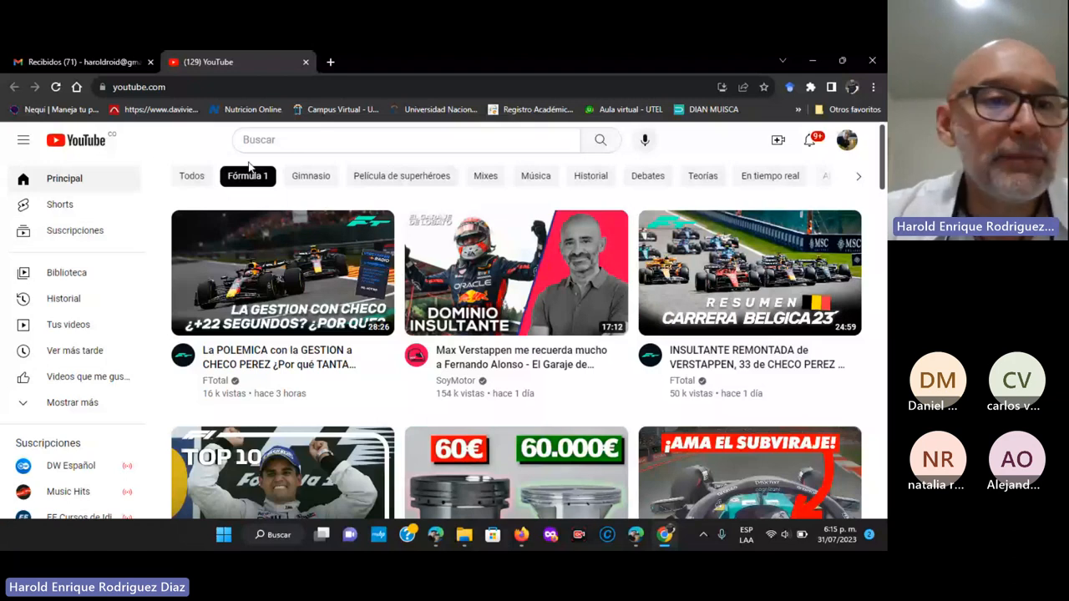
pyautogui.moveTo(108, 314)
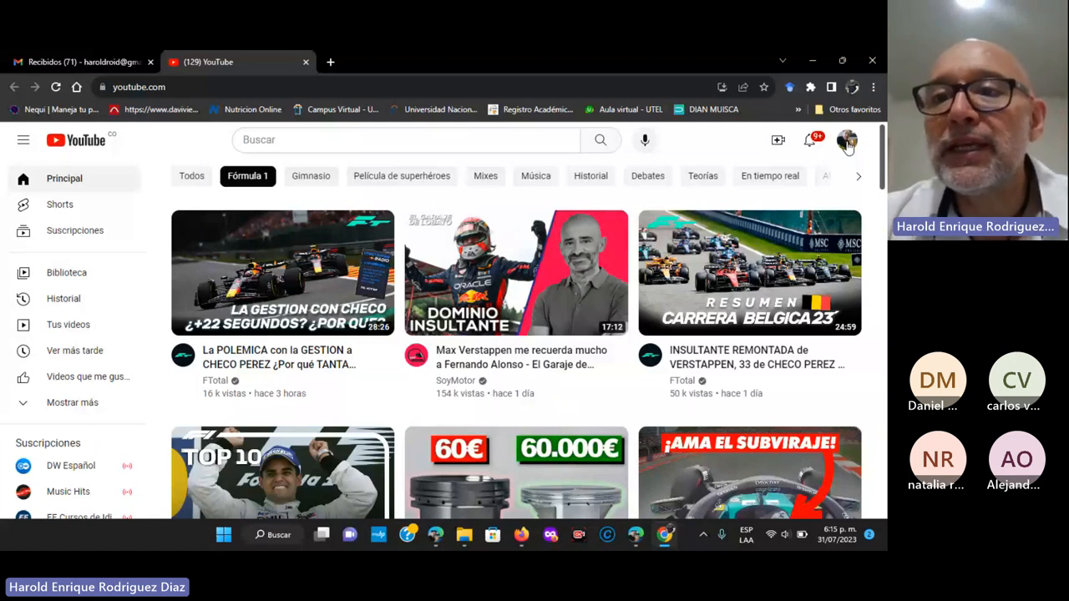
pyautogui.moveTo(777, 139)
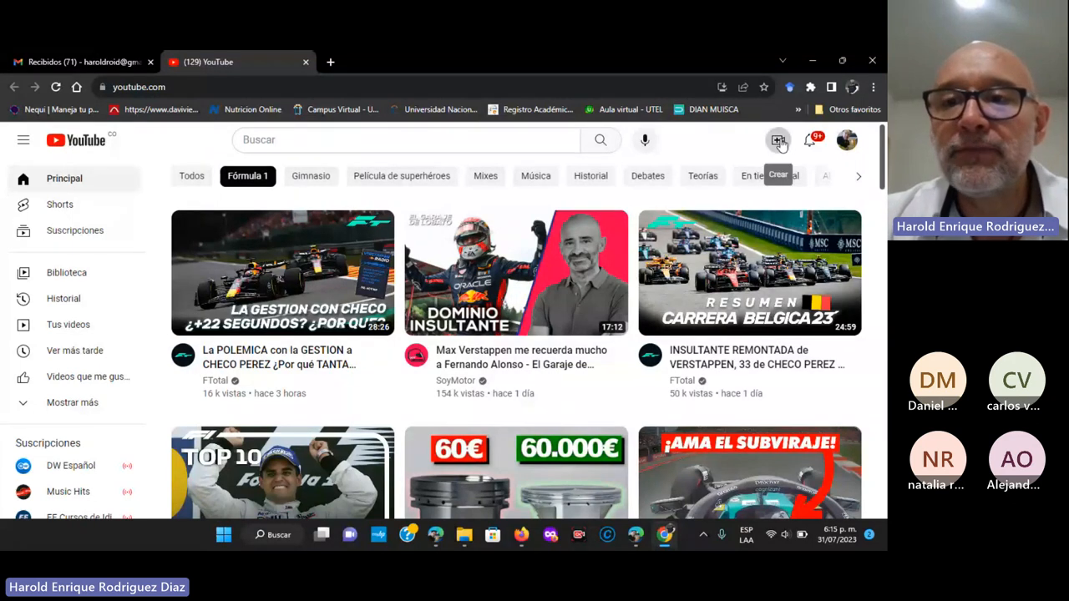
# - Choose the upload-video option from YouTube Studio's Crear menu
pyautogui.click(777, 140)
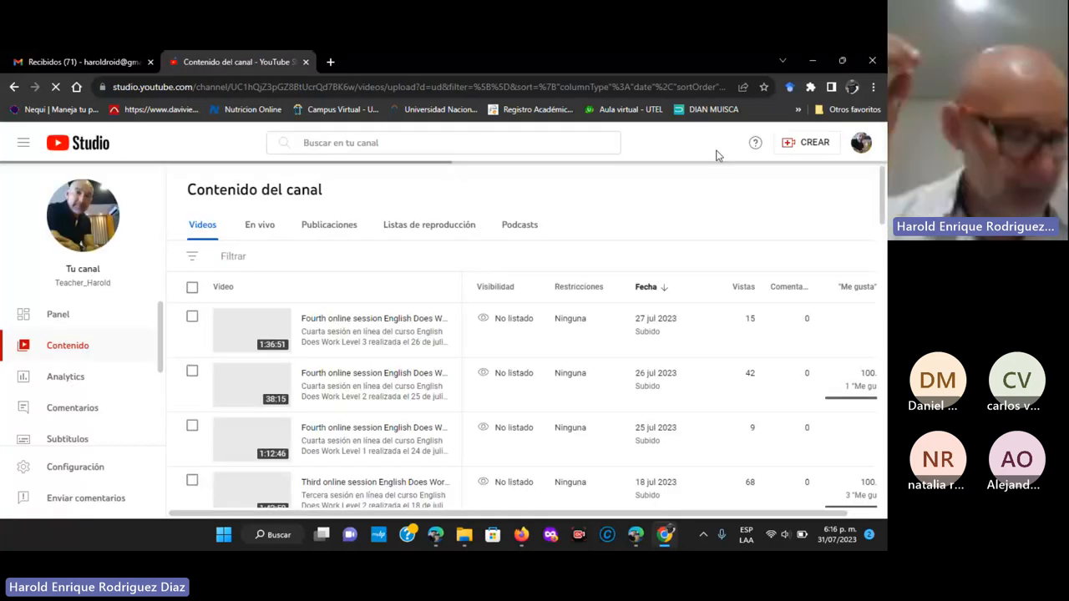
pyautogui.click(813, 142)
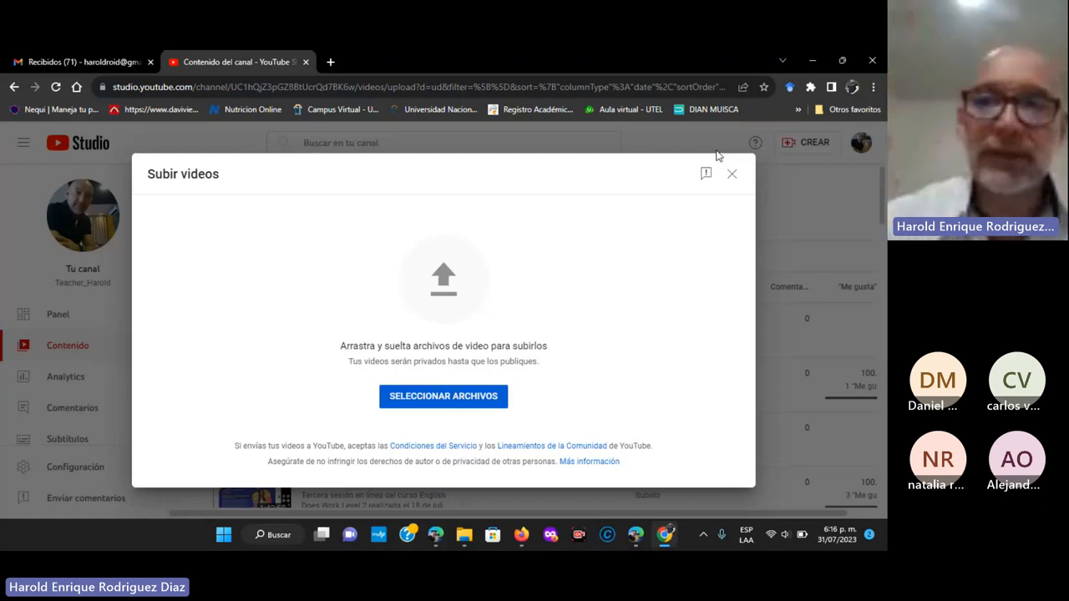
pyautogui.moveTo(606, 197)
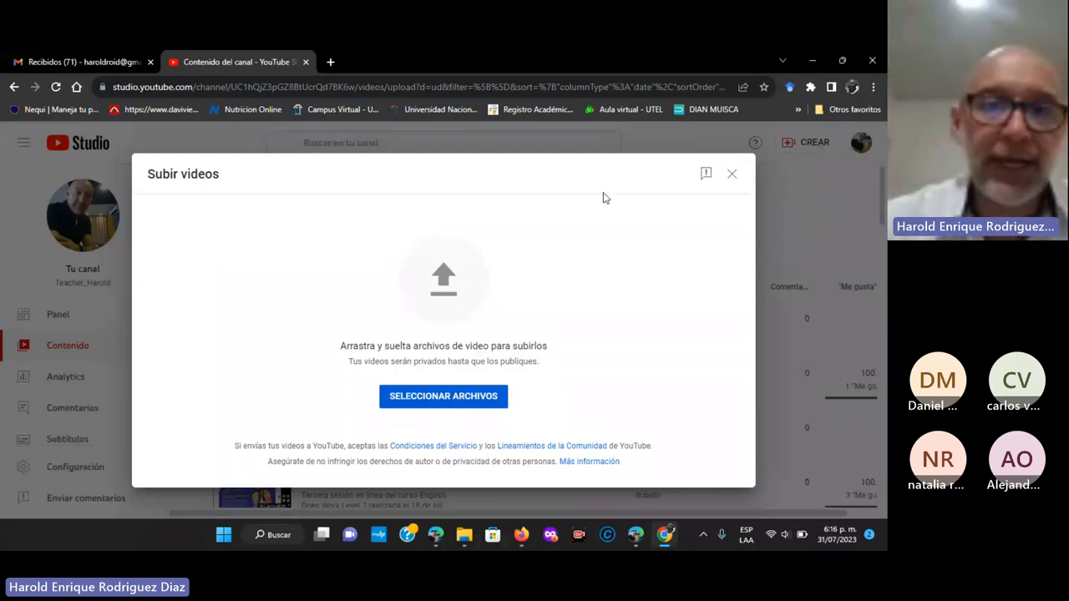
pyautogui.moveTo(280, 263)
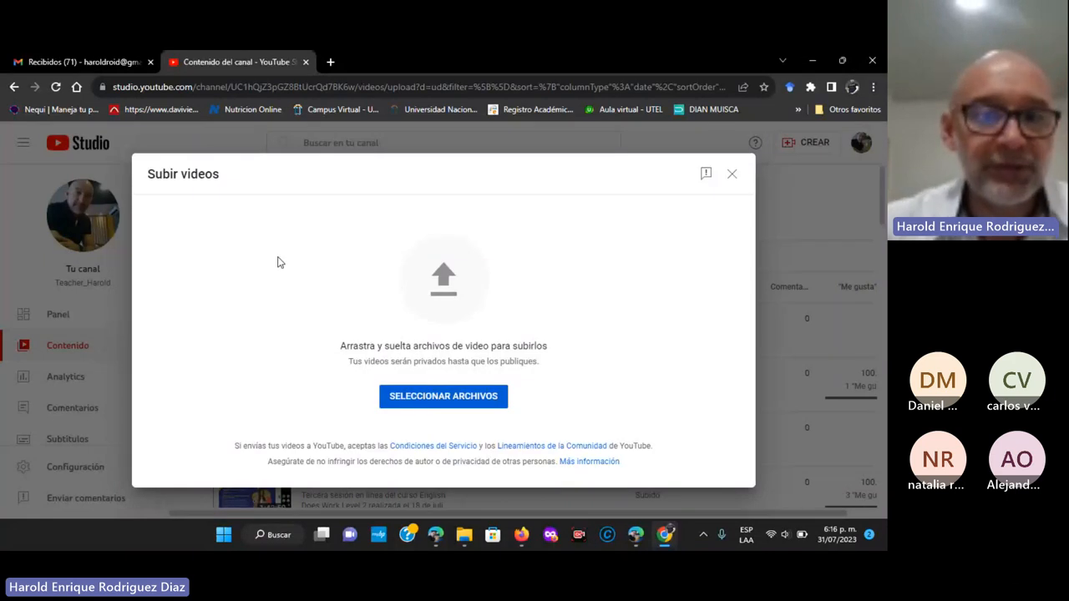
pyautogui.moveTo(557, 310)
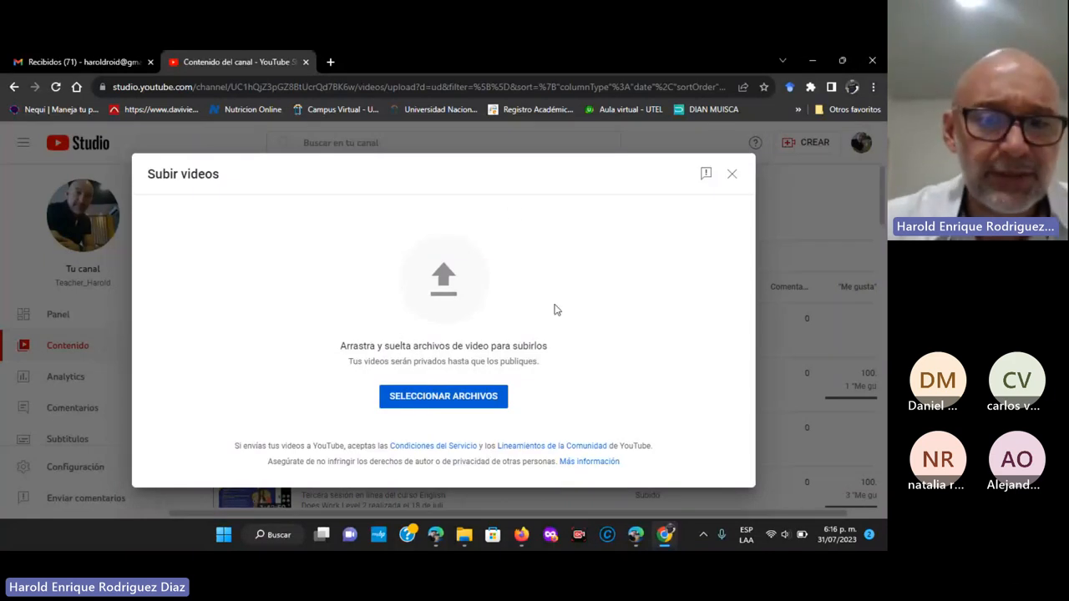
pyautogui.moveTo(456, 402)
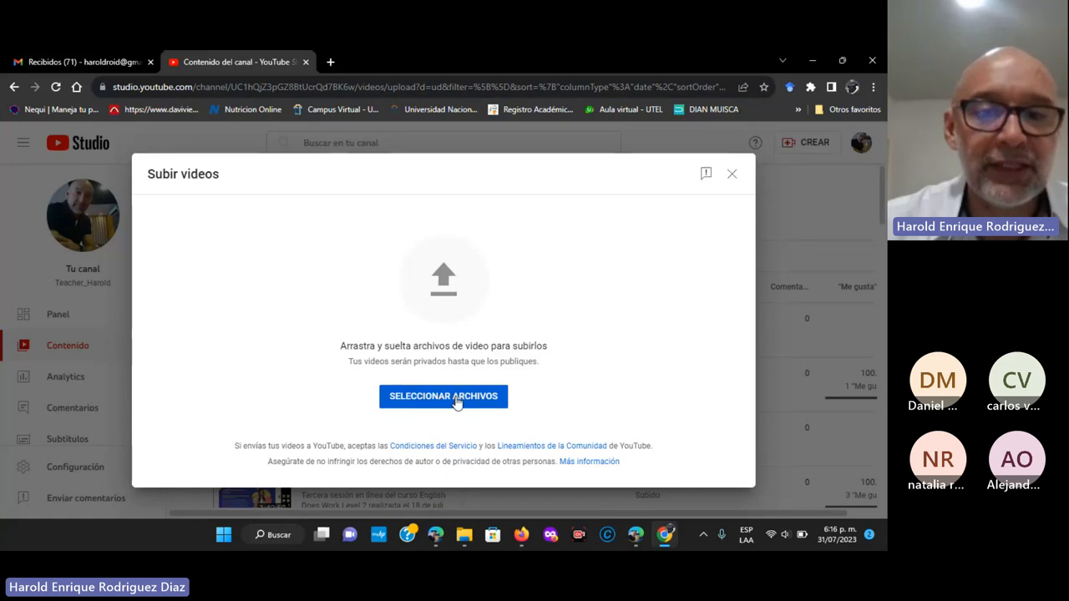
# - Pick 'First online session Introduction to English Does Work' from the 03.ENGLISH DOES folder
pyautogui.click(443, 396)
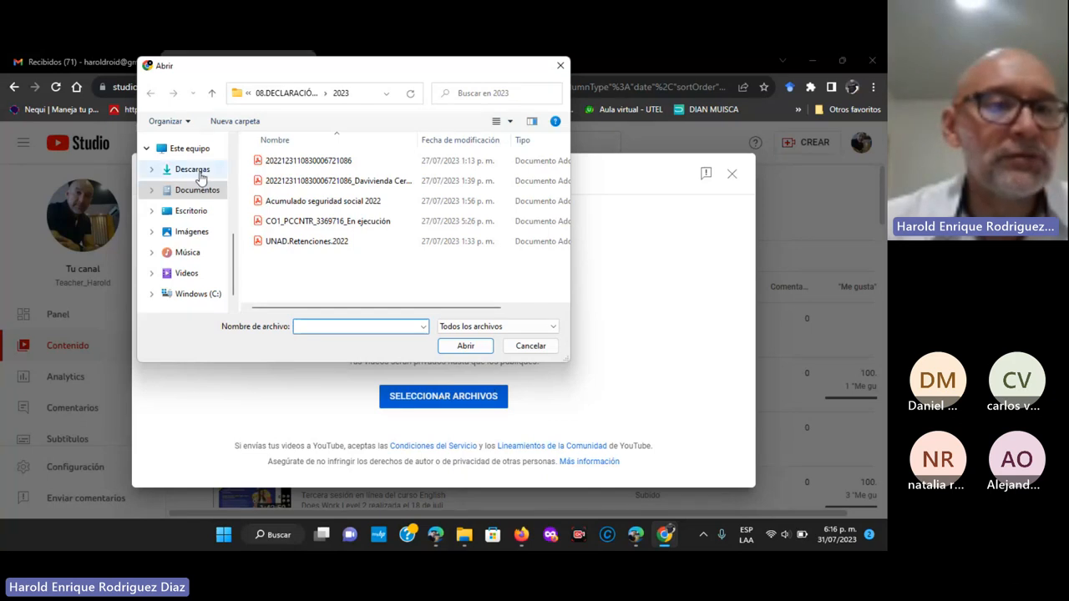
pyautogui.moveTo(191, 238)
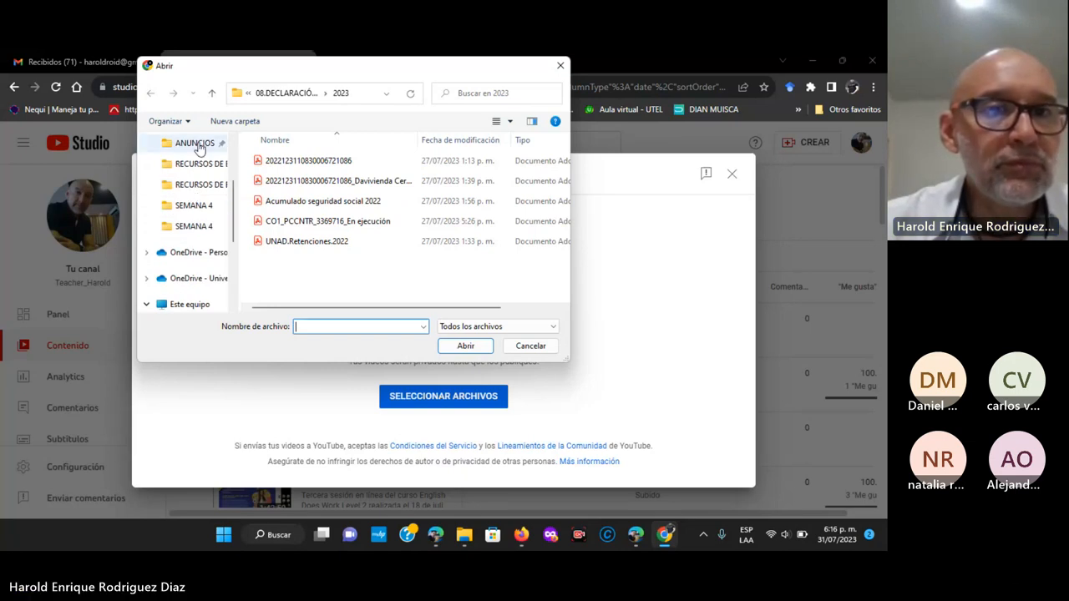
pyautogui.click(223, 93)
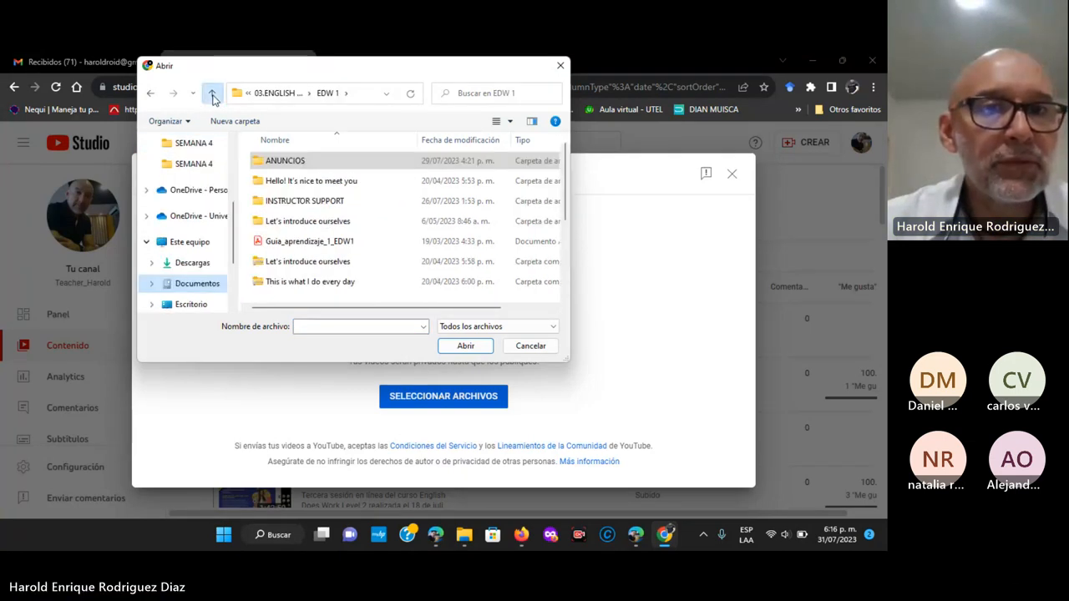
pyautogui.click(215, 92)
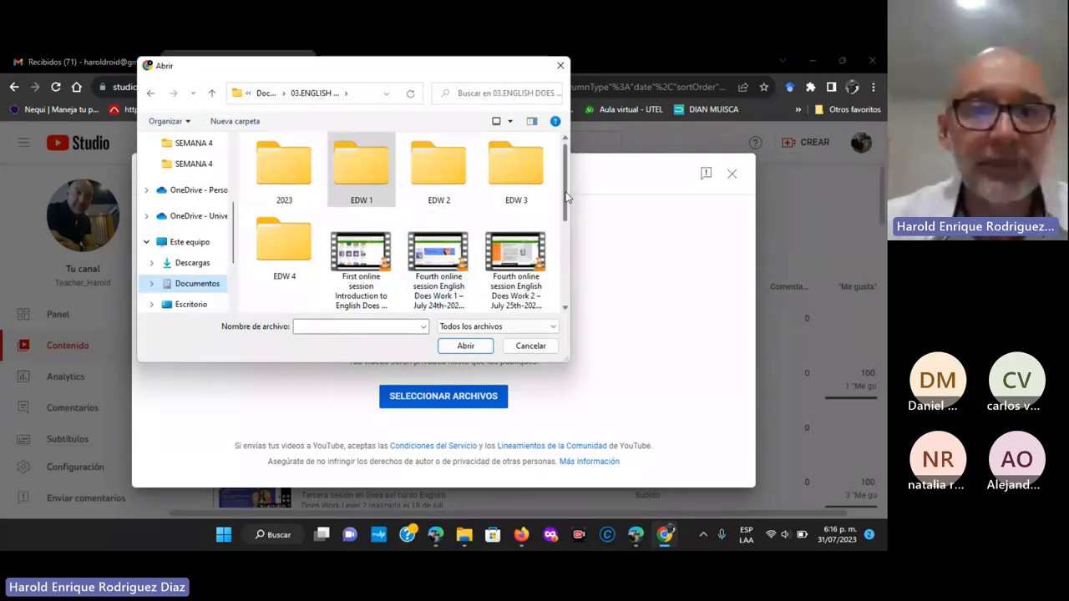
pyautogui.scroll(-3)
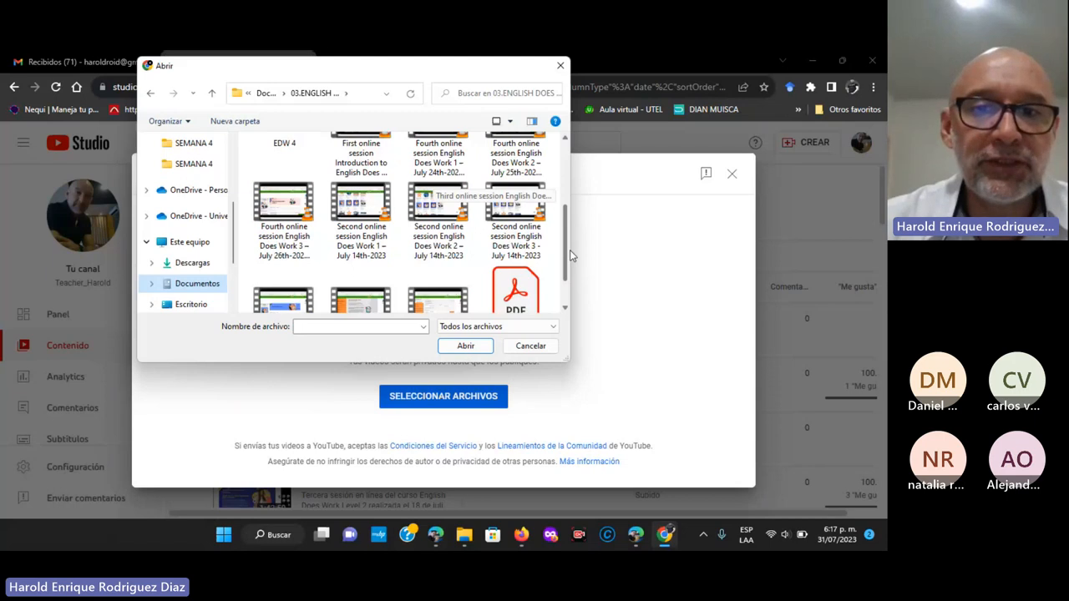
pyautogui.scroll(-3)
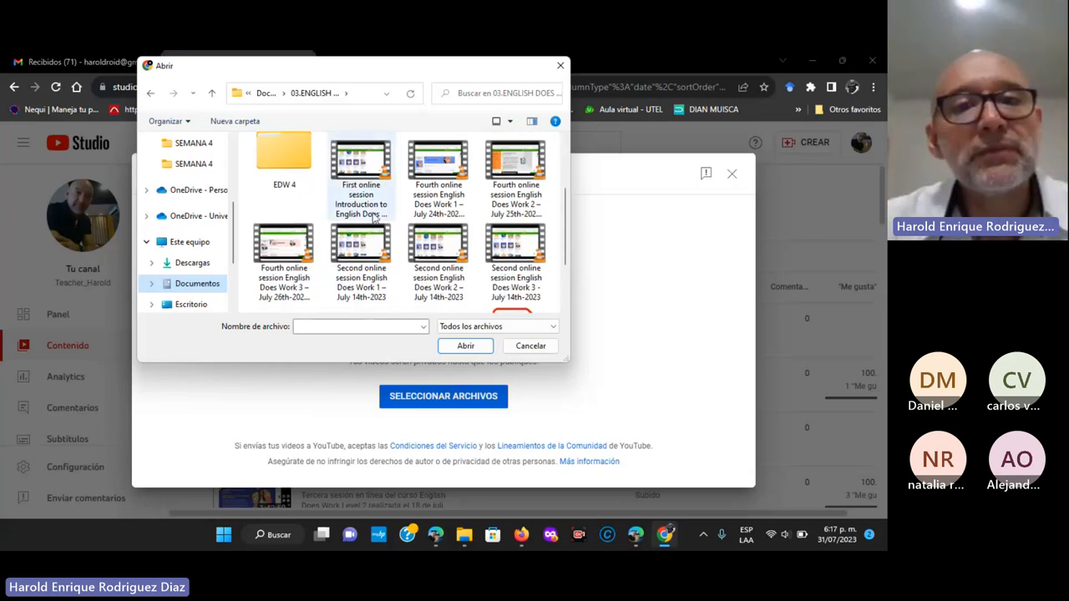
pyautogui.moveTo(438, 175)
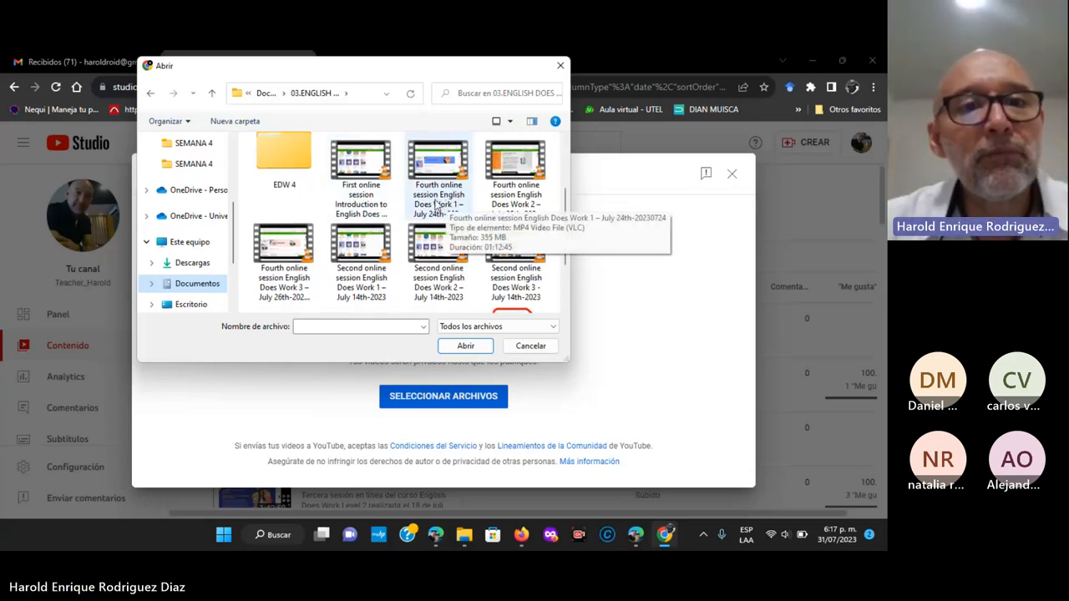
pyautogui.moveTo(380, 199)
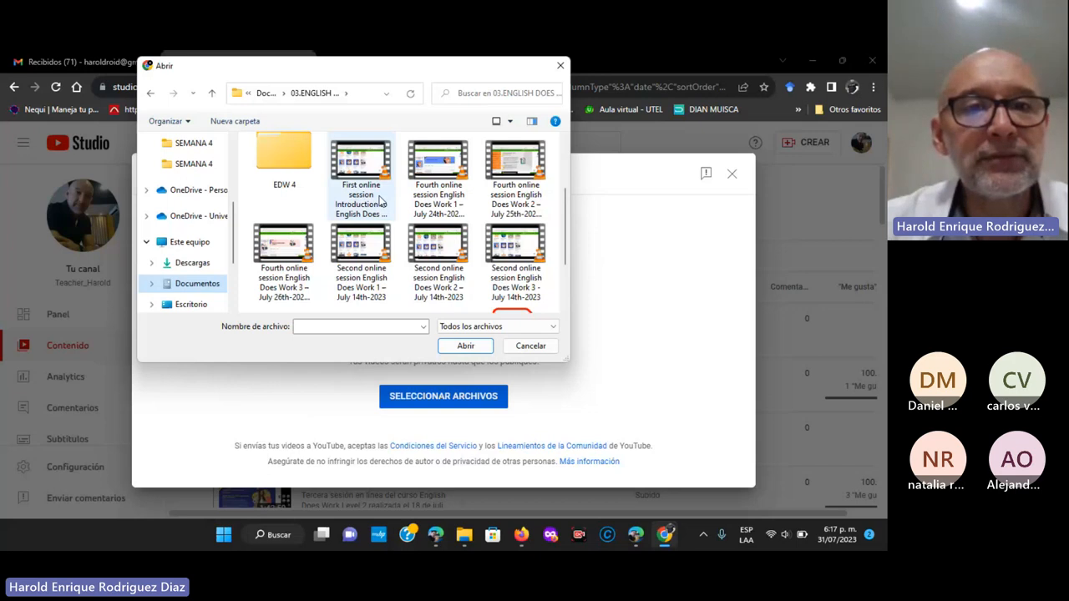
pyautogui.click(360, 167)
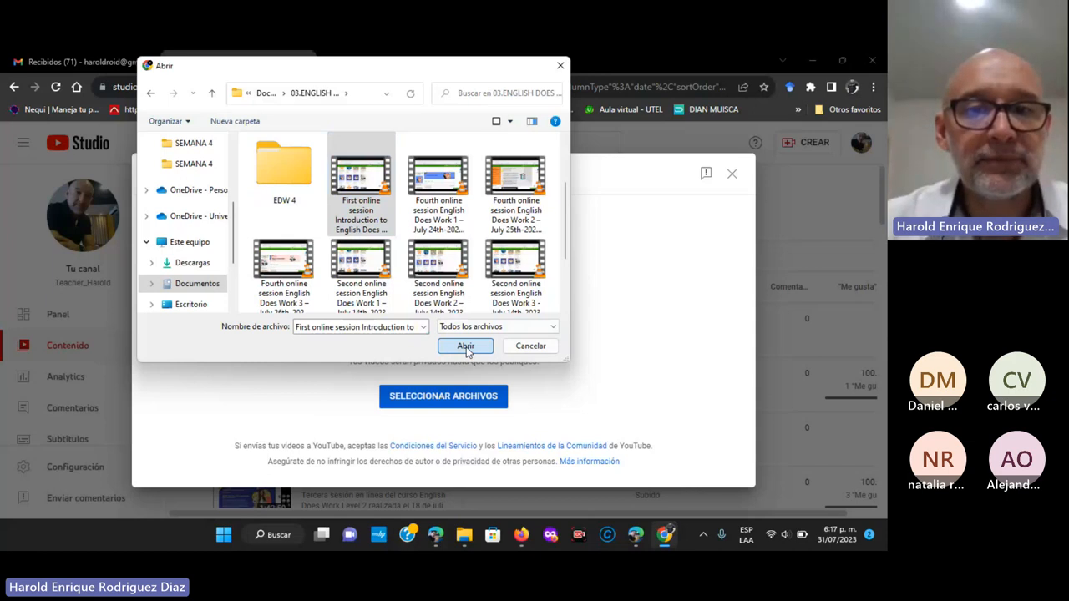
pyautogui.click(466, 346)
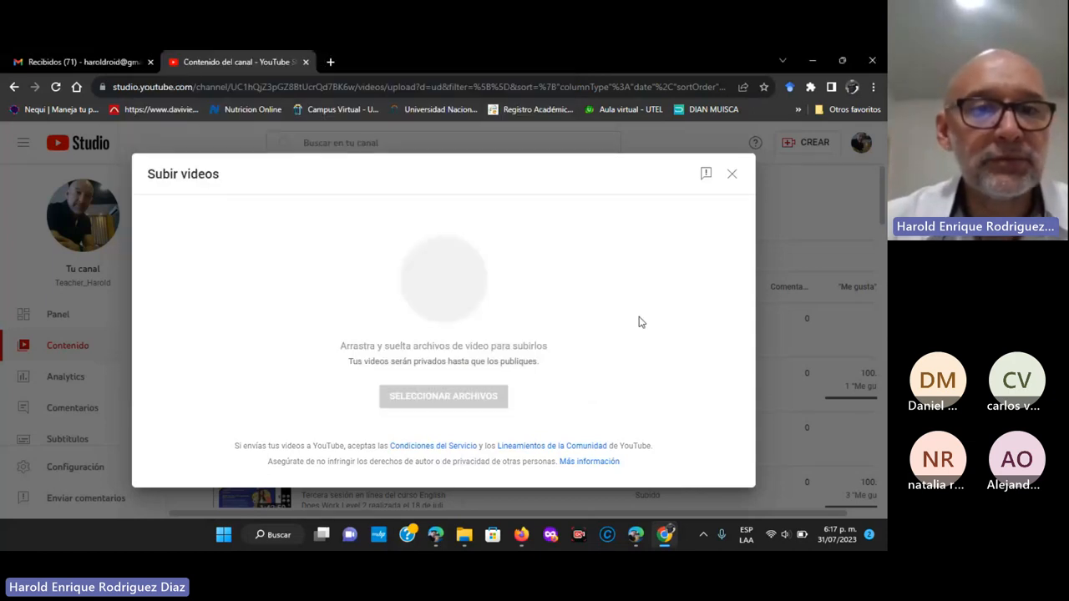
# - Reuse the title and description from the Fourth online session video
pyautogui.click(443, 395)
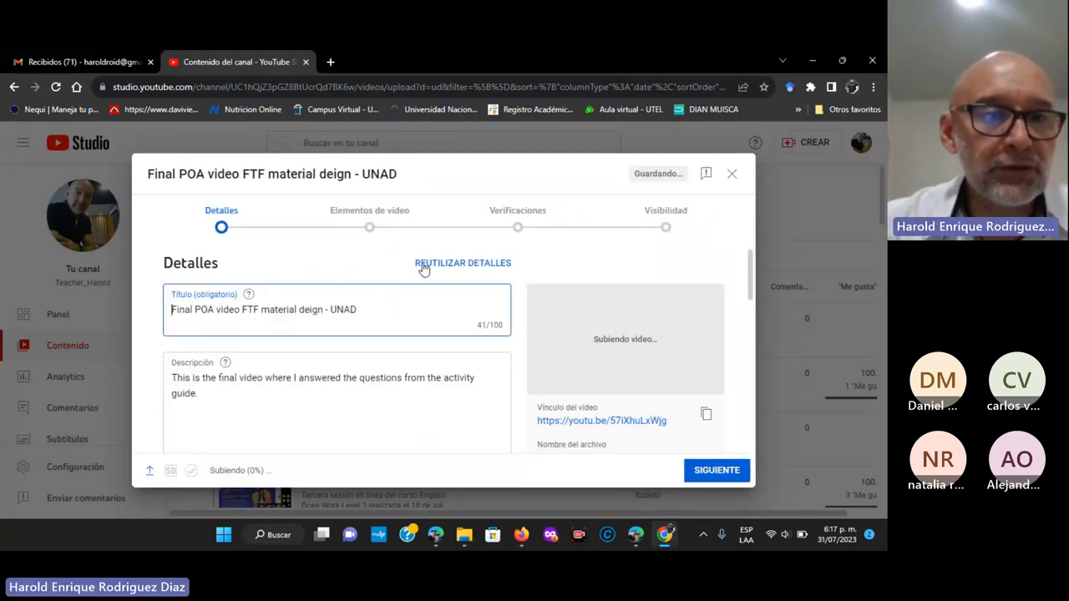
pyautogui.click(462, 262)
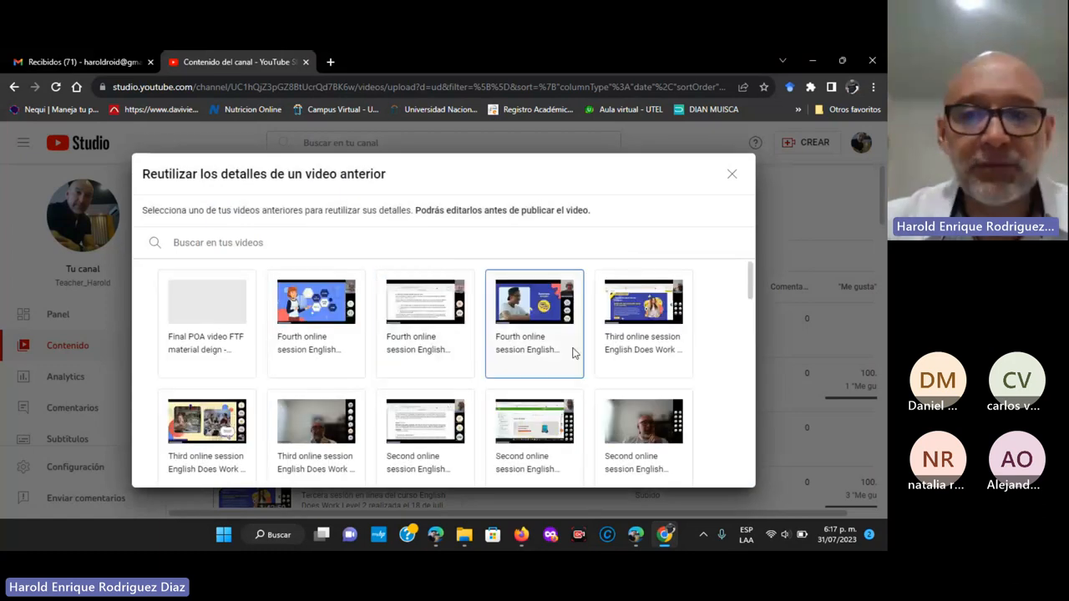
pyautogui.click(534, 301)
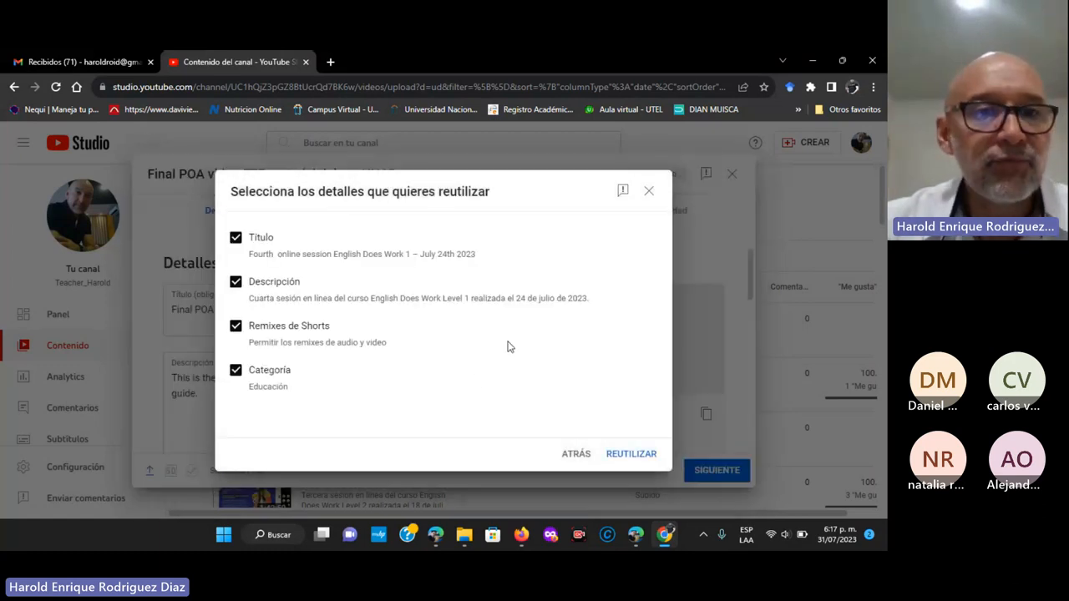
pyautogui.click(631, 454)
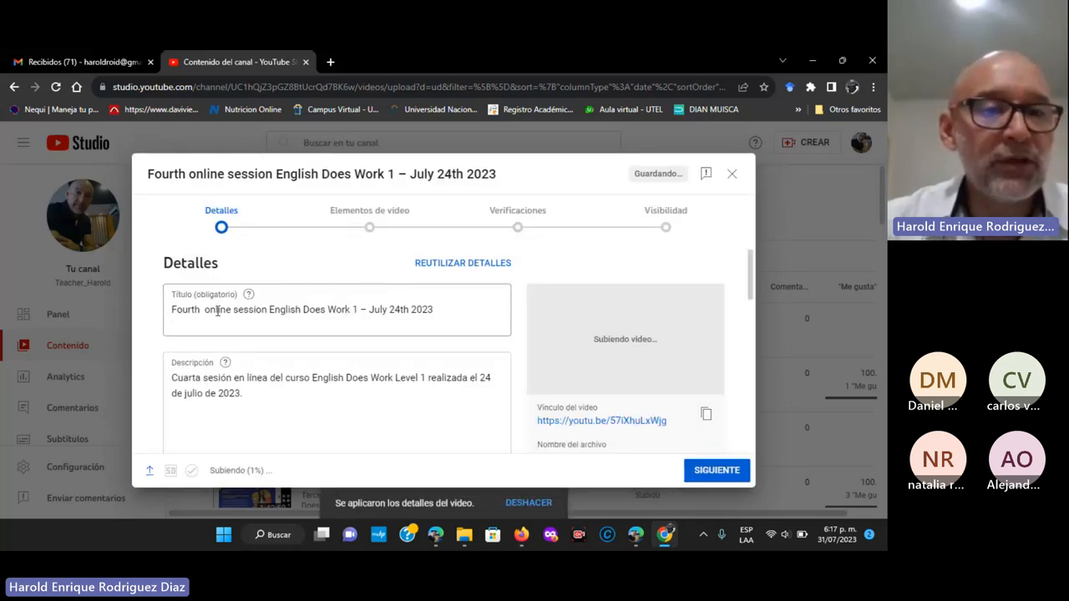
pyautogui.moveTo(344, 310)
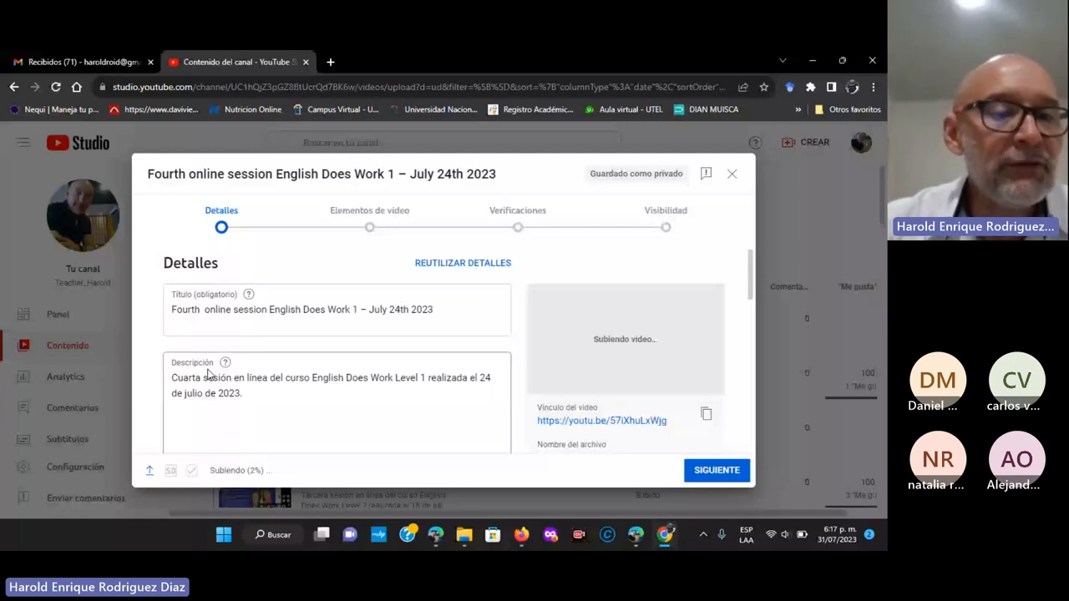
# - Select 'Cuarta' in the description and copy the new video's link
pyautogui.doubleClick(182, 375)
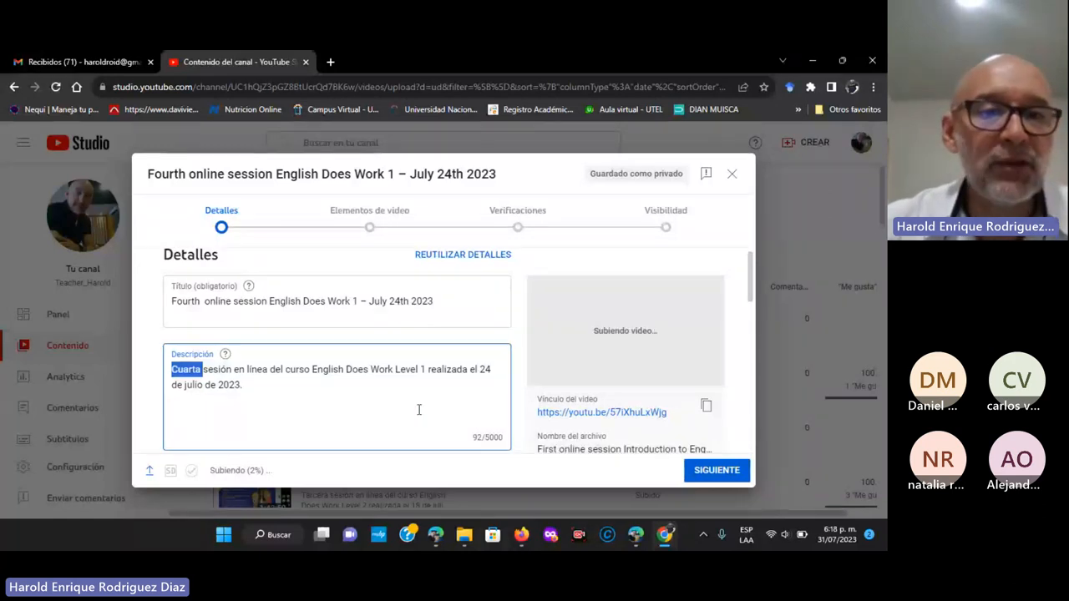
pyautogui.scroll(-3)
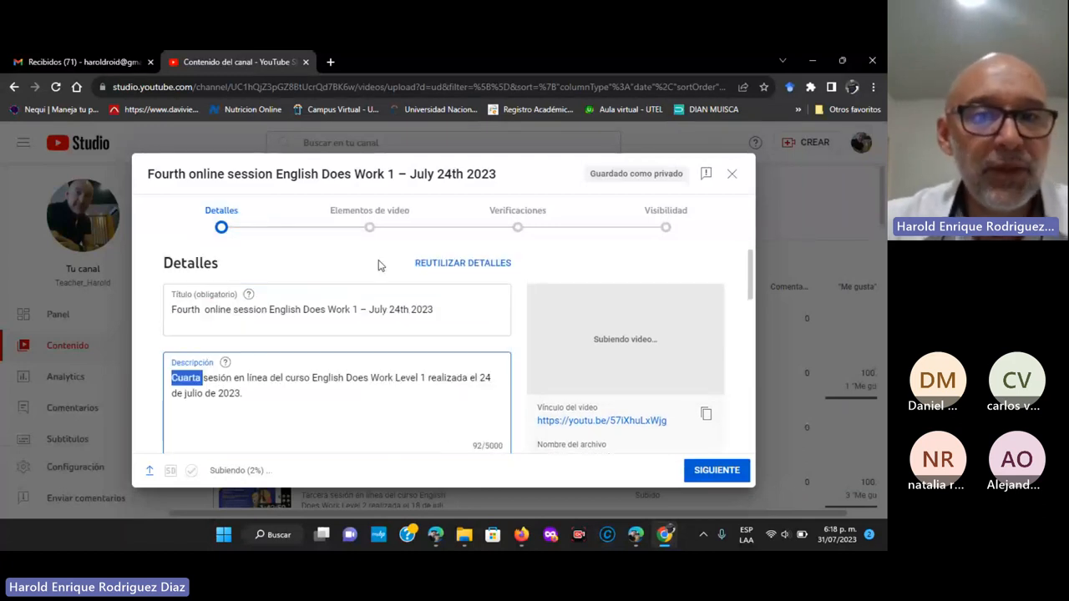
pyautogui.moveTo(706, 414)
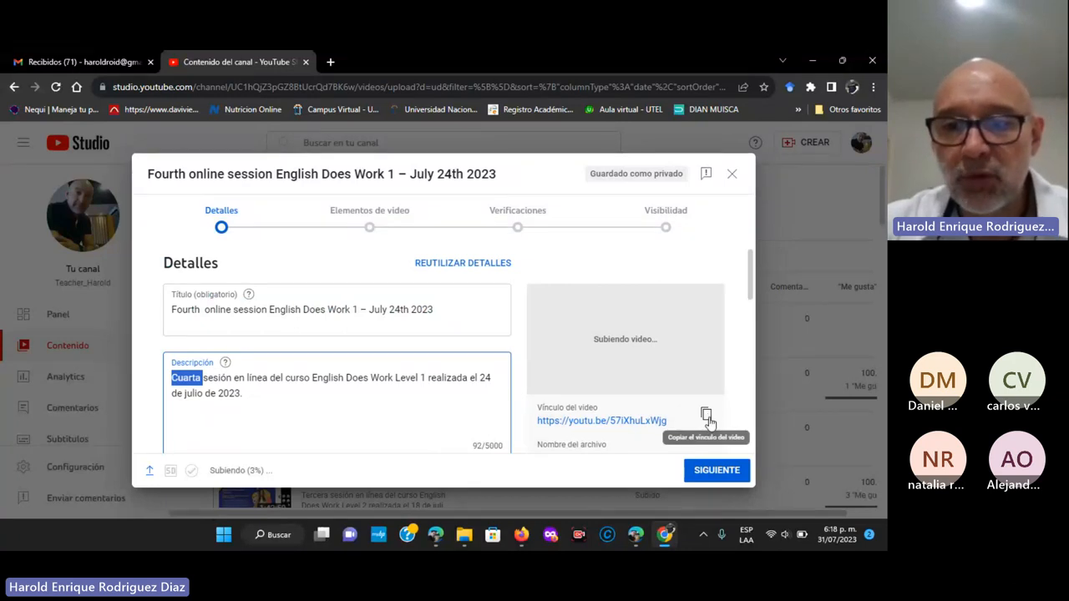
pyautogui.scroll(-3)
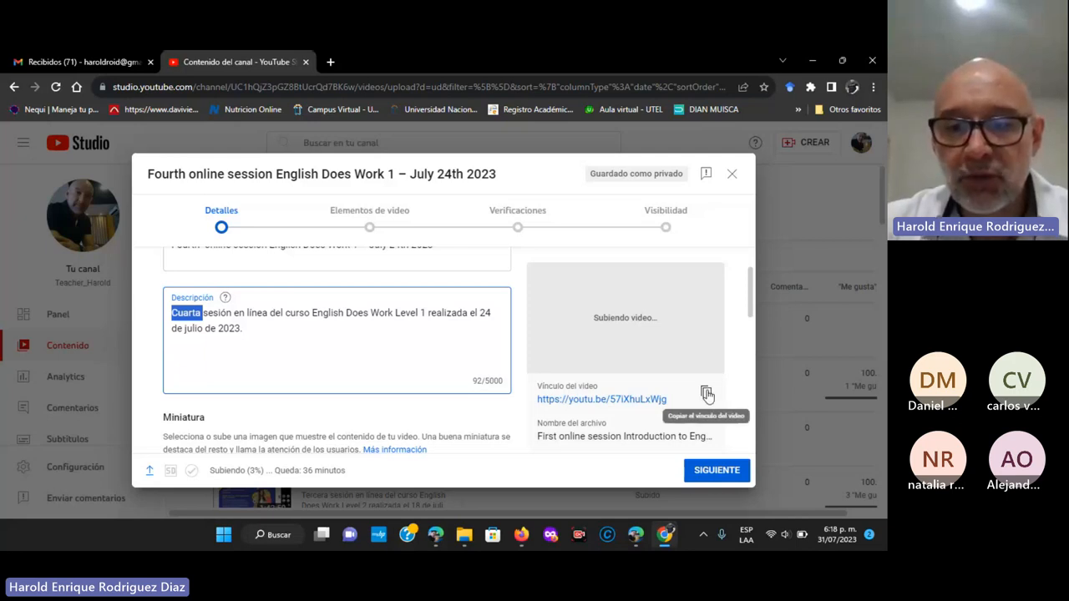
pyautogui.click(707, 394)
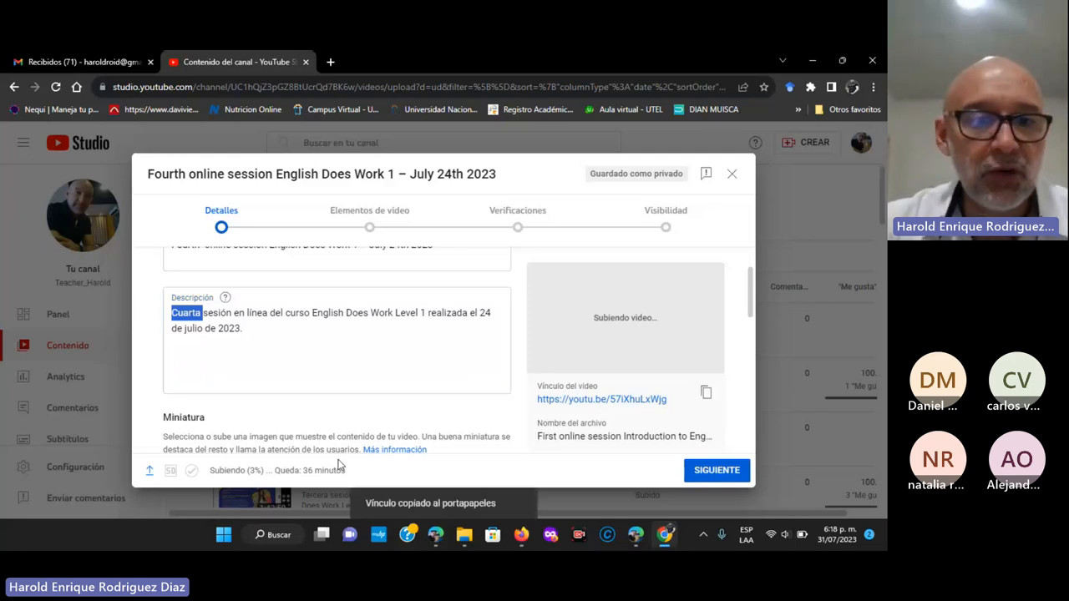
pyautogui.scroll(-3)
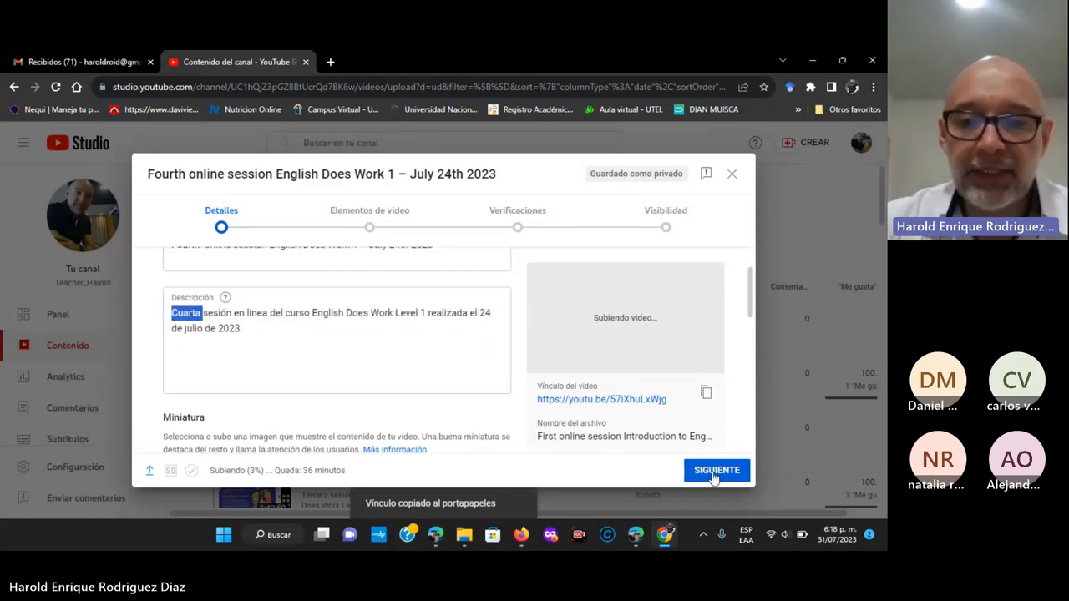
# - Mark the video 'No, no es contenido creado para niños' and advance to the Checks step
pyautogui.click(716, 470)
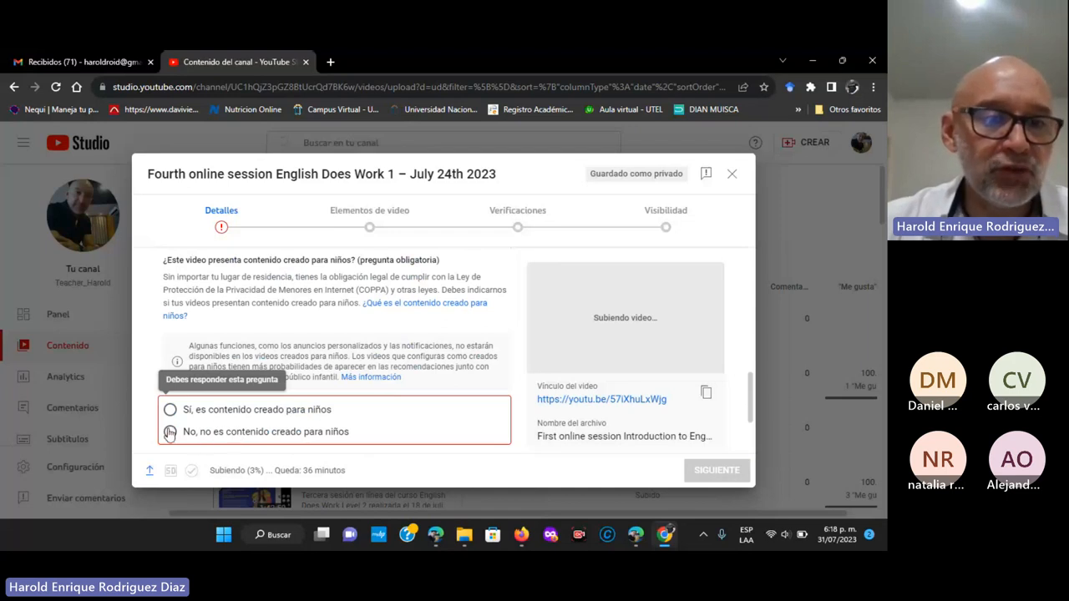
pyautogui.click(169, 432)
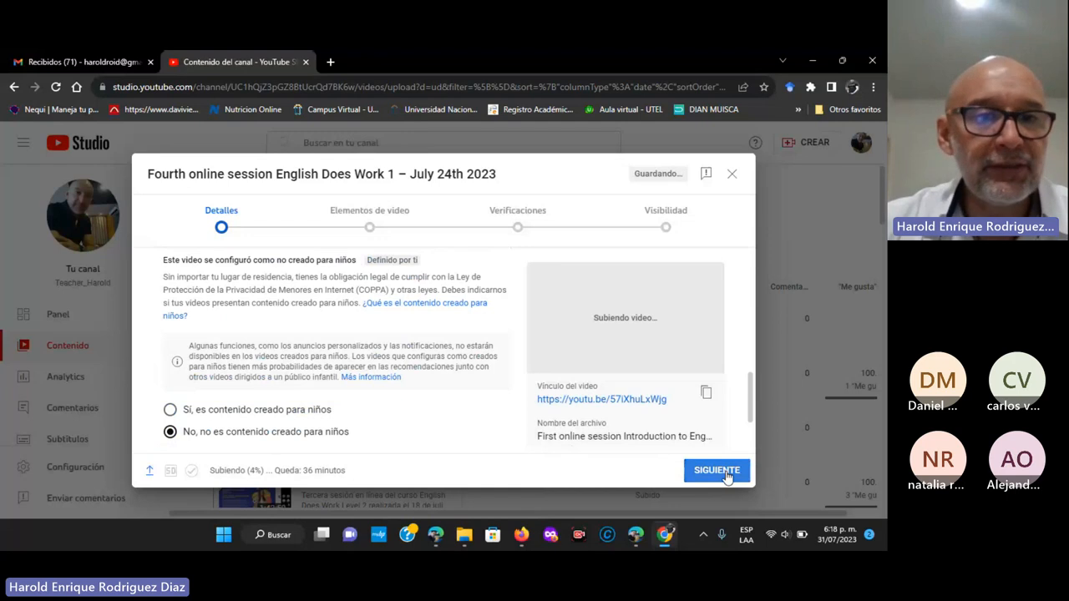
pyautogui.click(716, 471)
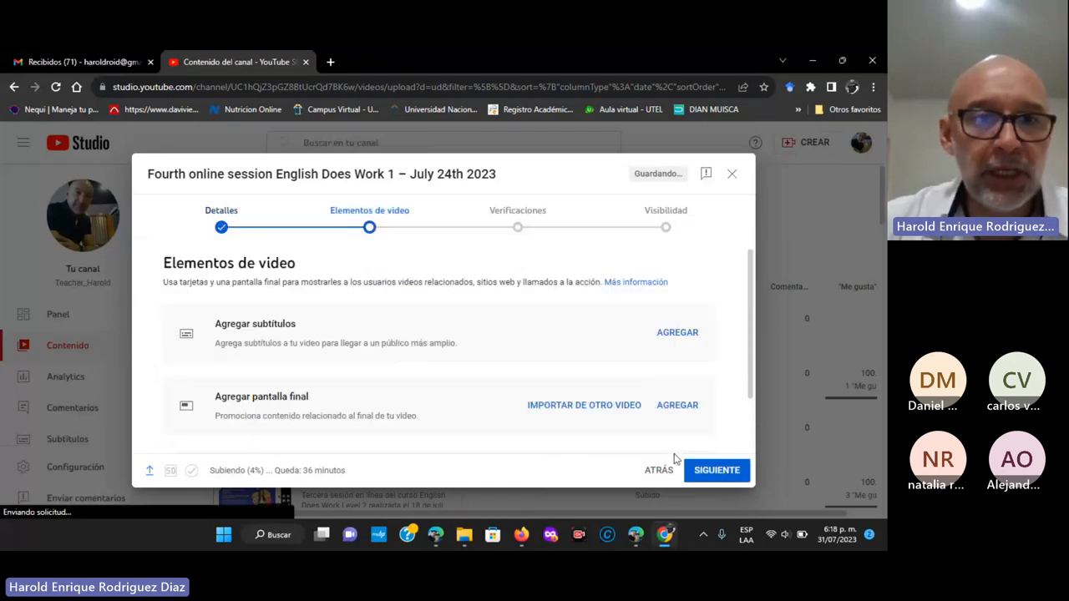
pyautogui.click(716, 470)
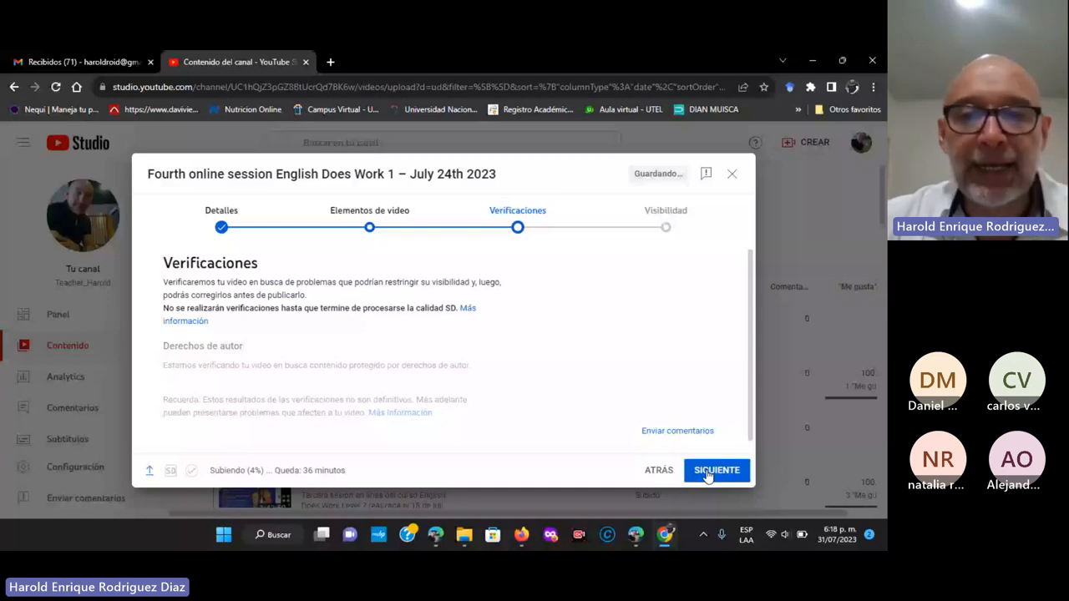
# - Try Público, then settle on No listado visibility and save the upload
pyautogui.click(716, 470)
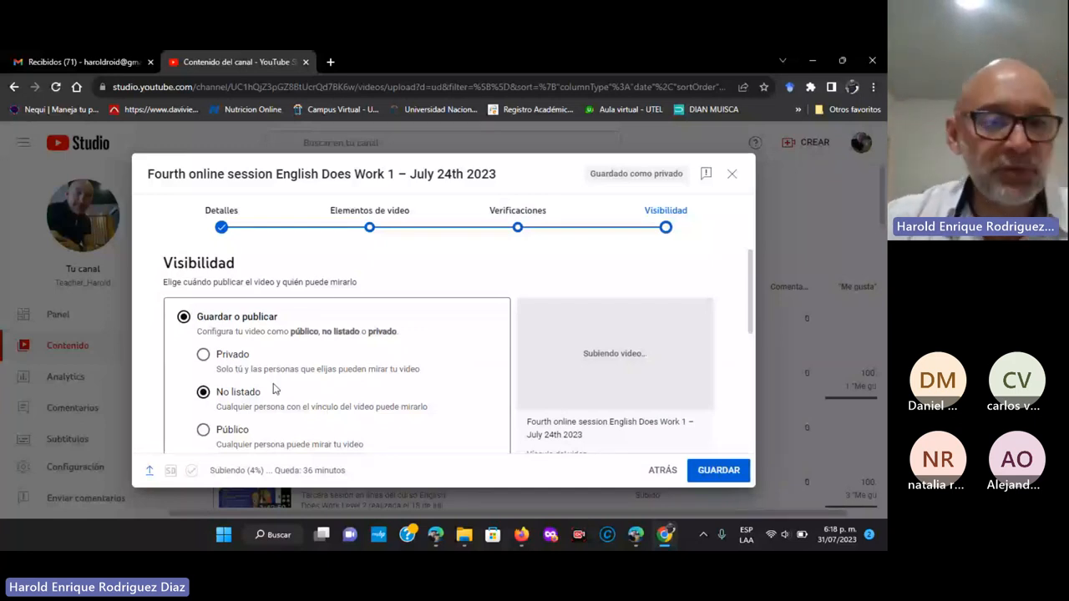
pyautogui.moveTo(103, 390)
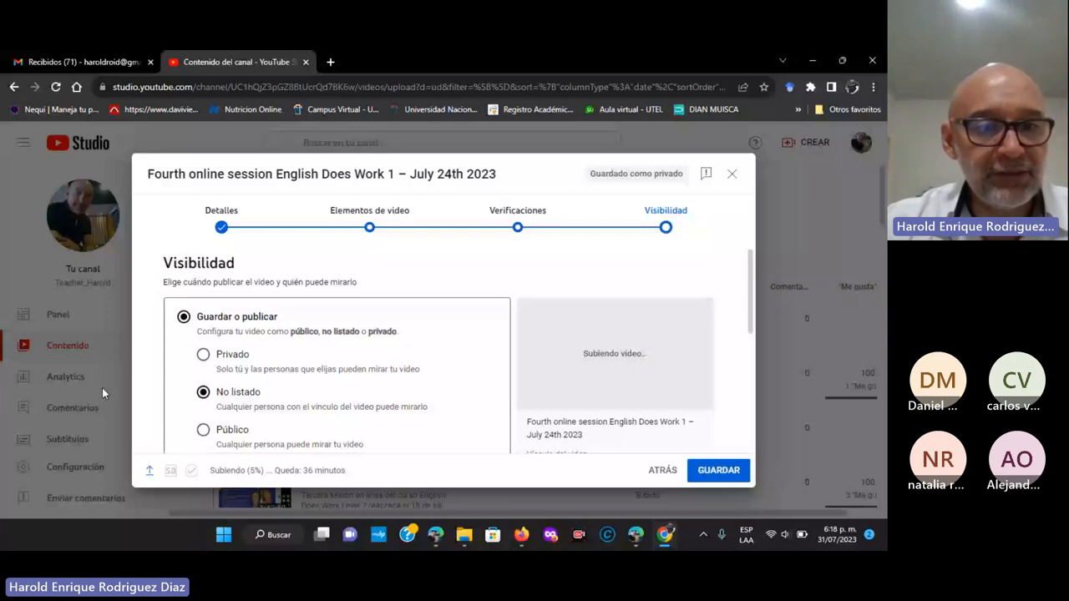
pyautogui.click(203, 429)
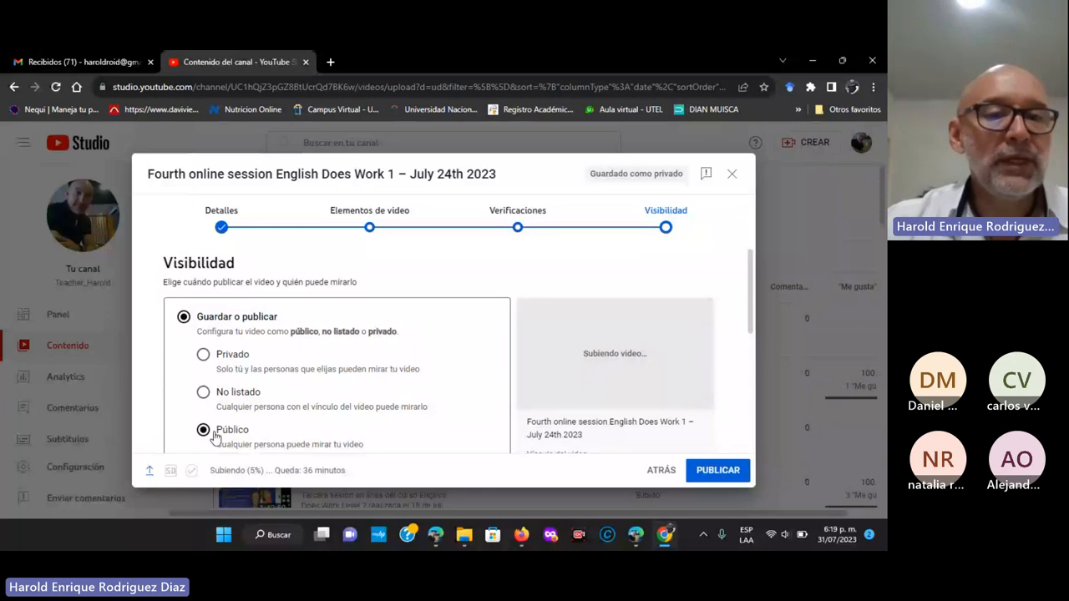
pyautogui.click(202, 430)
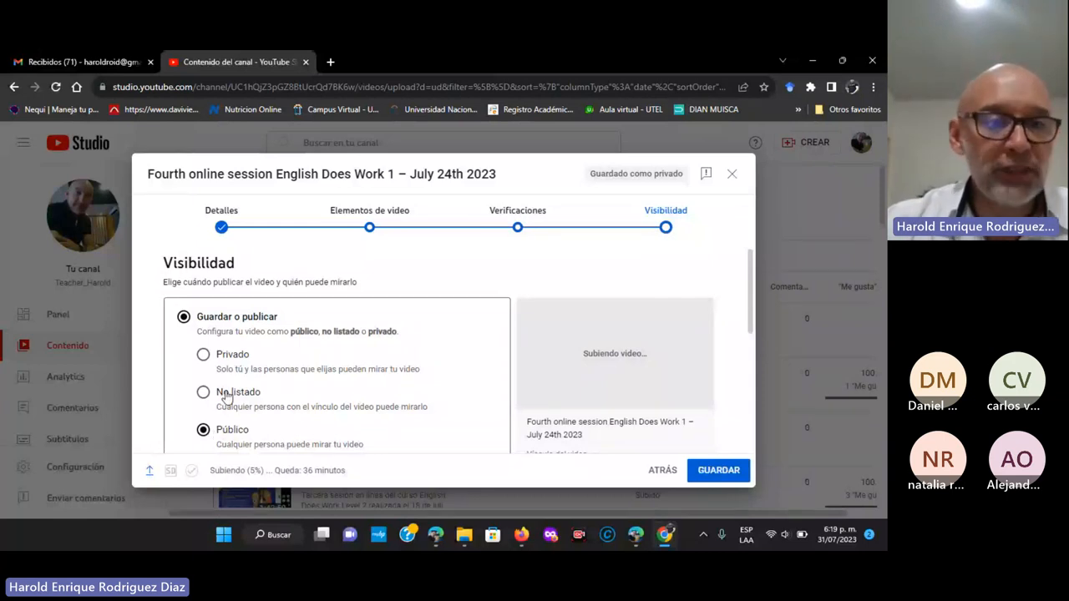
pyautogui.click(203, 391)
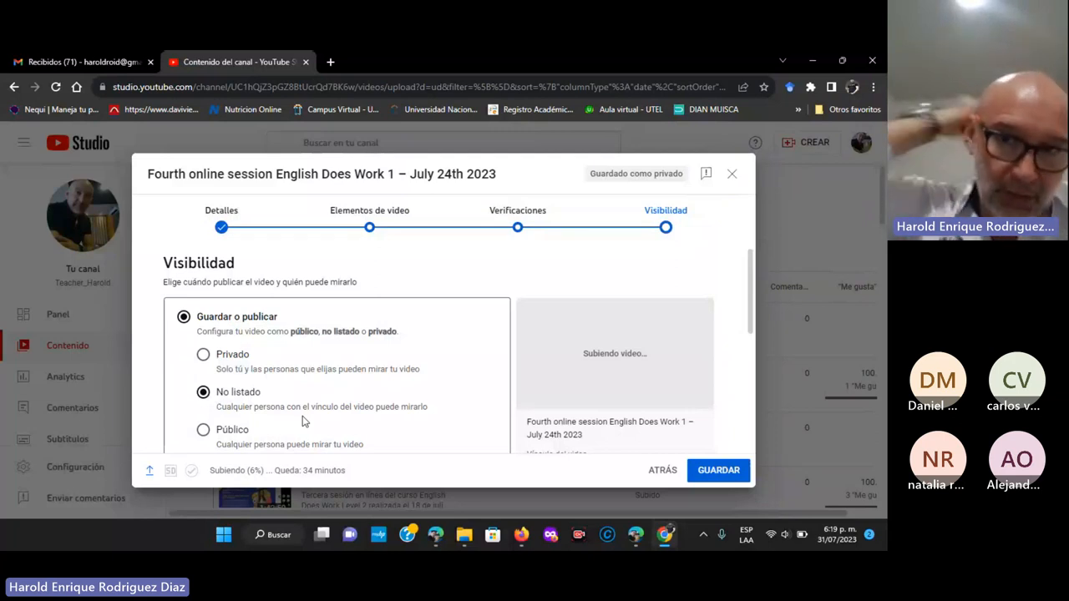
pyautogui.moveTo(278, 438)
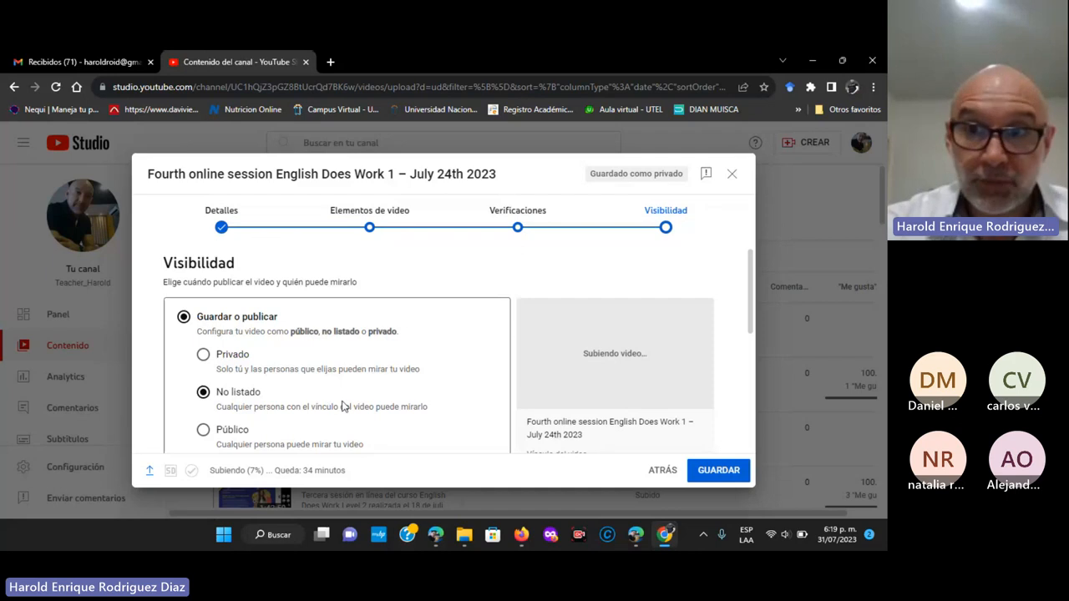
pyautogui.scroll(-3)
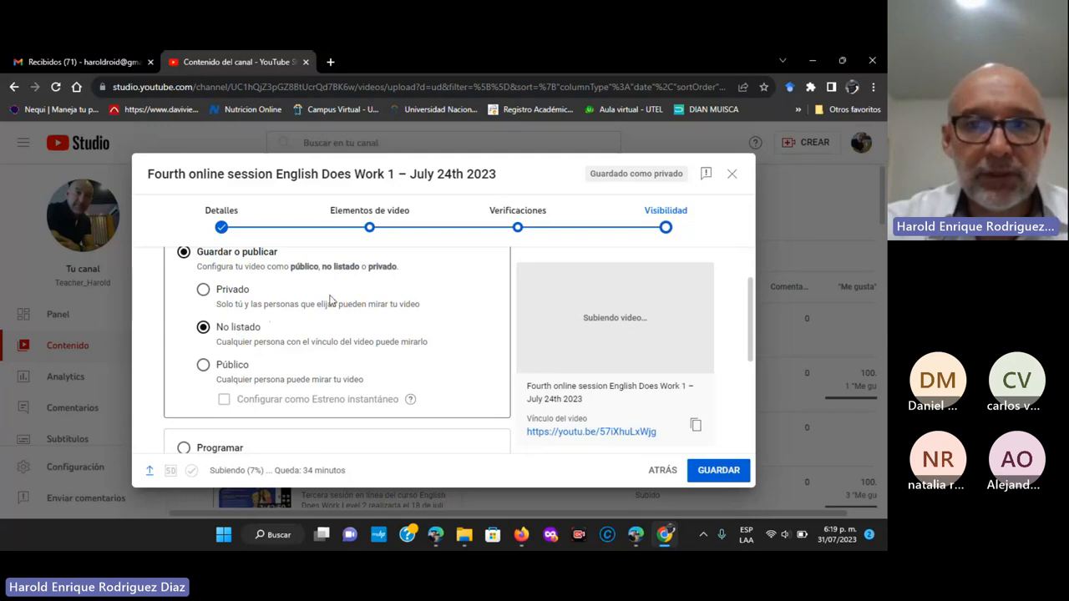
pyautogui.moveTo(317, 354)
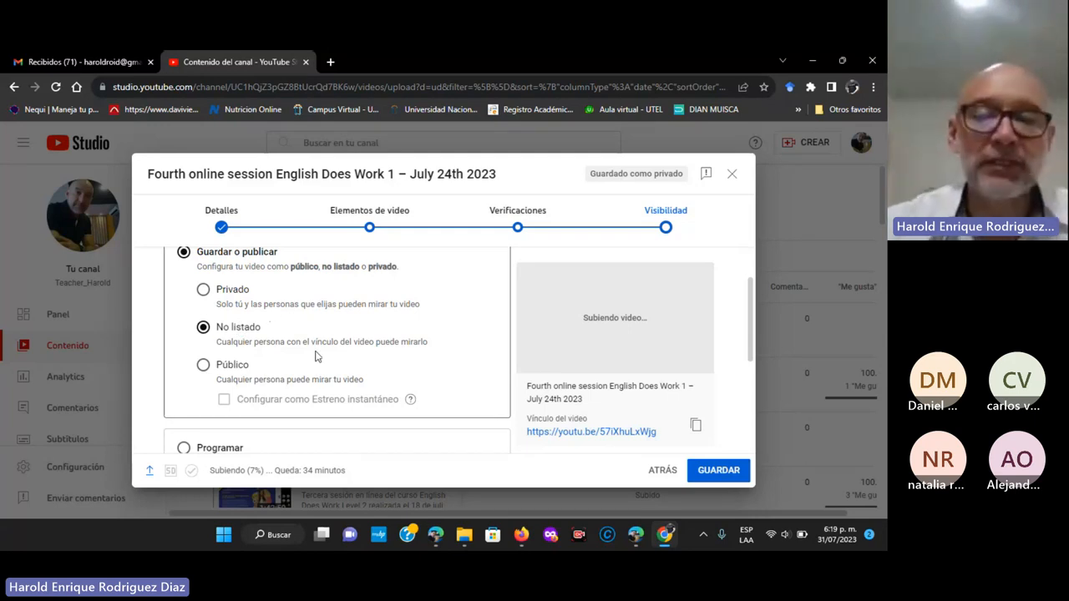
pyautogui.moveTo(360, 276)
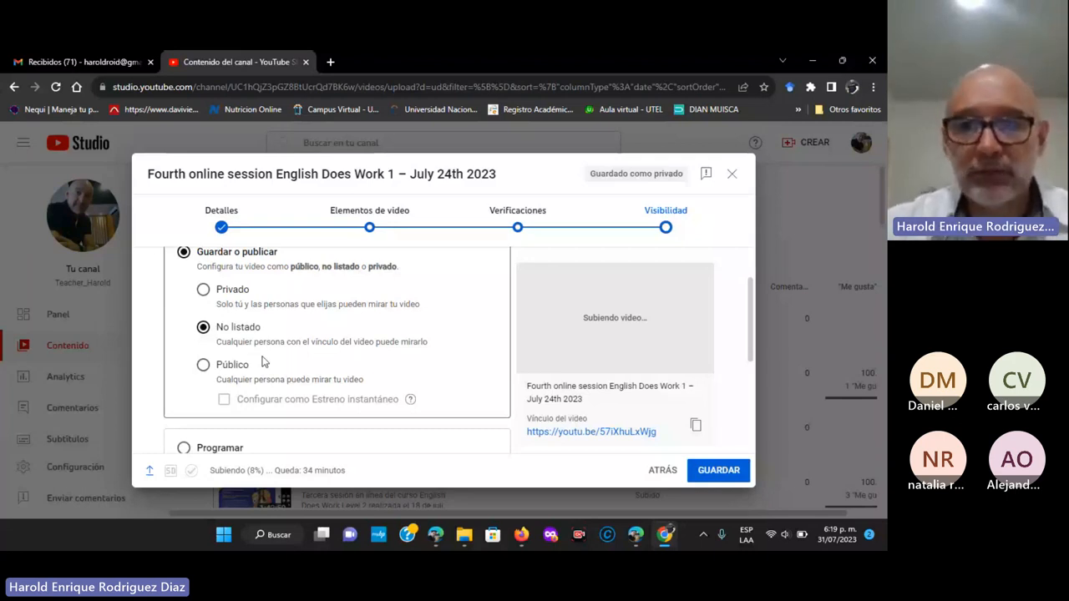
pyautogui.click(202, 364)
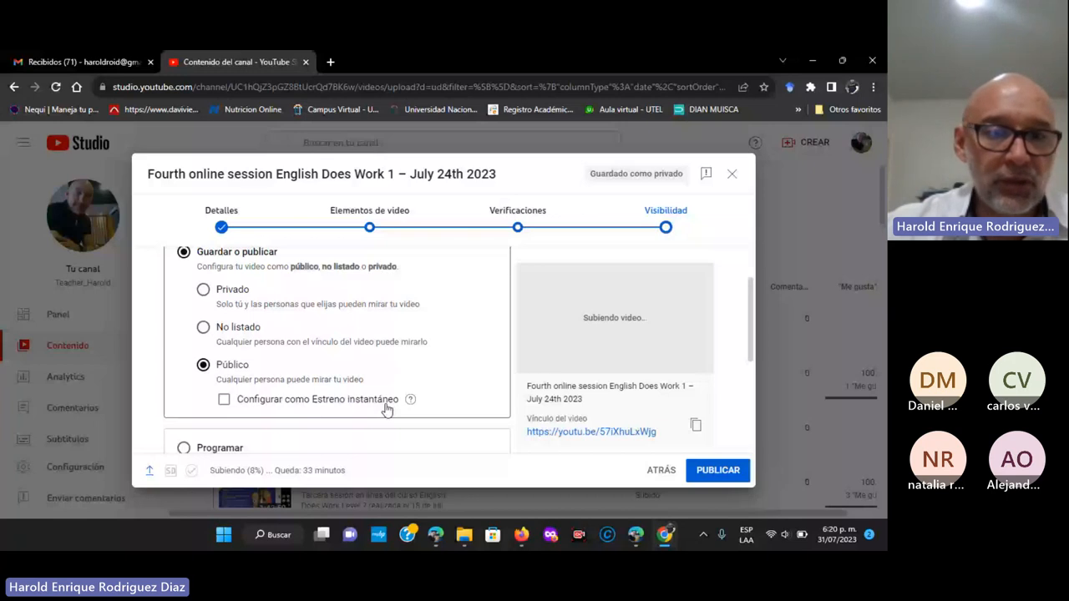
pyautogui.click(203, 327)
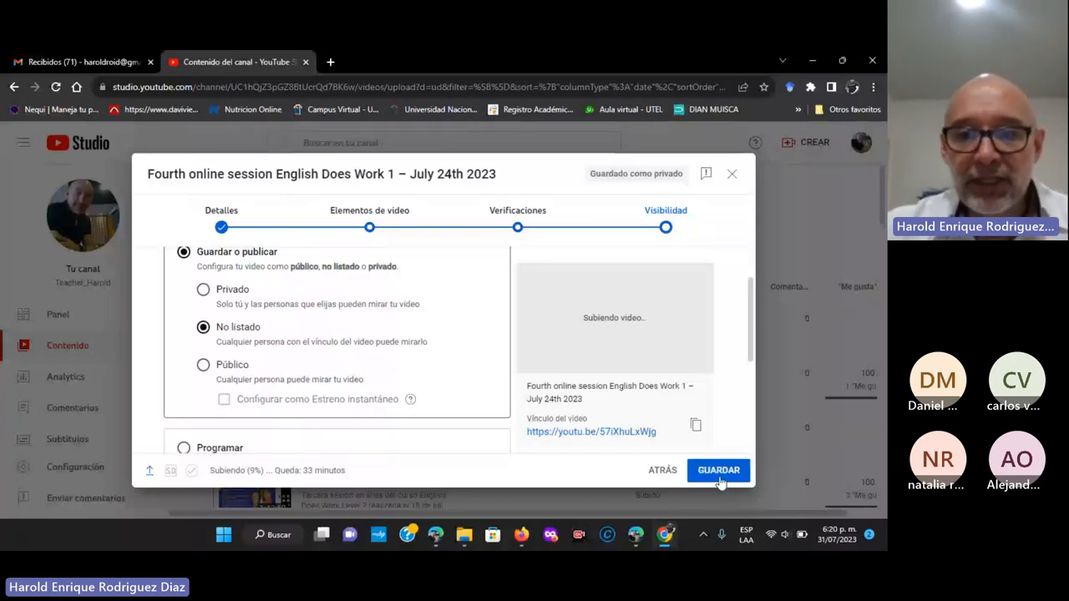
pyautogui.moveTo(623, 461)
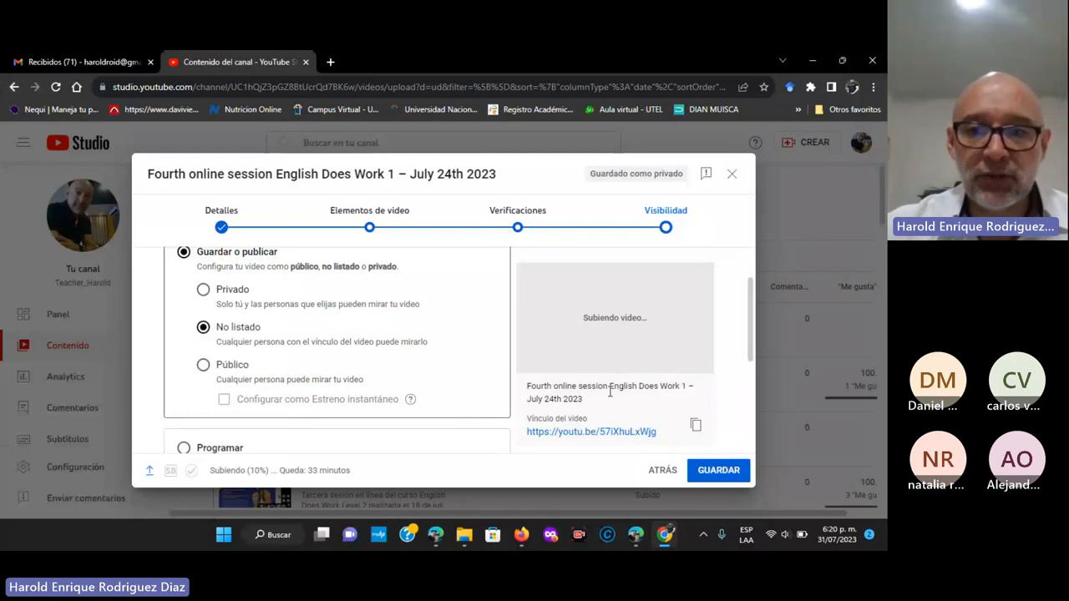
pyautogui.click(718, 470)
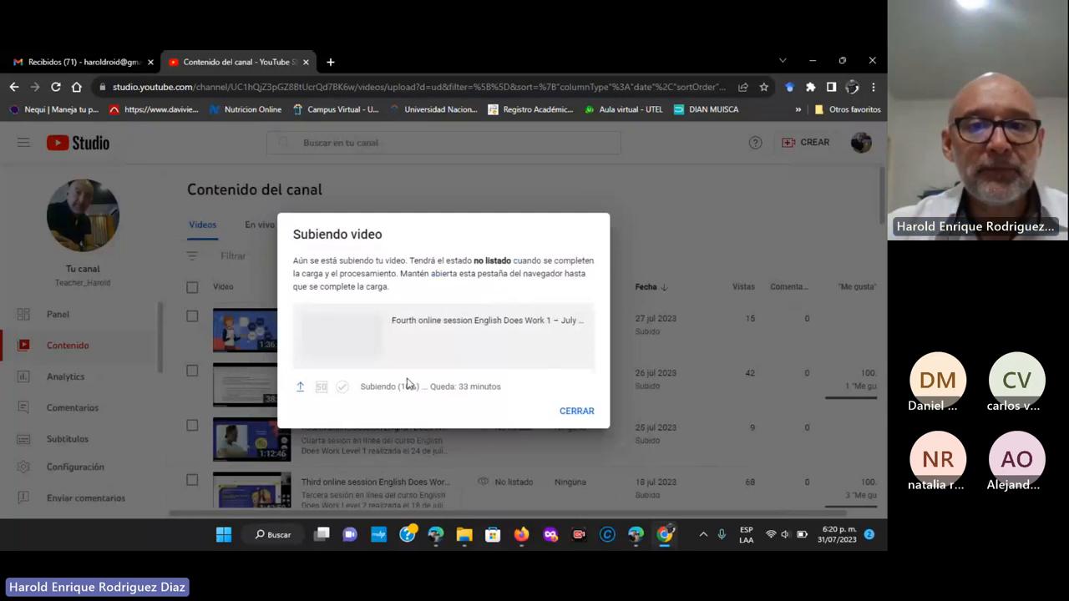
pyautogui.moveTo(423, 398)
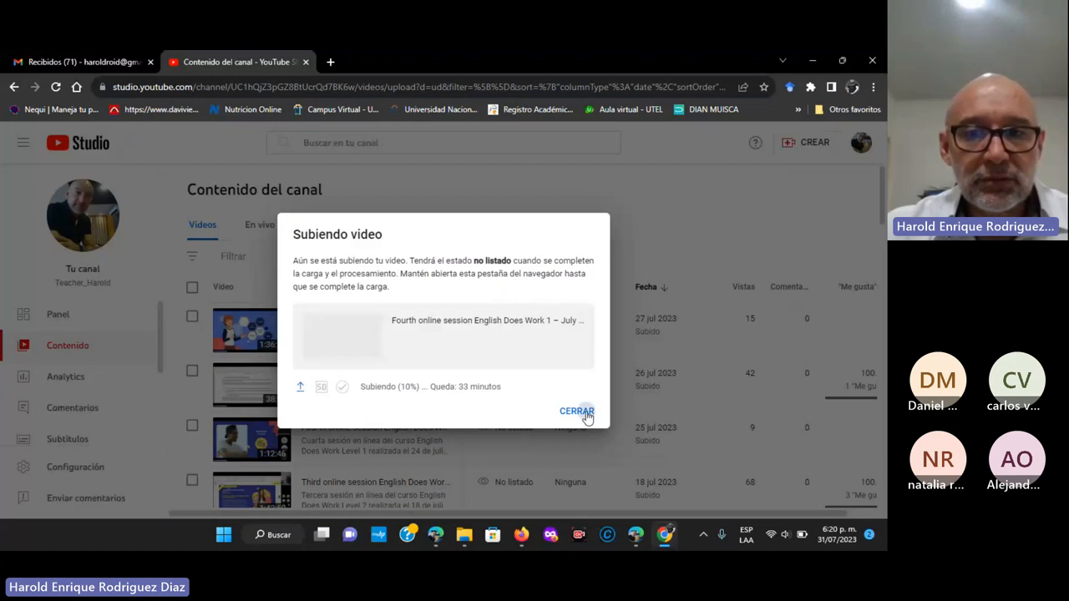
# - Close the upload notice and respond to the CANCELAR CARGA confirmation on the pending row
pyautogui.click(575, 411)
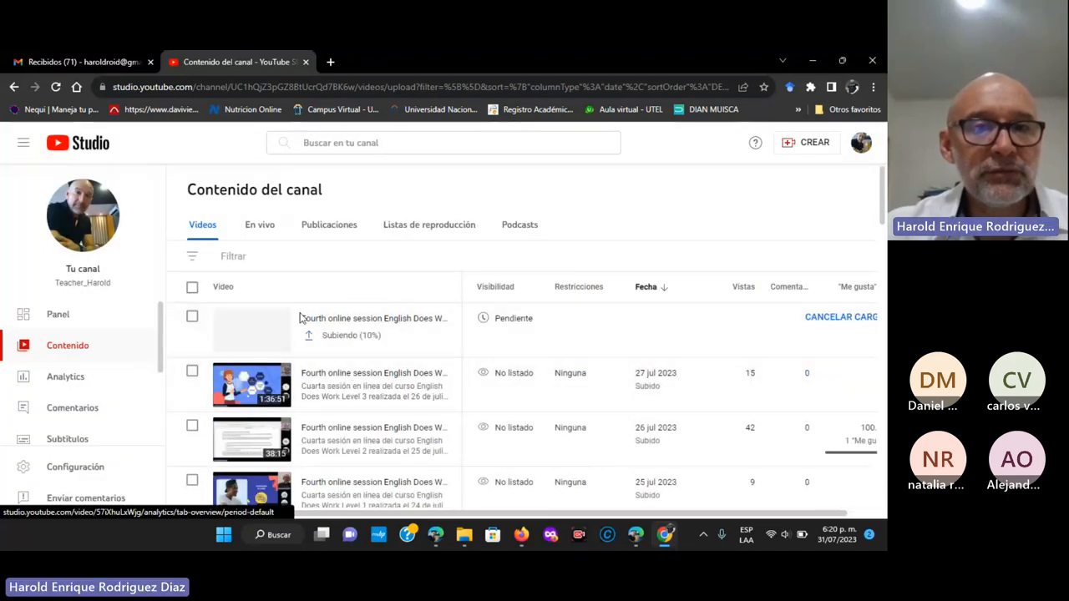
pyautogui.moveTo(284, 463)
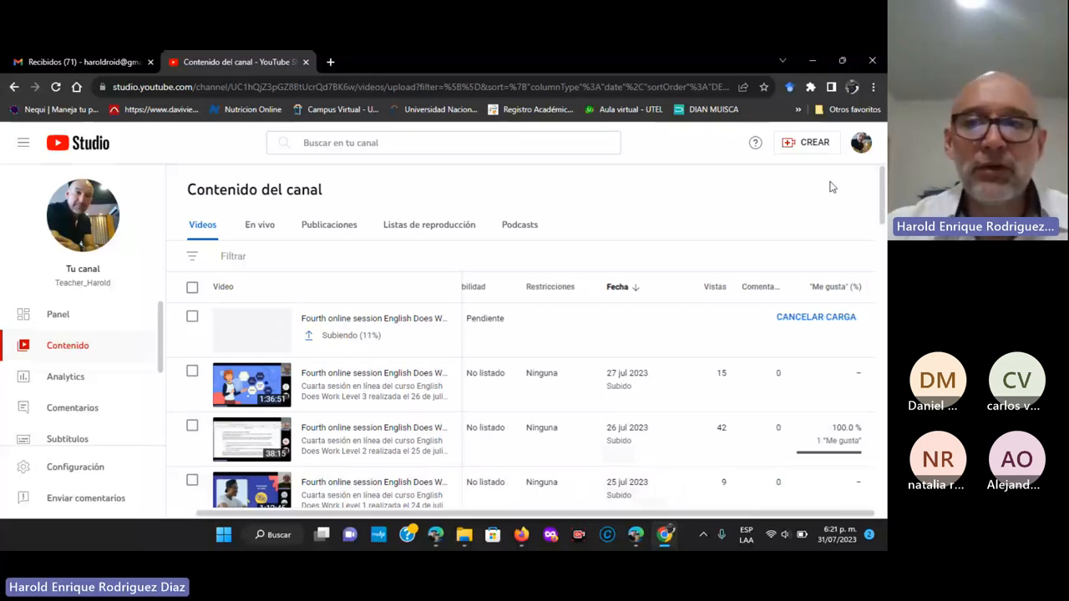
pyautogui.moveTo(499, 198)
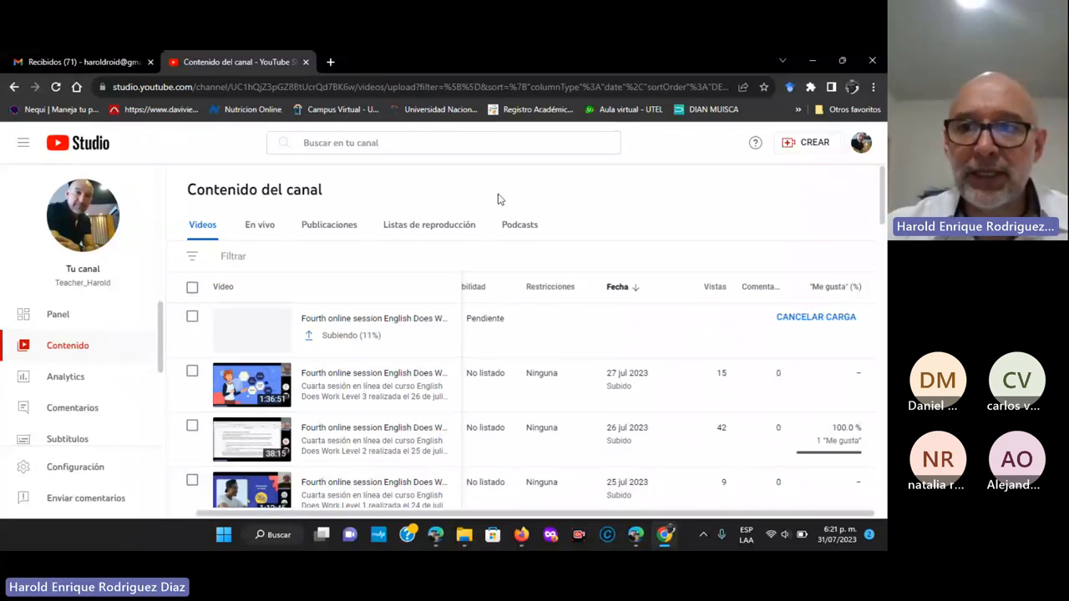
pyautogui.click(815, 316)
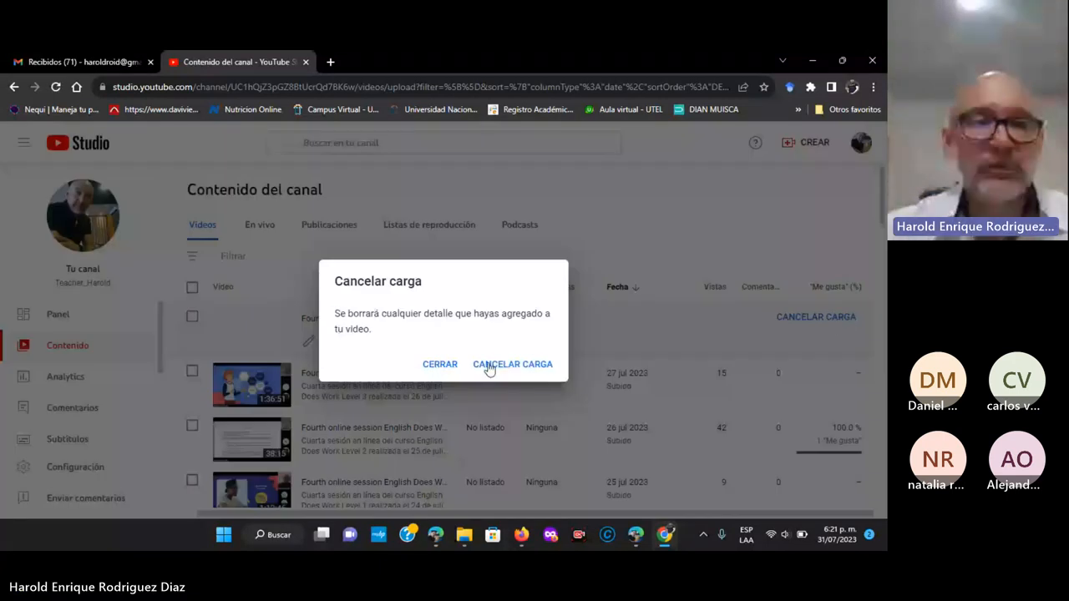
pyautogui.click(512, 364)
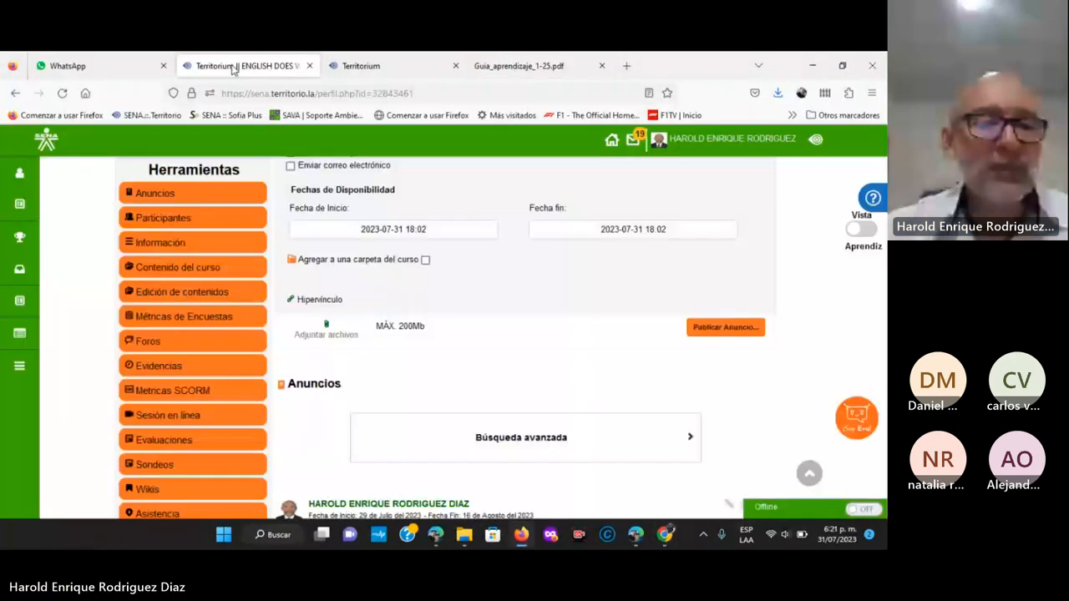
# - Open Actividad de aprendizaje 1 and its evidence link in a new tab
pyautogui.click(381, 65)
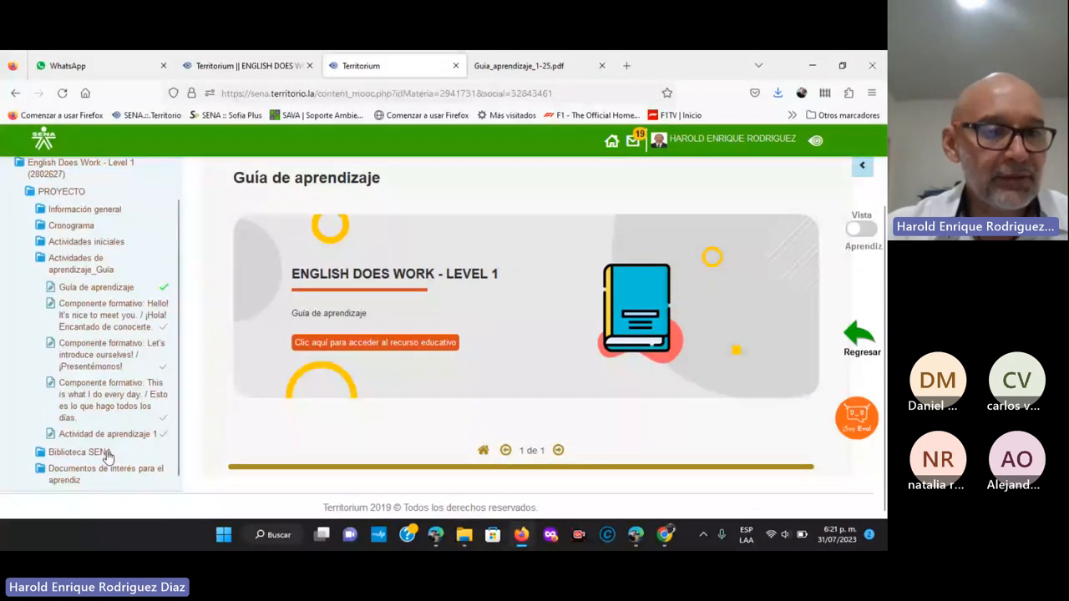
pyautogui.click(100, 435)
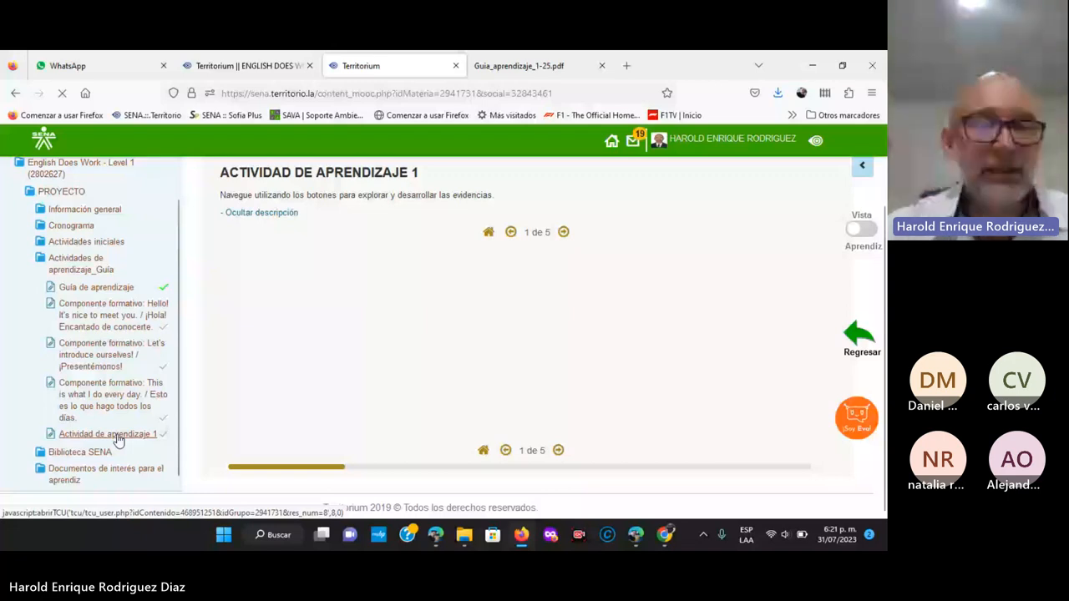
pyautogui.click(563, 232)
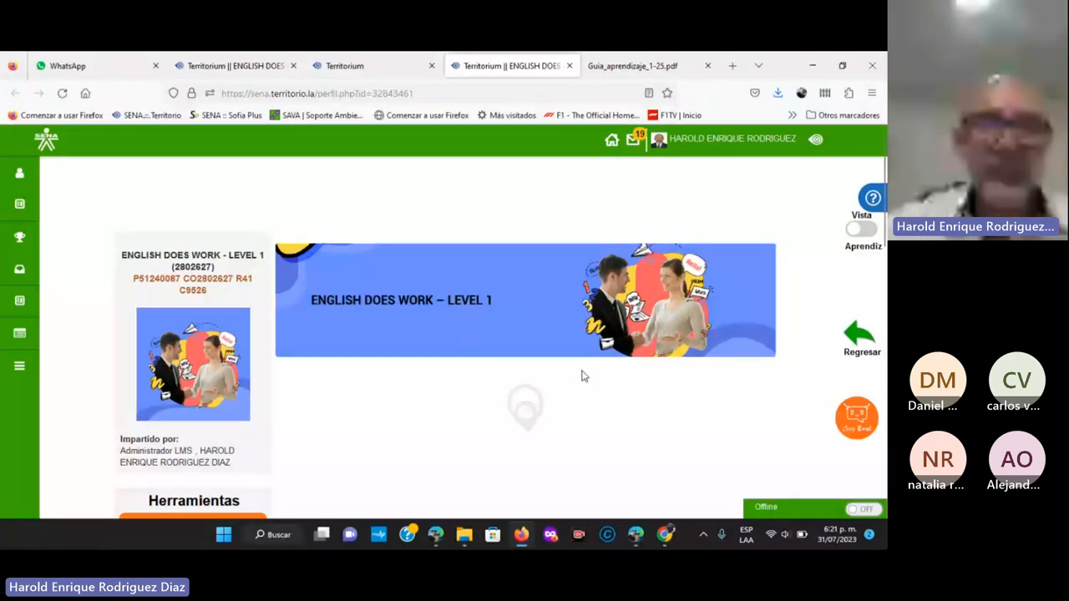
pyautogui.moveTo(568, 383)
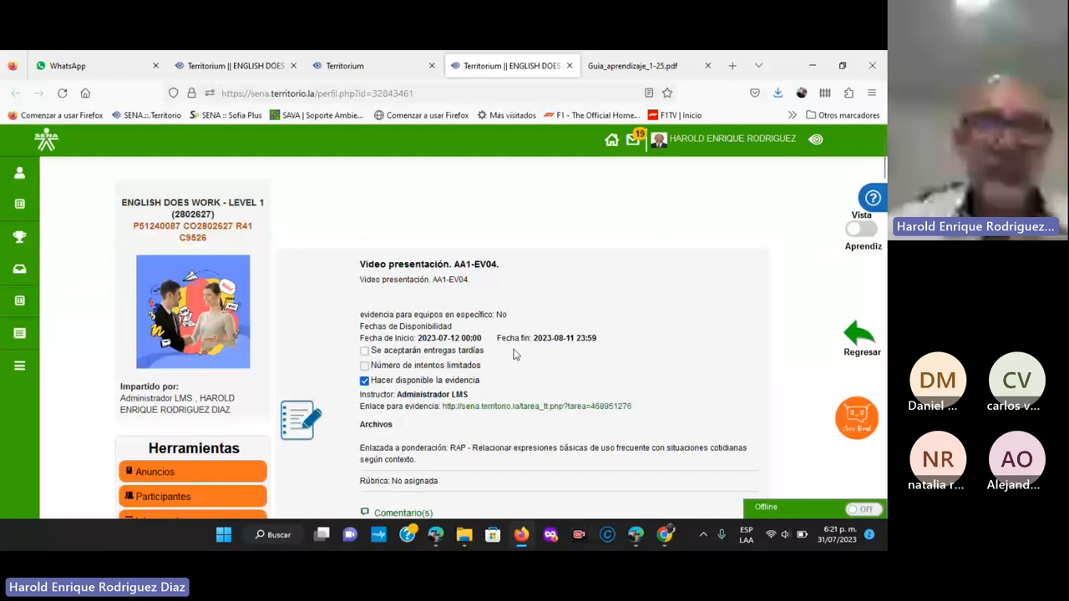
pyautogui.scroll(-3)
pyautogui.write('Enlace a mi v')
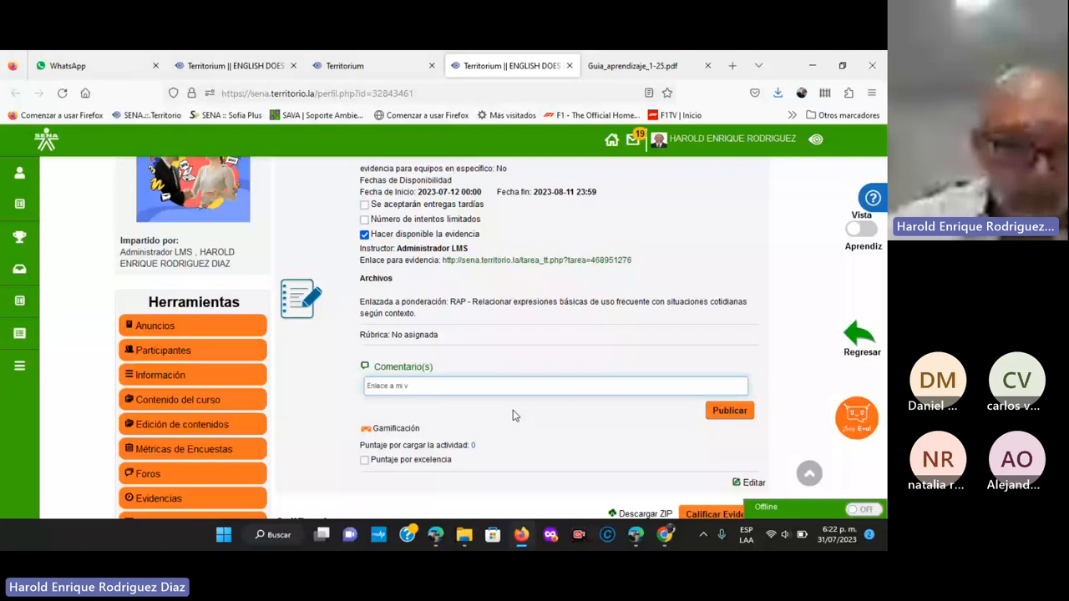
pyautogui.write('ideo presentaci')
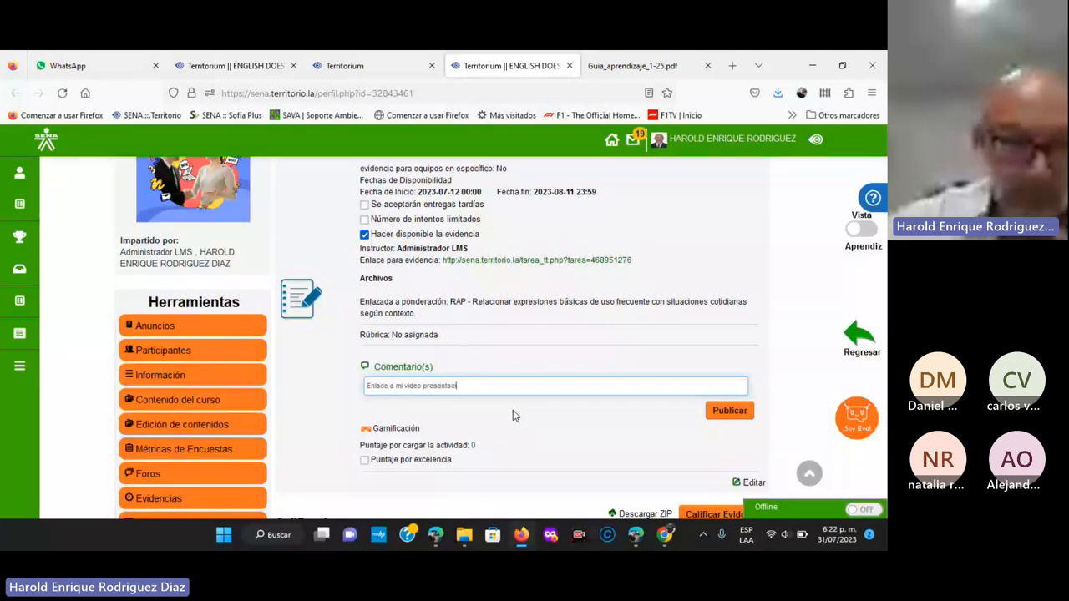
pyautogui.write('o')
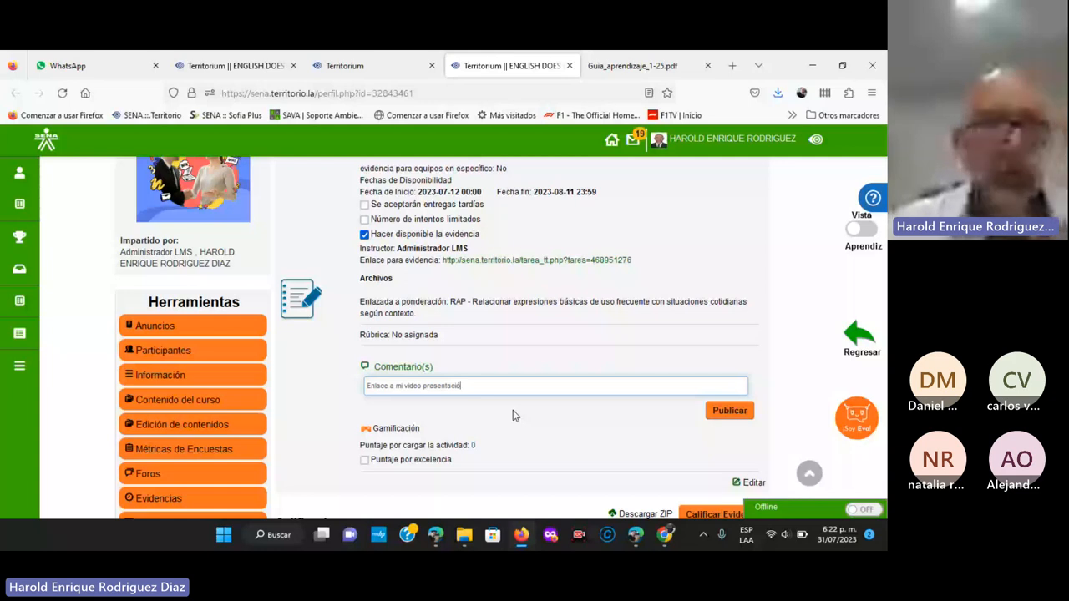
pyautogui.write('https://youtu.be/57iXhuLxWjg')
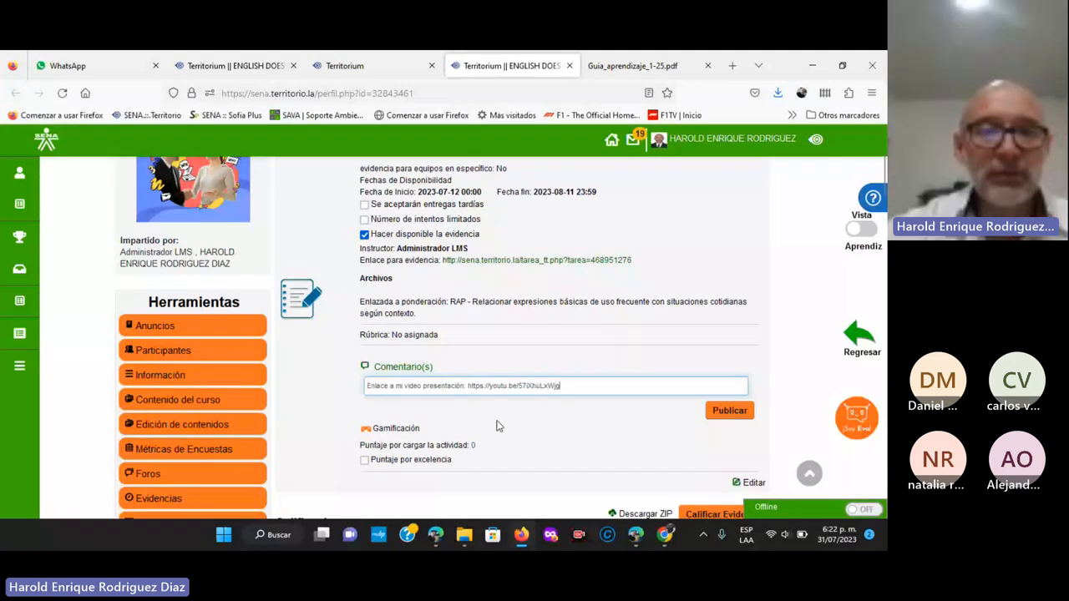
pyautogui.scroll(-3)
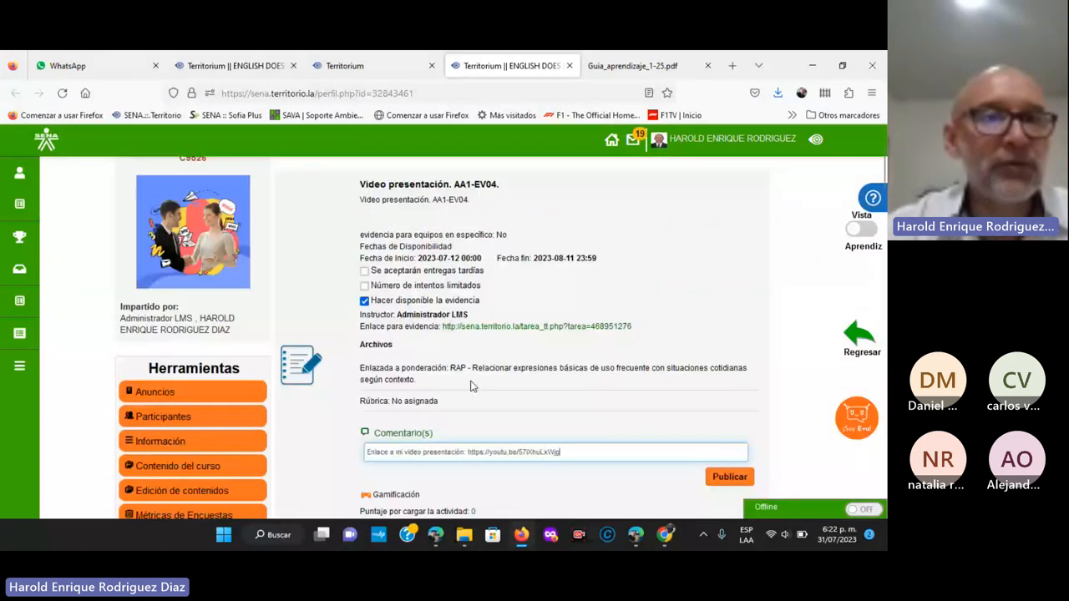
pyautogui.click(344, 65)
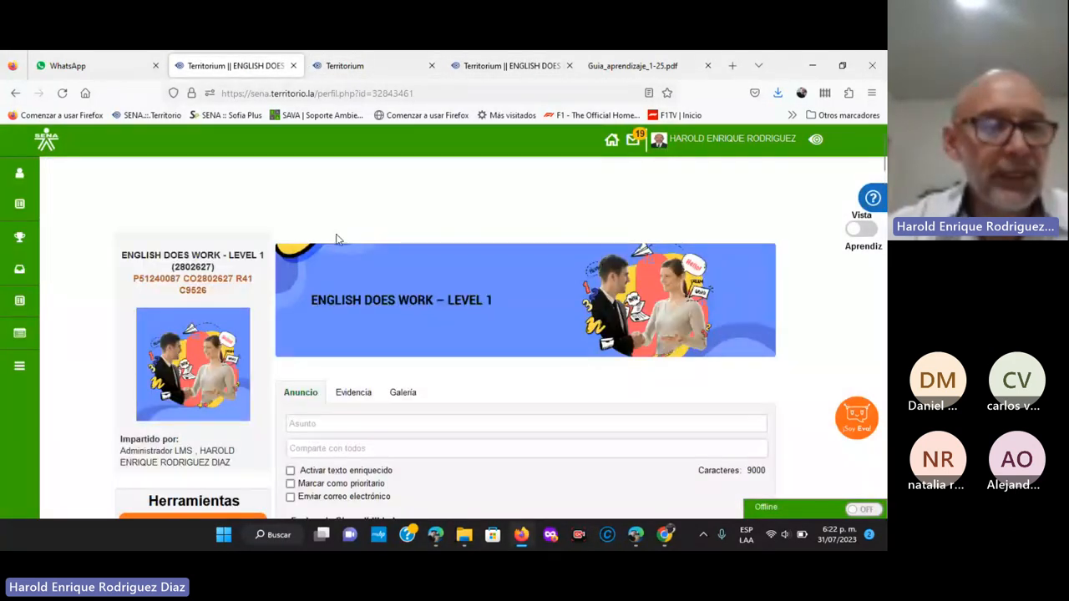
# - Open the course's list of evidences and scroll down to the comment field
pyautogui.scroll(-3)
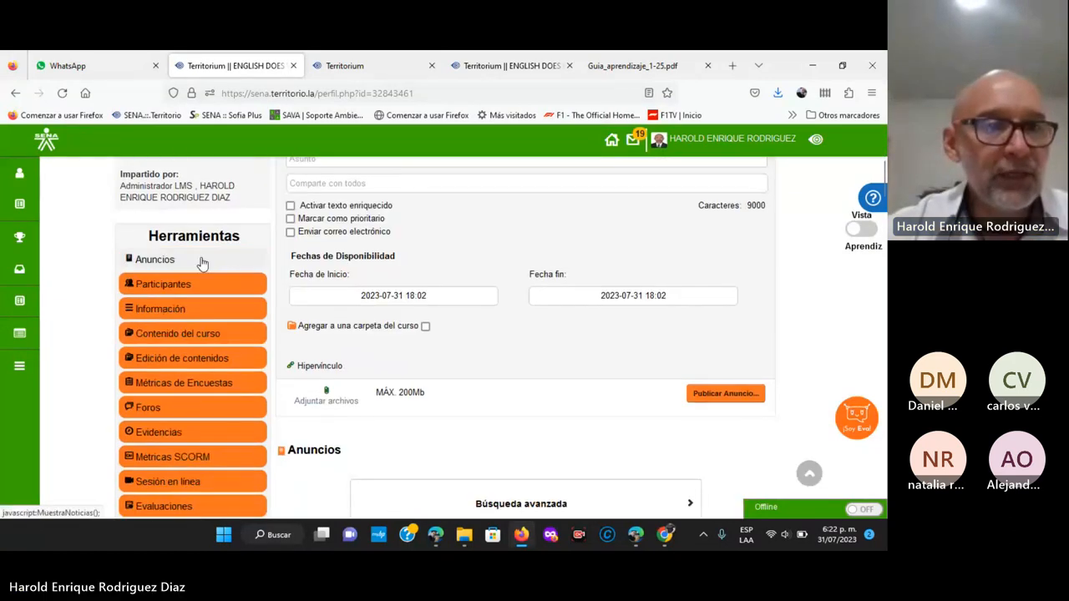
pyautogui.scroll(-3)
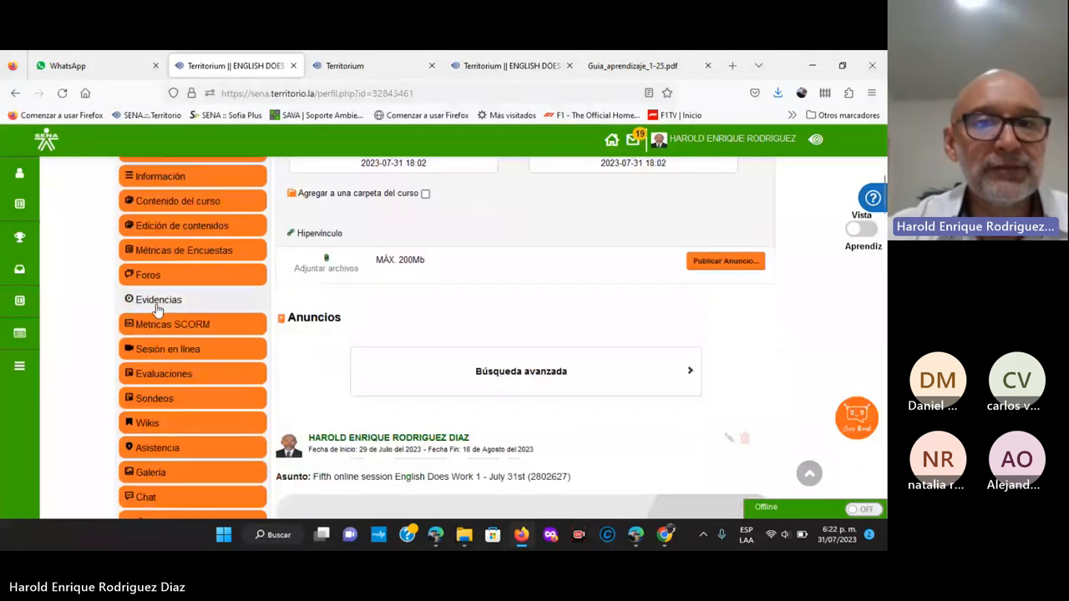
pyautogui.click(157, 299)
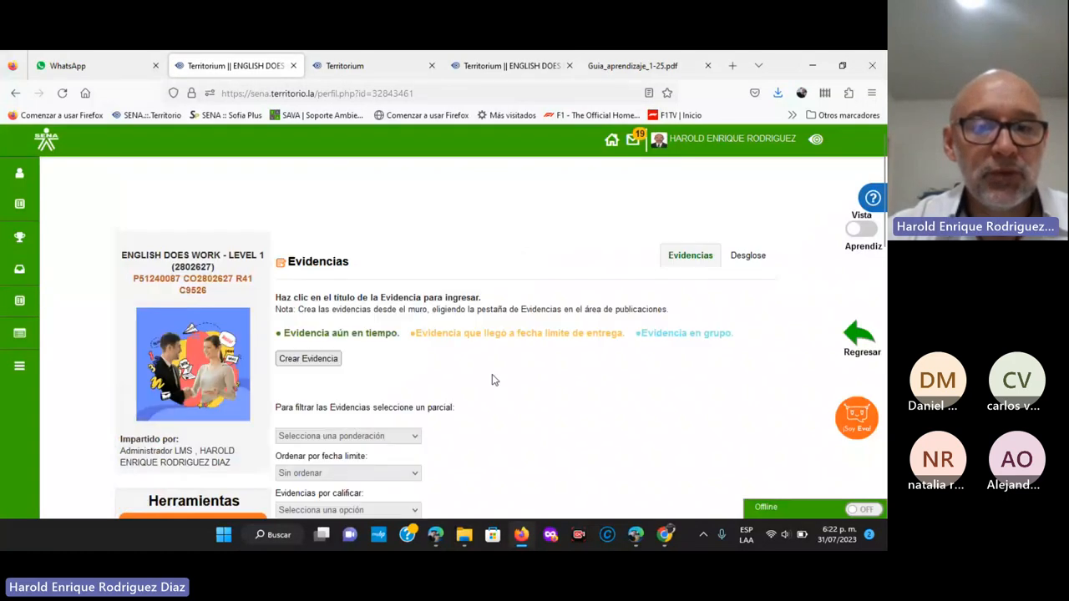
pyautogui.scroll(-3)
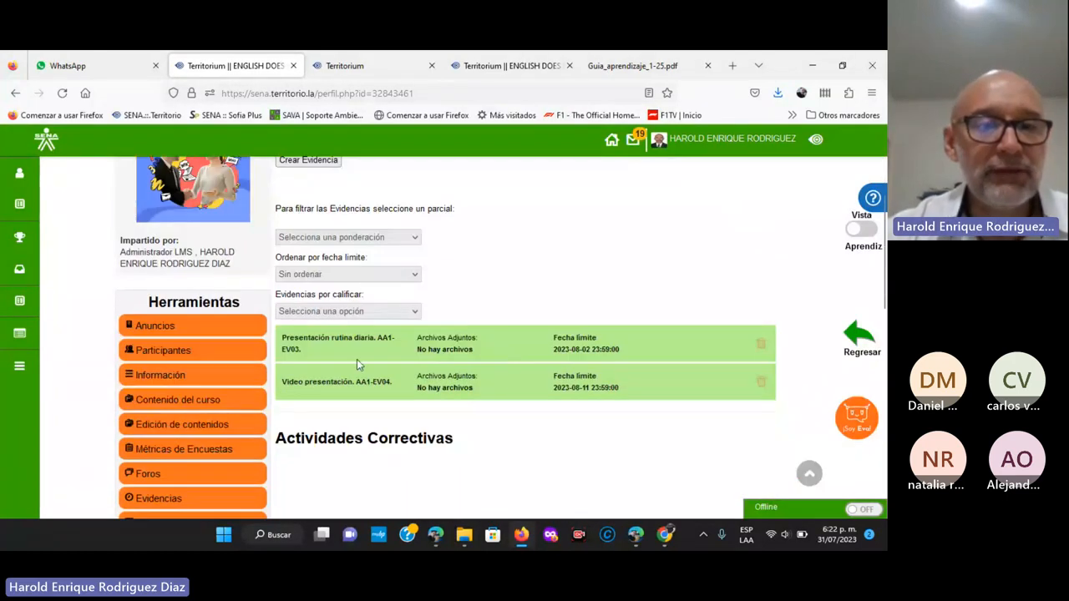
pyautogui.moveTo(387, 393)
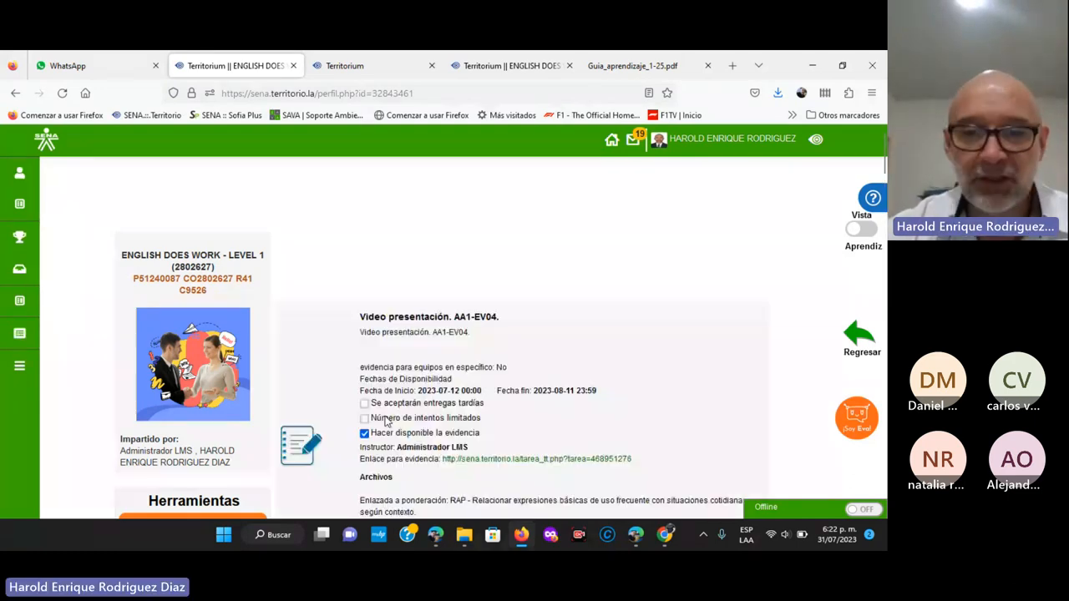
pyautogui.scroll(-3)
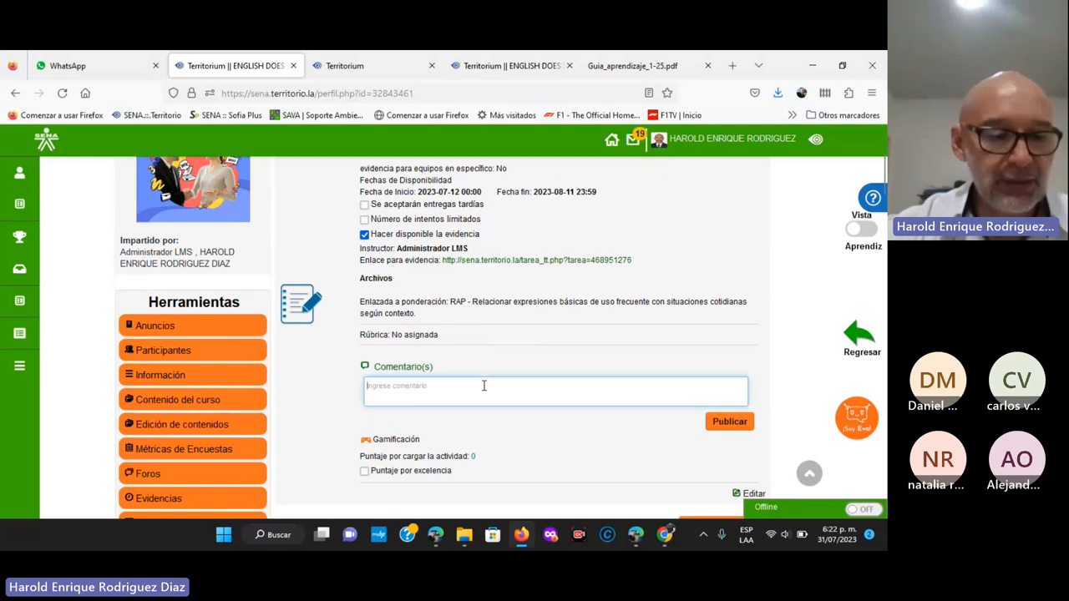
pyautogui.write('Teacher')
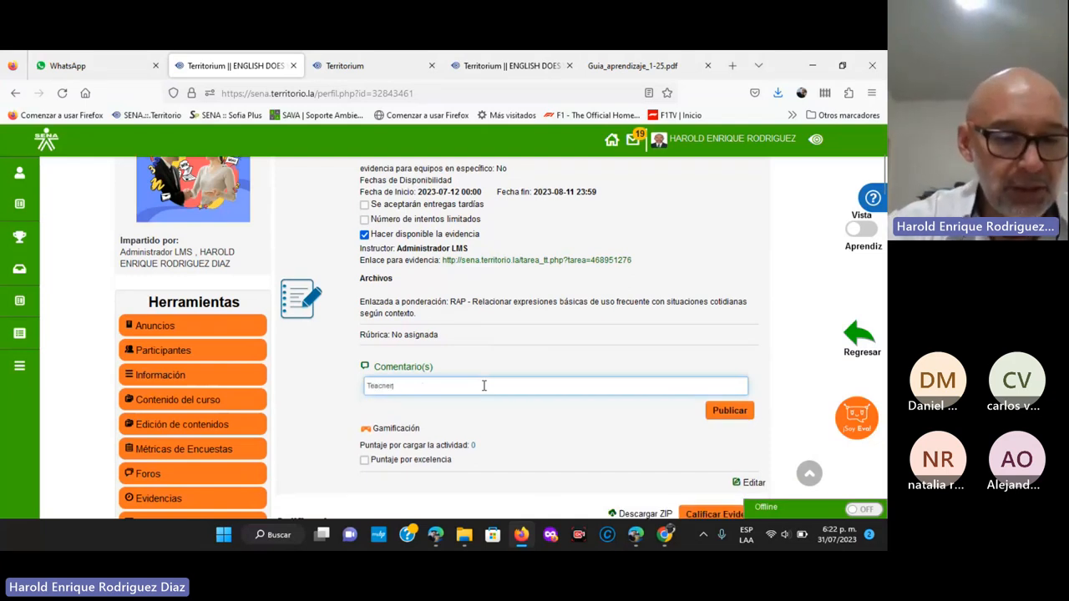
pyautogui.write('mi \\')
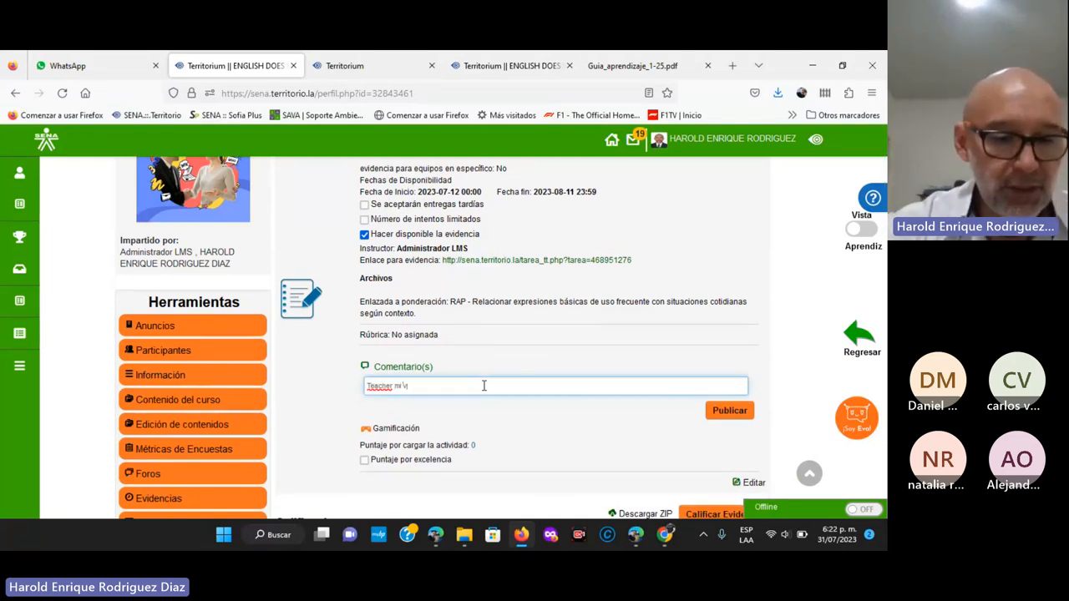
pyautogui.write('mi video presentación:')
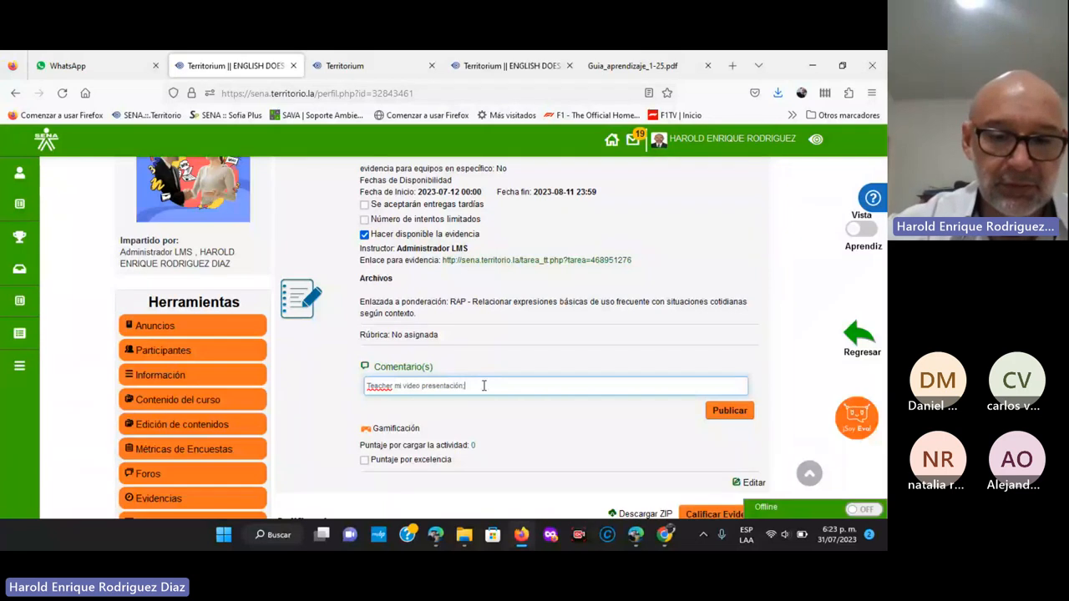
pyautogui.write('https://youtu.be/57iXhuLxWjg')
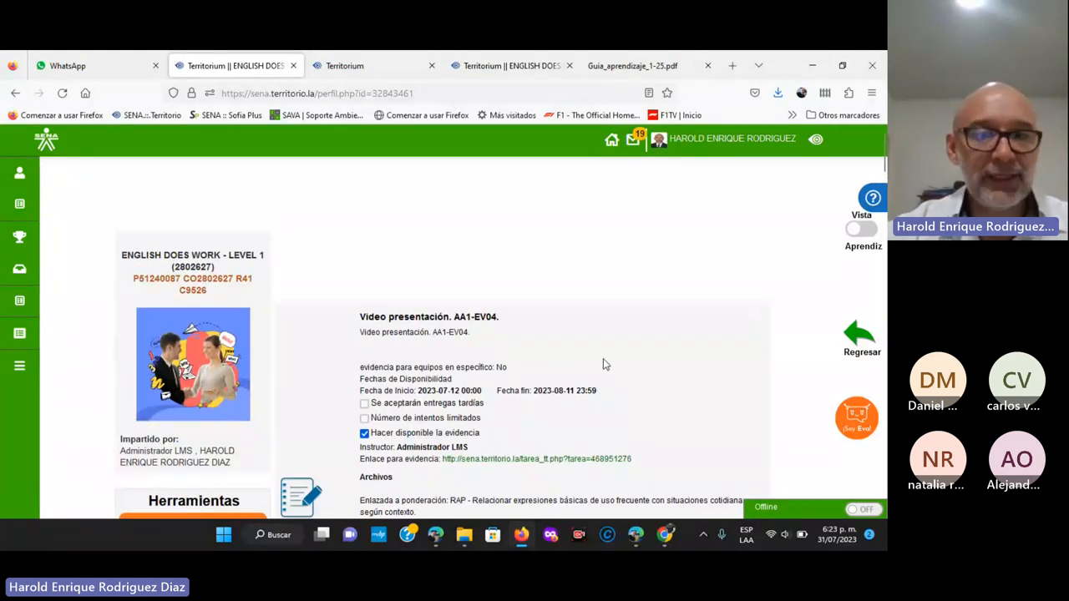
pyautogui.moveTo(492, 231)
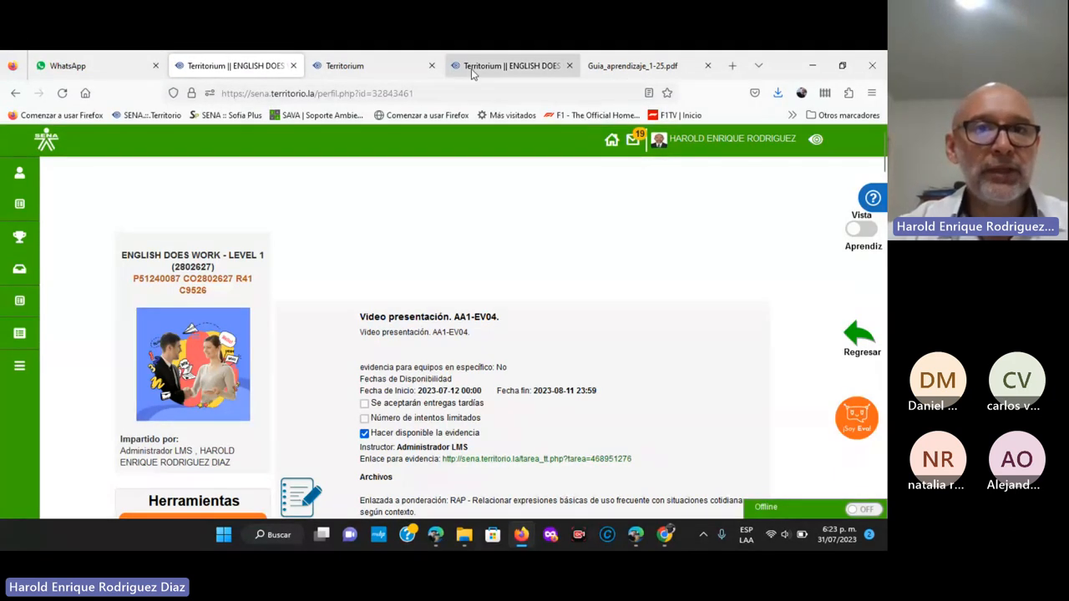
# - Switch to the course content tab showing the Video presentación AA1-EV04 activity
pyautogui.click(344, 65)
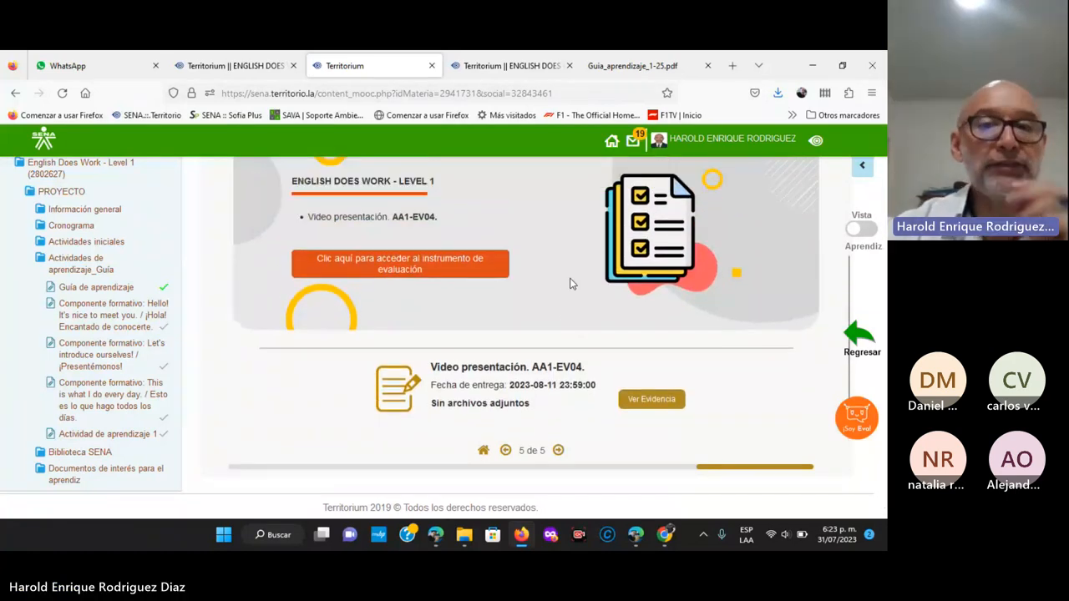
pyautogui.moveTo(553, 257)
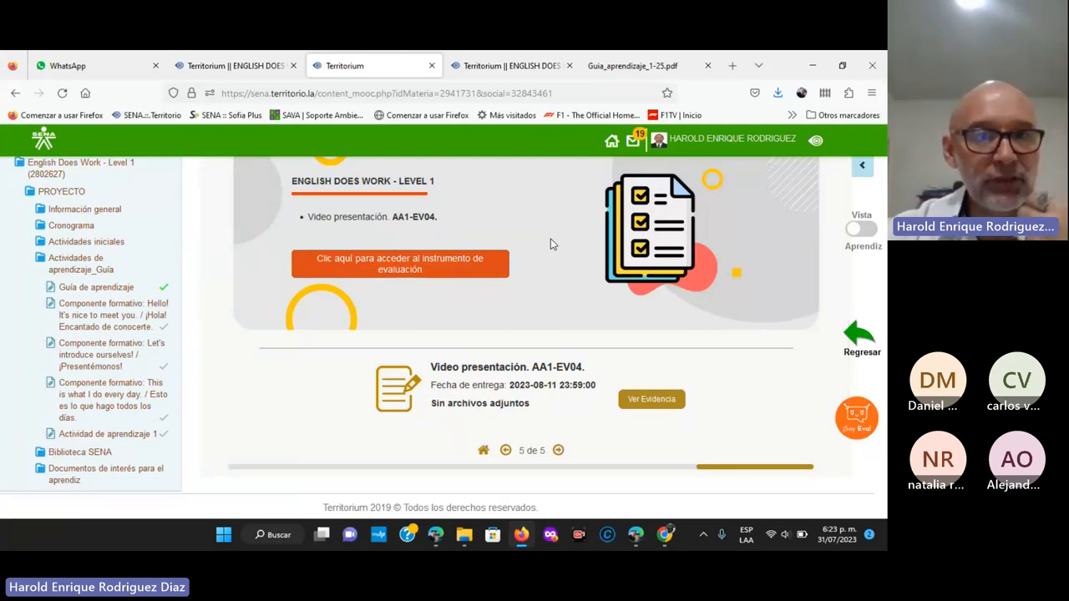
pyautogui.moveTo(555, 242)
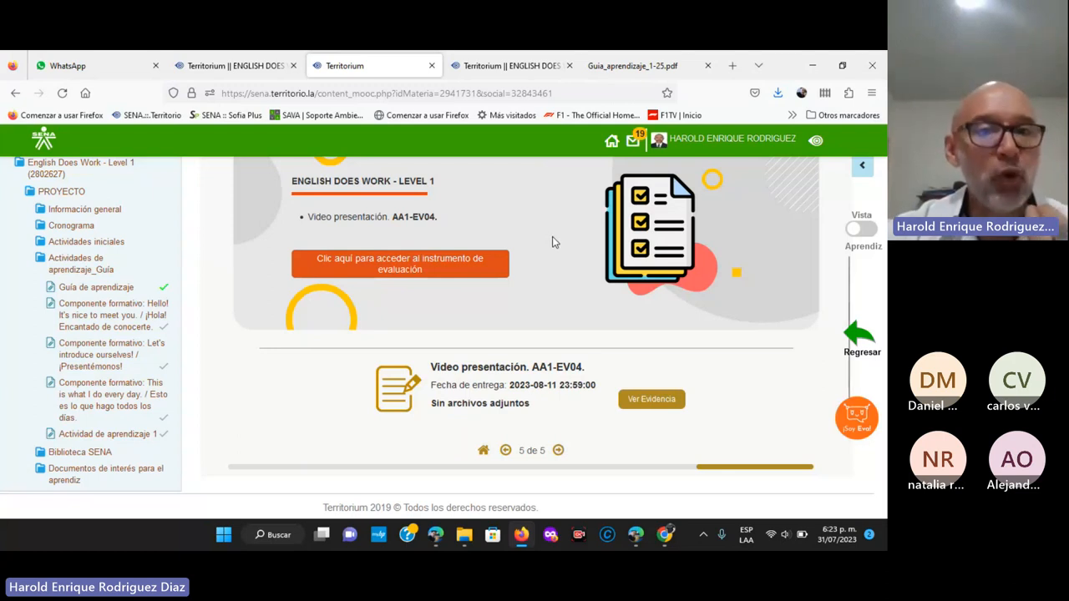
pyautogui.moveTo(593, 266)
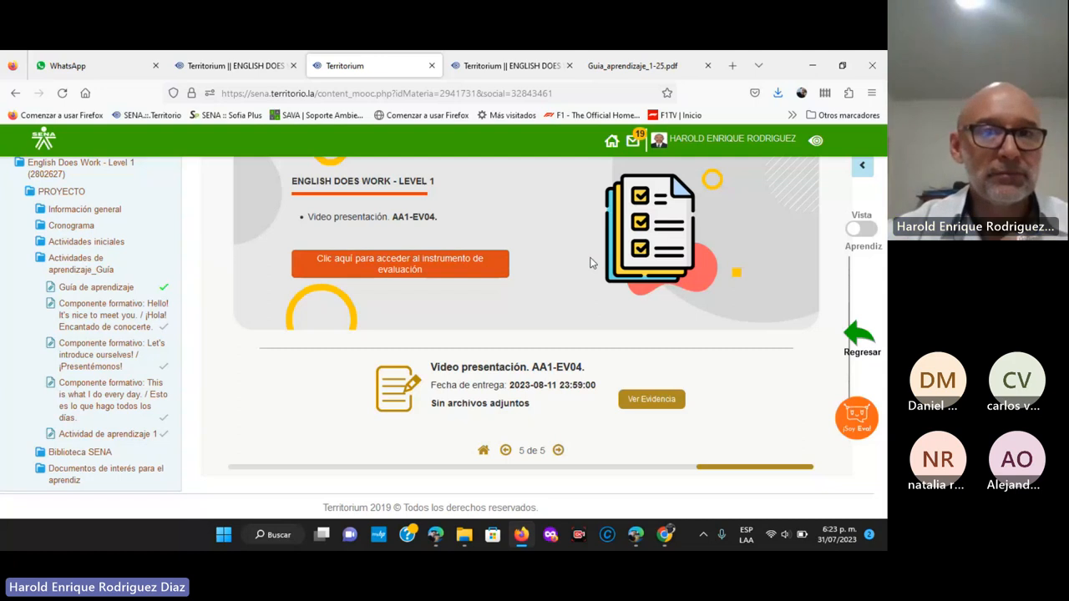
pyautogui.moveTo(567, 431)
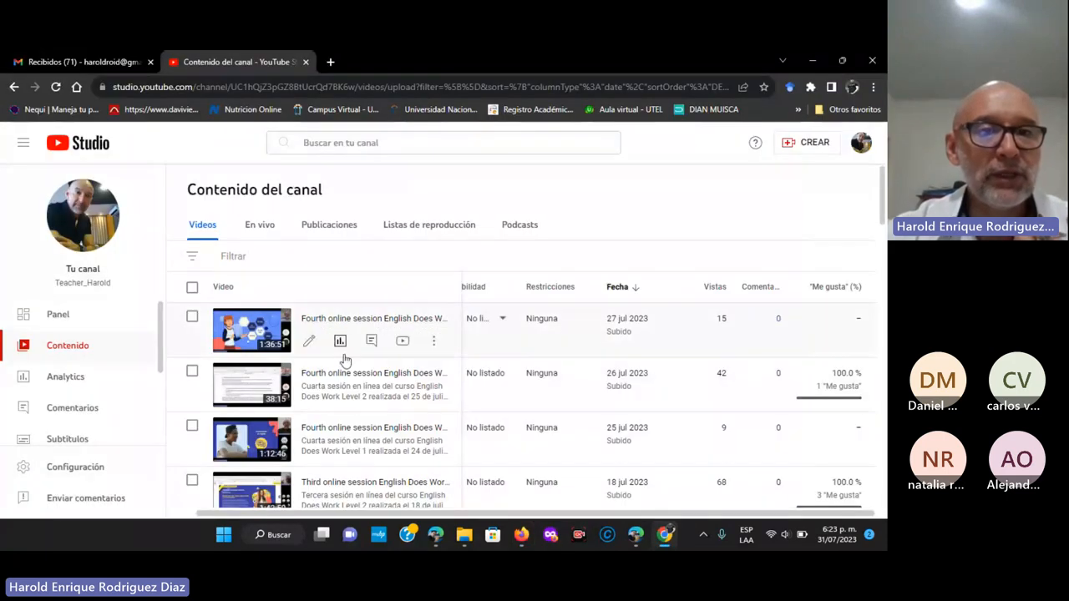
pyautogui.moveTo(327, 388)
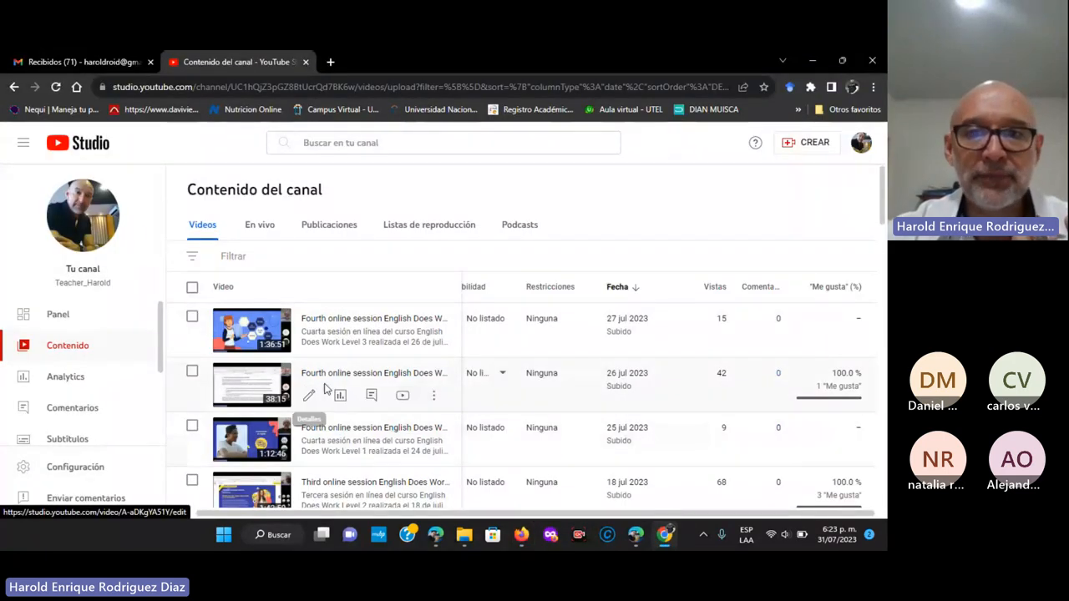
pyautogui.moveTo(253, 387)
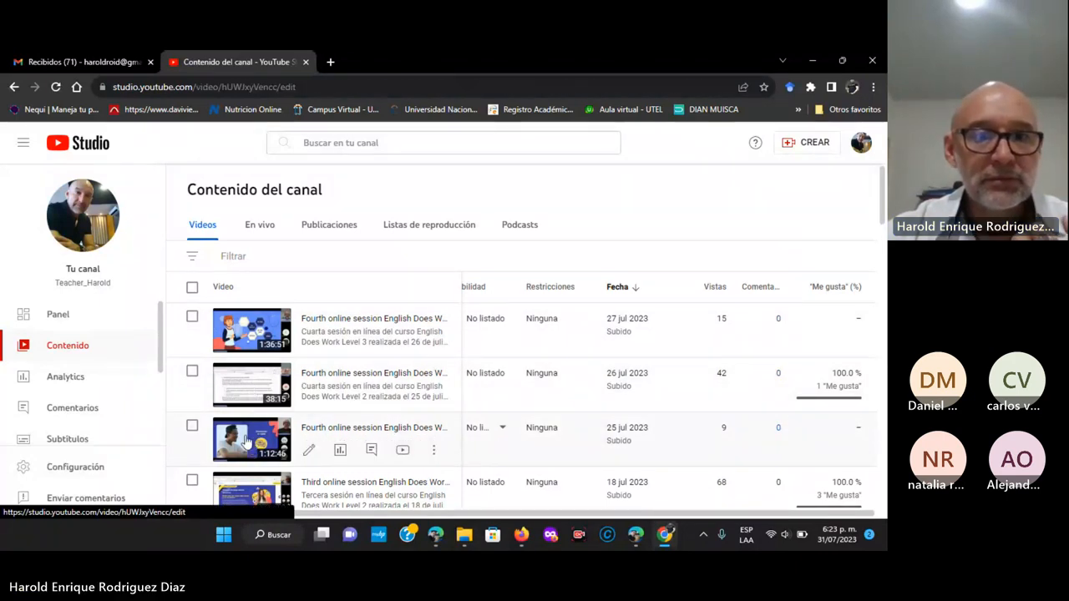
pyautogui.click(251, 440)
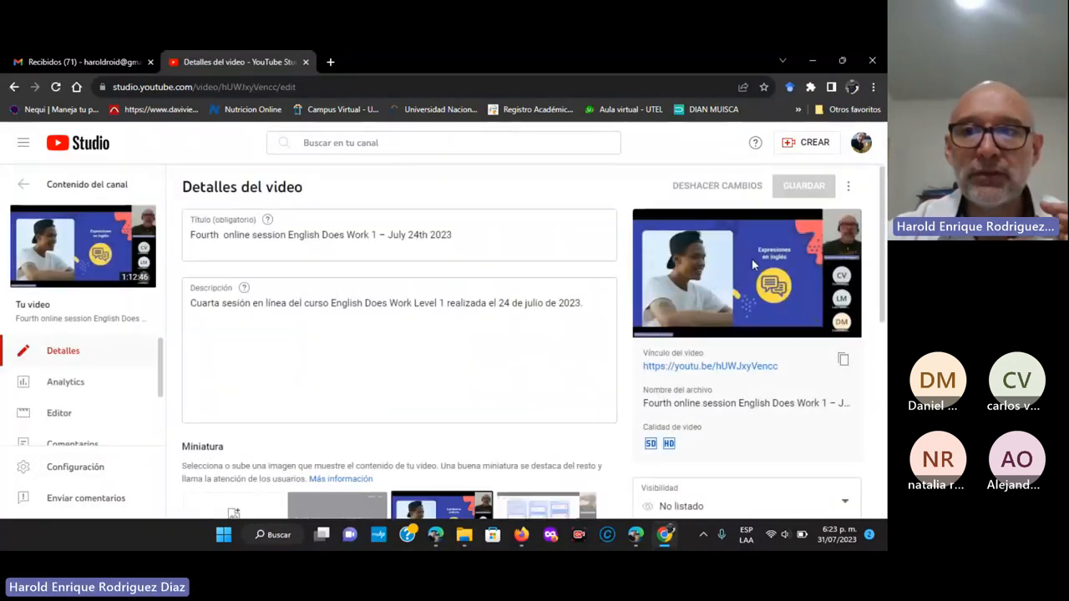
pyautogui.click(746, 274)
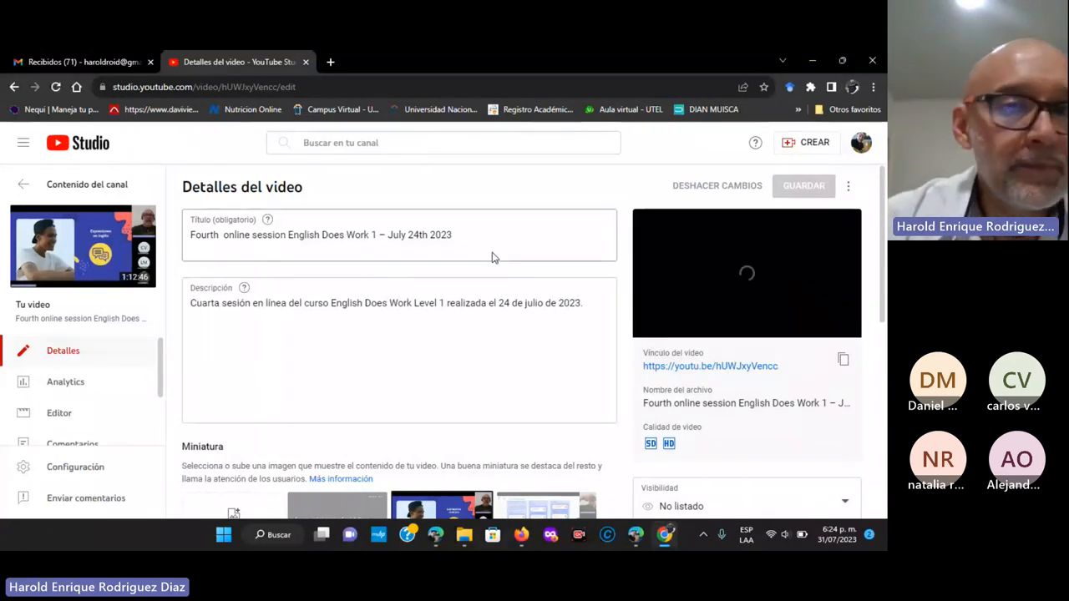
pyautogui.moveTo(785, 325)
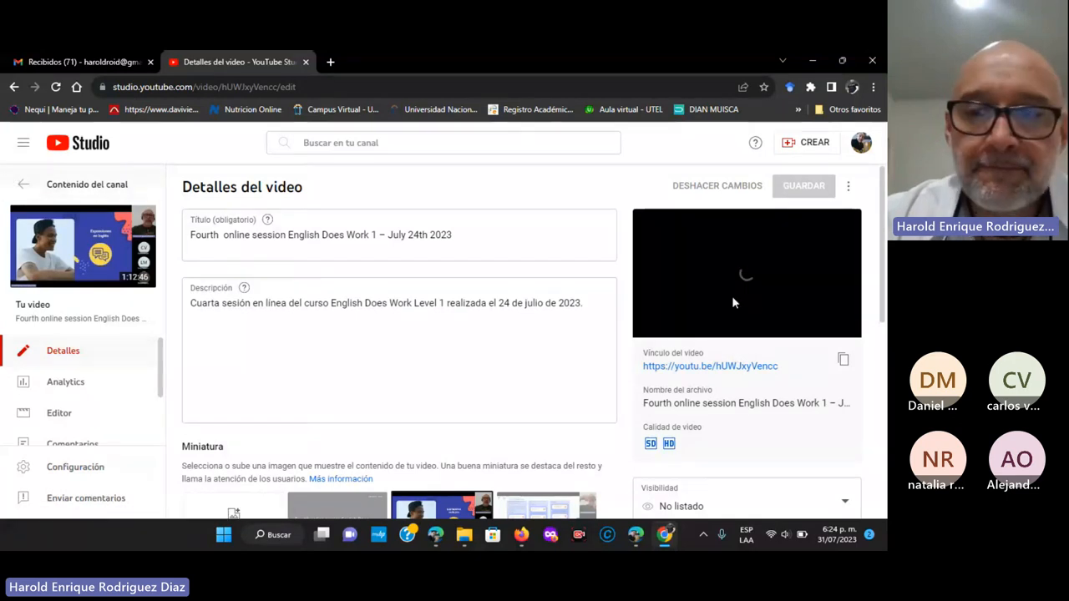
pyautogui.moveTo(739, 308)
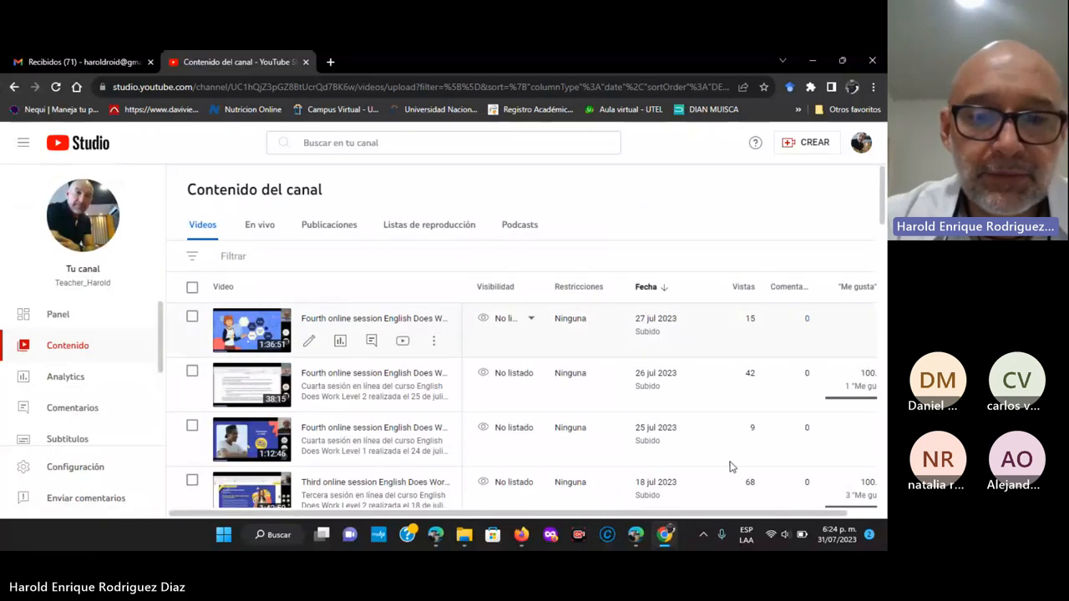
# - In File Explorer, go up to 03.ENGLISH DOES WORK and play the July 24th recording
pyautogui.click(464, 535)
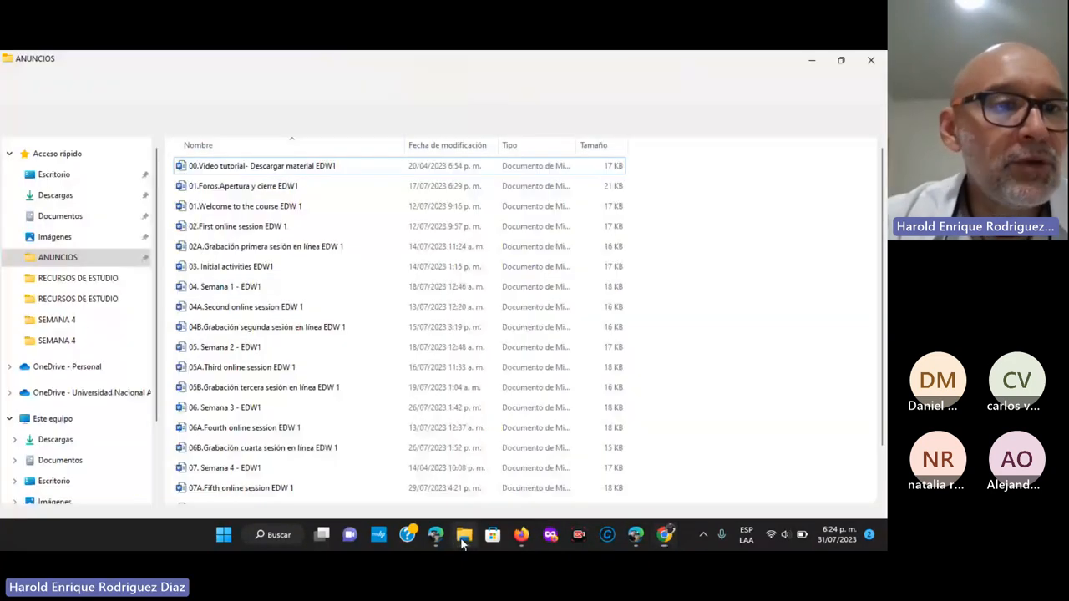
pyautogui.click(75, 118)
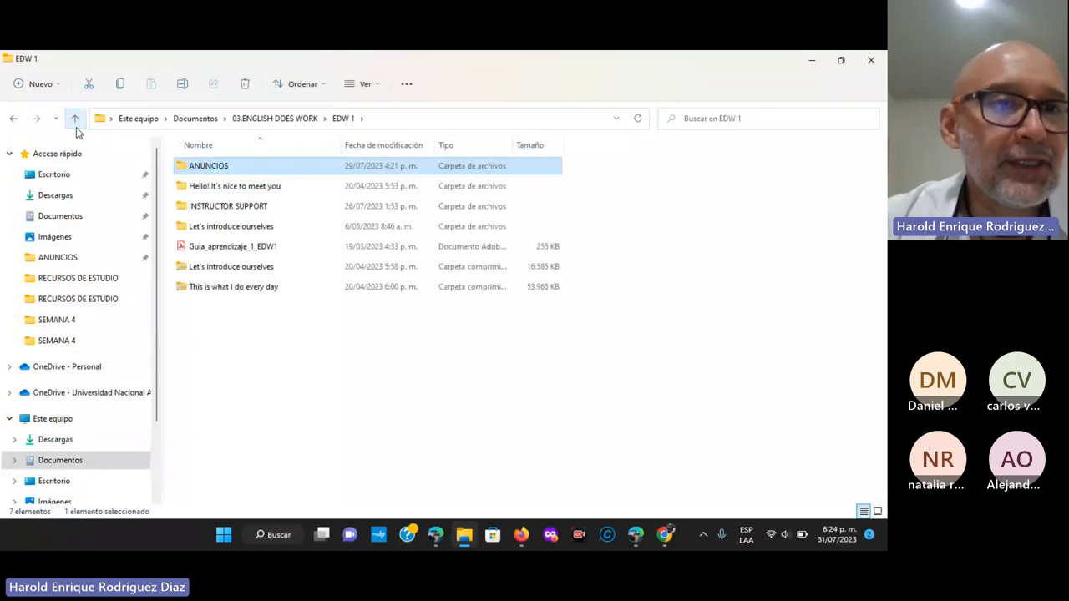
pyautogui.click(75, 117)
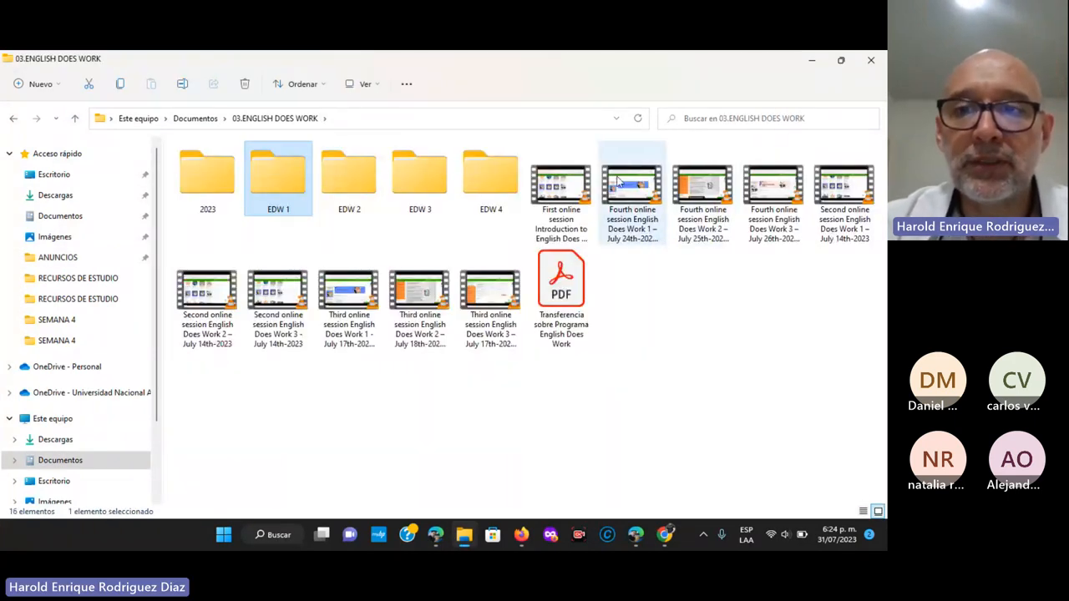
pyautogui.moveTo(632, 184)
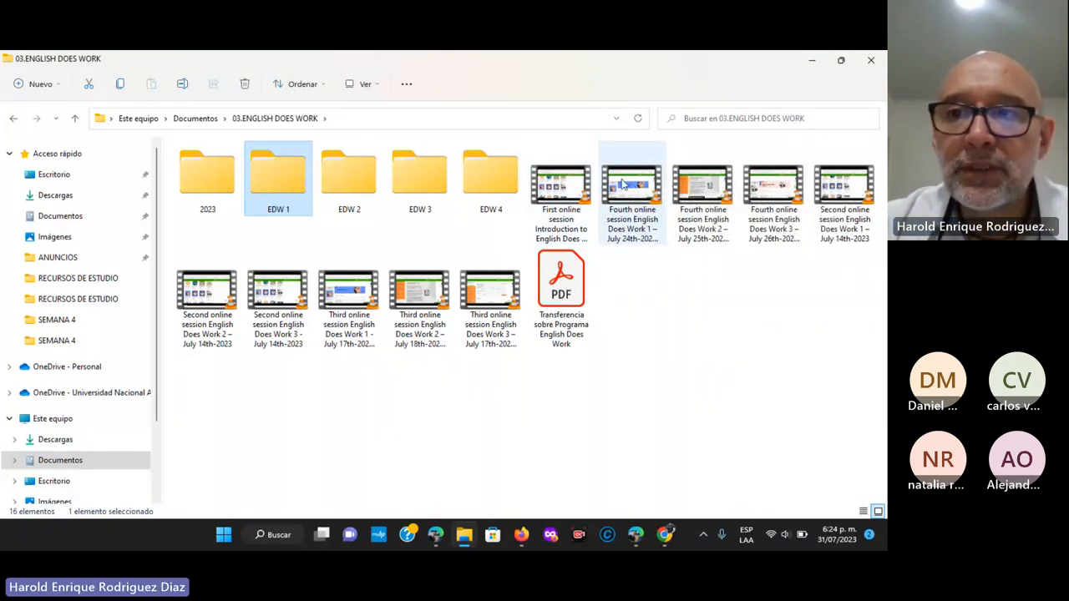
pyautogui.click(631, 188)
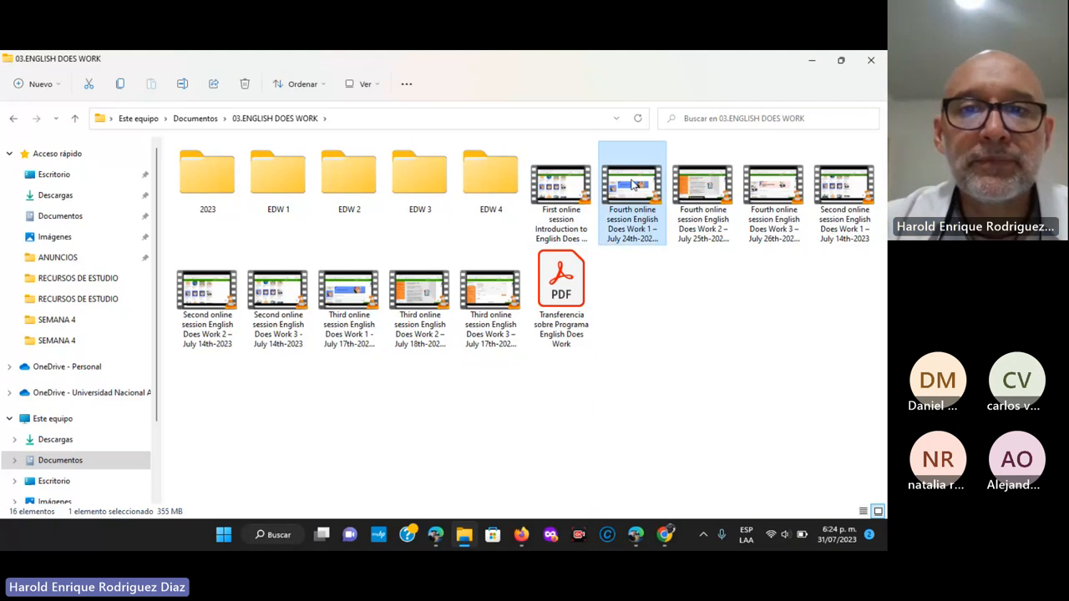
pyautogui.doubleClick(631, 175)
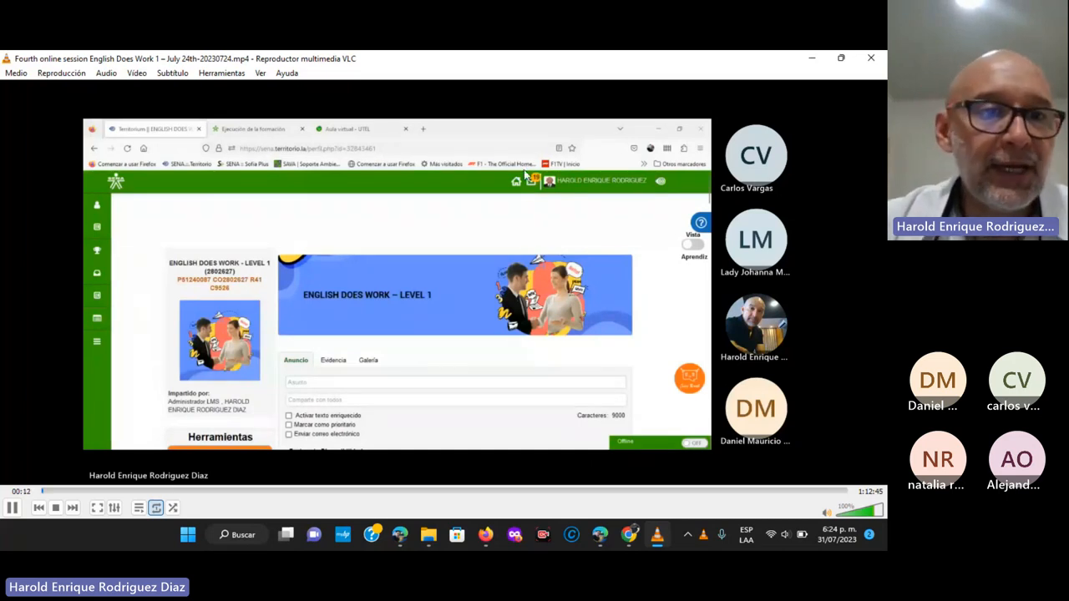
pyautogui.moveTo(39, 469)
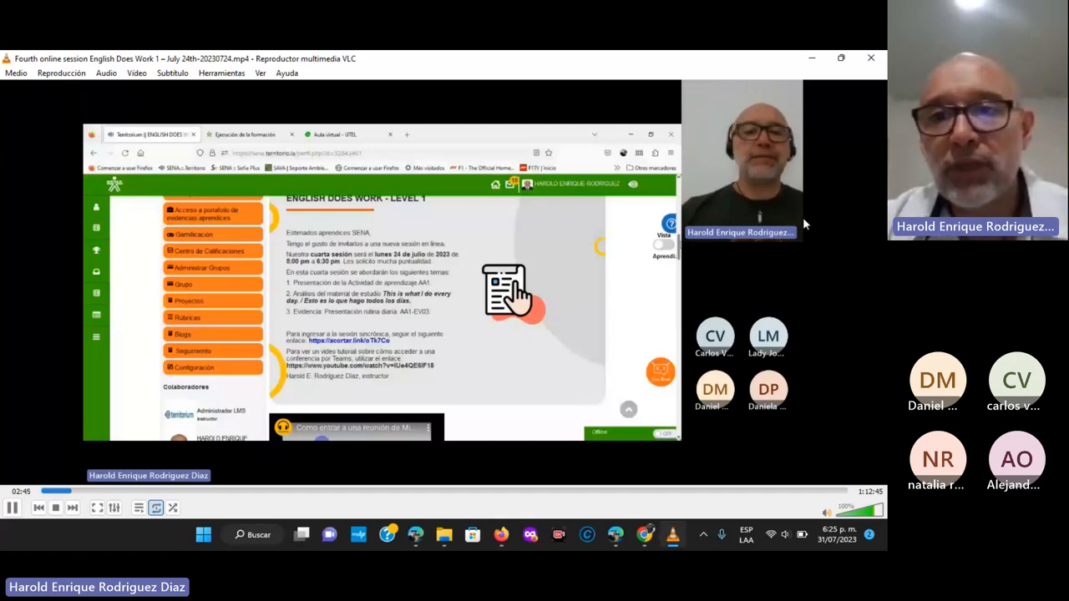
pyautogui.moveTo(834, 286)
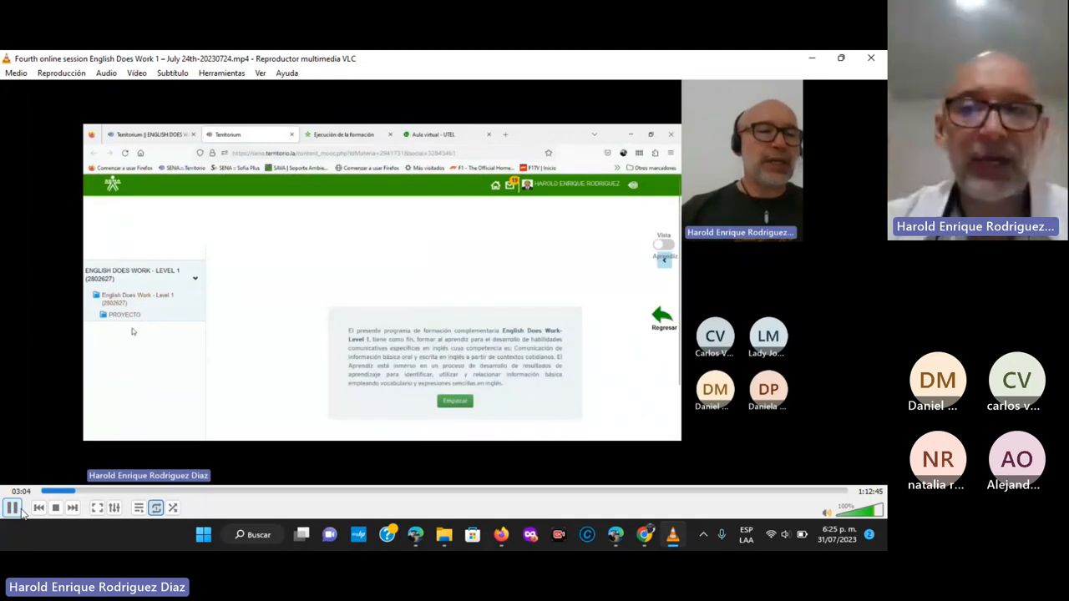
# - Pause the July 24th session recording in VLC
pyautogui.click(11, 508)
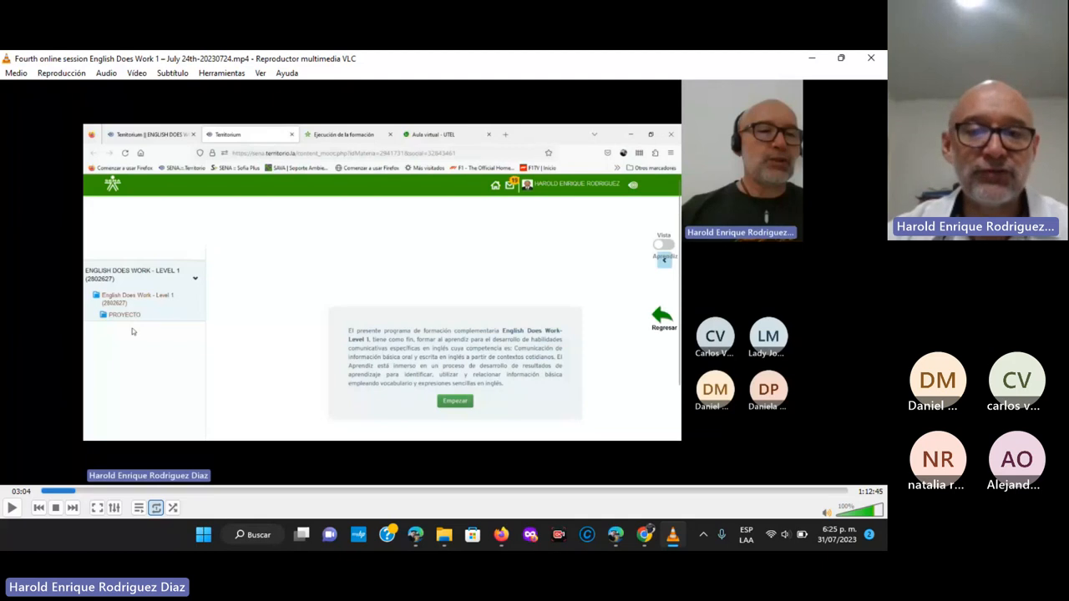
pyautogui.moveTo(763, 302)
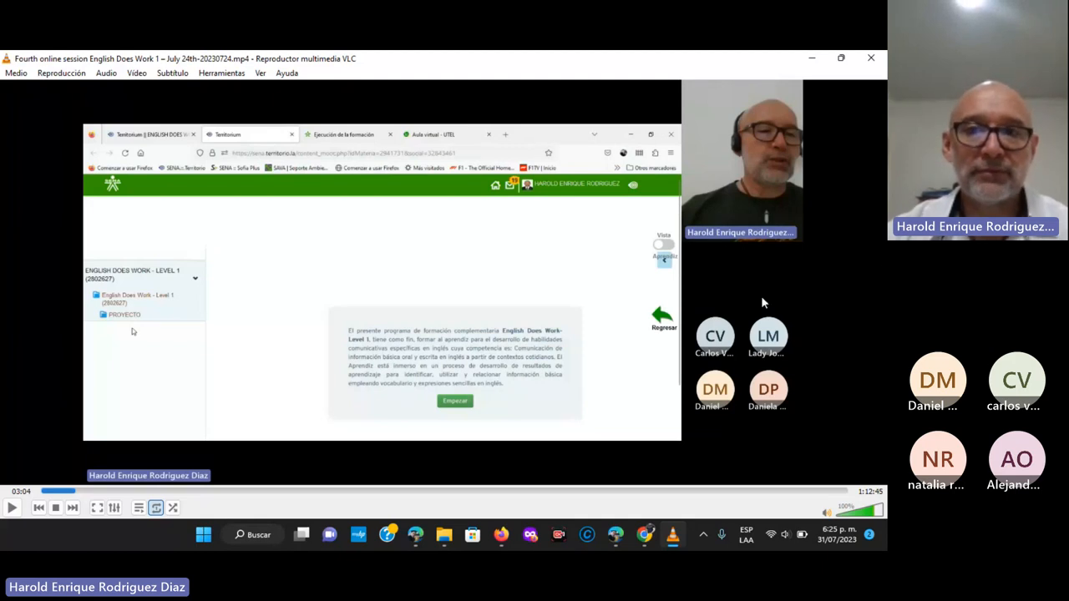
pyautogui.moveTo(841, 151)
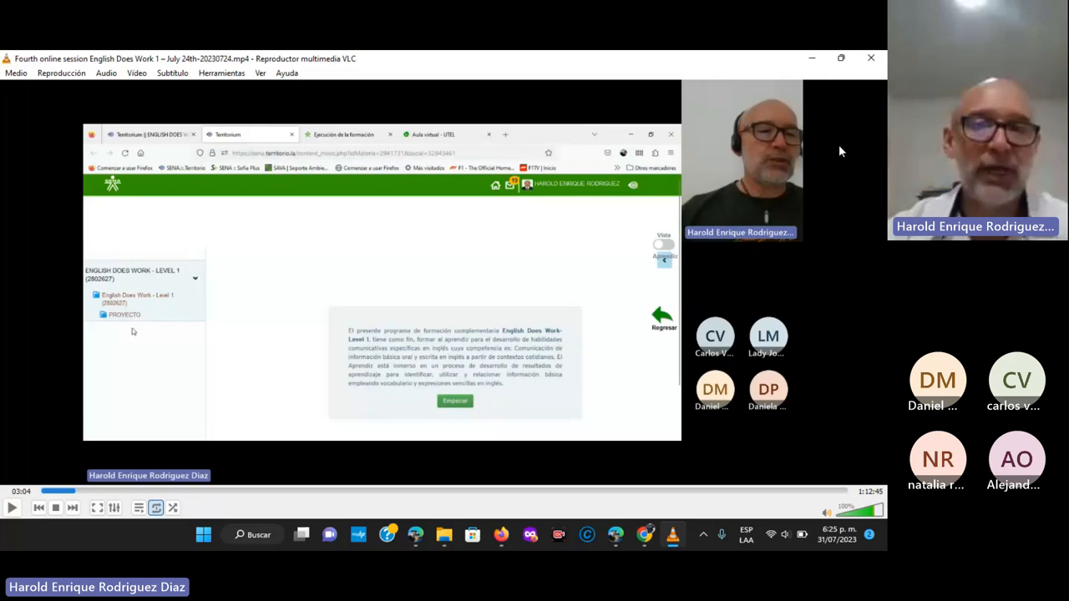
pyautogui.moveTo(196, 148)
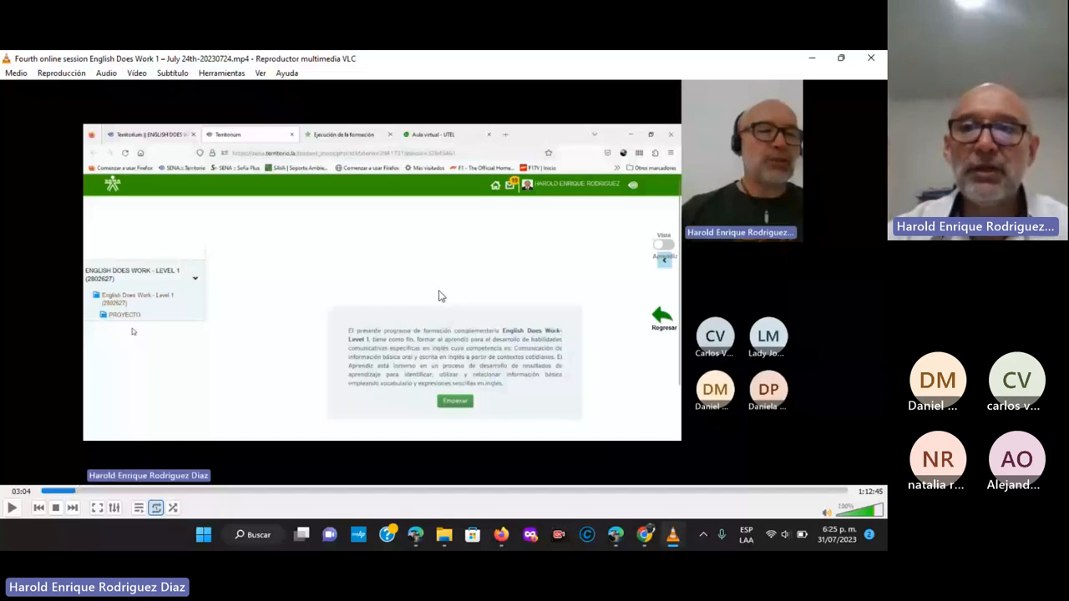
pyautogui.moveTo(790, 250)
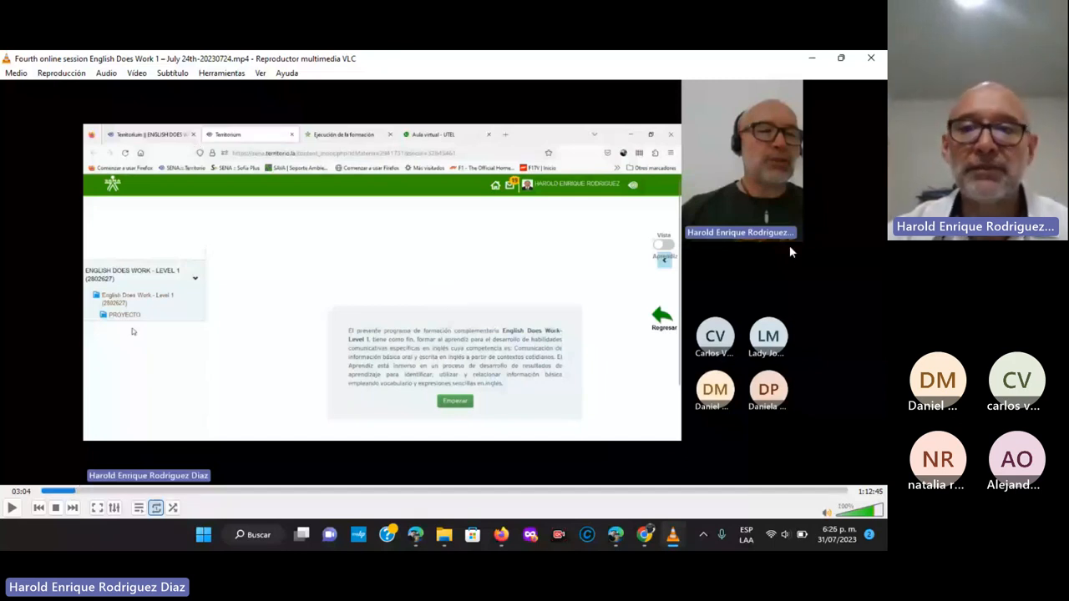
pyautogui.moveTo(784, 247)
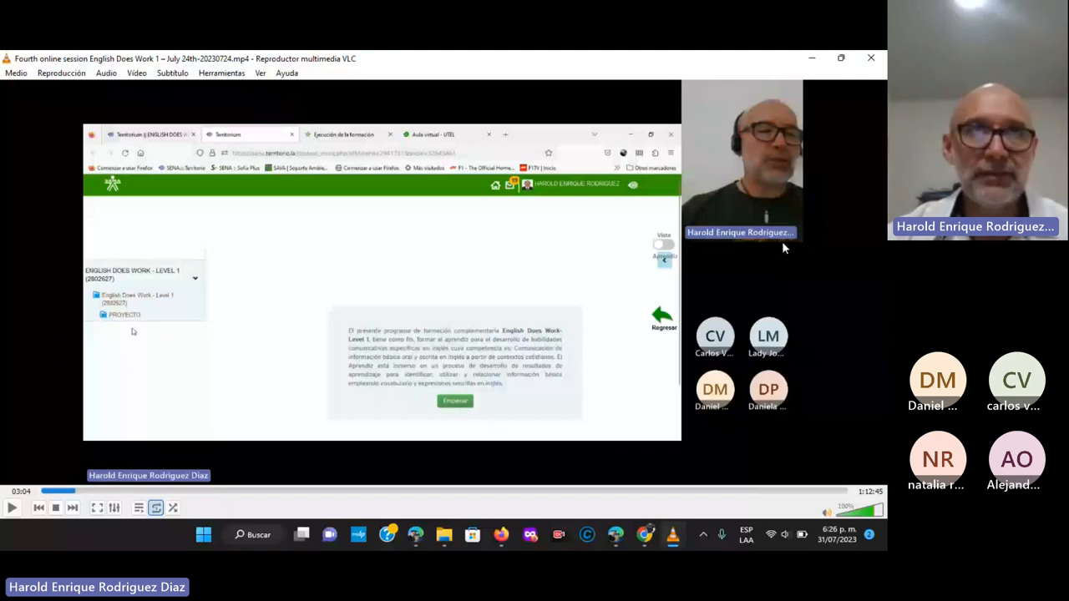
pyautogui.moveTo(611, 253)
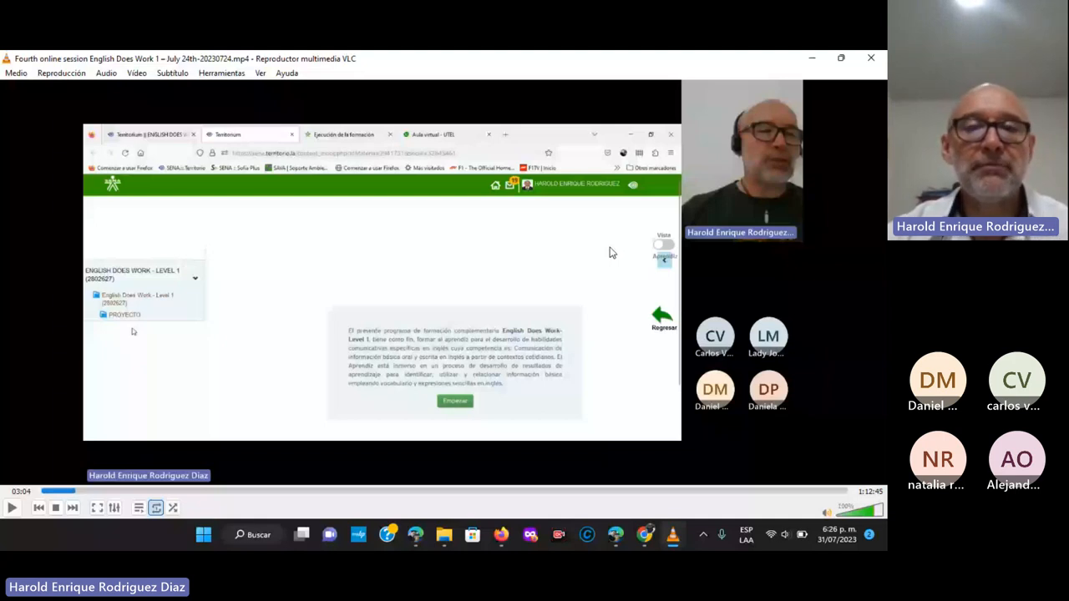
pyautogui.moveTo(726, 268)
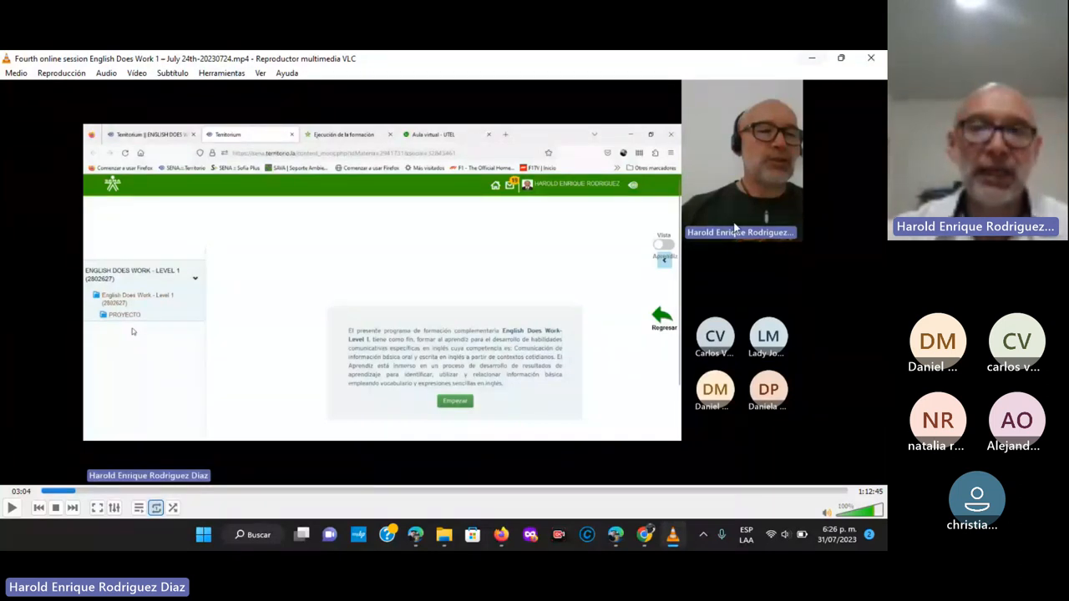
pyautogui.moveTo(875, 500)
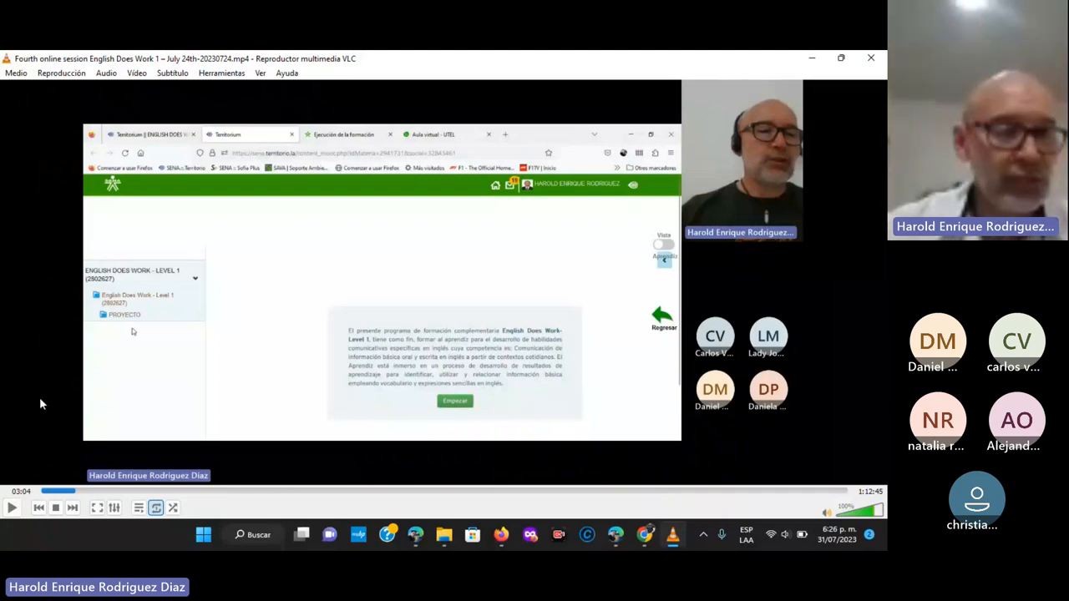
pyautogui.moveTo(37, 426)
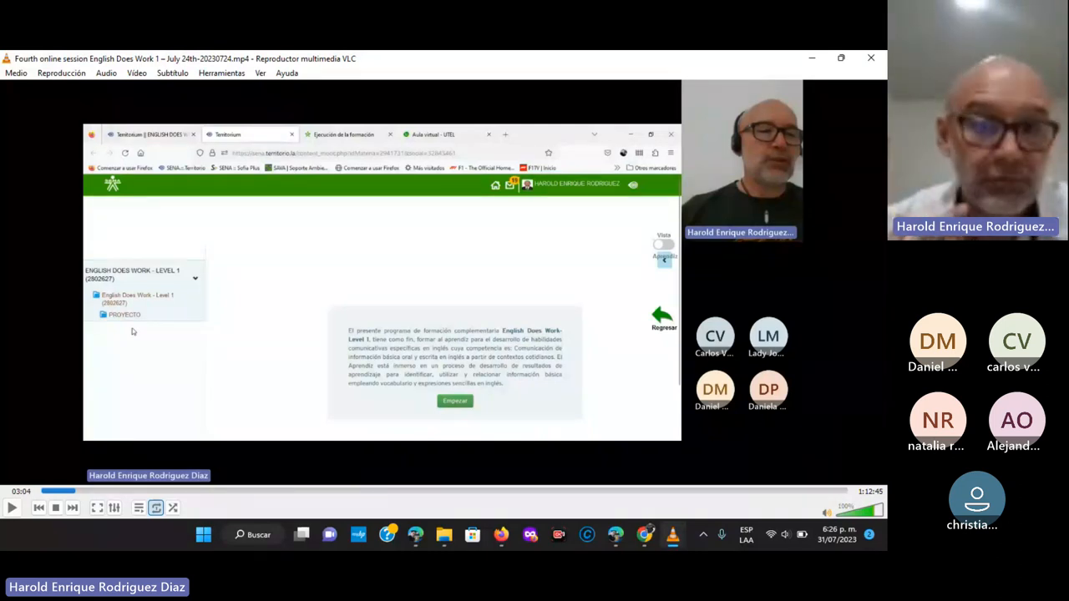
pyautogui.moveTo(305, 365)
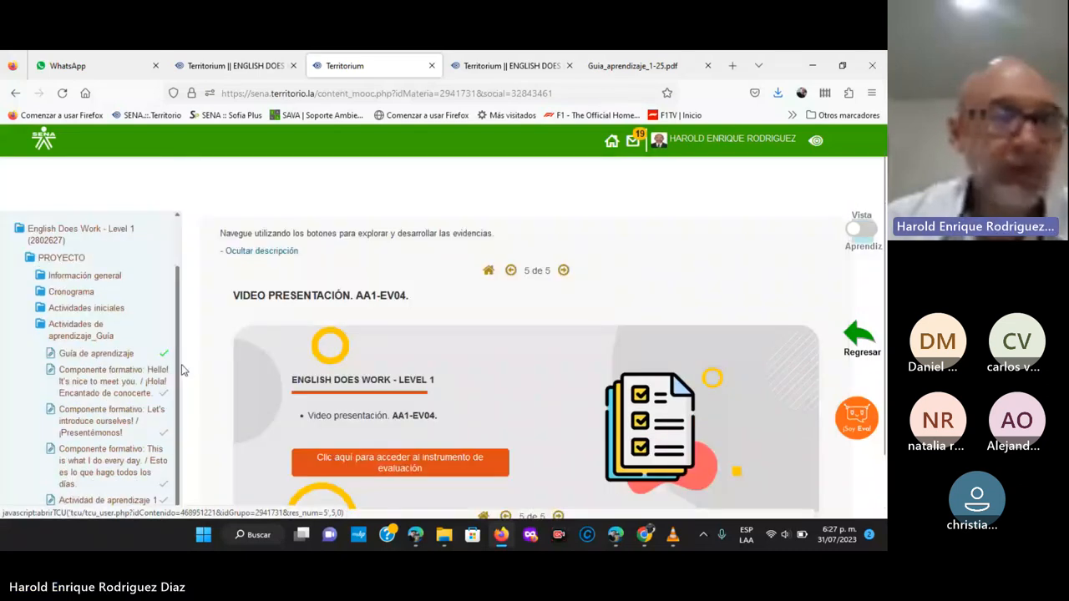
# - Open the 'This is what I do every day' component and its educational resource
pyautogui.scroll(-3)
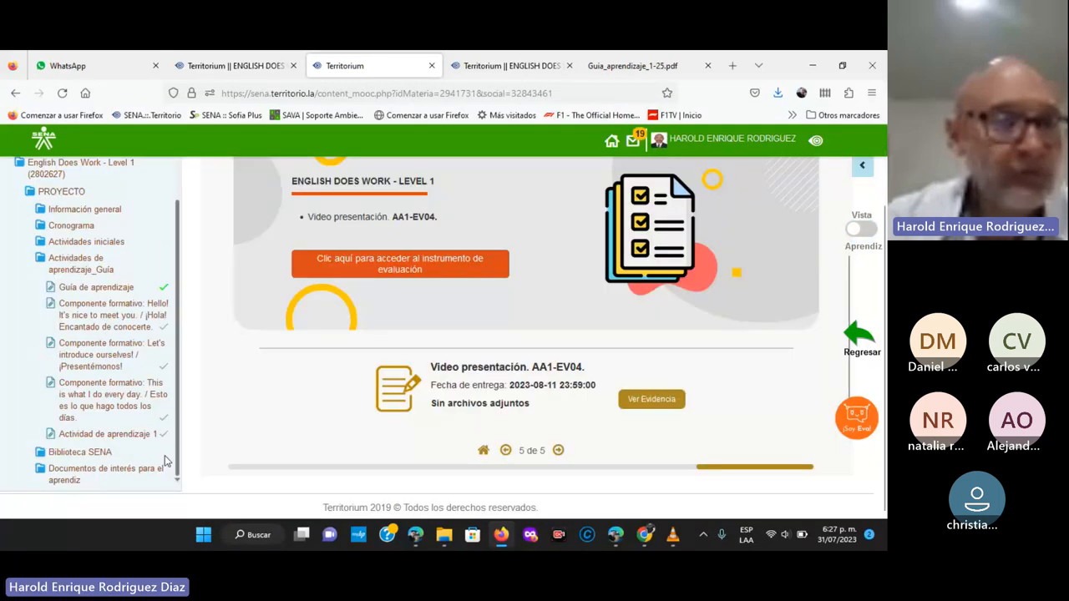
pyautogui.click(108, 394)
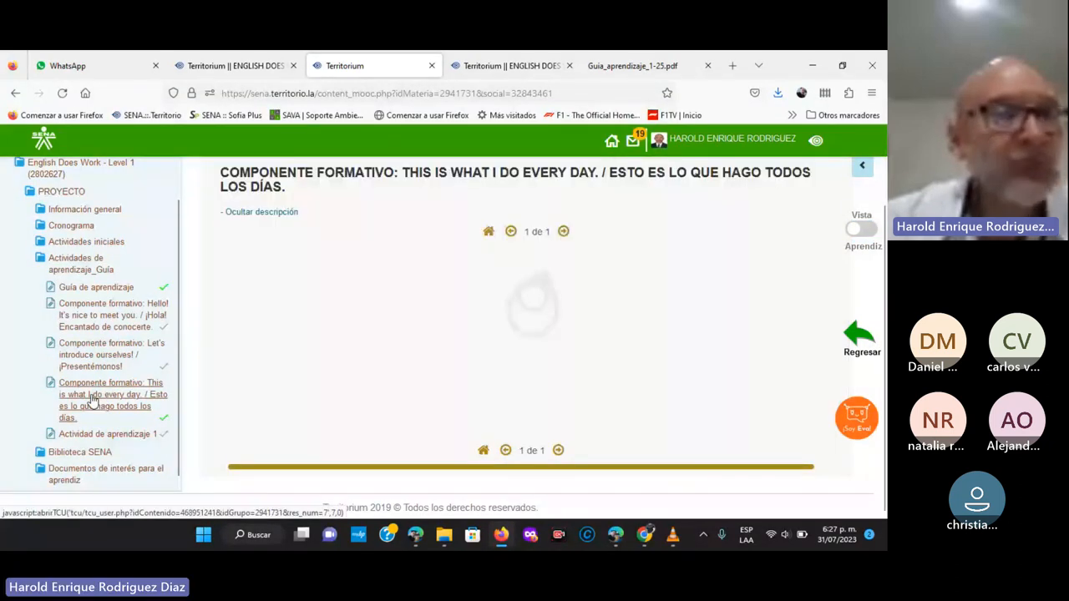
pyautogui.click(109, 399)
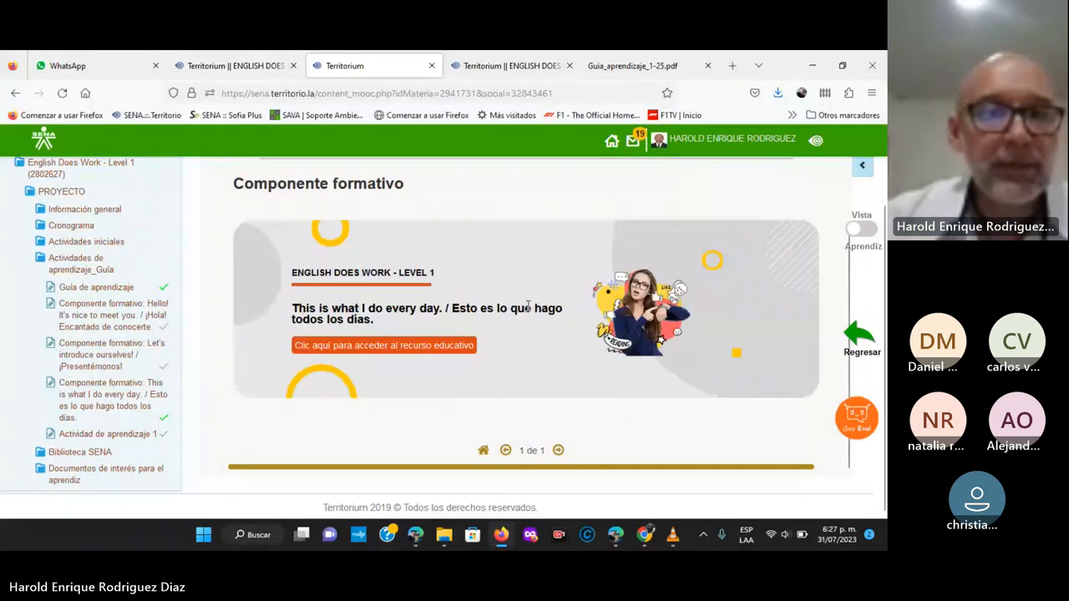
pyautogui.click(384, 345)
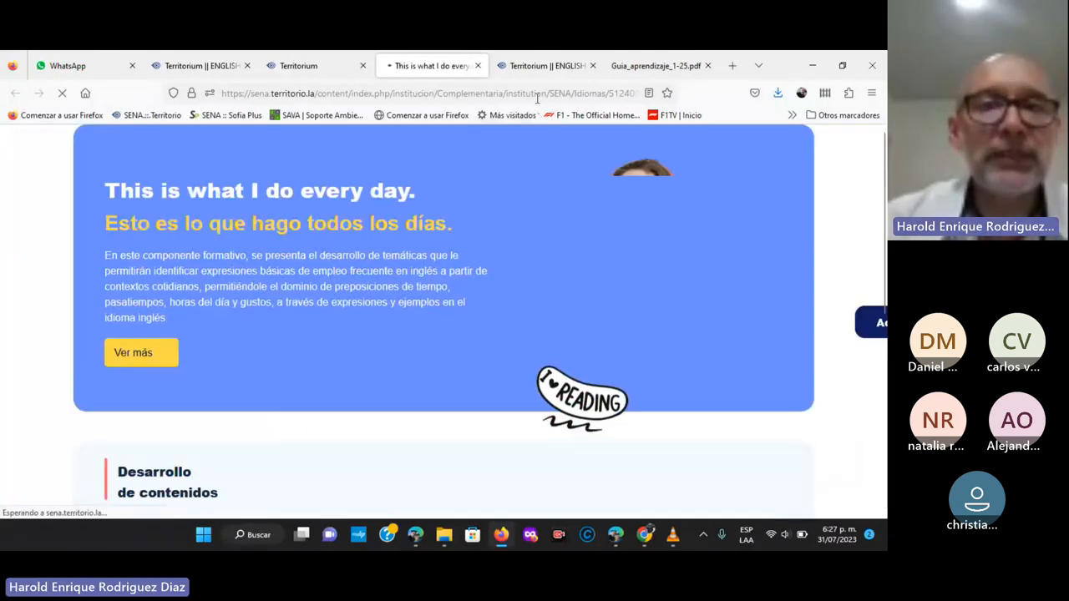
pyautogui.click(545, 65)
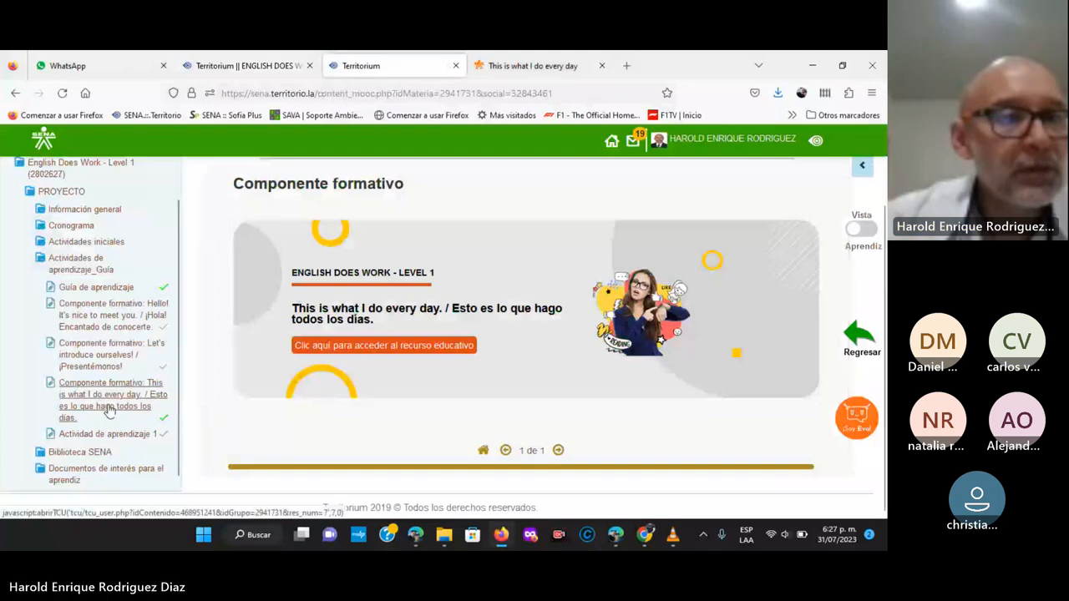
# - Return to the 'This is what I do every day' resource and scroll to its Introducción section
pyautogui.click(383, 345)
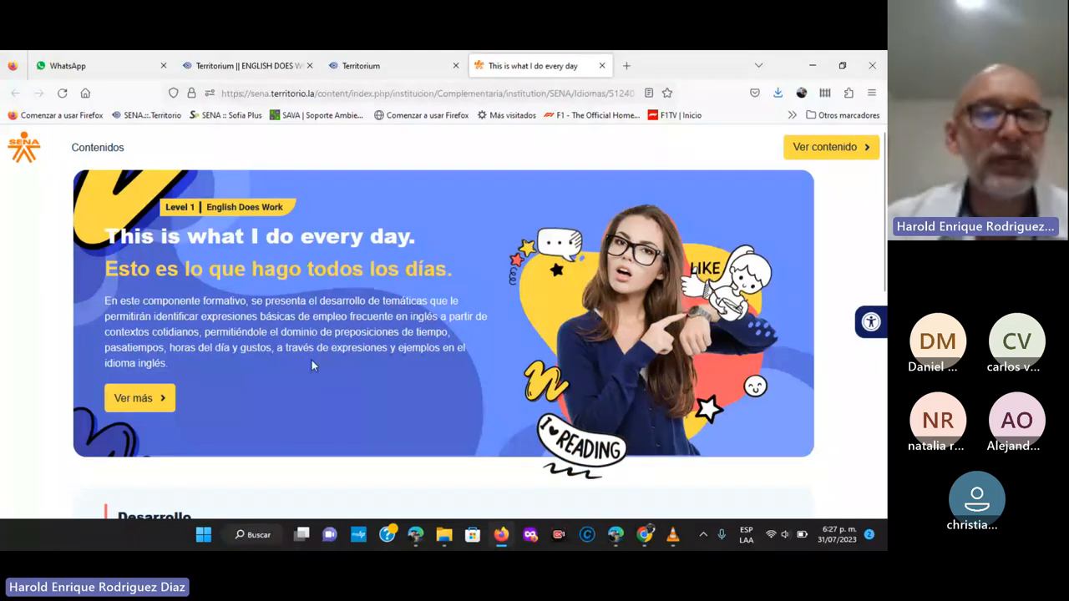
pyautogui.scroll(-3)
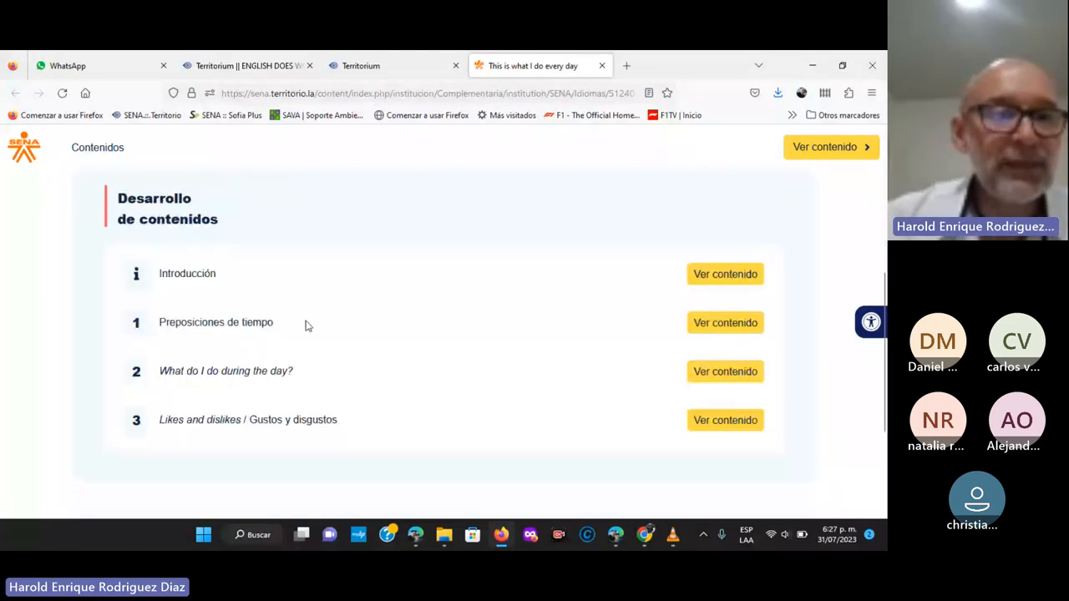
pyautogui.scroll(3)
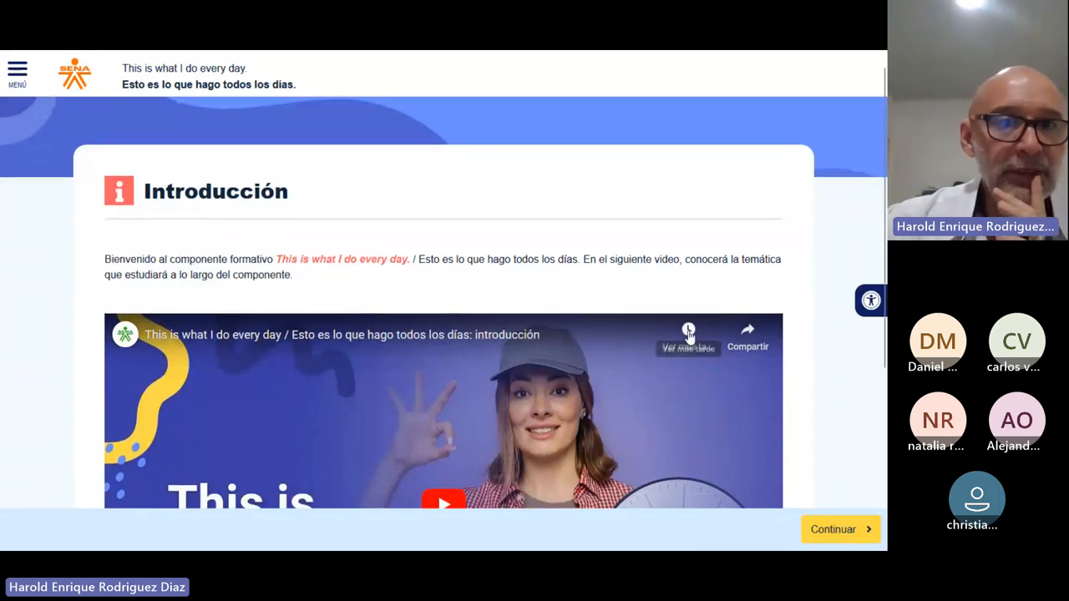
pyautogui.scroll(-3)
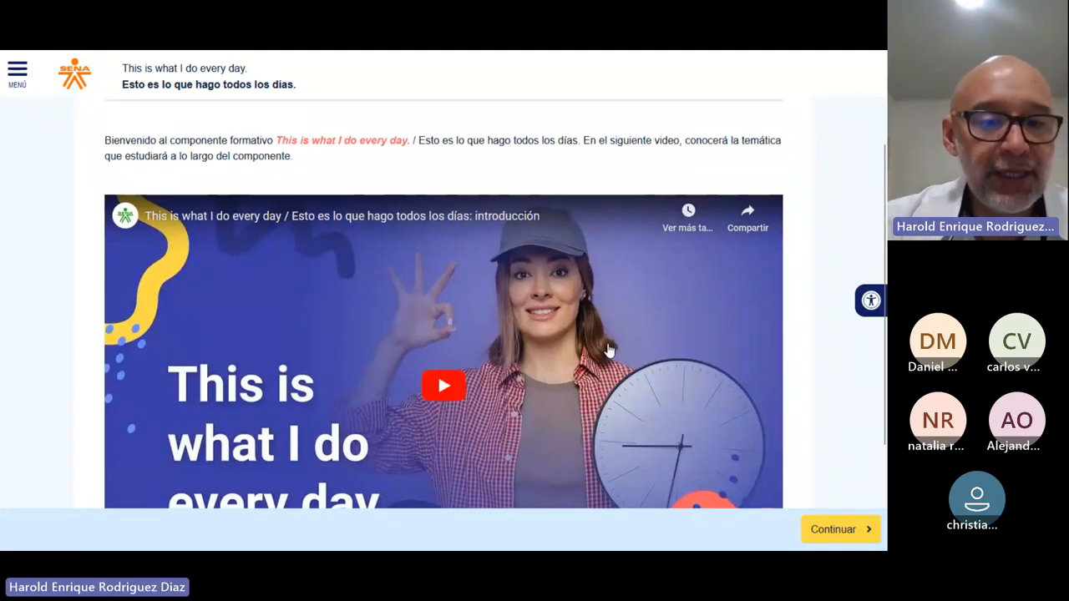
pyautogui.scroll(-3)
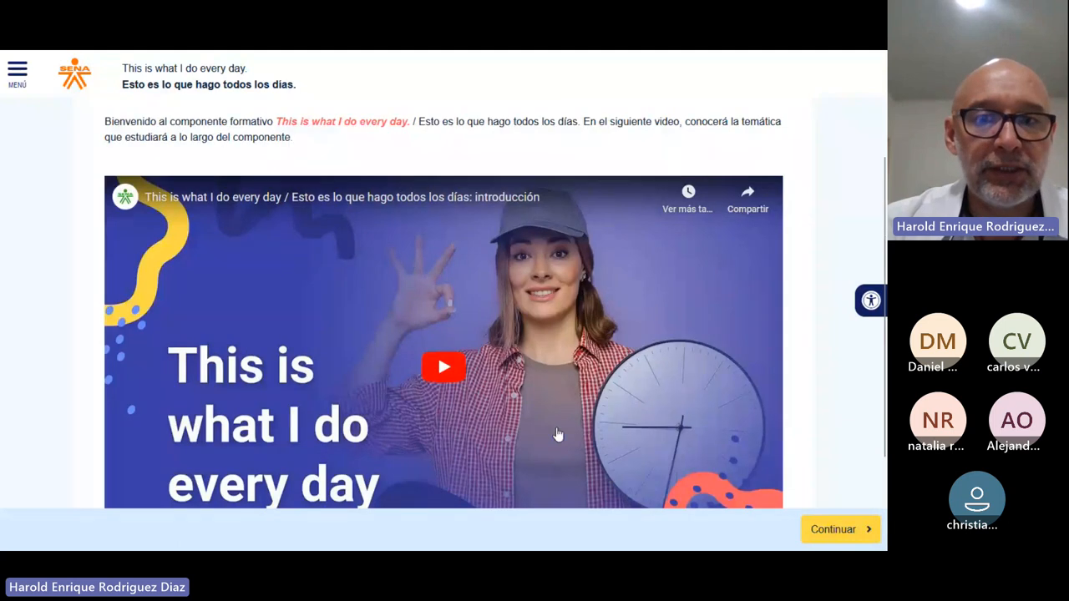
pyautogui.scroll(-3)
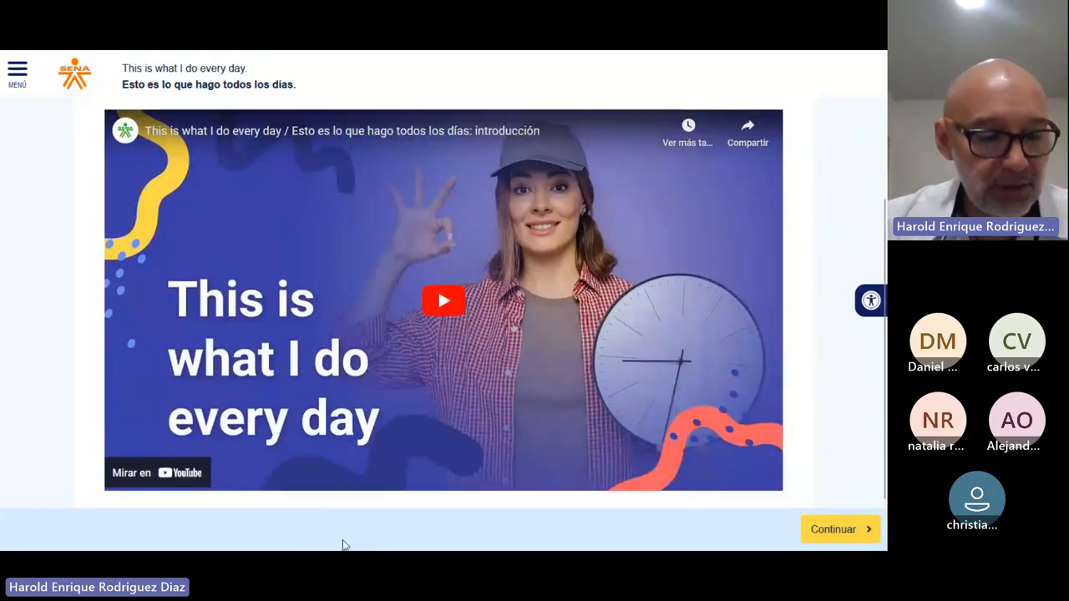
pyautogui.moveTo(345, 502)
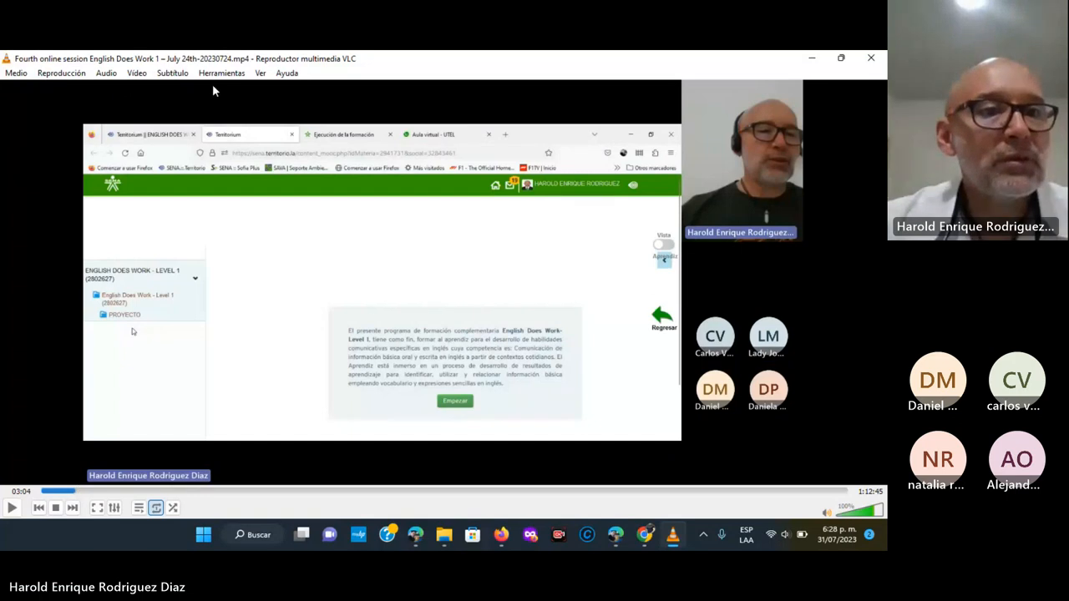
pyautogui.moveTo(221, 225)
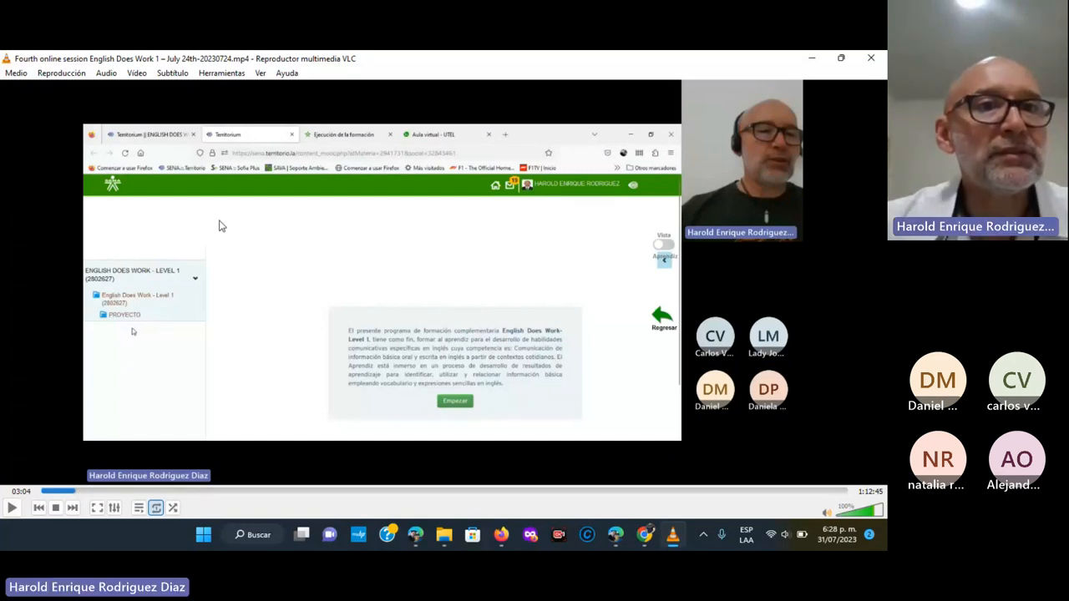
pyautogui.moveTo(248, 246)
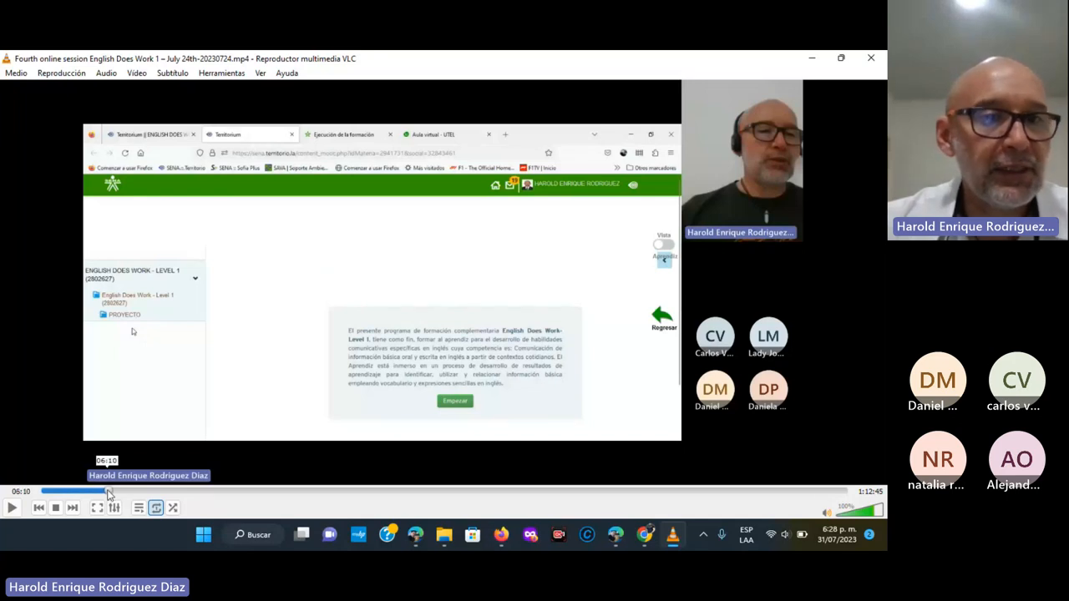
# - Skim the VLC recording ahead to about 37:30, past the prepositions, routine verbs and Pasatiempos parts
pyautogui.moveTo(108, 491); pyautogui.dragTo(149, 491)
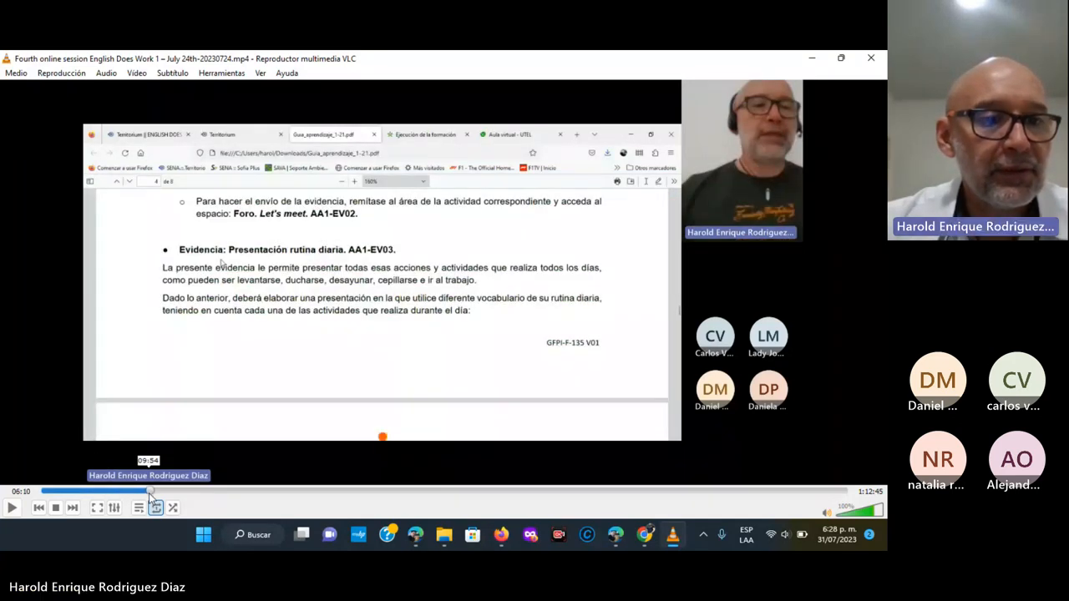
pyautogui.click(148, 491)
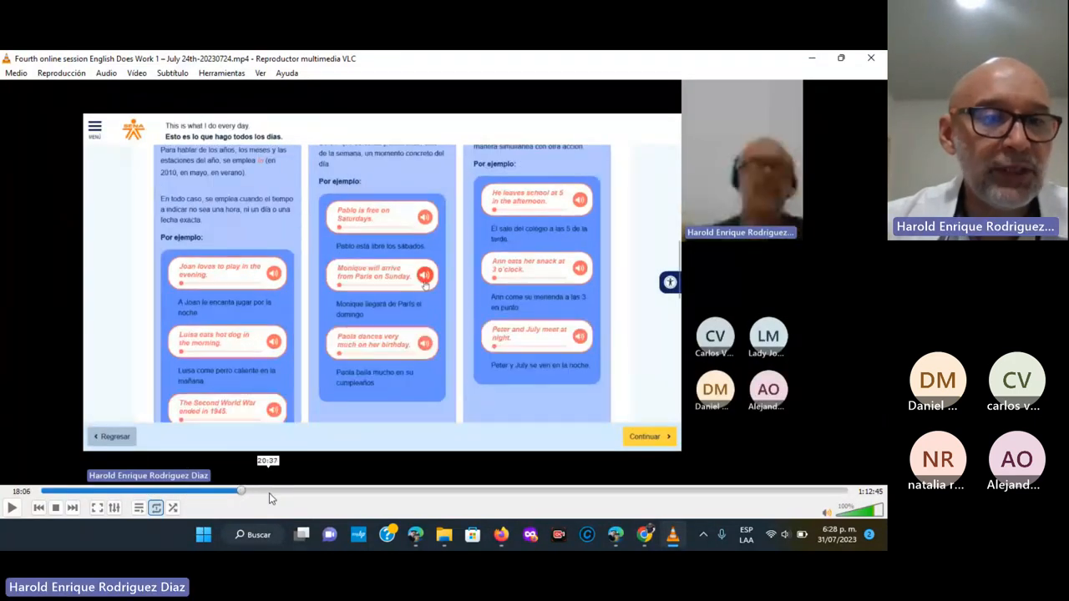
pyautogui.moveTo(241, 490); pyautogui.dragTo(275, 490)
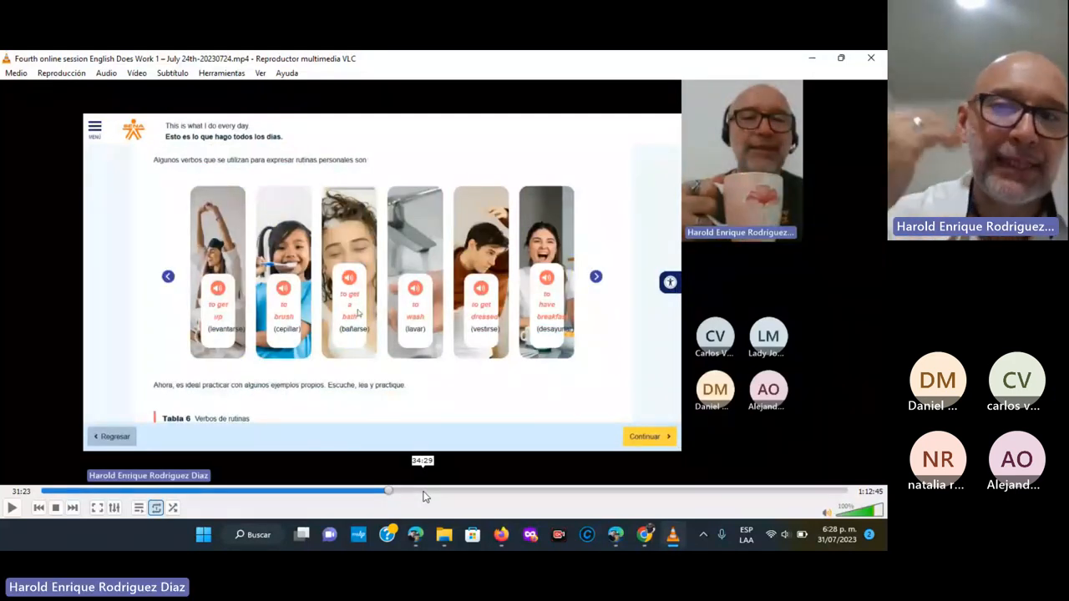
pyautogui.moveTo(388, 490); pyautogui.dragTo(424, 490)
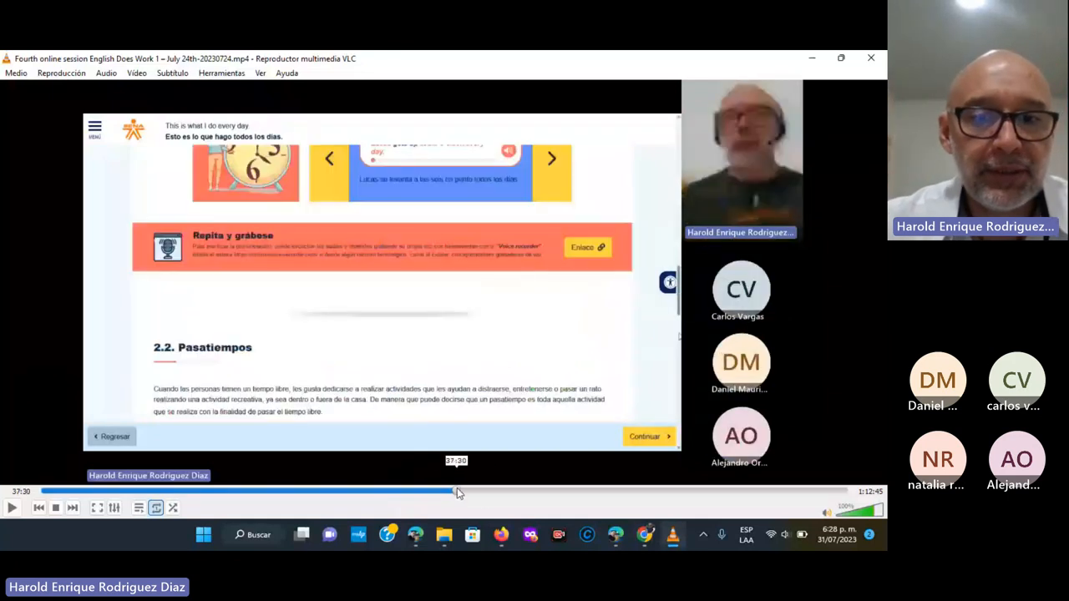
pyautogui.moveTo(457, 491); pyautogui.dragTo(515, 491)
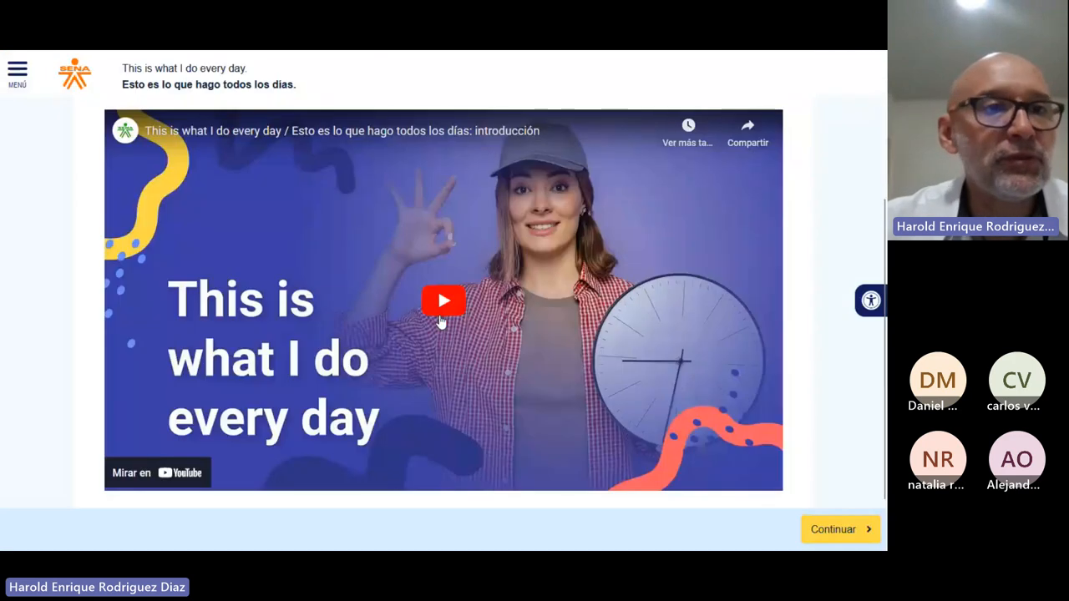
# - Open section 2.2 Pasatiempos from the resource's table of contents and scroll into it
pyautogui.click(20, 70)
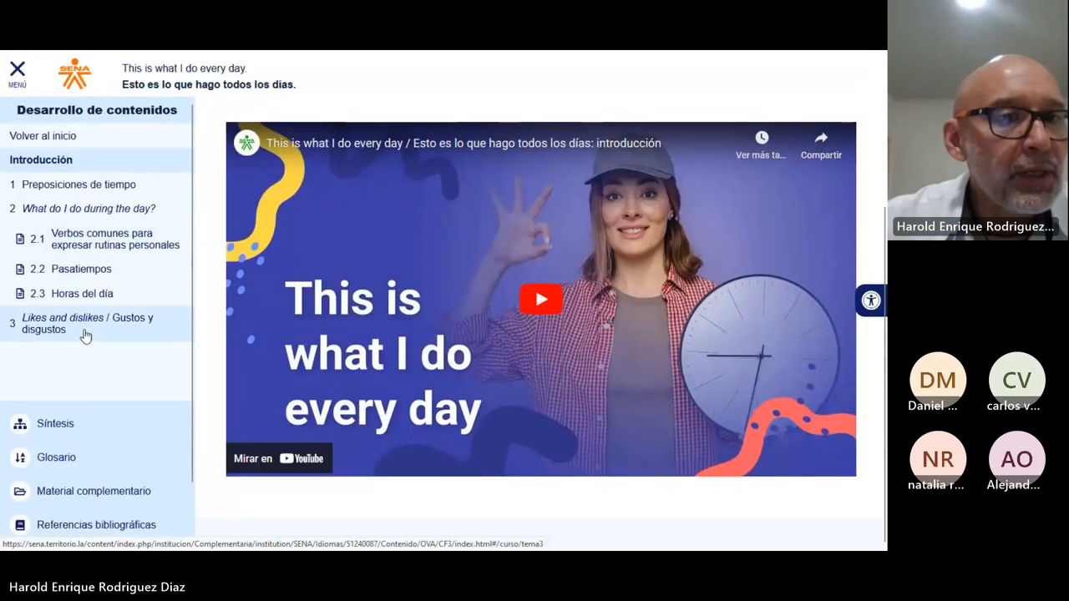
pyautogui.click(80, 269)
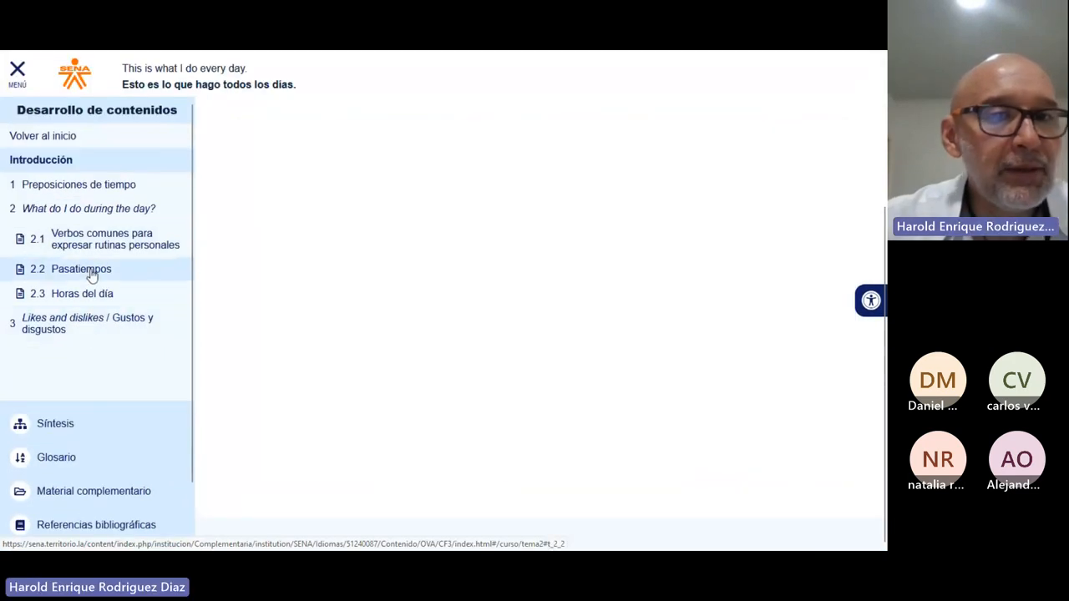
pyautogui.click(80, 269)
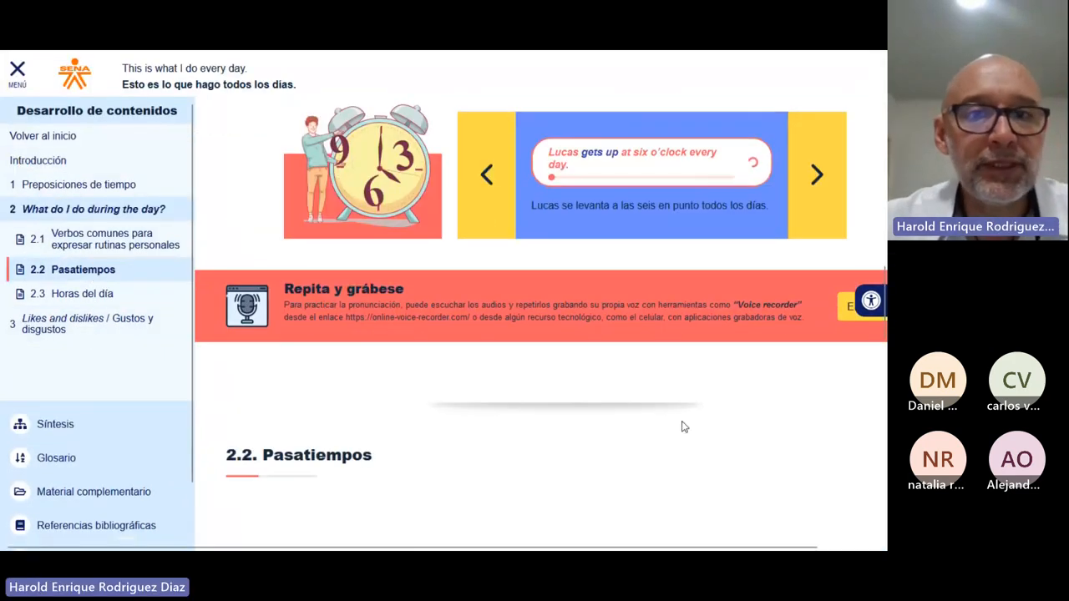
pyautogui.scroll(-3)
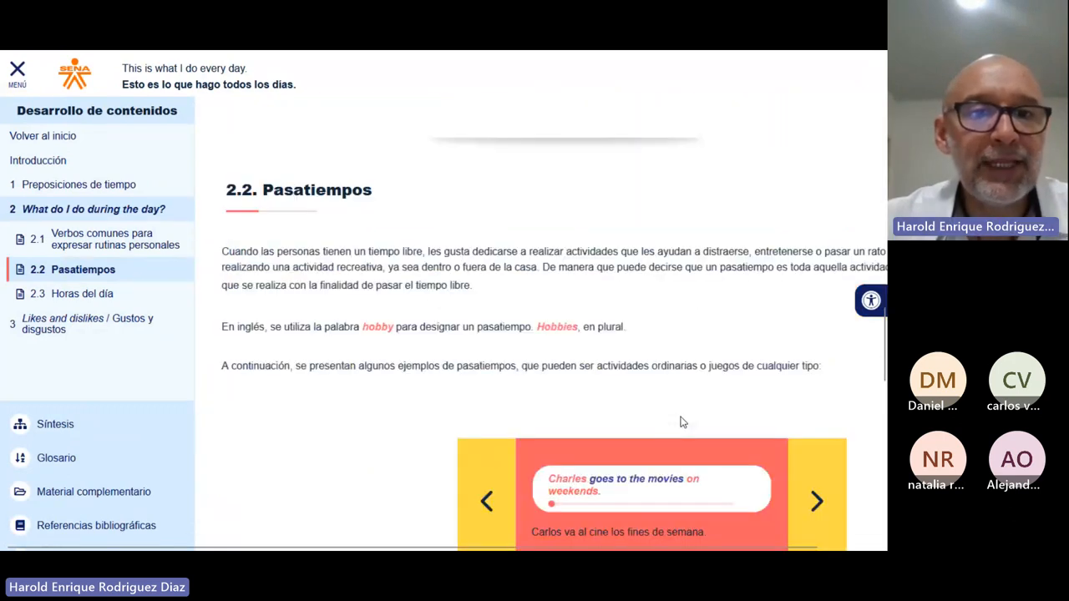
pyautogui.scroll(-3)
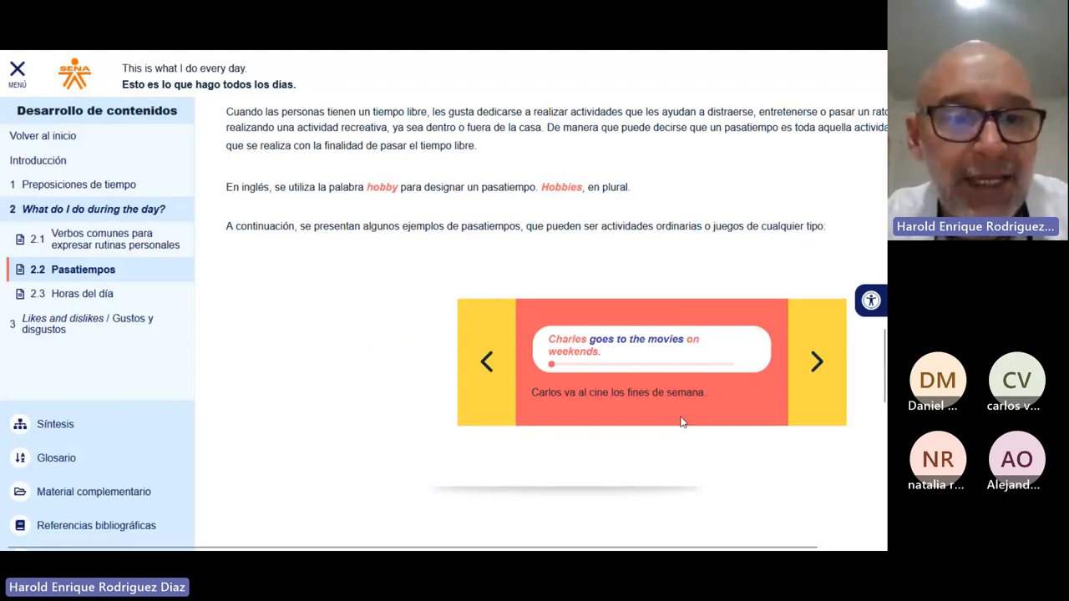
pyautogui.scroll(-3)
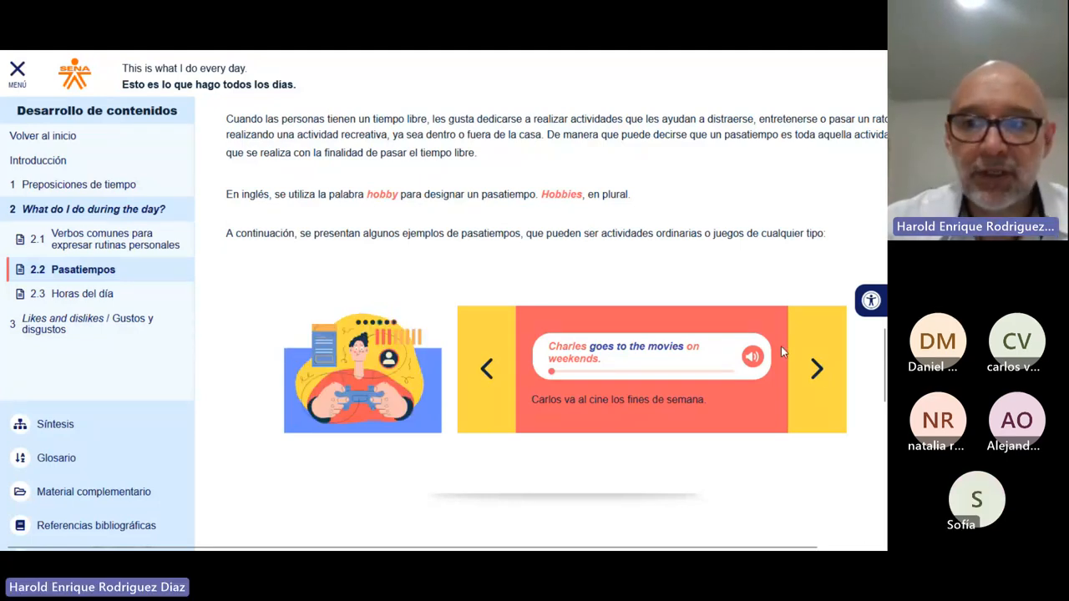
# - Advance the hobby carousel several examples, then scroll further down the section
pyautogui.click(815, 369)
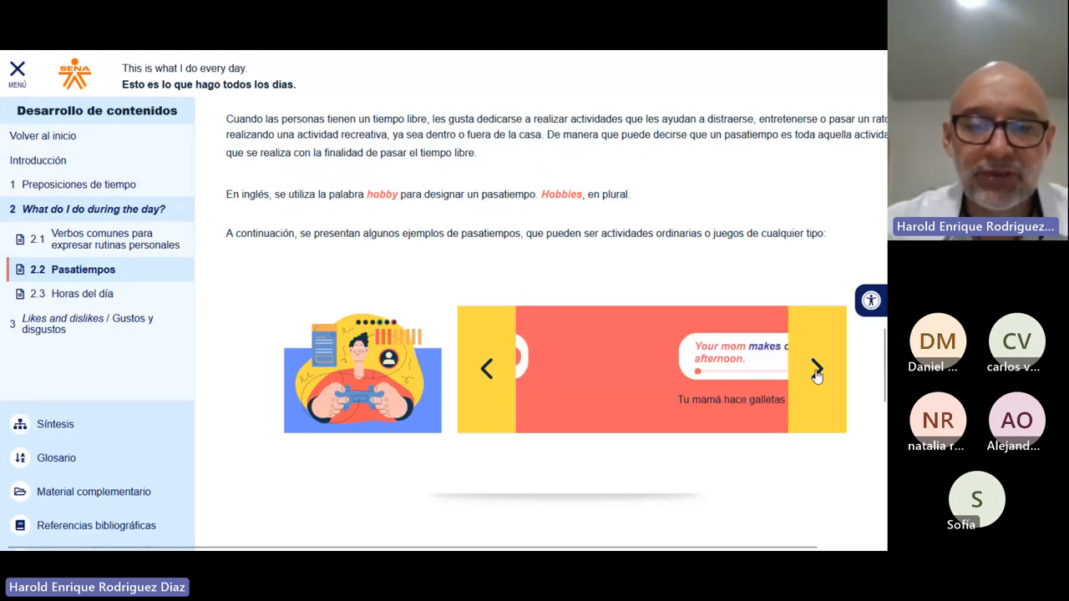
pyautogui.click(813, 371)
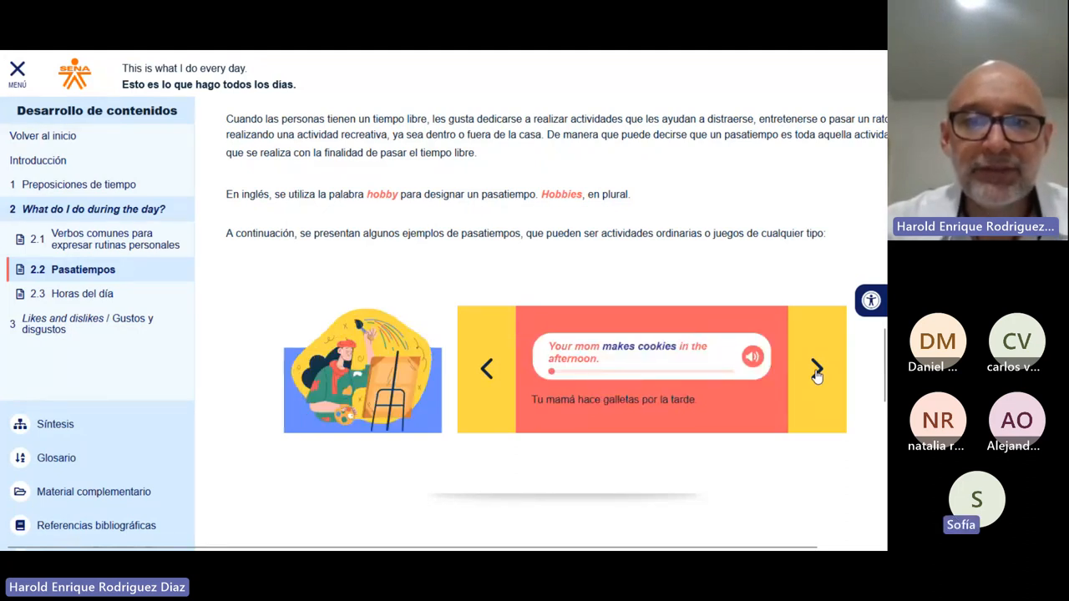
pyautogui.click(816, 371)
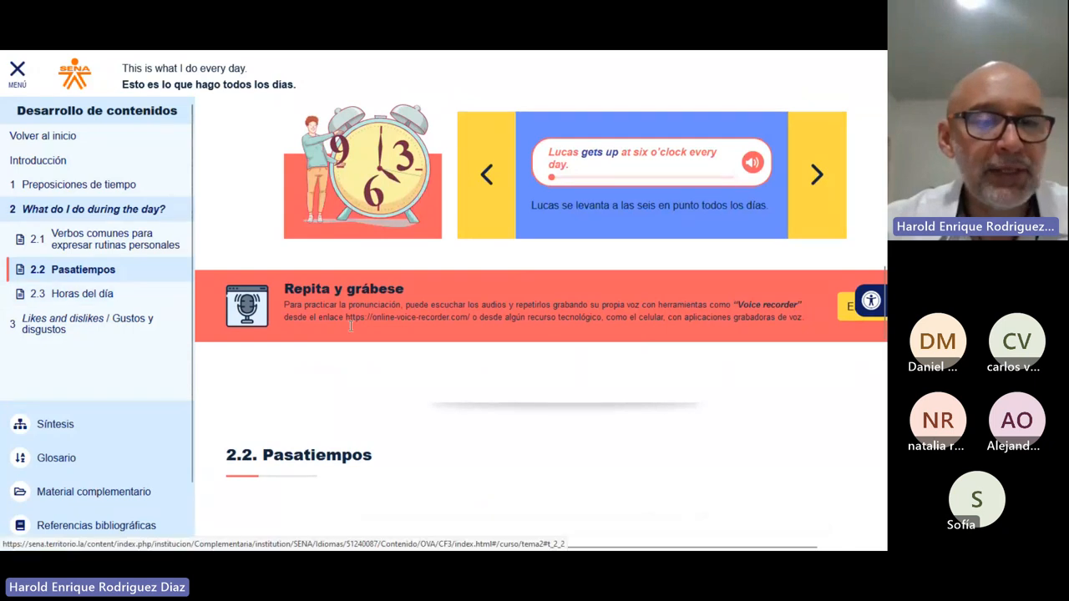
pyautogui.scroll(-3)
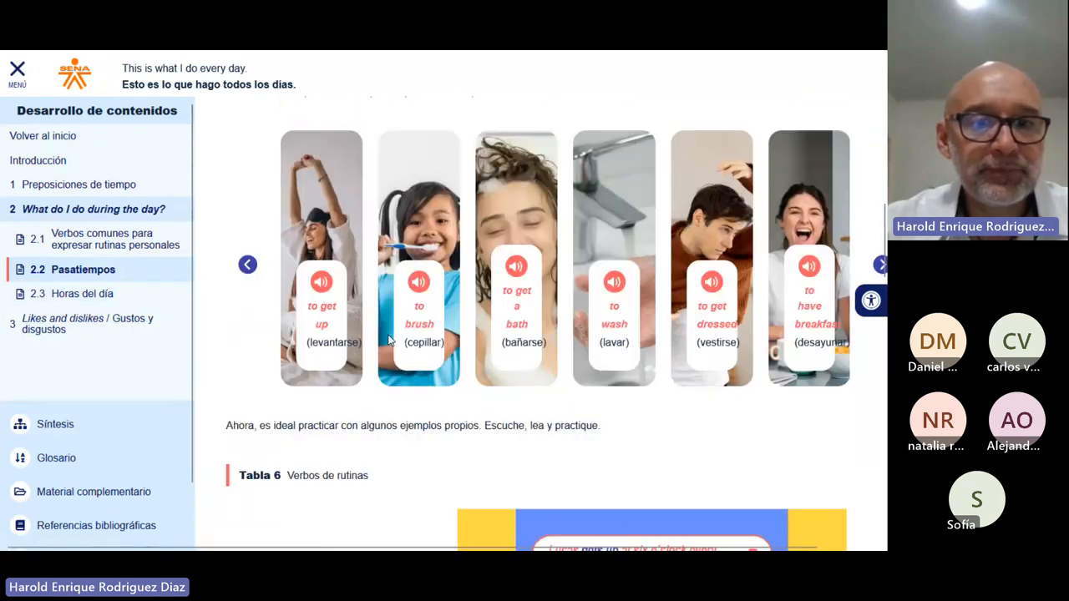
pyautogui.scroll(-3)
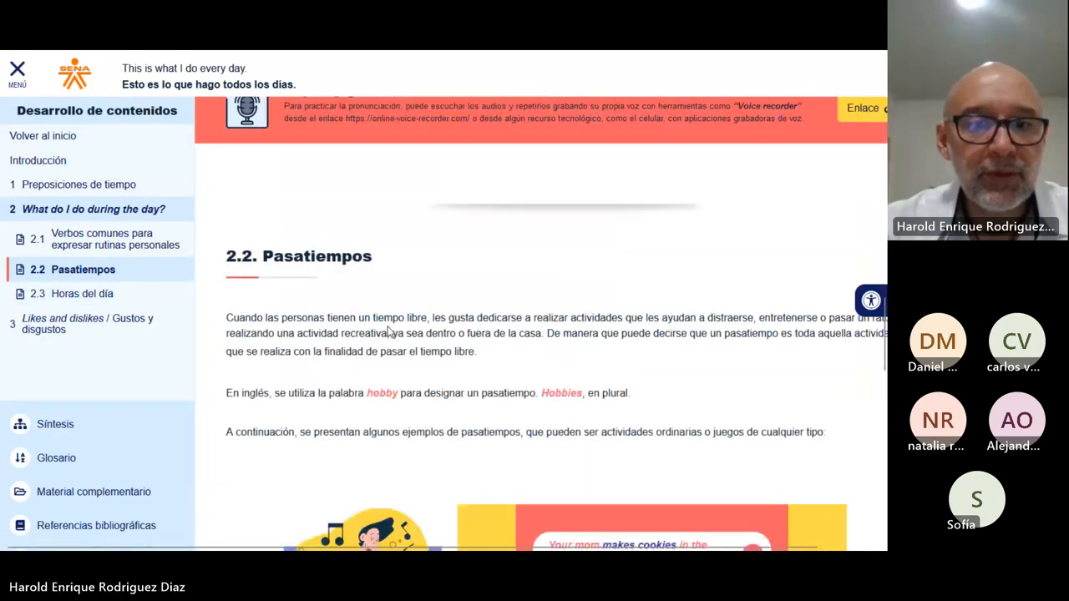
pyautogui.scroll(-3)
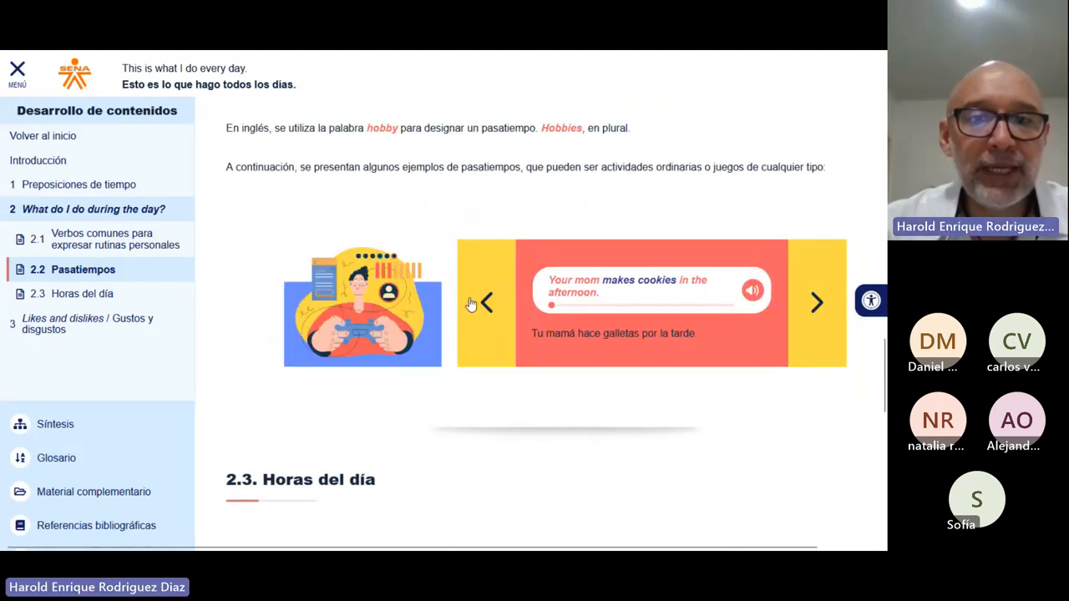
pyautogui.moveTo(486, 306)
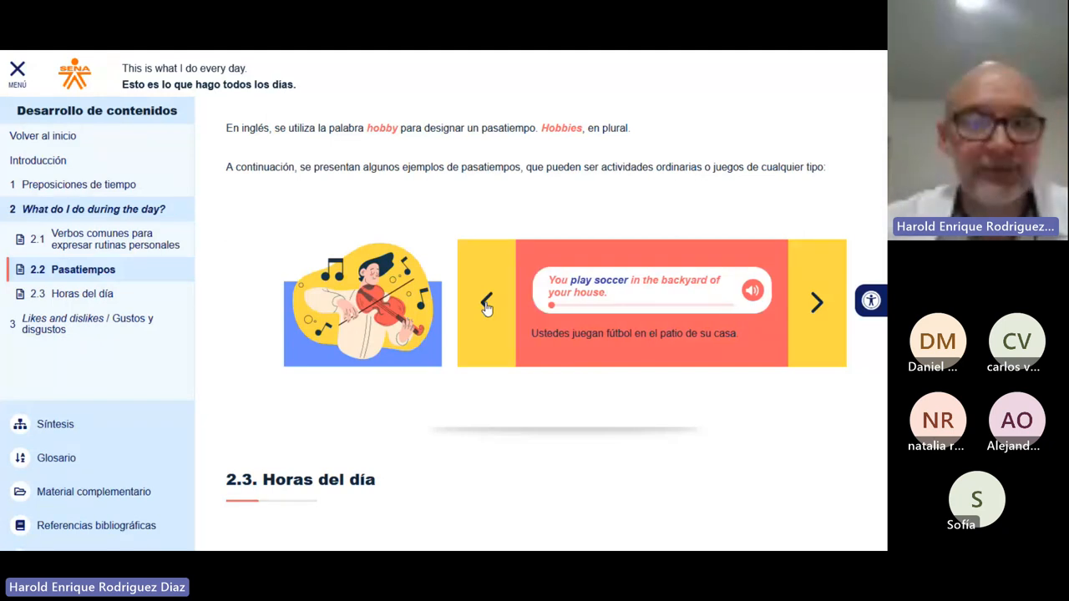
# - Step the hobby carousel back to 'Richard reads a storybook.'
pyautogui.click(486, 302)
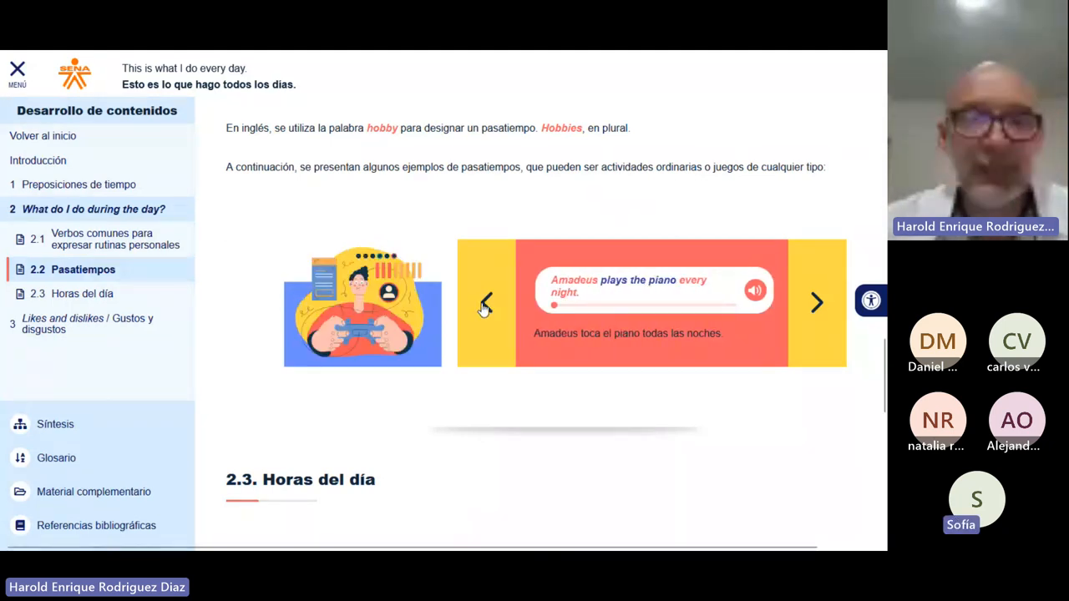
pyautogui.click(482, 305)
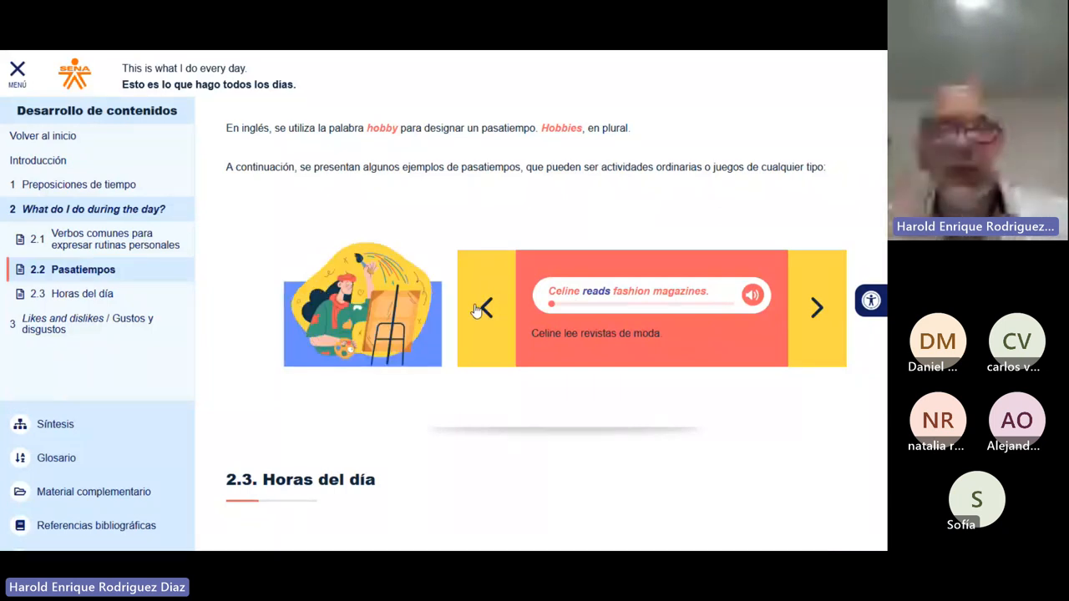
pyautogui.click(485, 308)
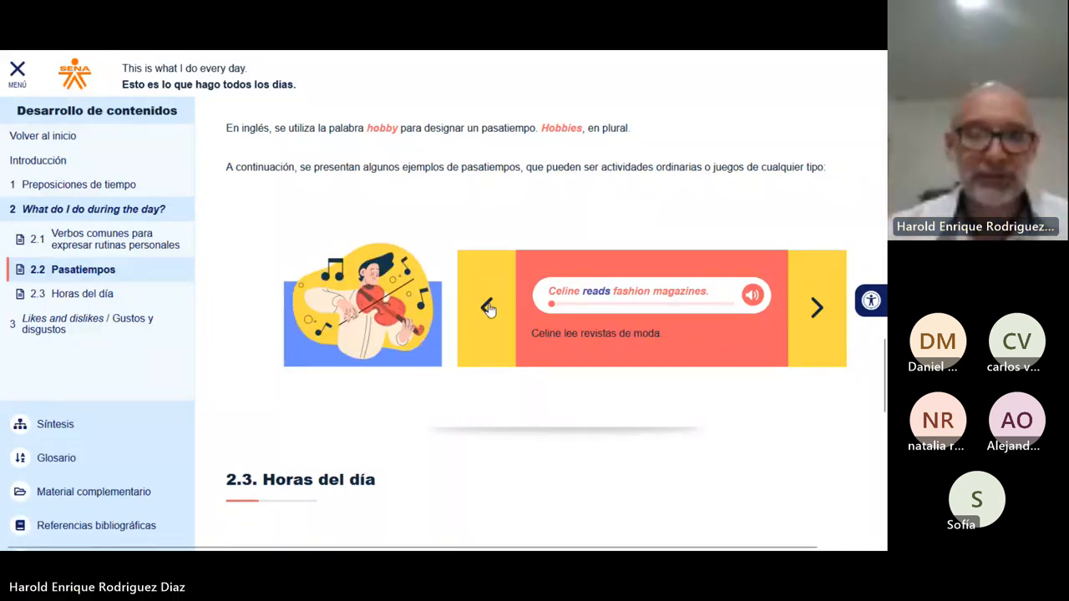
pyautogui.click(485, 307)
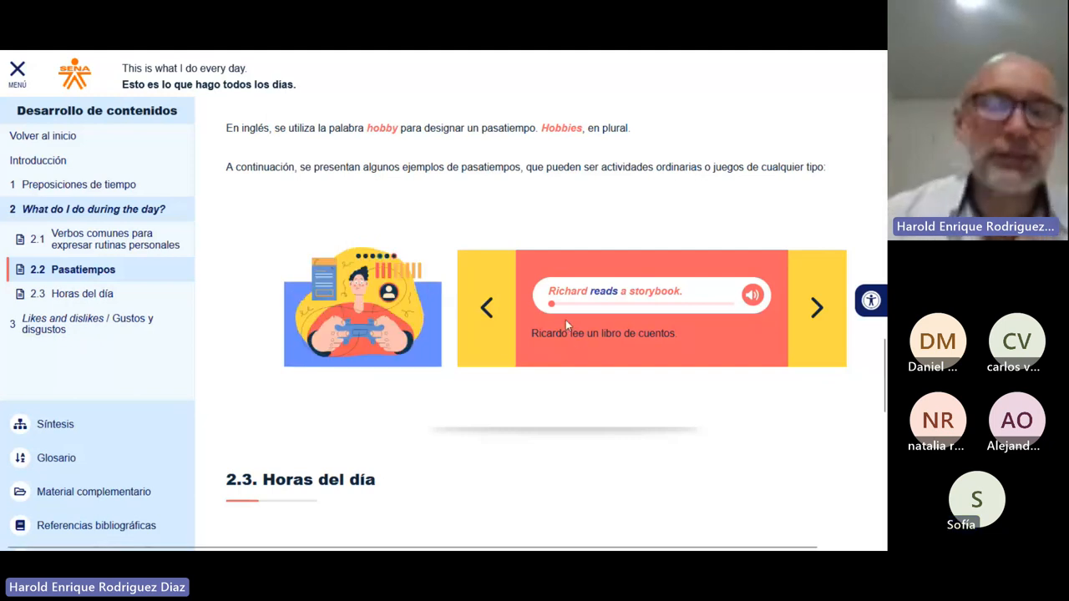
pyautogui.moveTo(470, 333)
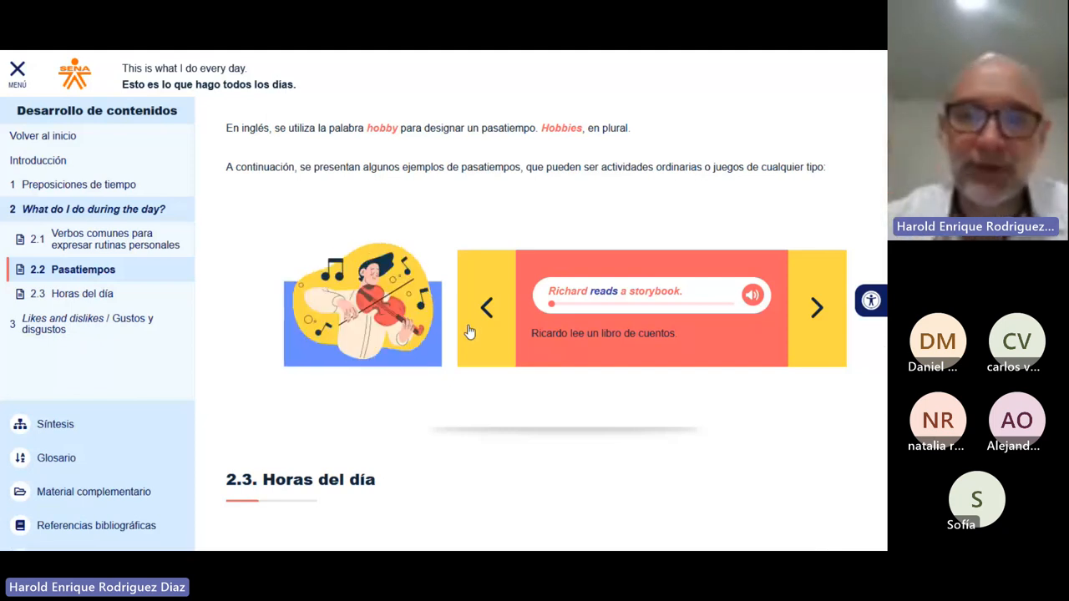
pyautogui.click(487, 309)
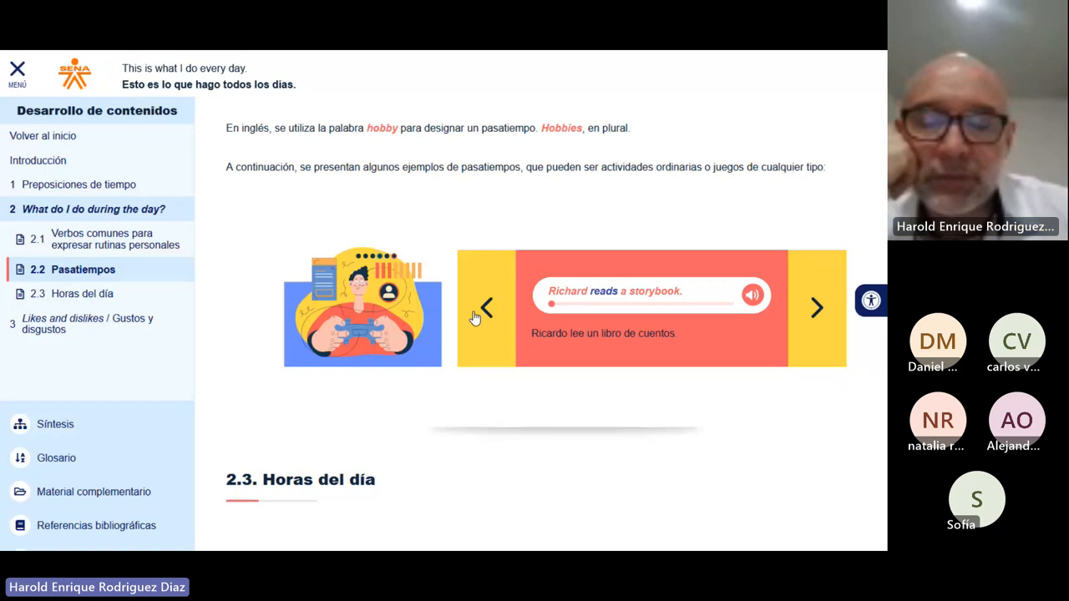
pyautogui.click(485, 306)
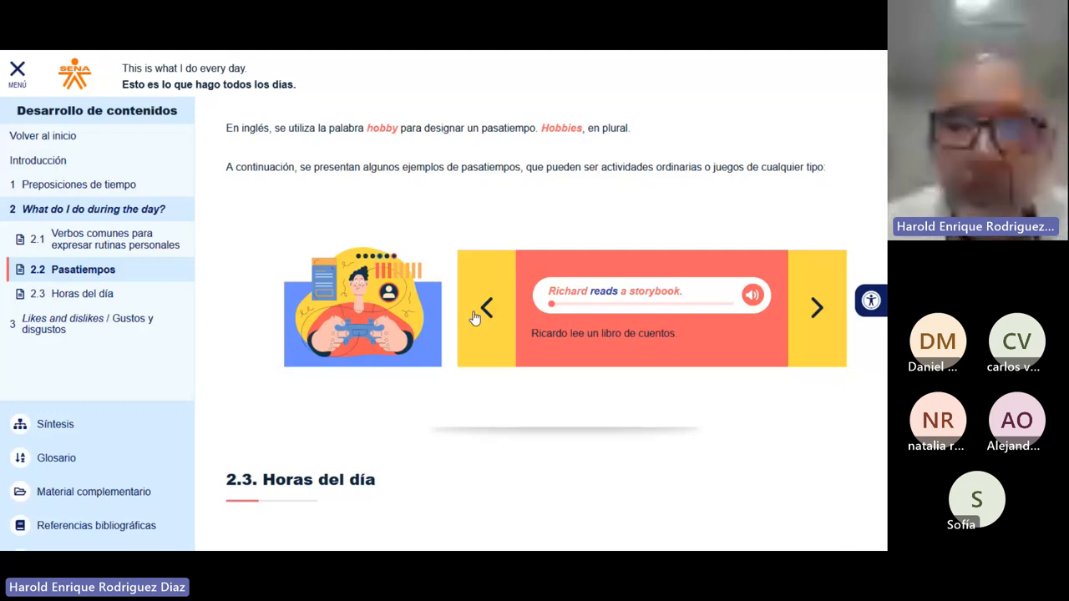
# - Step the hobby carousel back to 'Lia listens to music in her bedroom.'
pyautogui.click(485, 308)
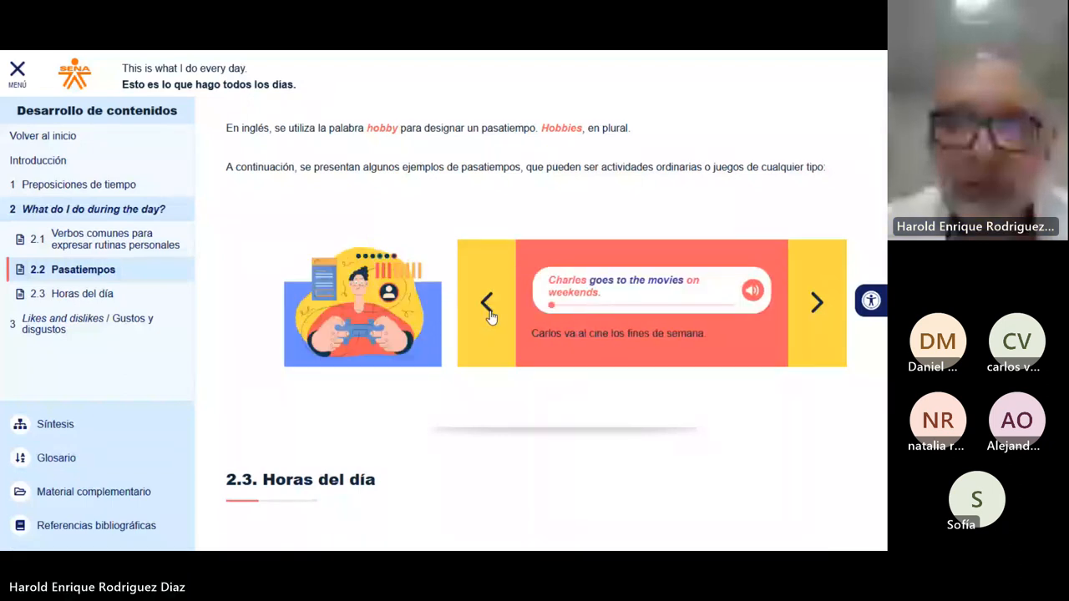
pyautogui.click(486, 302)
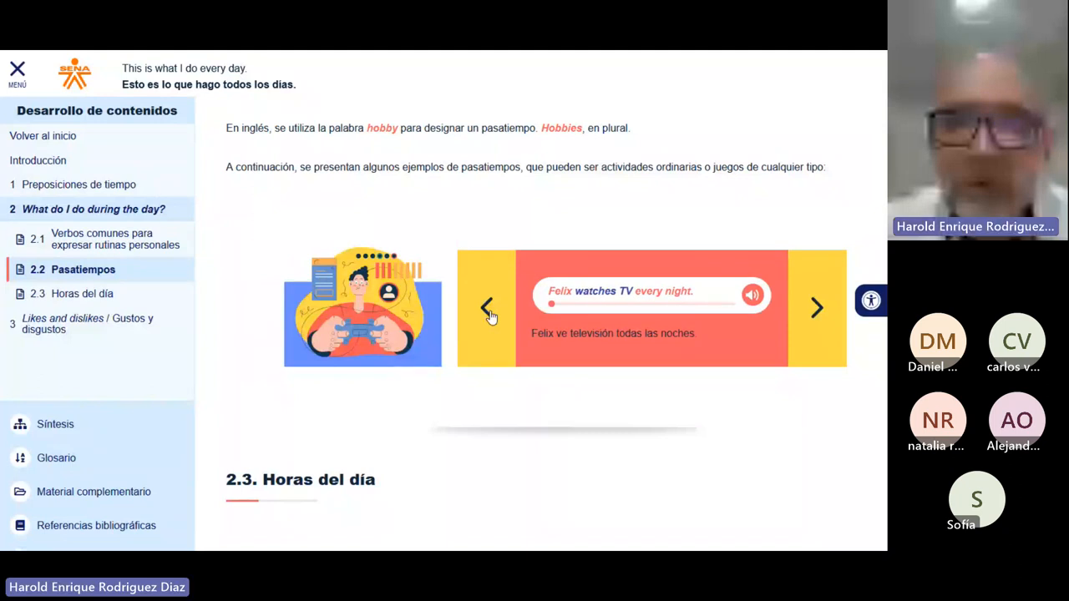
pyautogui.click(487, 308)
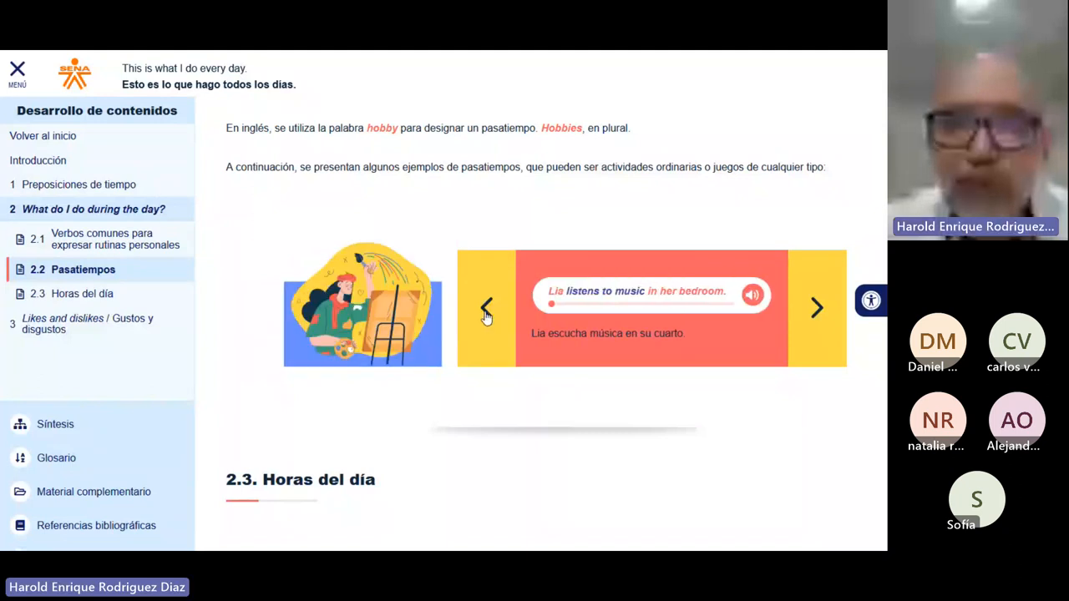
pyautogui.click(486, 307)
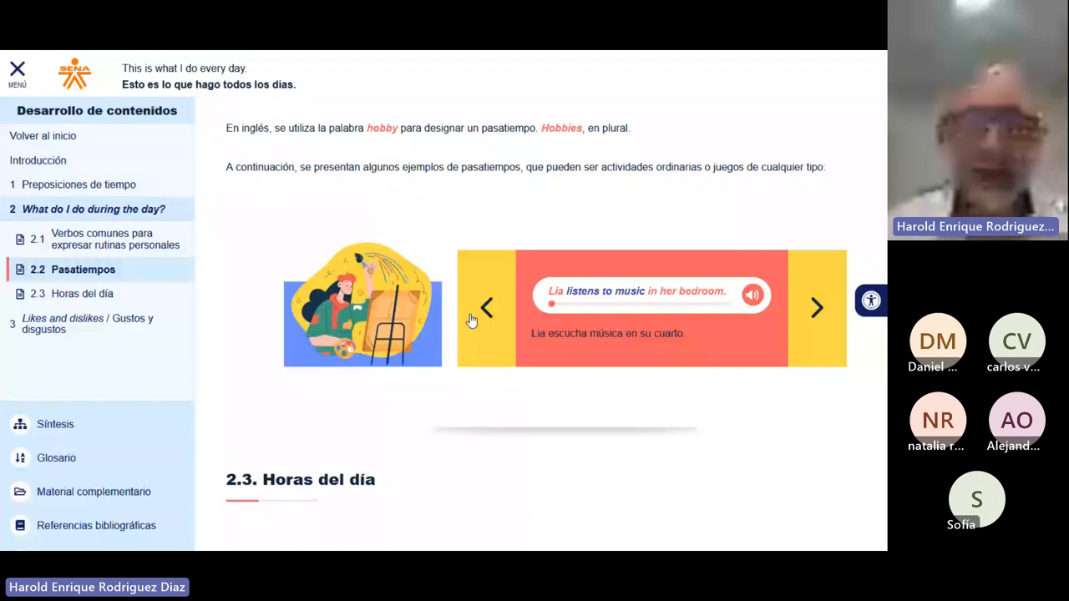
# - Advance the carousel past the movies, cookies, video games and beach slides to 'Lucy paints with watercolors.'
pyautogui.click(817, 308)
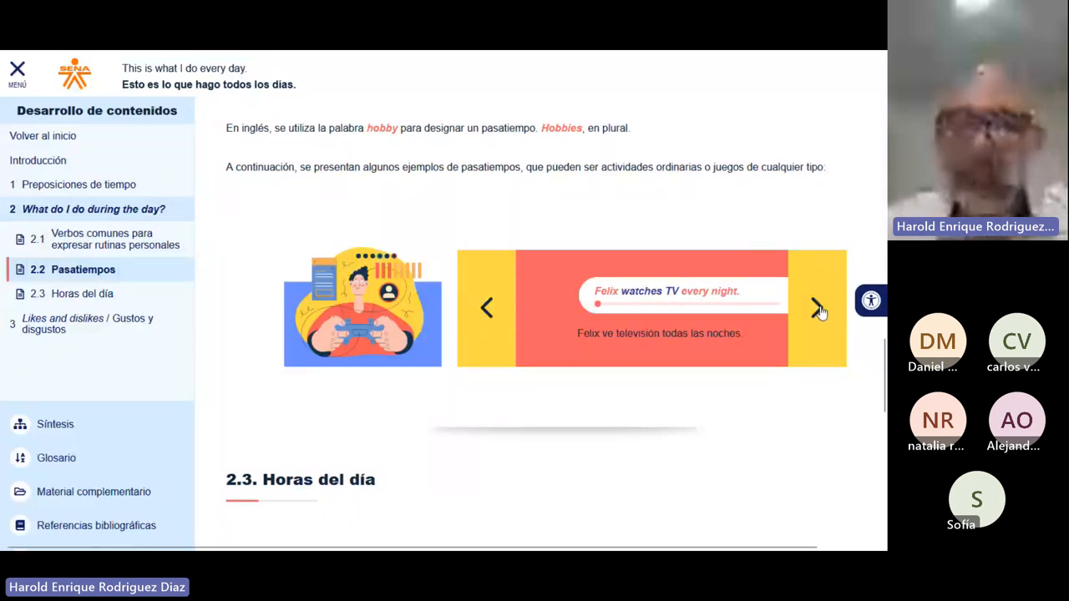
pyautogui.click(818, 309)
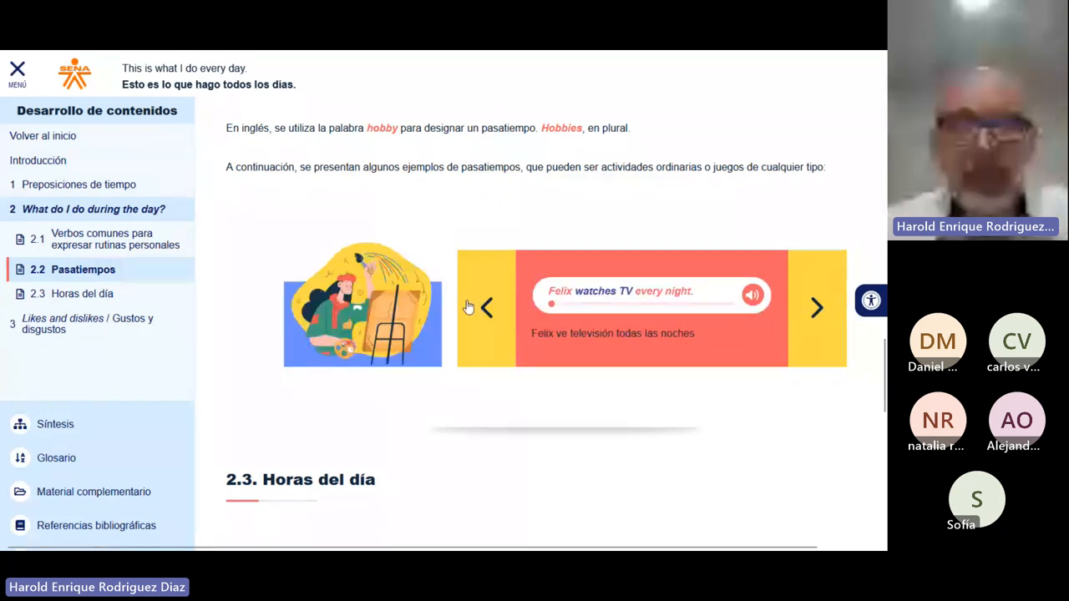
pyautogui.click(487, 307)
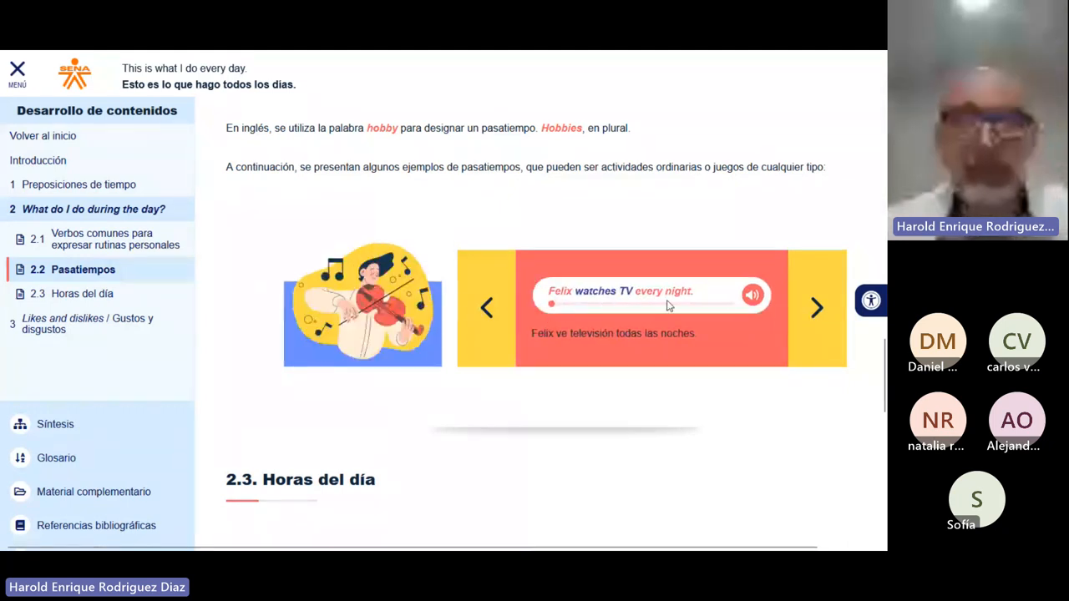
pyautogui.click(816, 307)
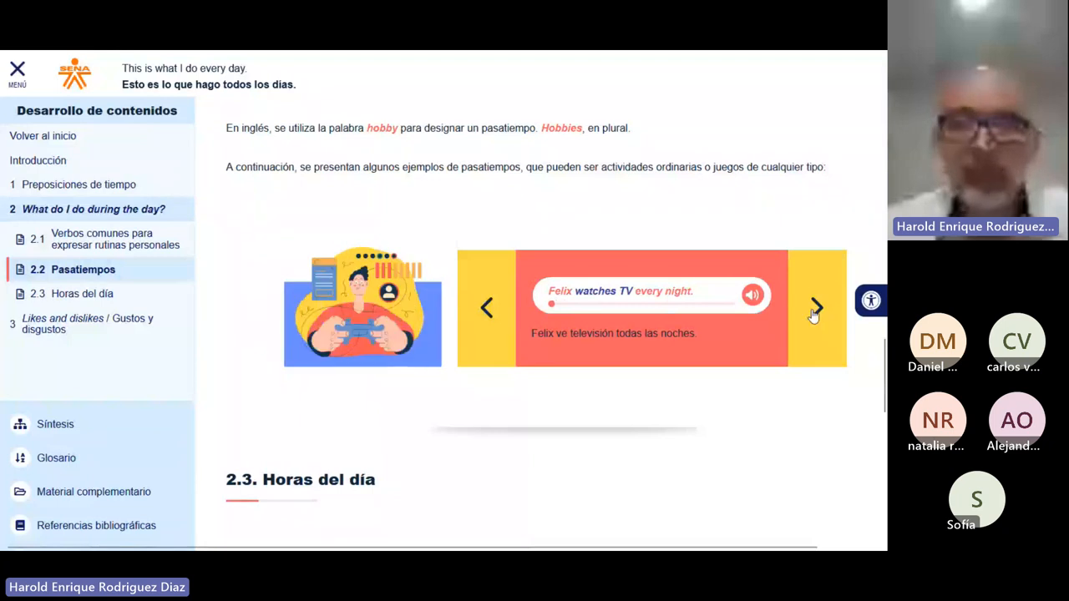
pyautogui.click(816, 304)
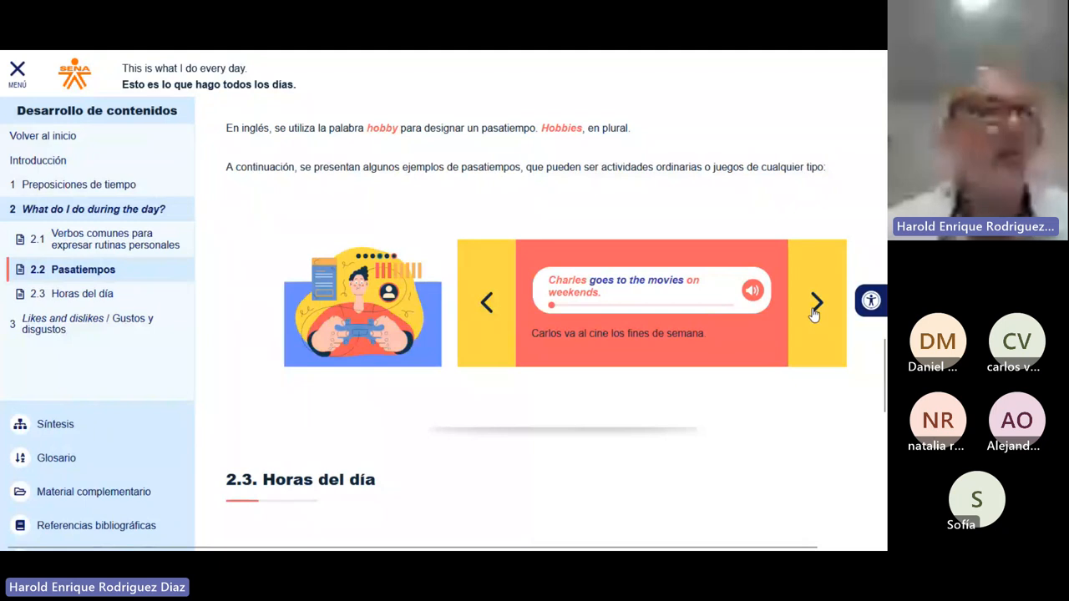
pyautogui.click(816, 304)
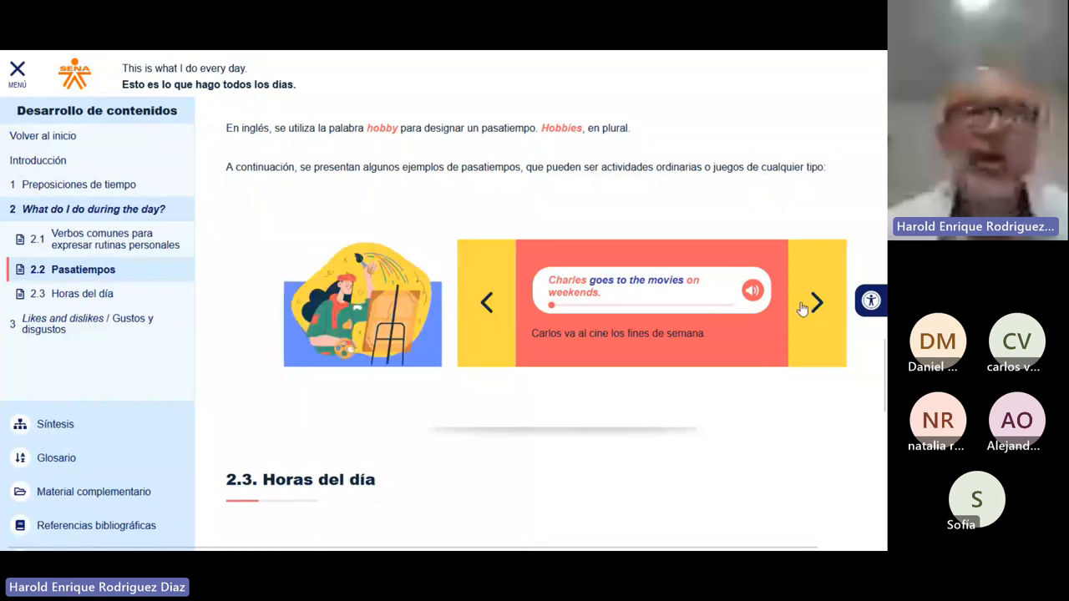
pyautogui.click(812, 303)
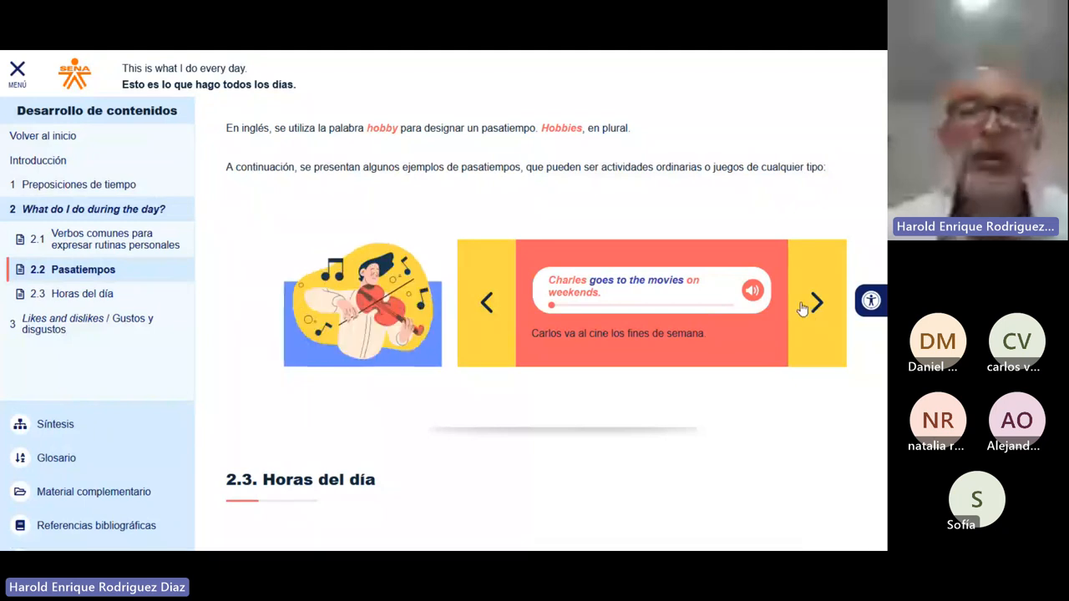
pyautogui.click(814, 304)
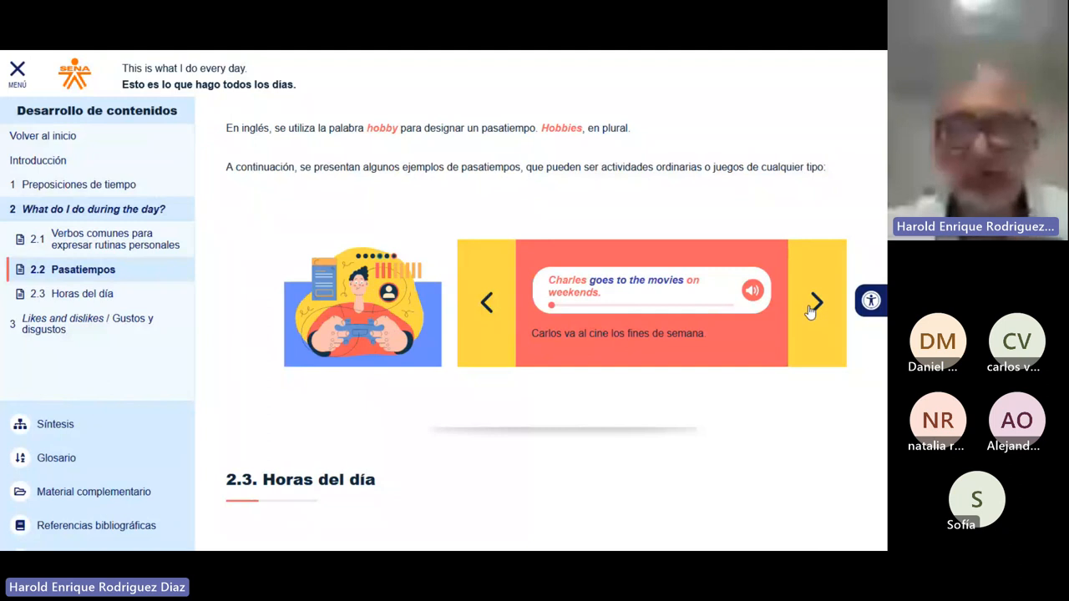
pyautogui.click(814, 302)
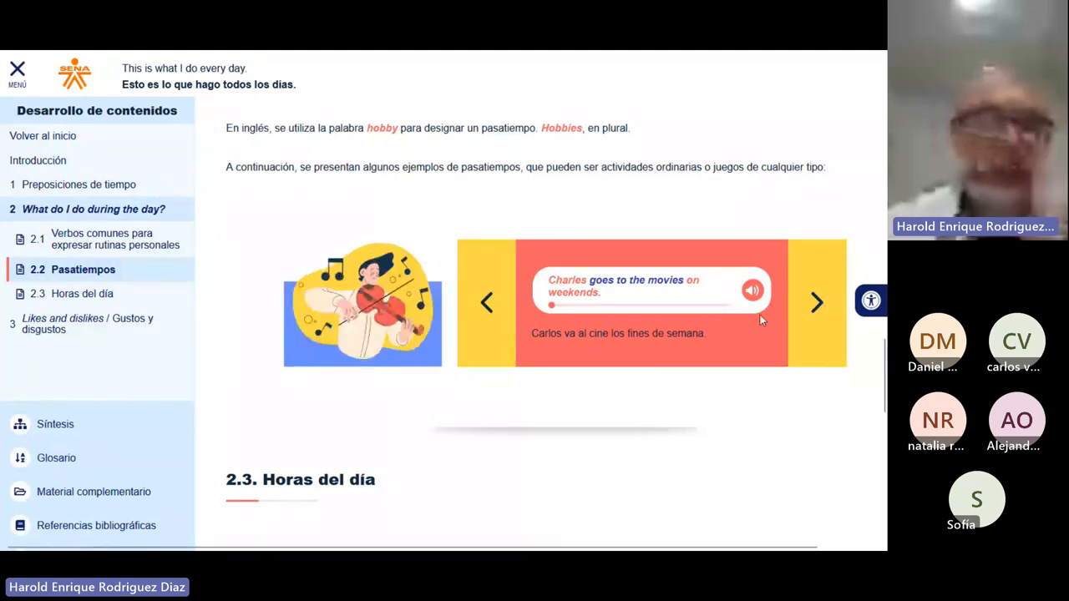
pyautogui.click(816, 304)
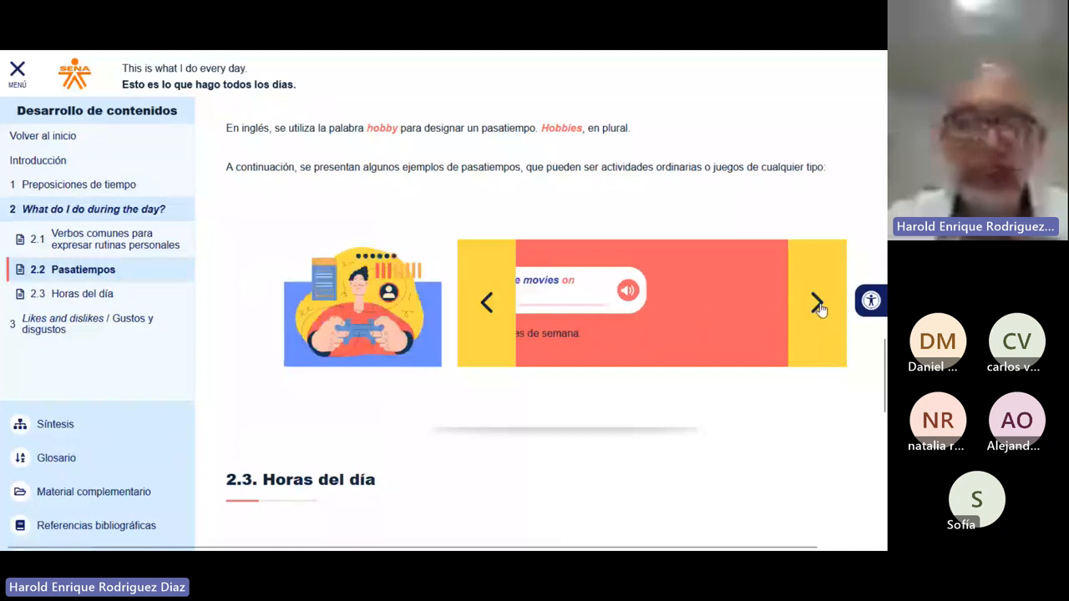
pyautogui.click(816, 303)
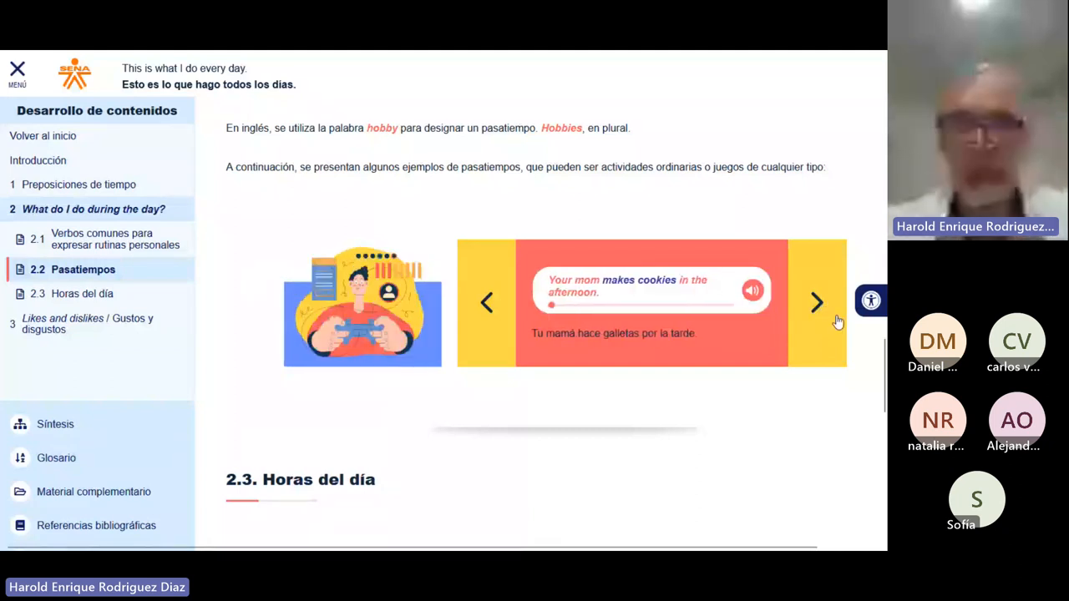
pyautogui.click(817, 302)
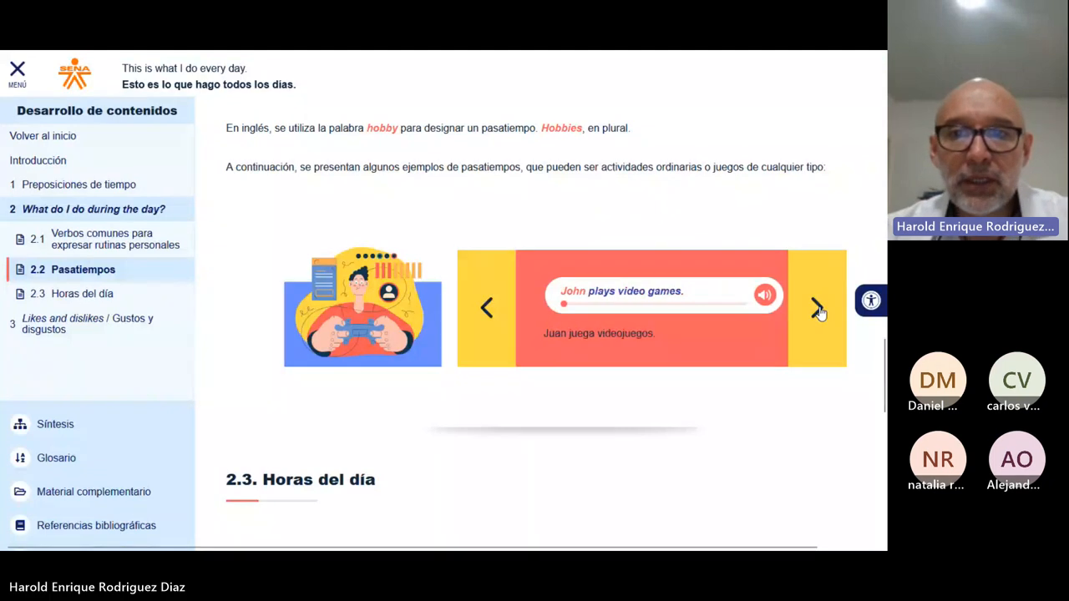
pyautogui.click(815, 307)
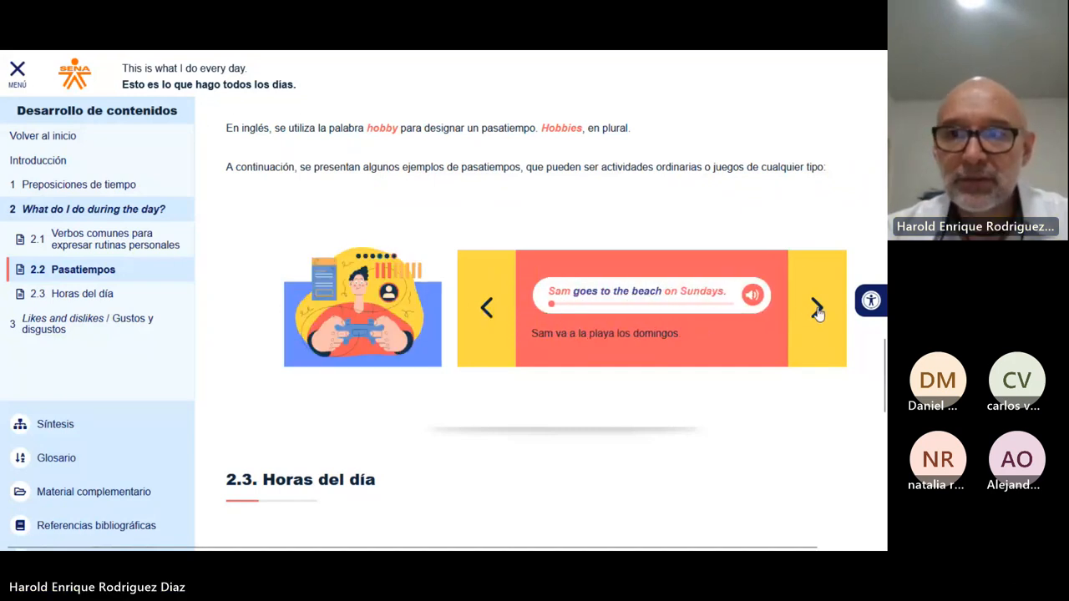
pyautogui.click(815, 309)
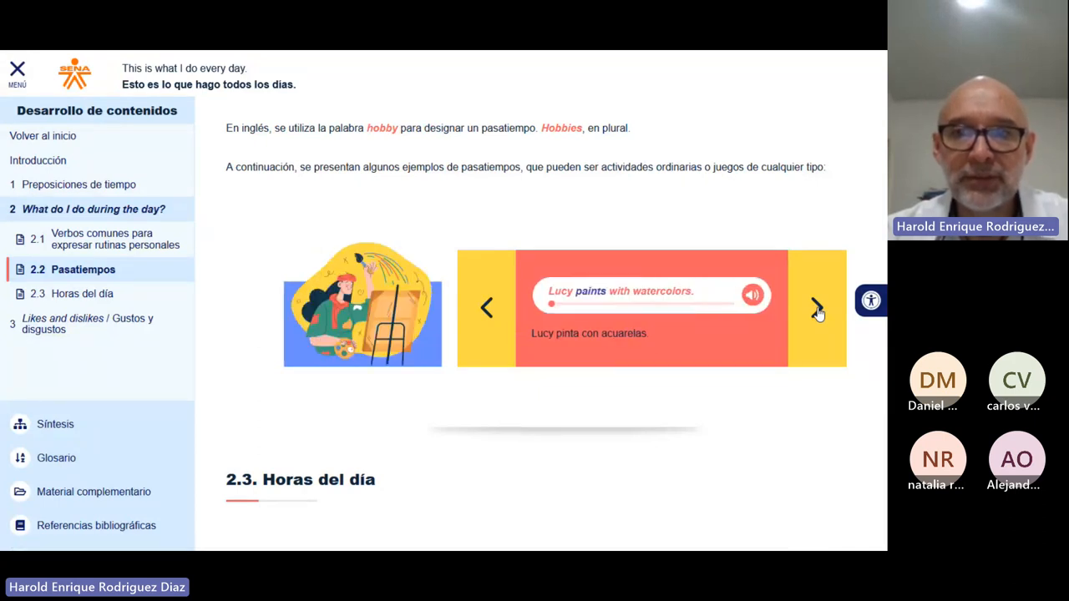
pyautogui.click(816, 307)
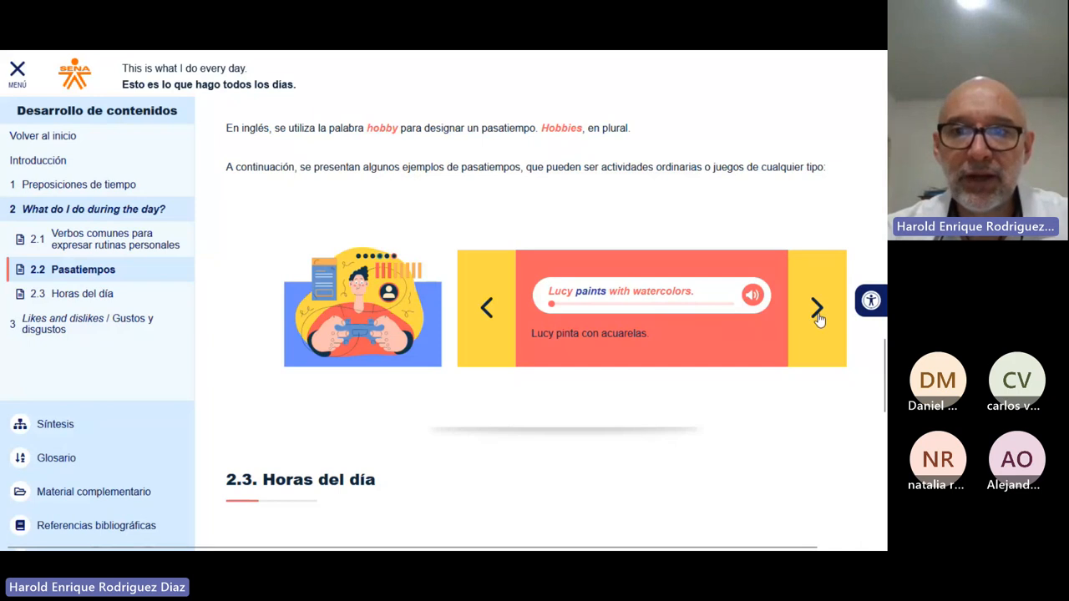
# - Advance past the chess, magazines and crossword slides to 'Amadeus plays the piano every night.'
pyautogui.click(816, 308)
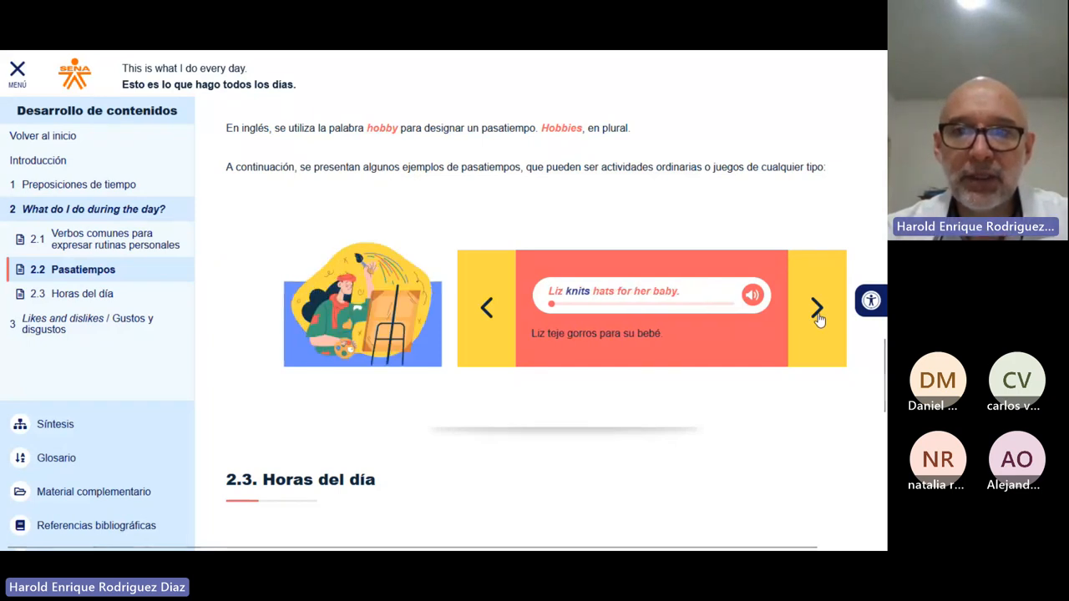
pyautogui.click(817, 308)
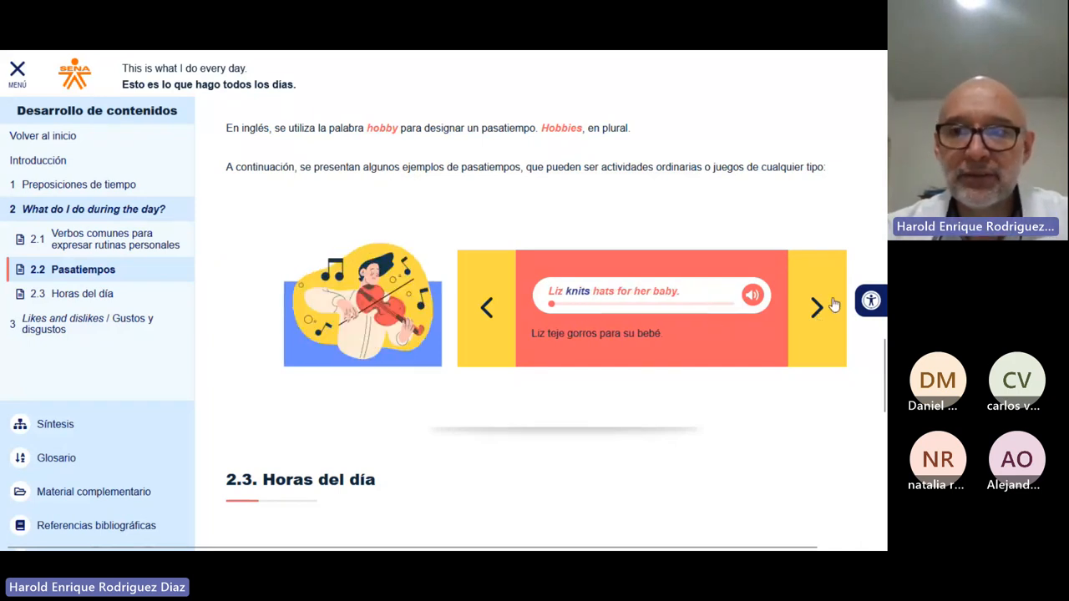
pyautogui.click(815, 307)
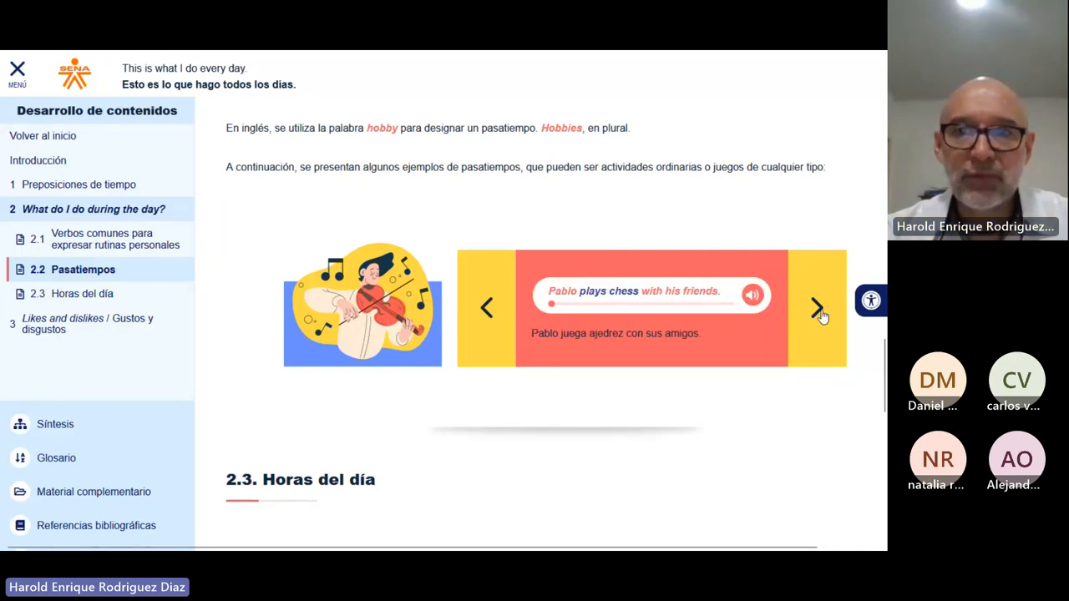
pyautogui.click(816, 306)
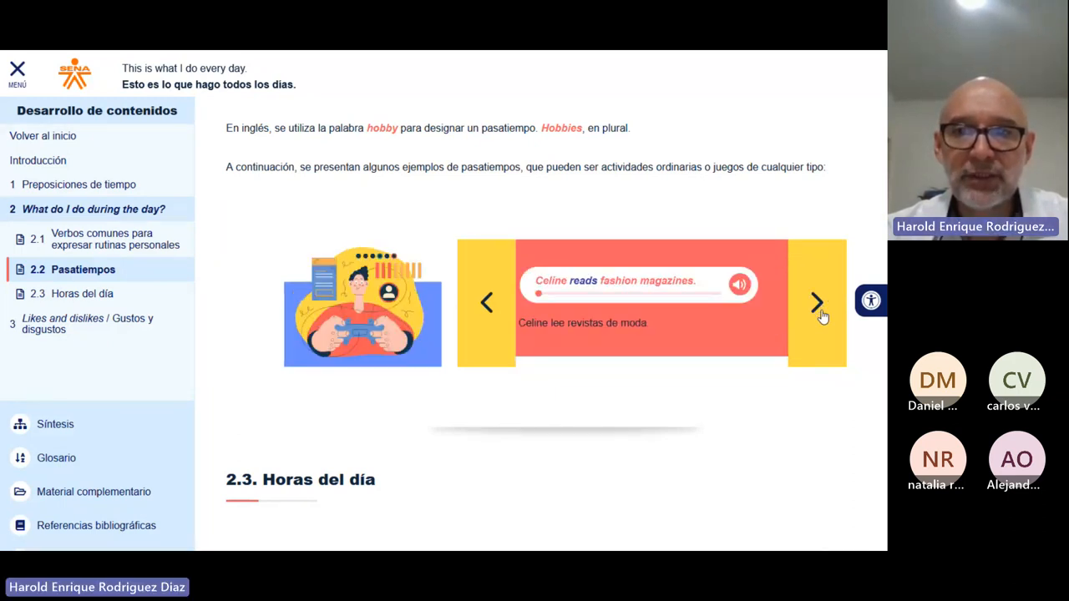
pyautogui.click(815, 303)
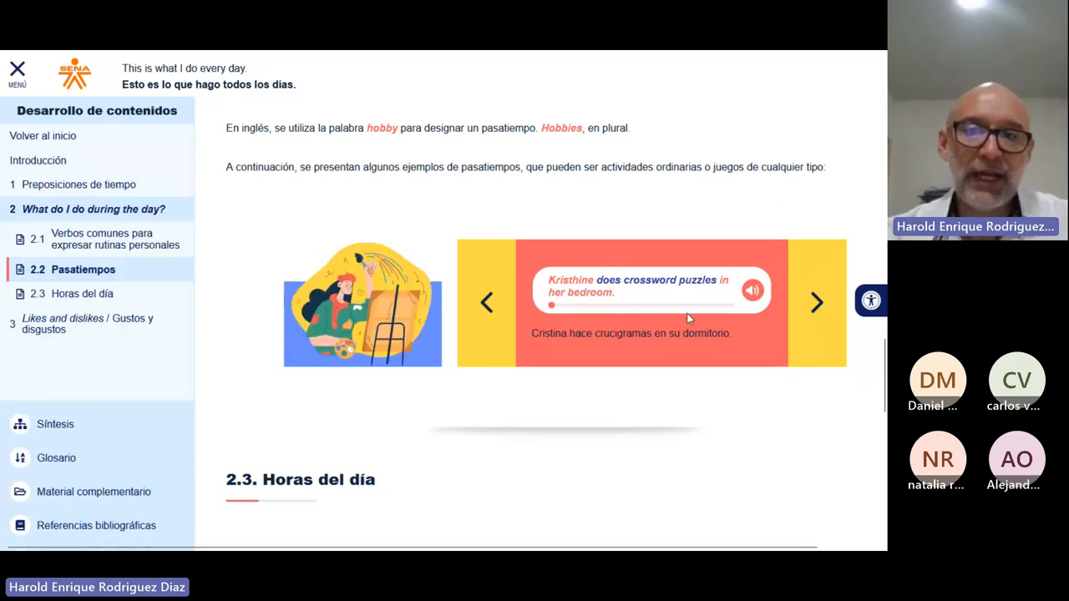
pyautogui.click(816, 304)
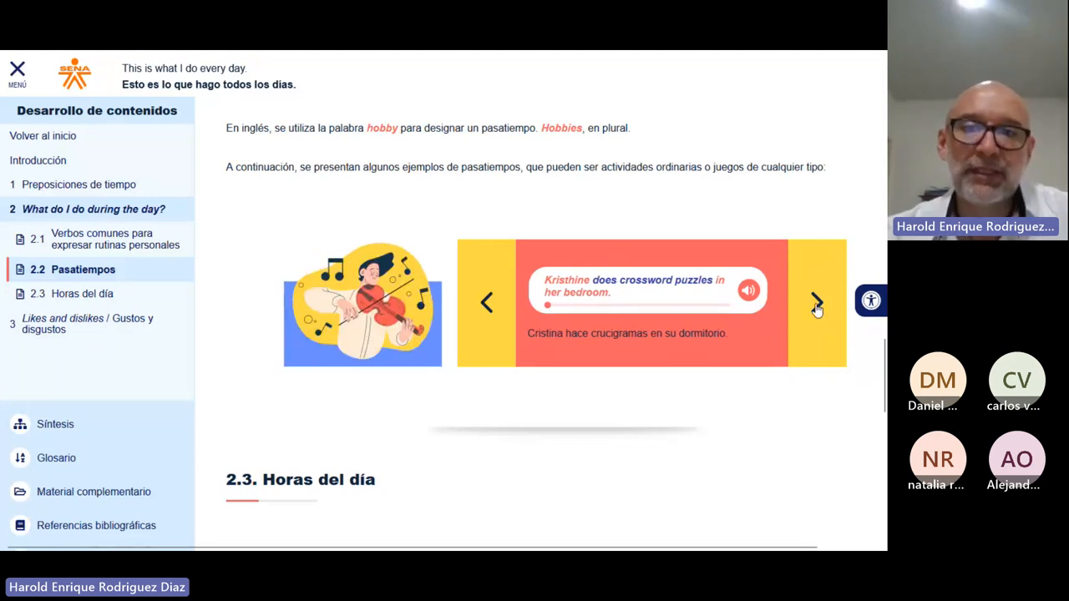
pyautogui.click(815, 304)
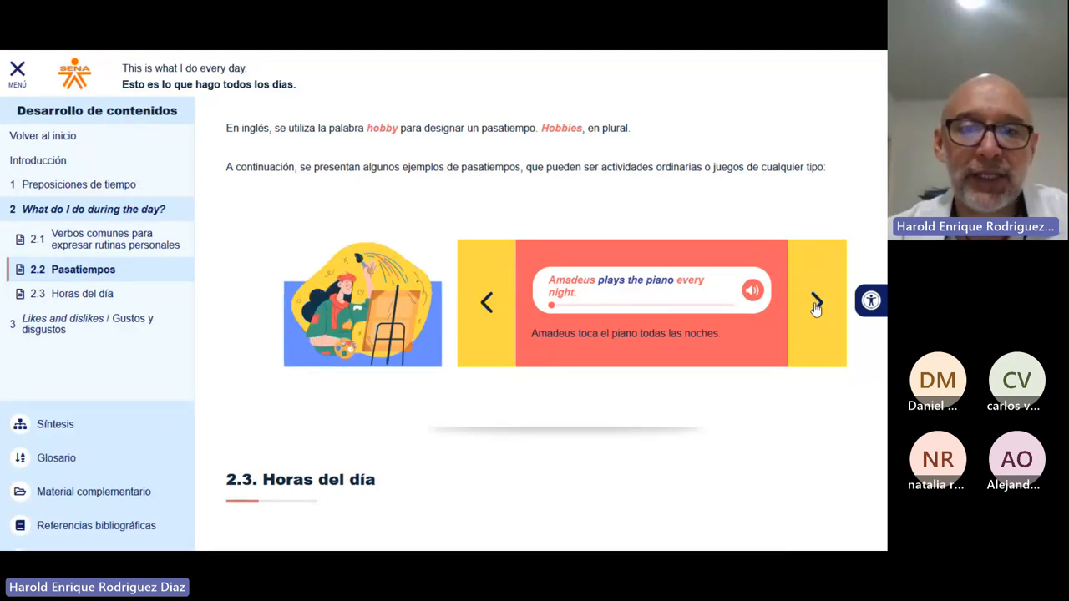
pyautogui.click(816, 303)
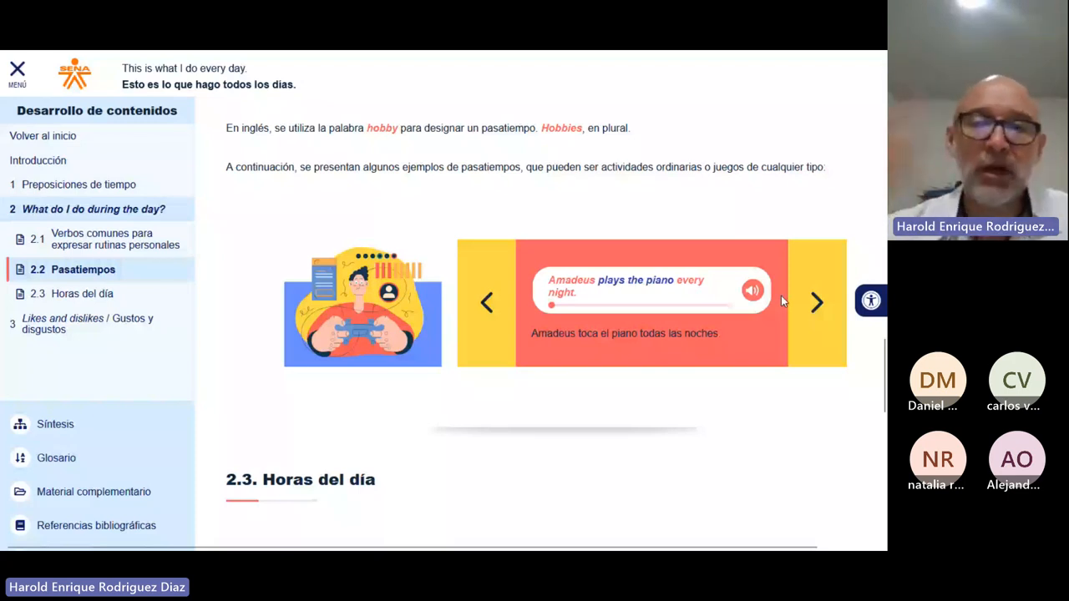
pyautogui.moveTo(768, 295)
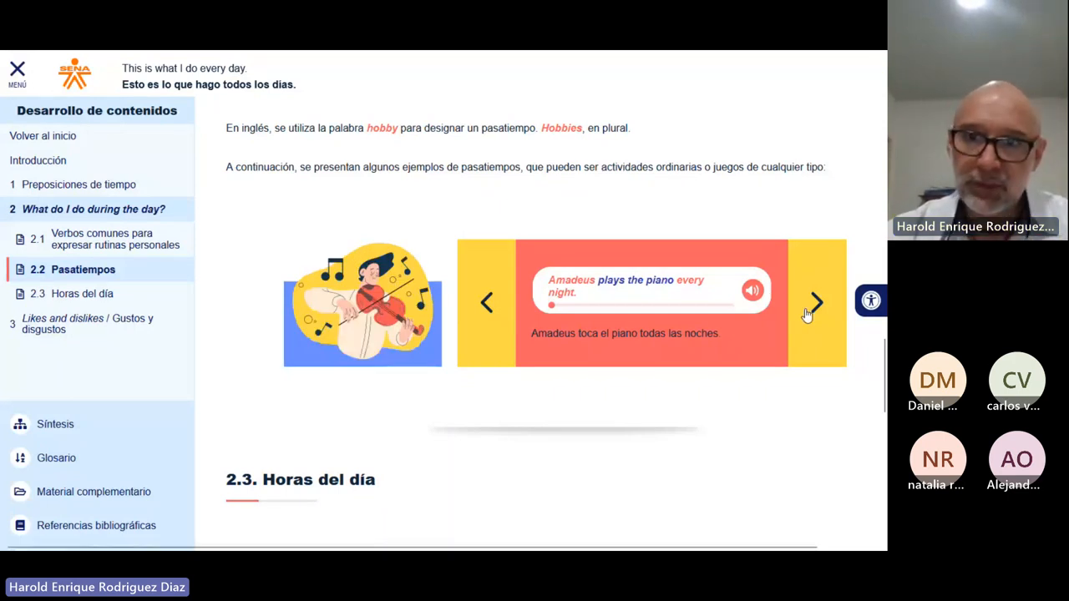
pyautogui.click(815, 304)
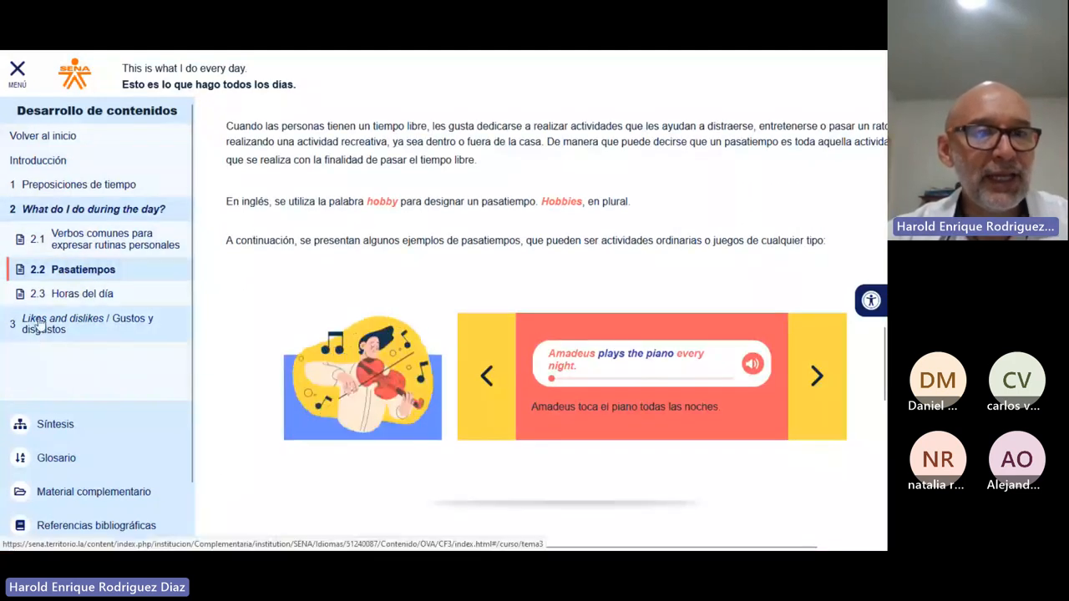
# - Open section 3 Likes and dislikes and scroll down into the lesson
pyautogui.click(88, 323)
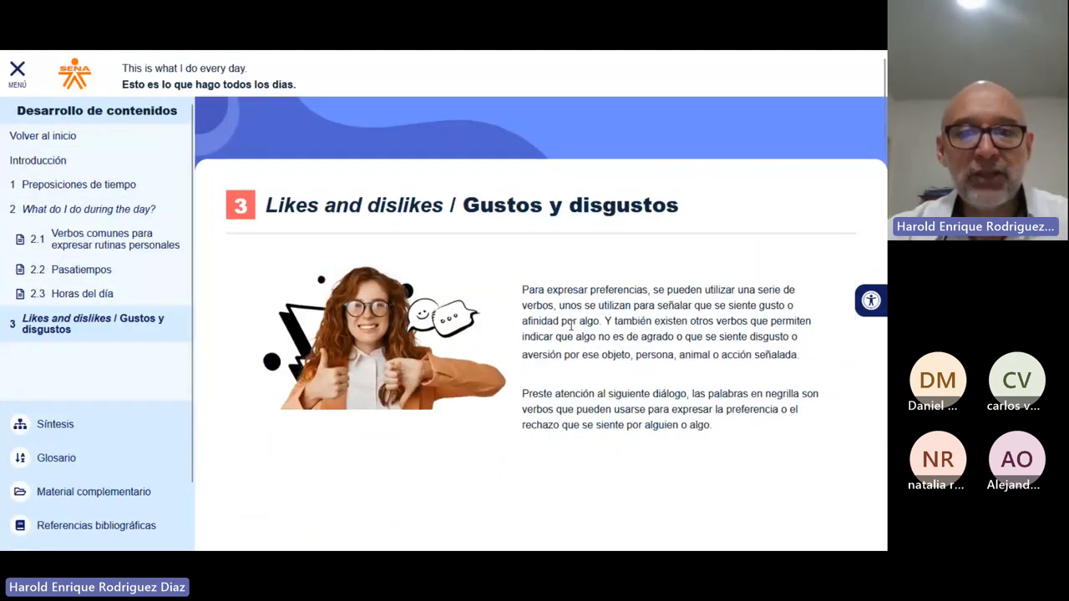
pyautogui.scroll(-3)
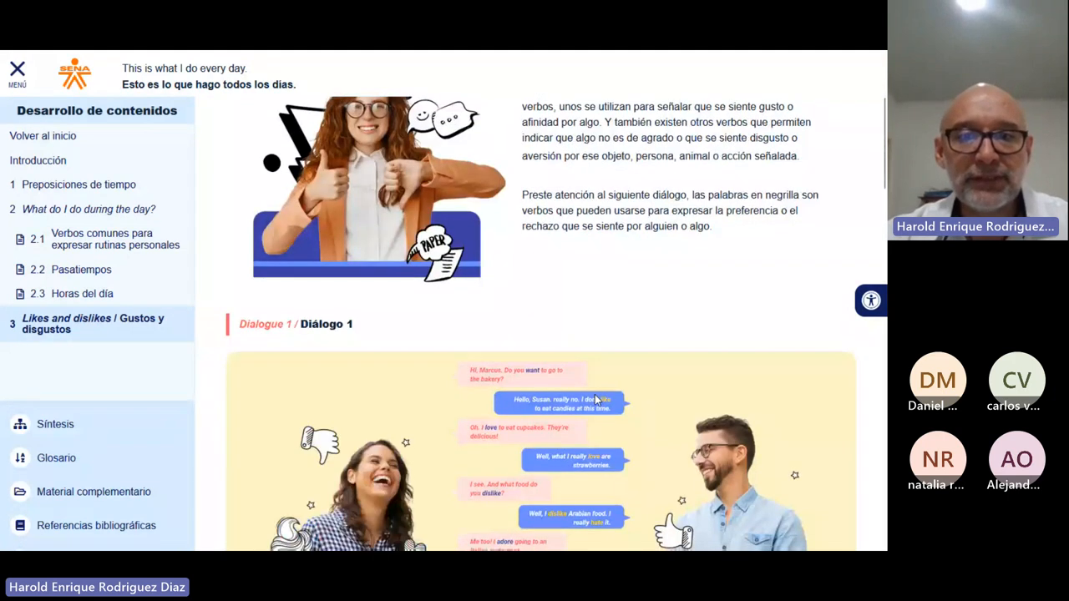
pyautogui.scroll(-3)
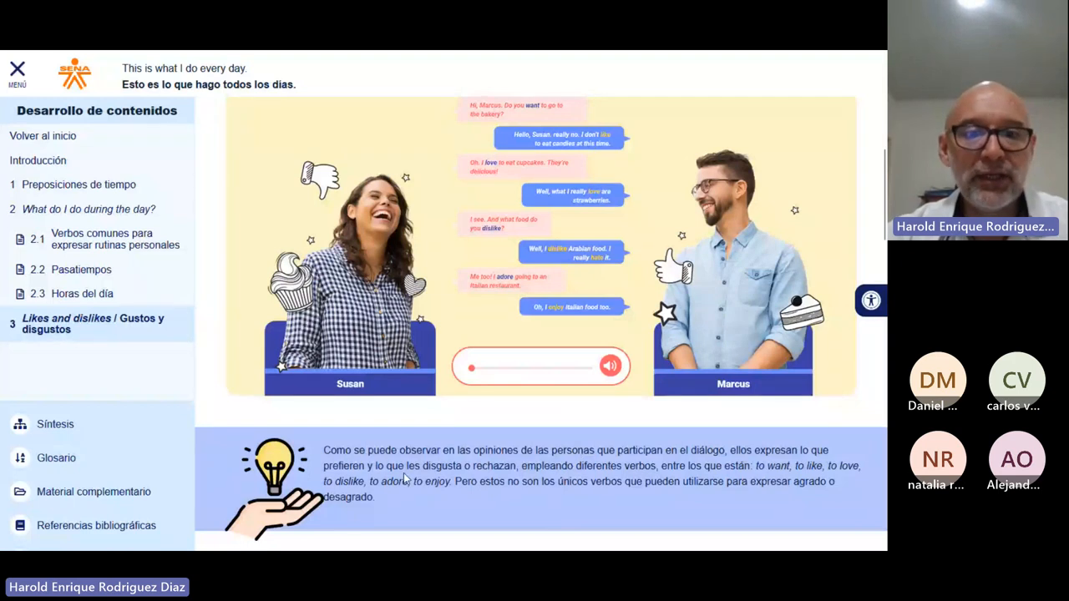
pyautogui.moveTo(442, 426)
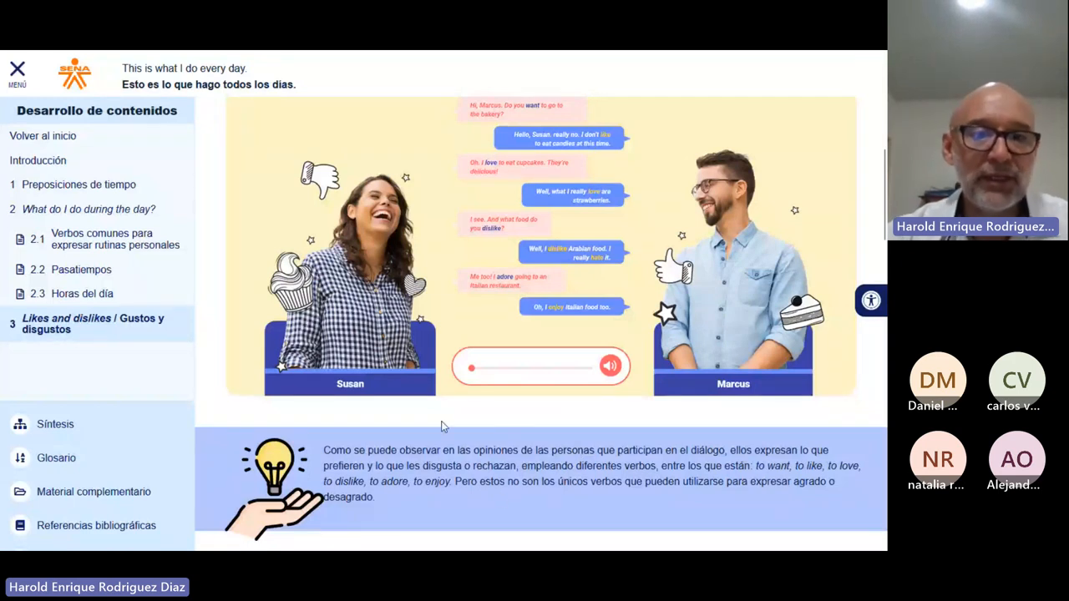
pyautogui.scroll(-3)
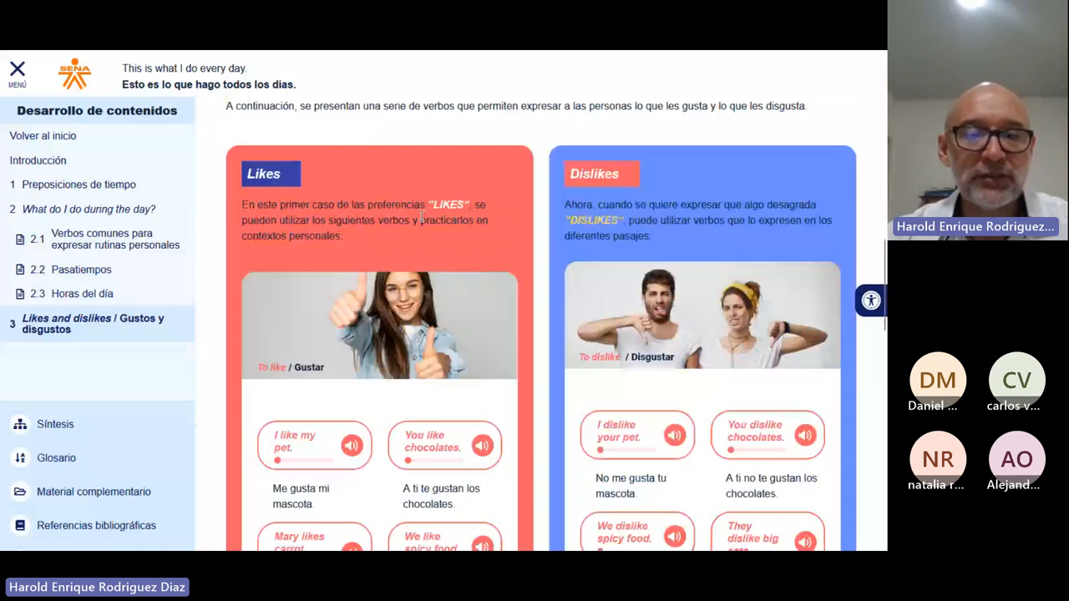
pyautogui.scroll(-3)
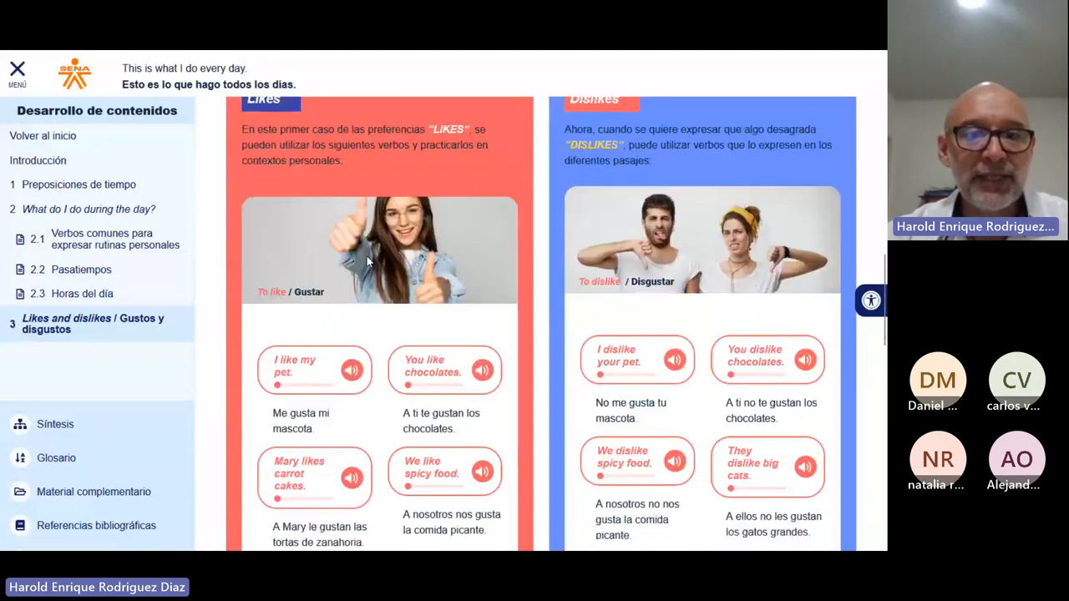
pyautogui.scroll(-3)
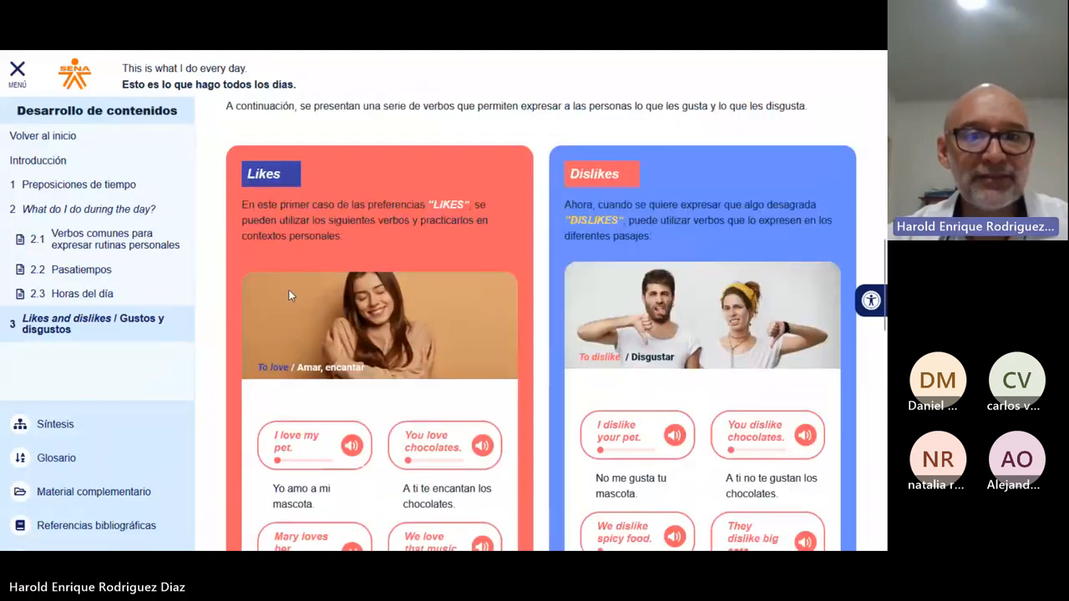
pyautogui.scroll(-3)
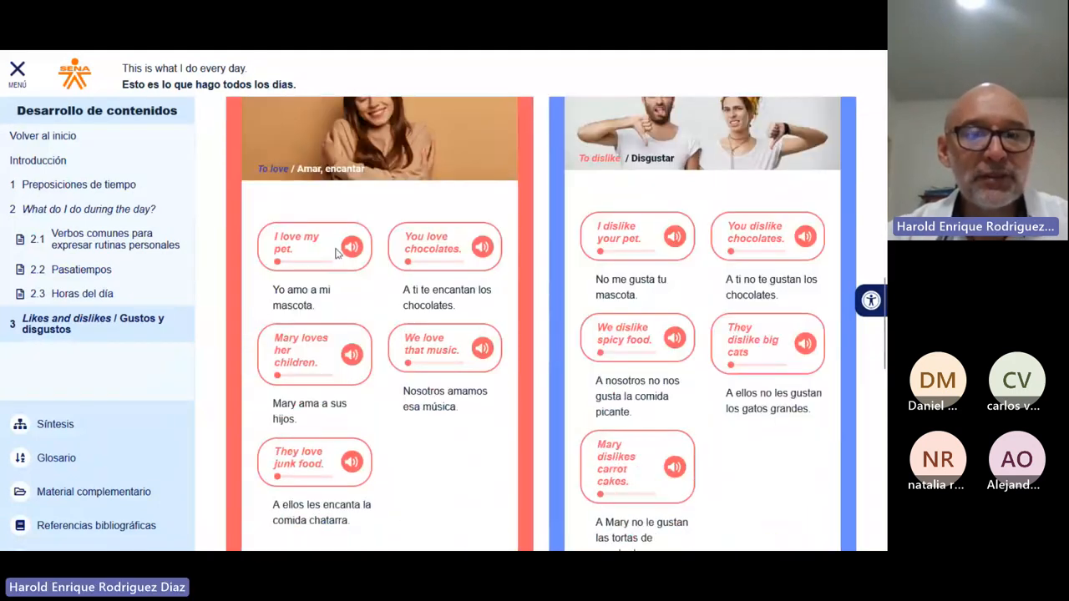
pyautogui.moveTo(301, 336)
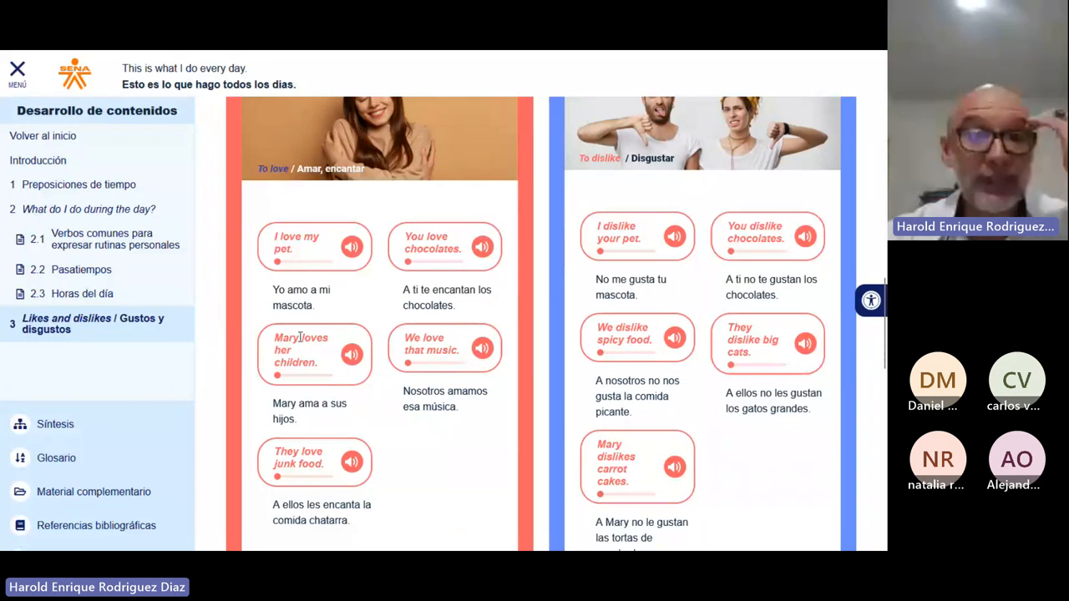
# - Review the 'To adore' and 'To hate' example cards with their translations
pyautogui.doubleClick(315, 337)
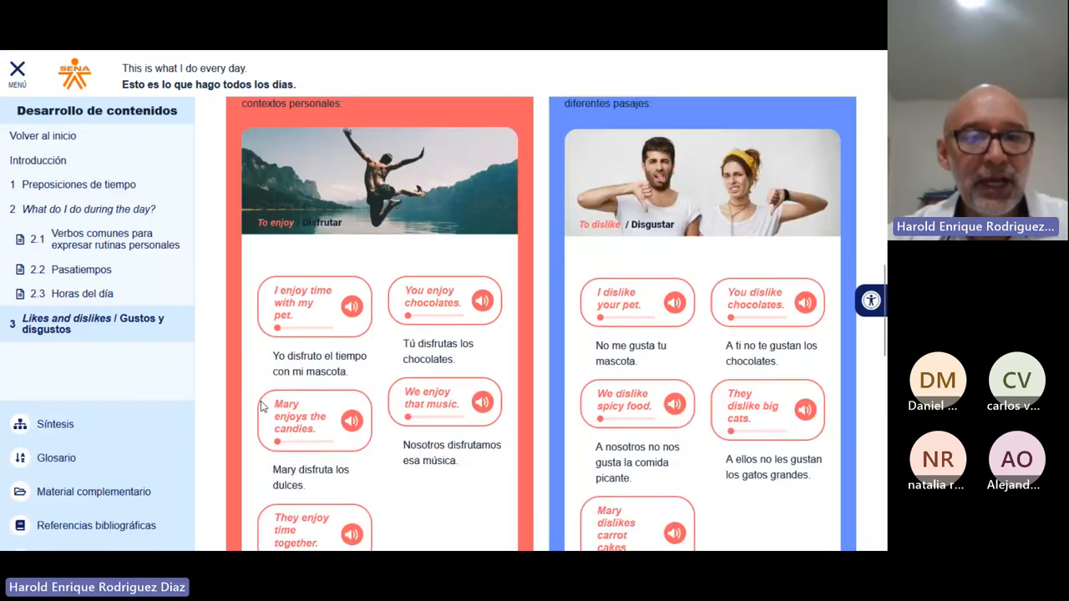
pyautogui.moveTo(314, 437)
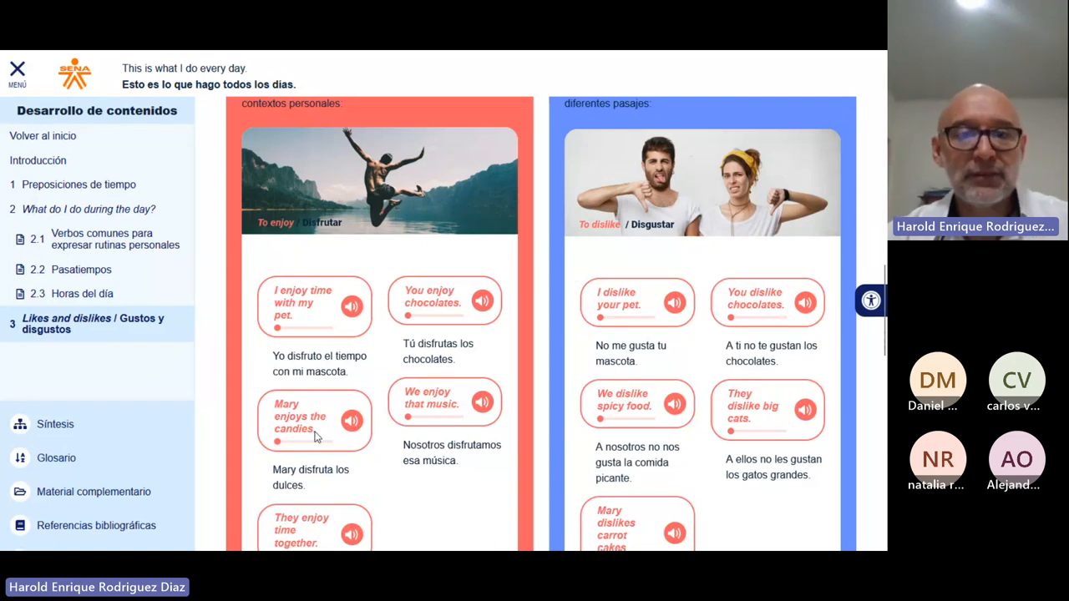
pyautogui.scroll(-3)
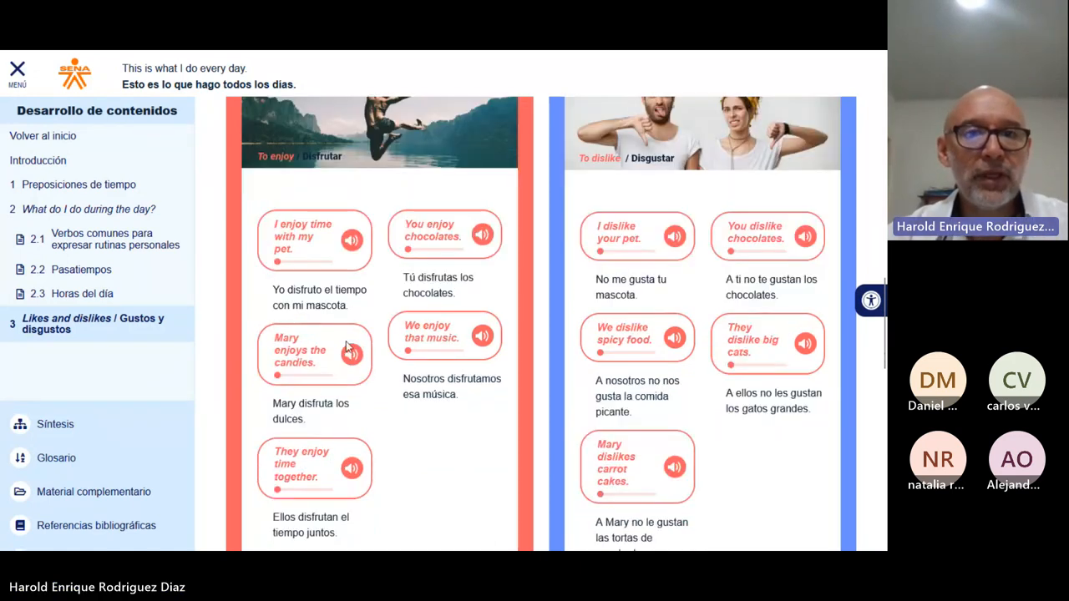
pyautogui.scroll(-3)
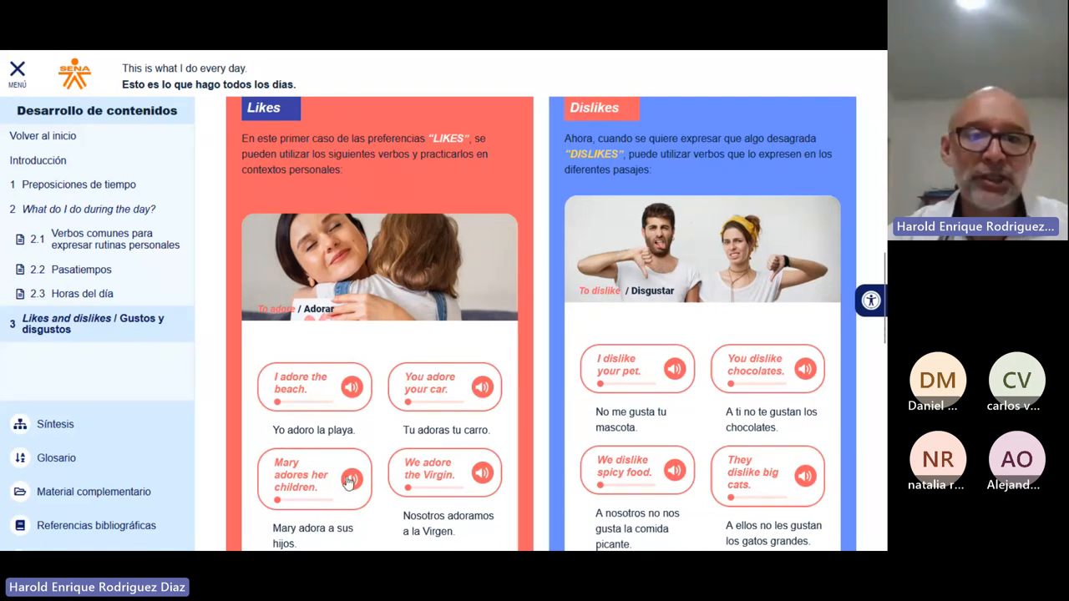
pyautogui.scroll(-3)
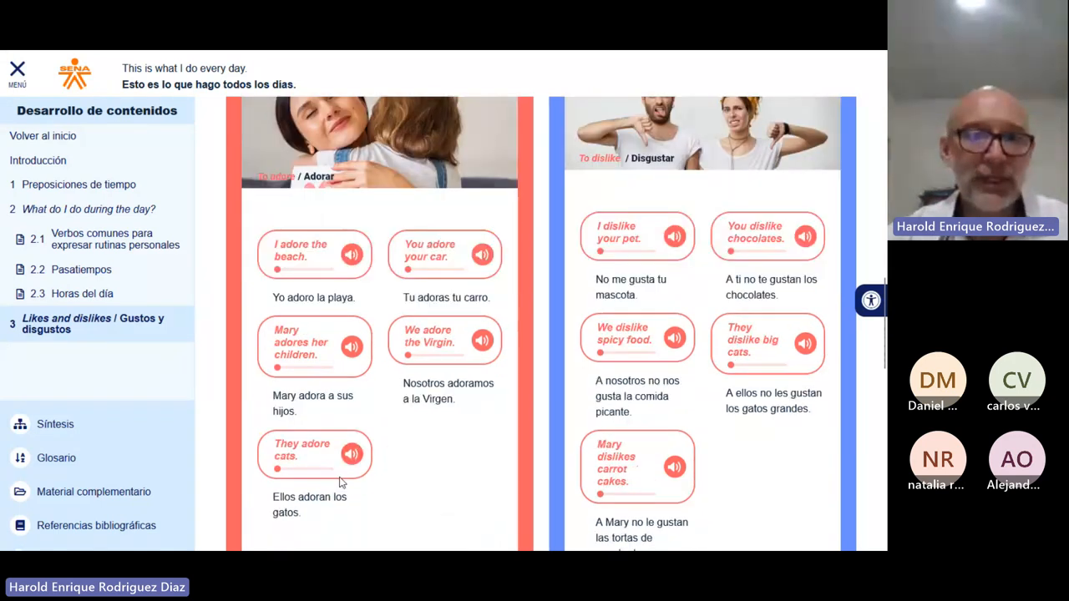
pyautogui.moveTo(445, 468)
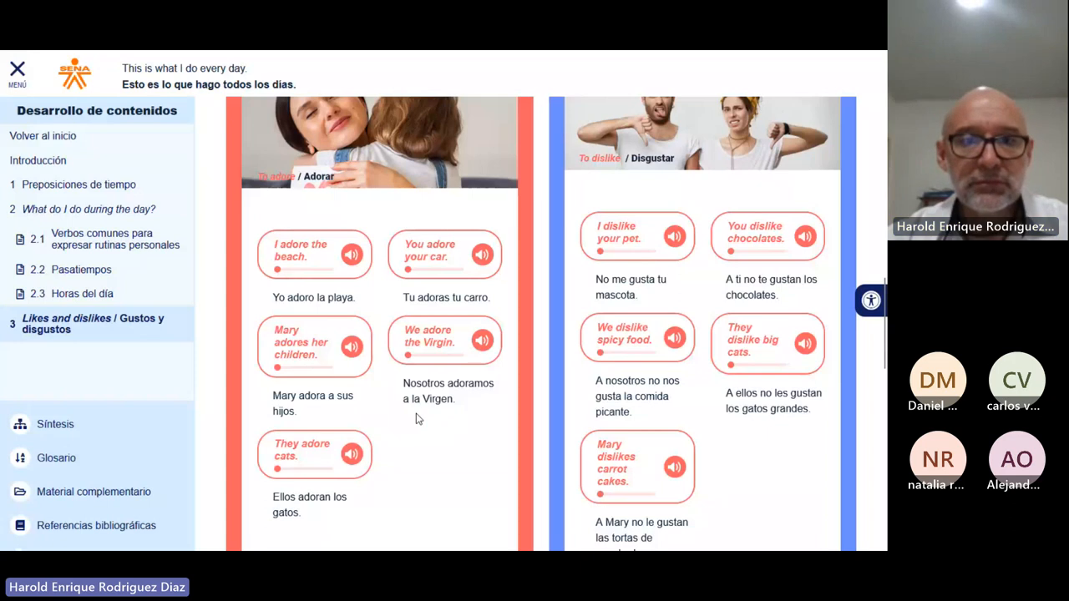
pyautogui.moveTo(622, 428)
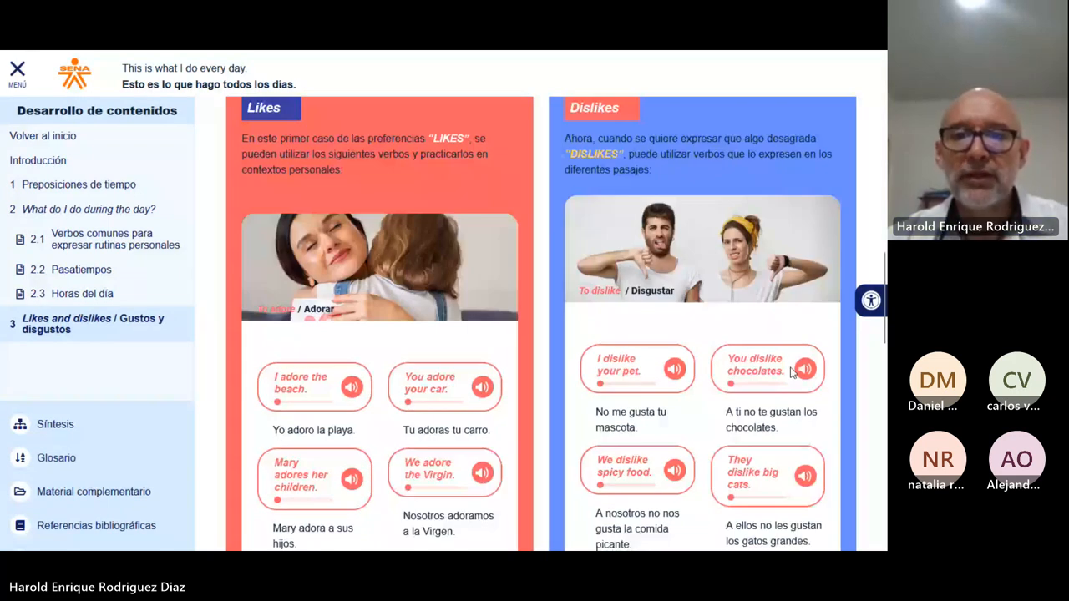
pyautogui.scroll(-3)
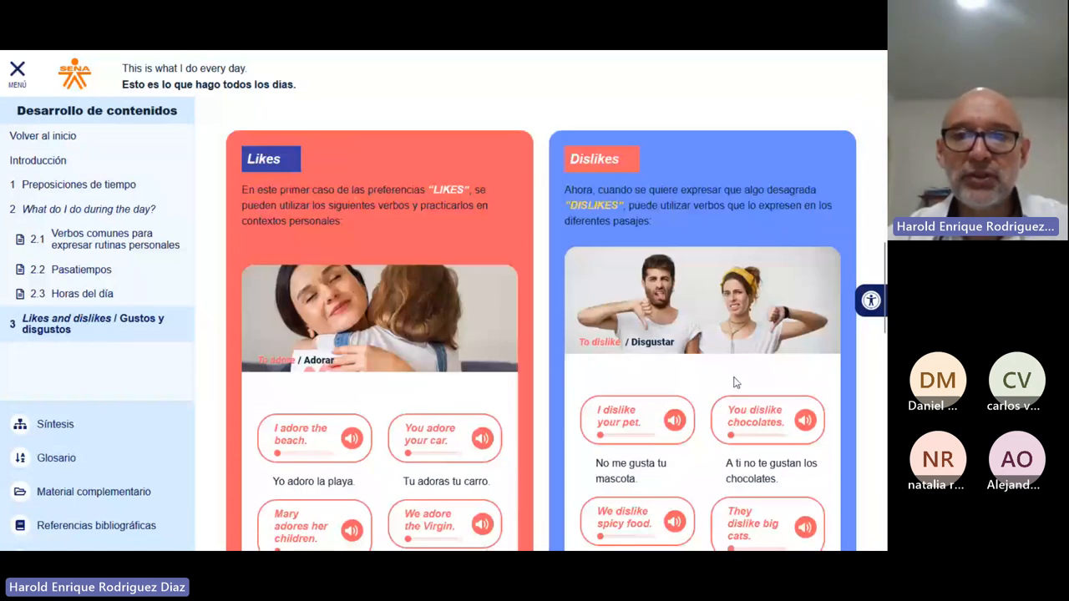
pyautogui.scroll(-3)
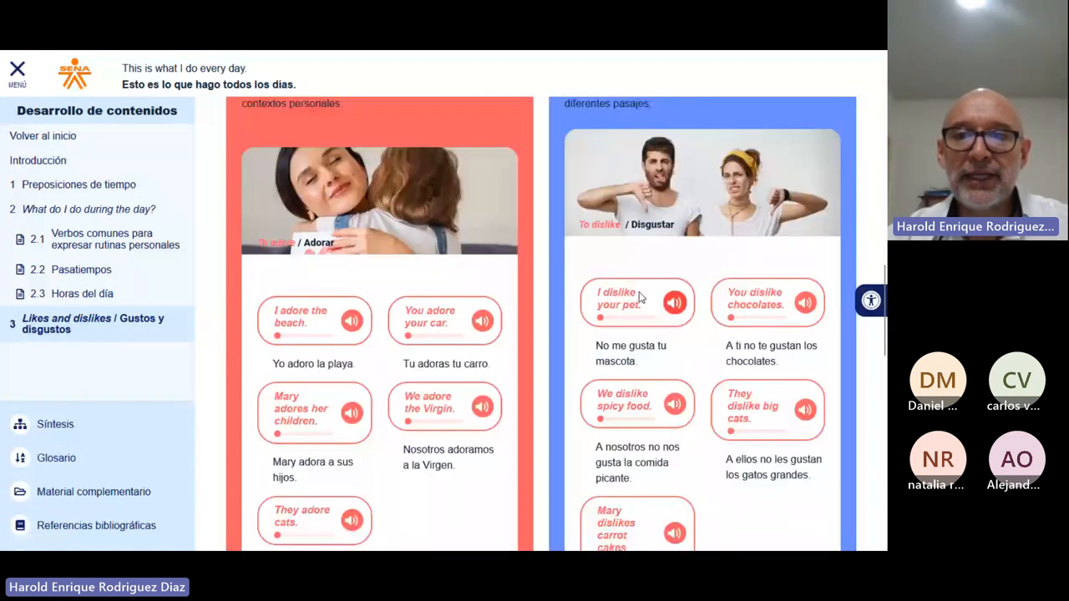
pyautogui.scroll(-3)
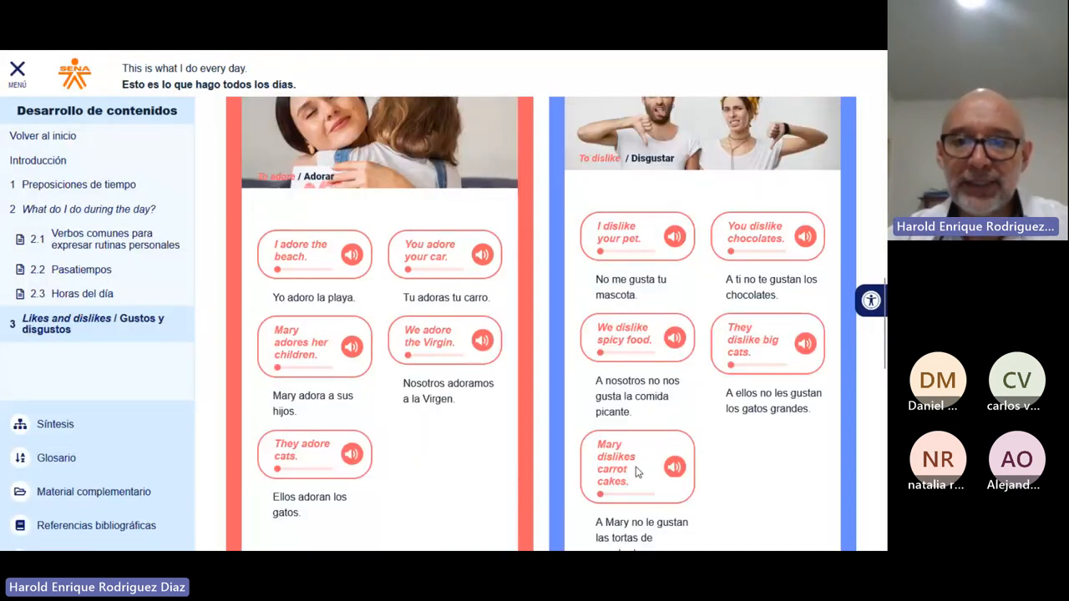
pyautogui.moveTo(651, 450)
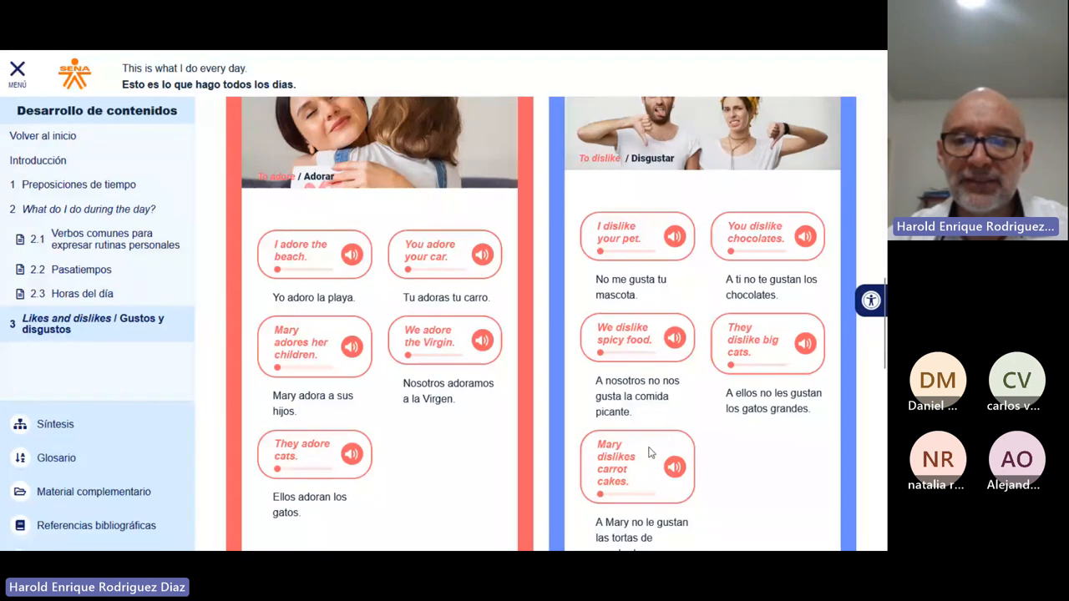
pyautogui.moveTo(630, 476)
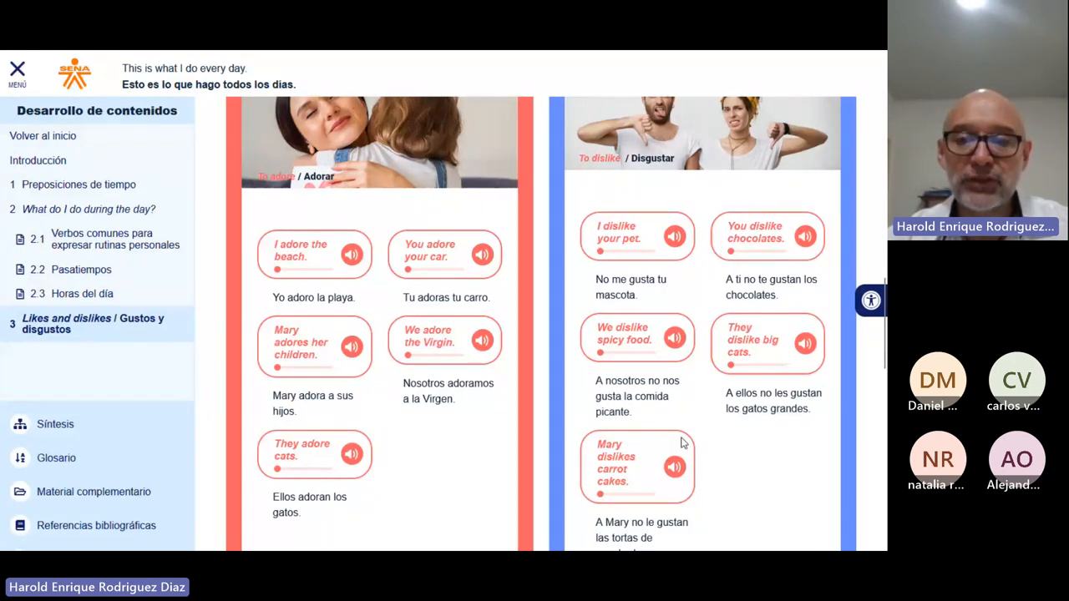
pyautogui.doubleClick(615, 456)
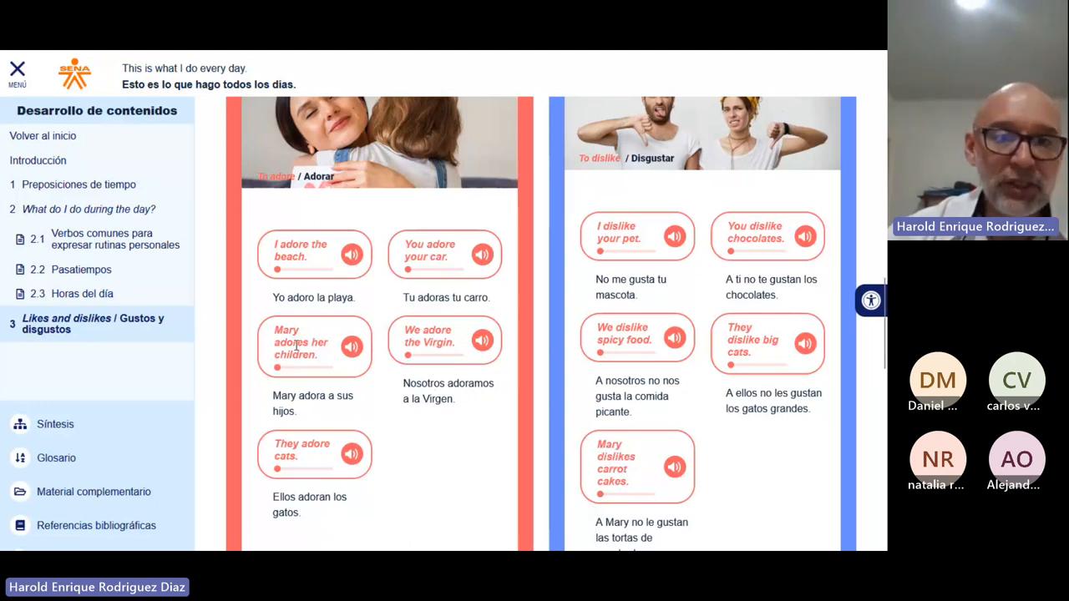
pyautogui.doubleClick(291, 343)
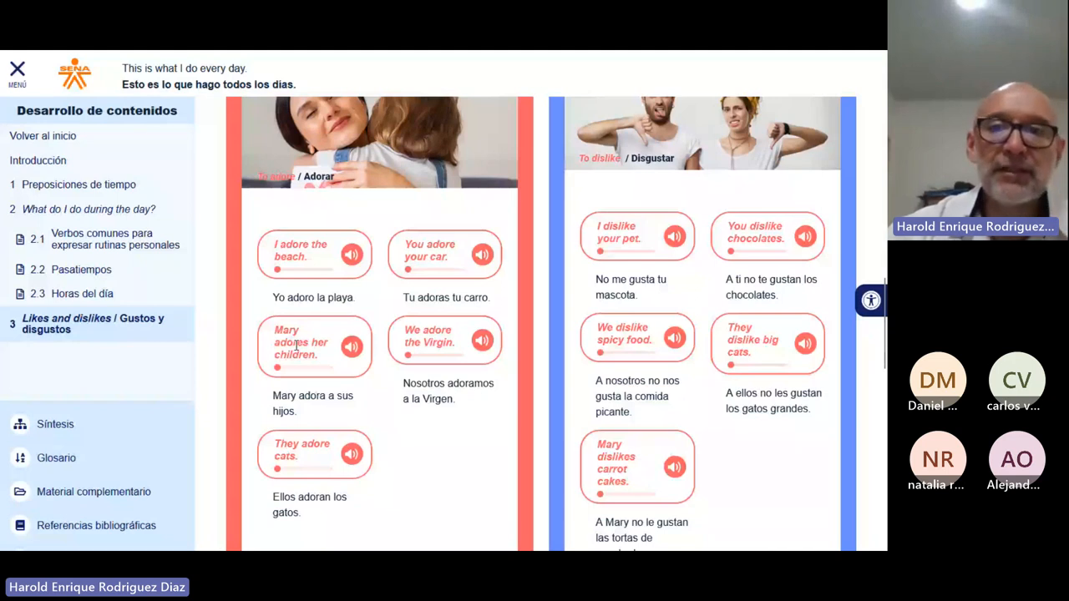
pyautogui.moveTo(589, 438)
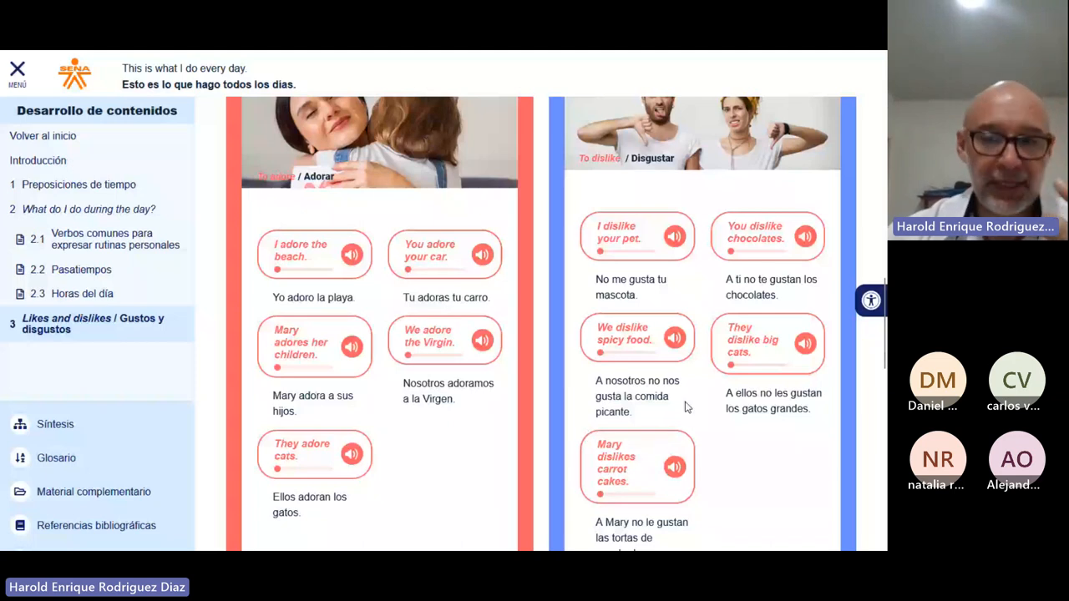
pyautogui.moveTo(722, 378)
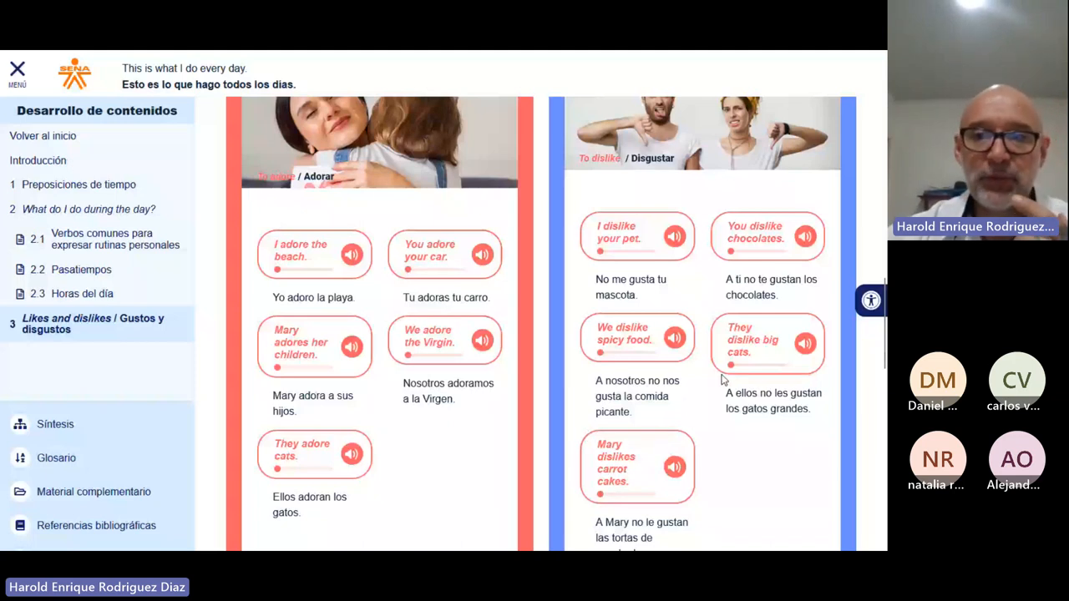
pyautogui.scroll(-3)
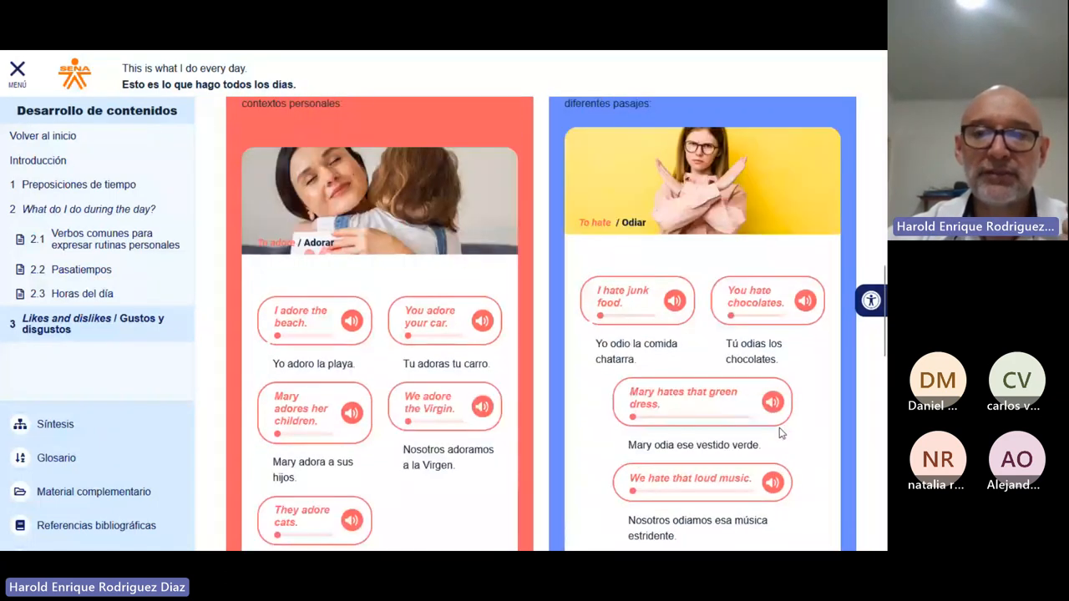
# - Move the dislikes carousel through 'To abhor' to 'To detest', then scroll toward the video
pyautogui.scroll(-3)
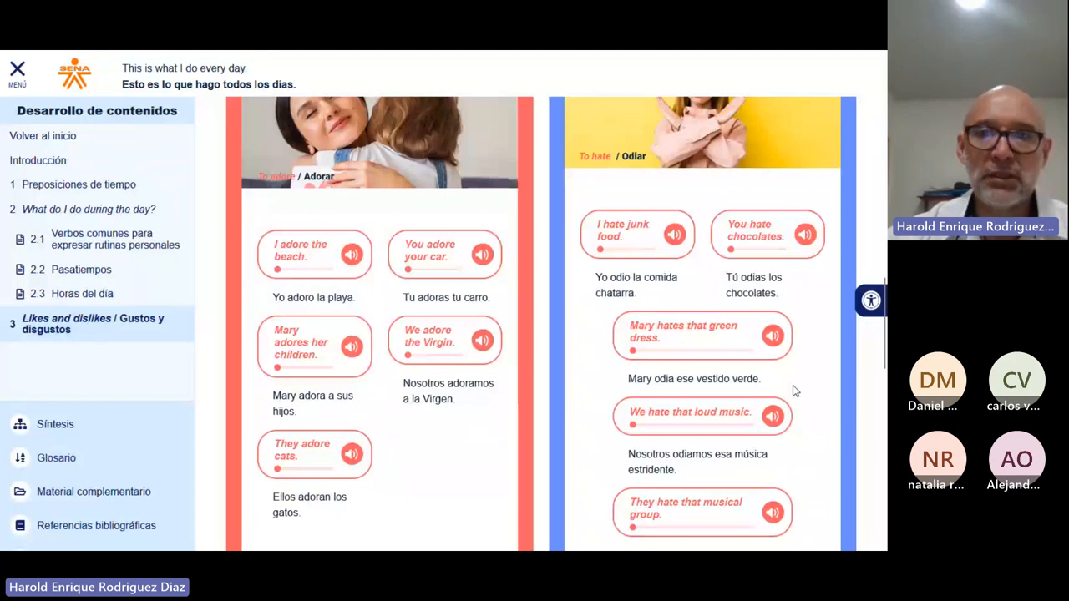
pyautogui.moveTo(804, 369)
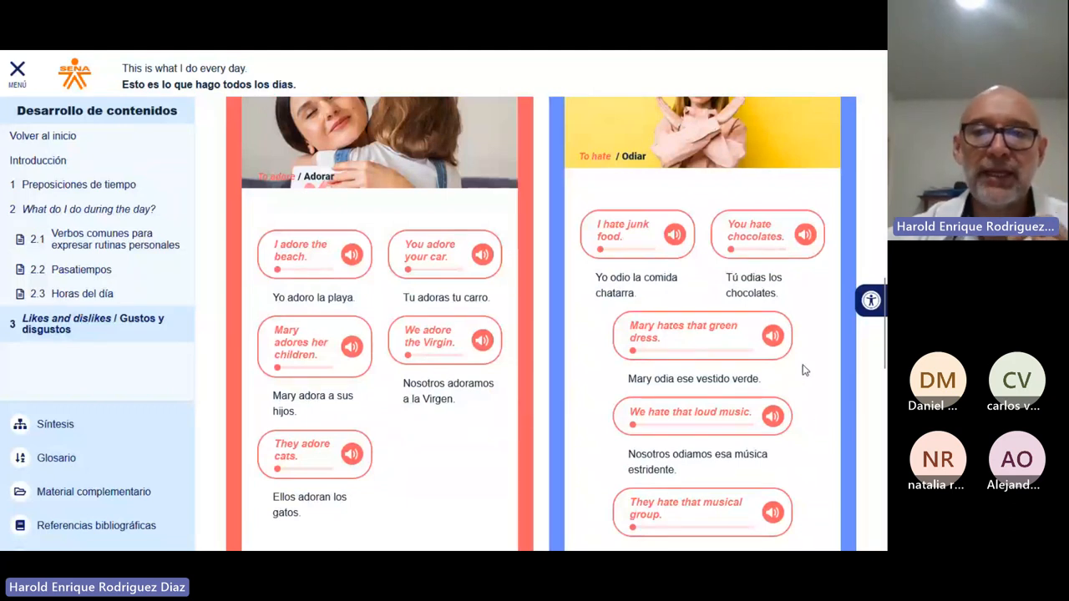
pyautogui.scroll(-3)
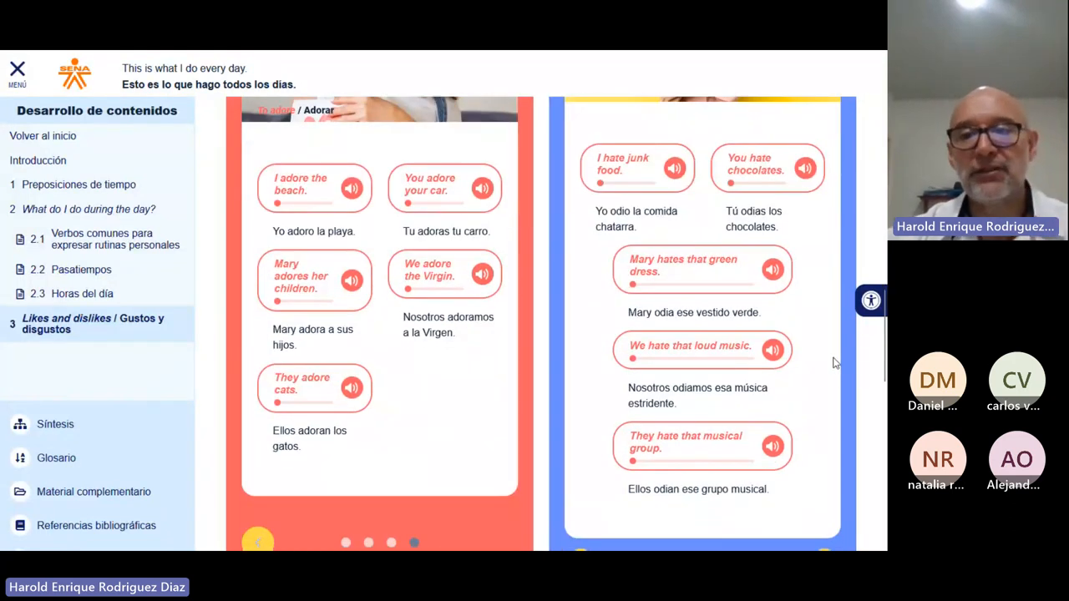
pyautogui.scroll(-3)
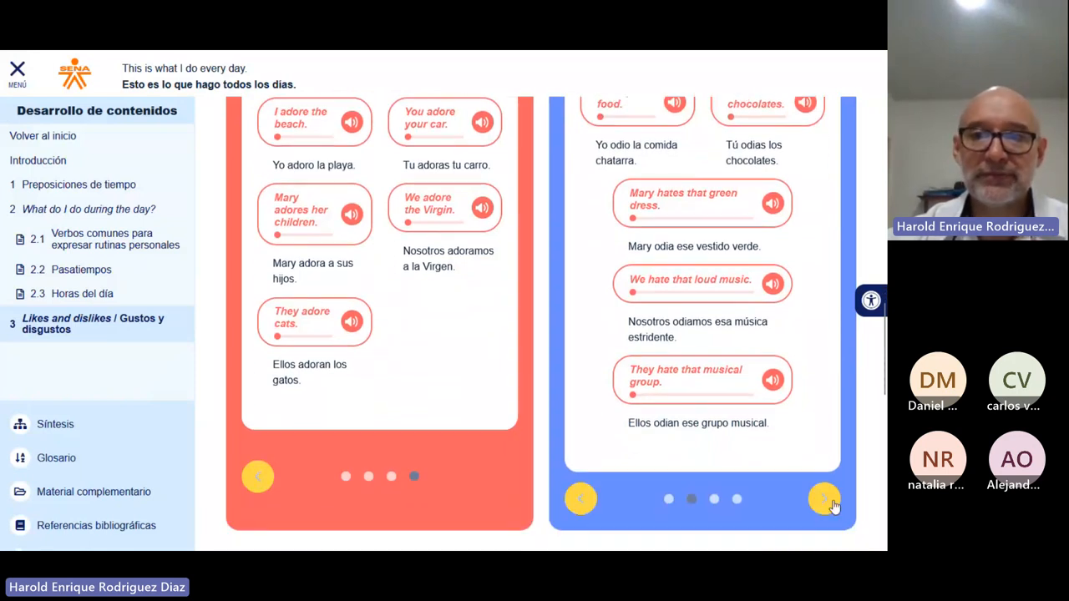
pyautogui.click(823, 498)
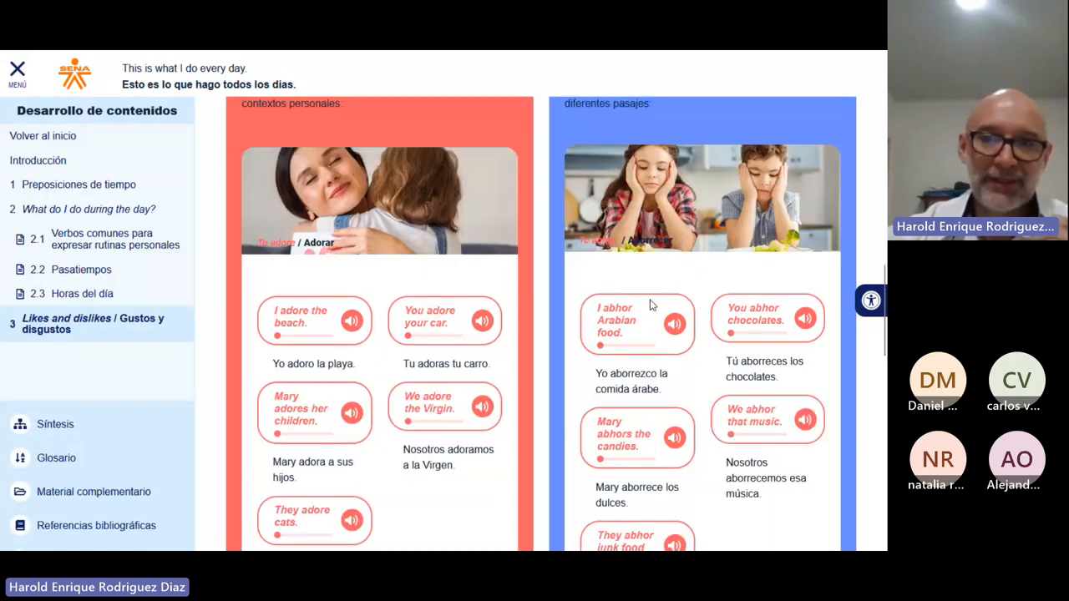
pyautogui.scroll(-3)
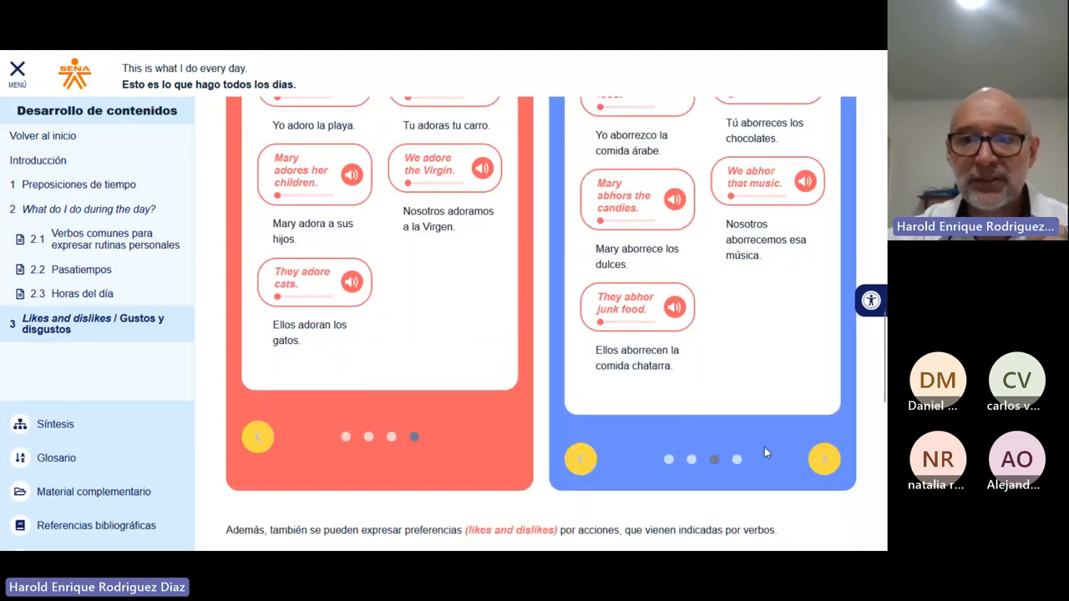
pyautogui.click(826, 458)
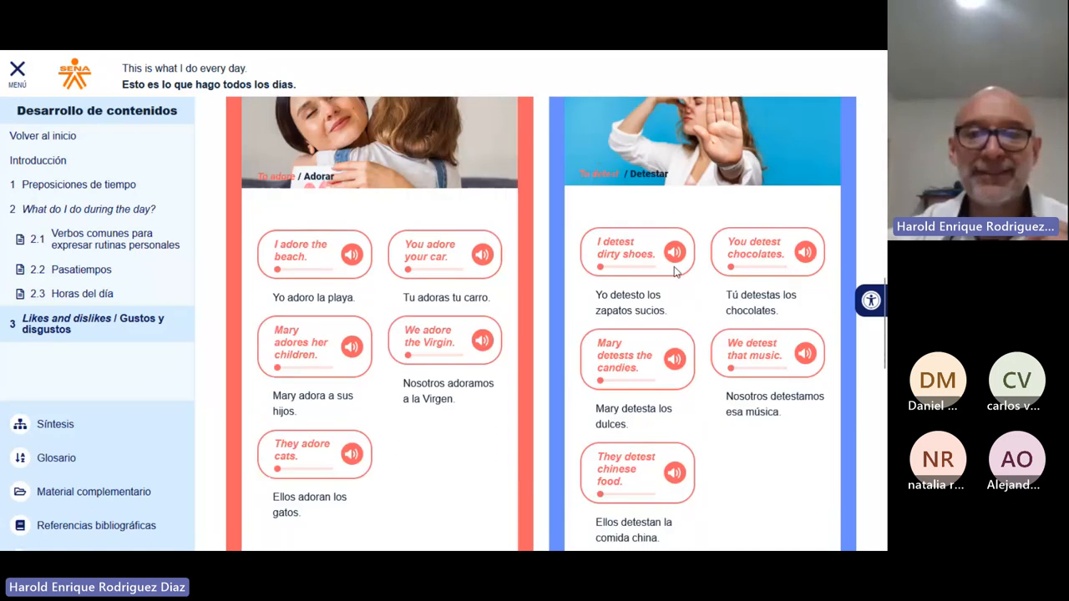
pyautogui.moveTo(661, 389)
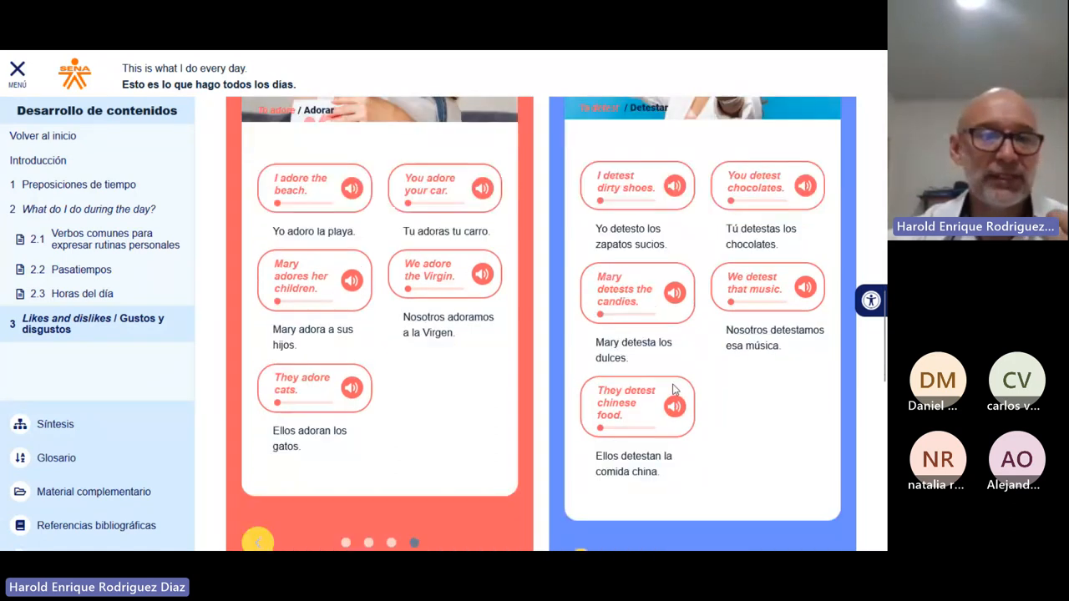
pyautogui.scroll(-3)
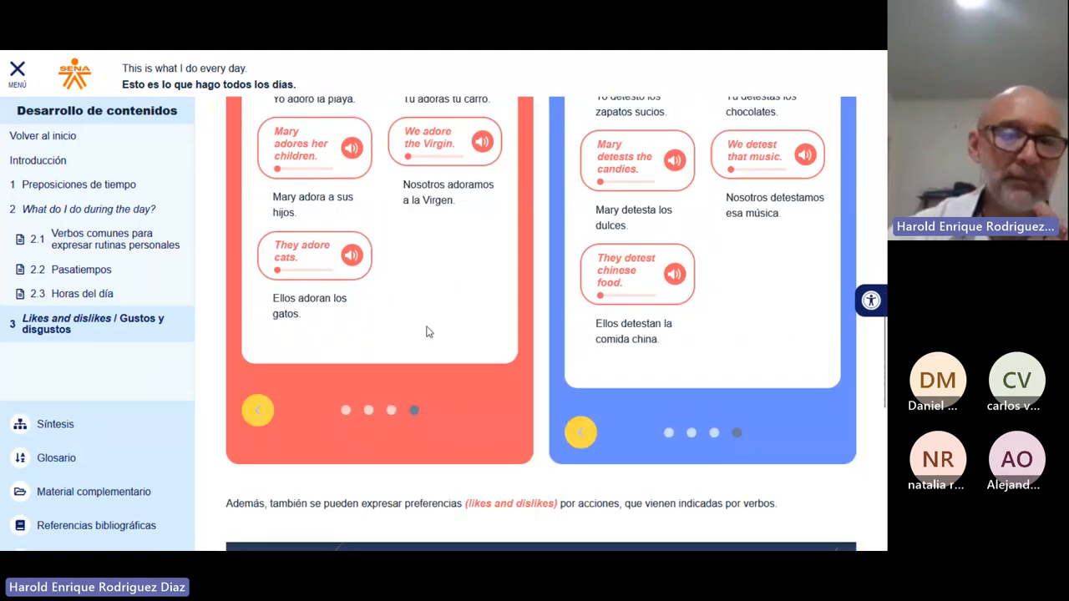
pyautogui.scroll(-3)
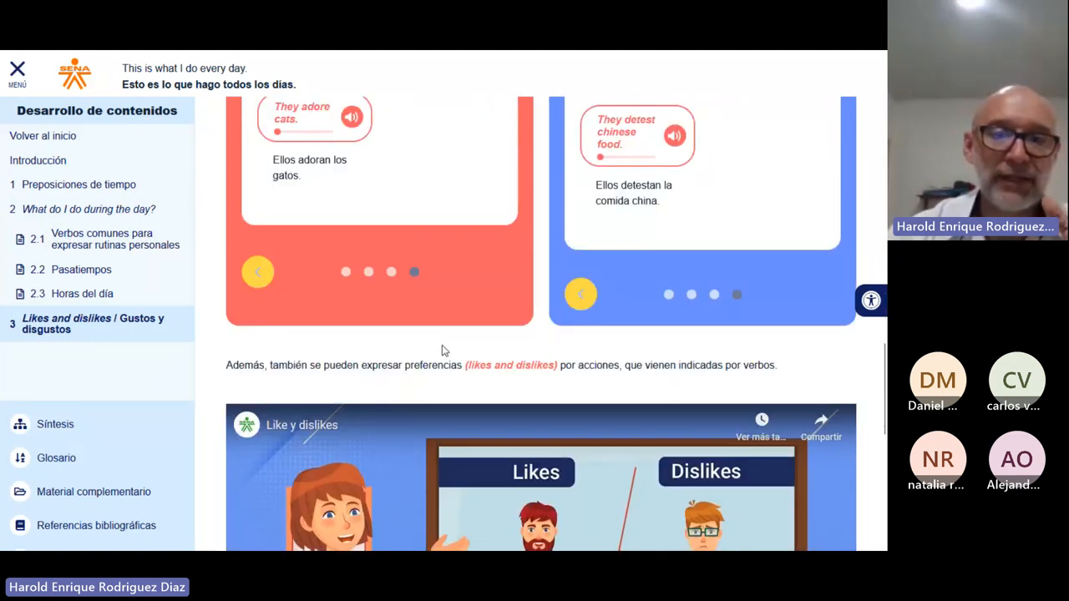
# - Scroll down to the embedded 'Like y dislikes' YouTube video
pyautogui.scroll(-3)
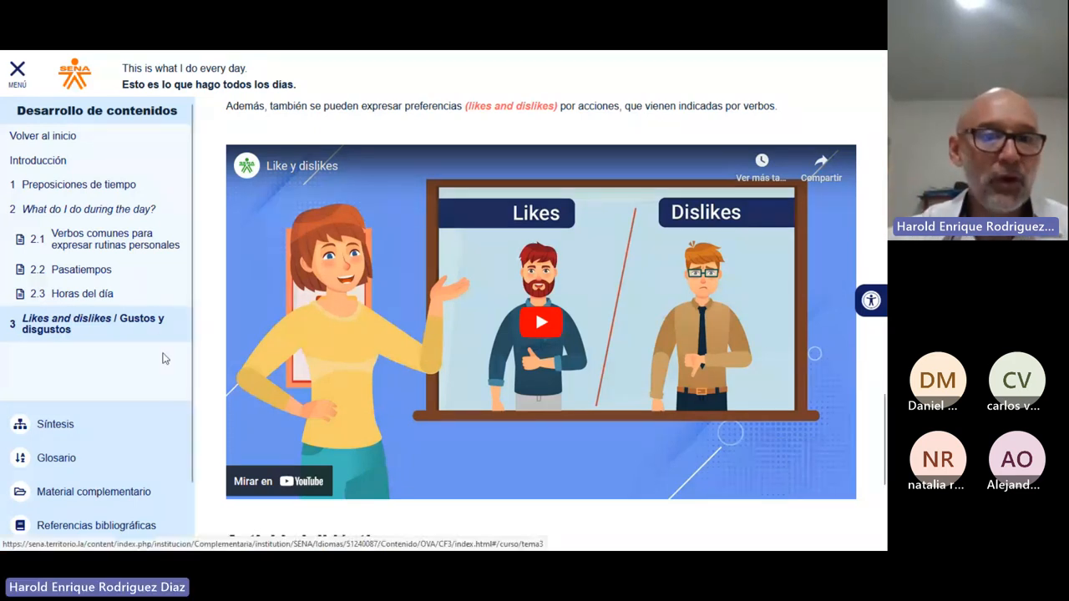
pyautogui.scroll(-3)
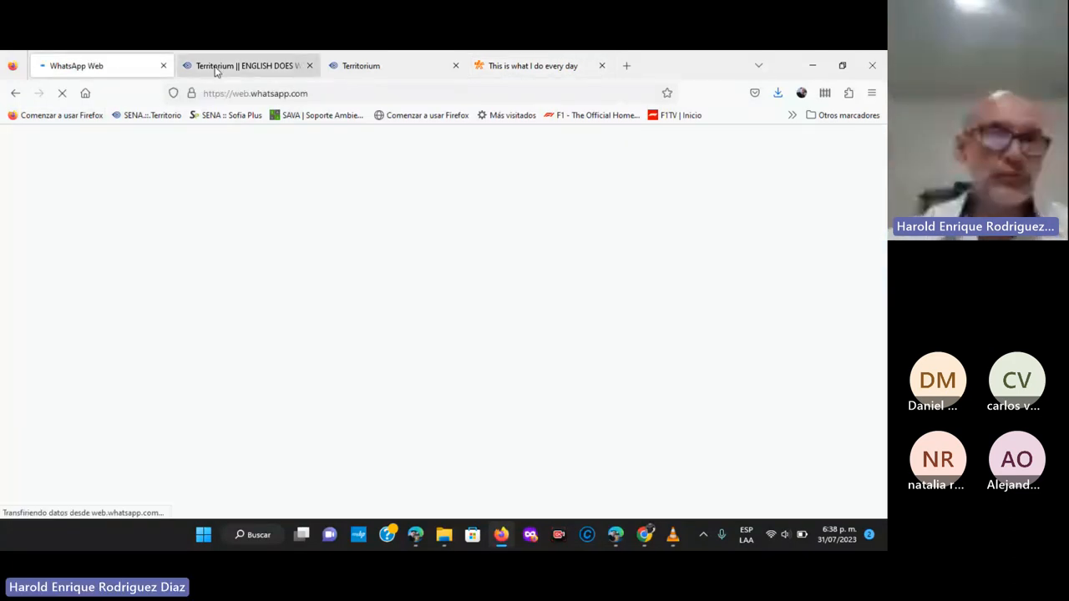
# - Click the Territorium browser tab to return to the English course page
pyautogui.click(251, 65)
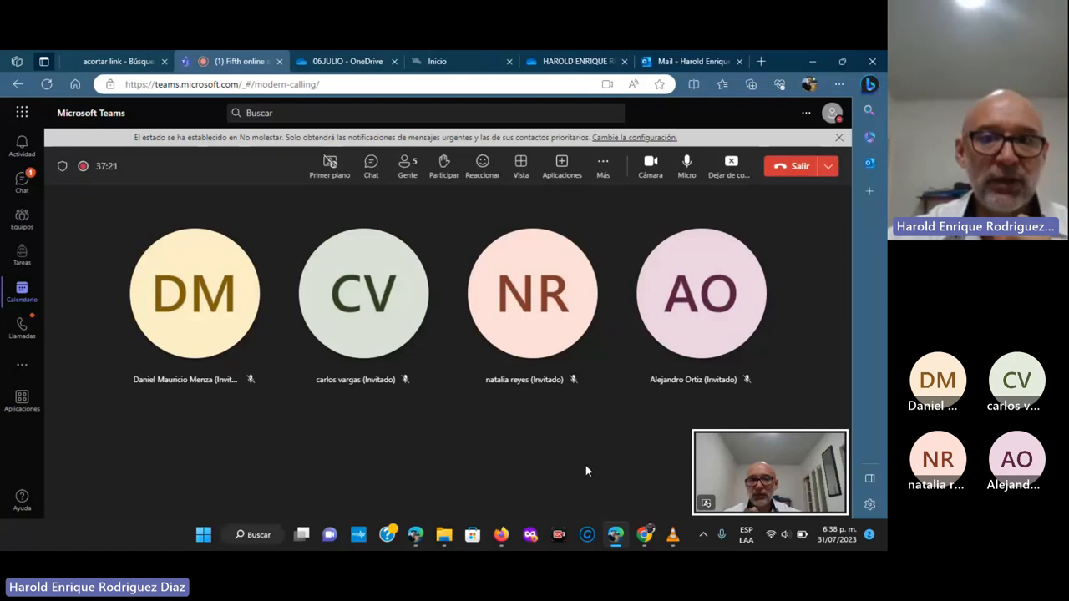
pyautogui.moveTo(525, 468)
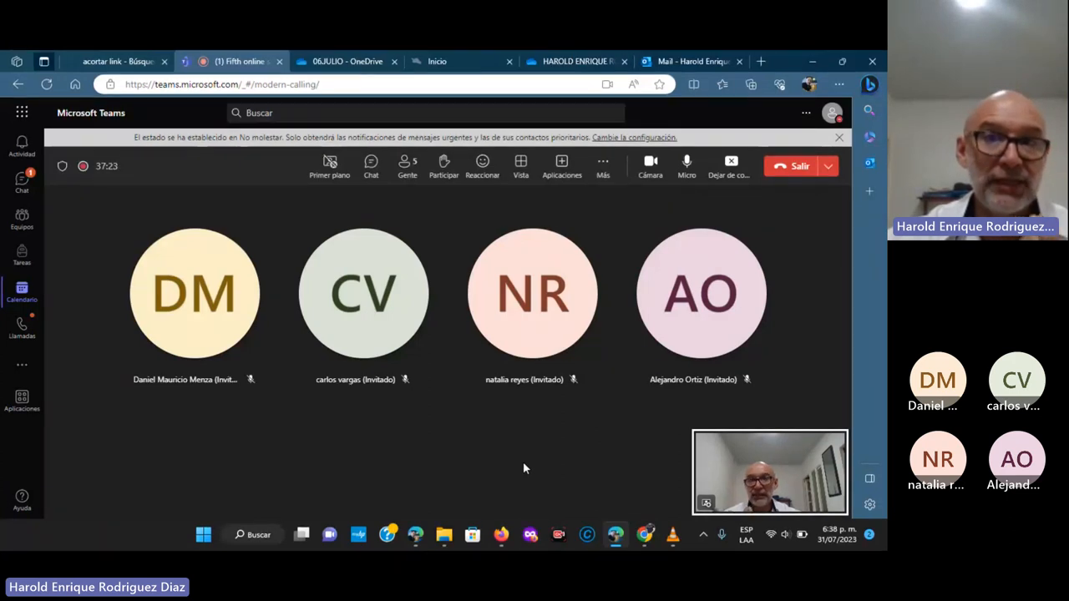
pyautogui.moveTo(503, 535)
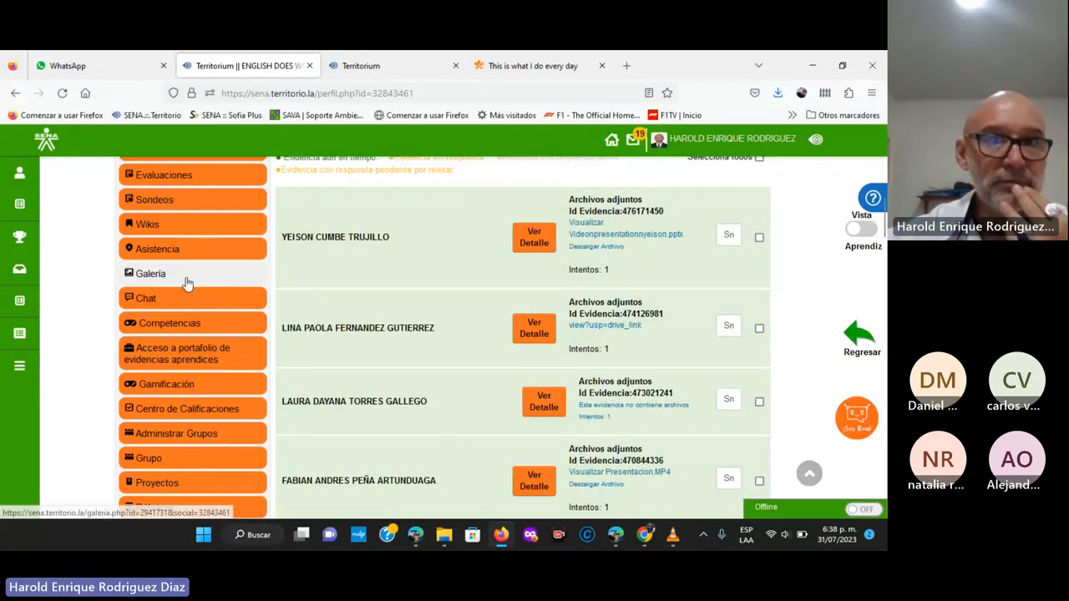
# - Open the Test EDW1. AA1-EV01 results from the course evaluations
pyautogui.click(363, 65)
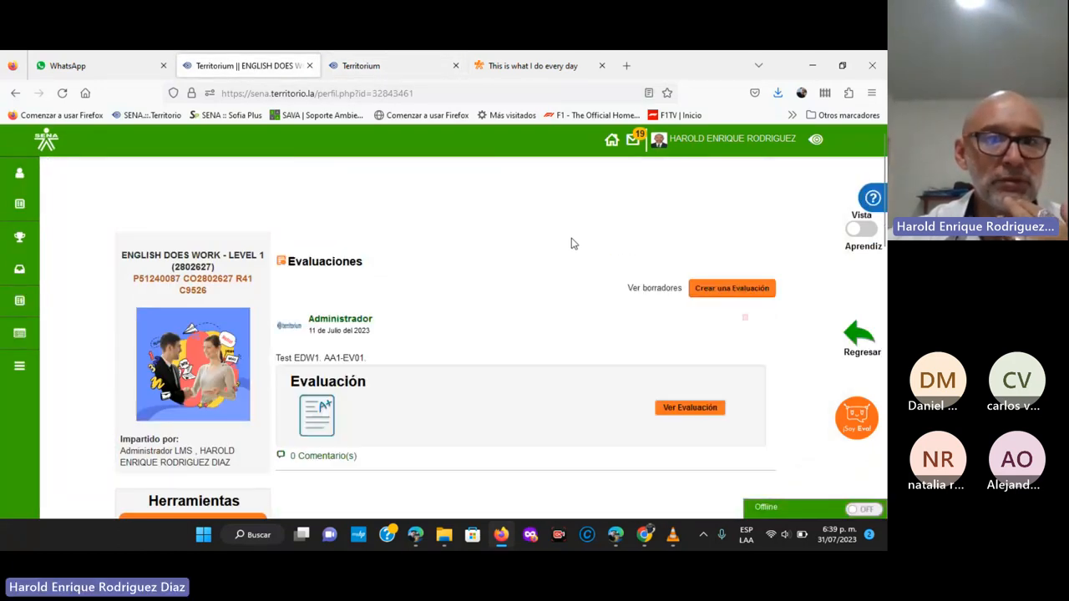
pyautogui.click(690, 408)
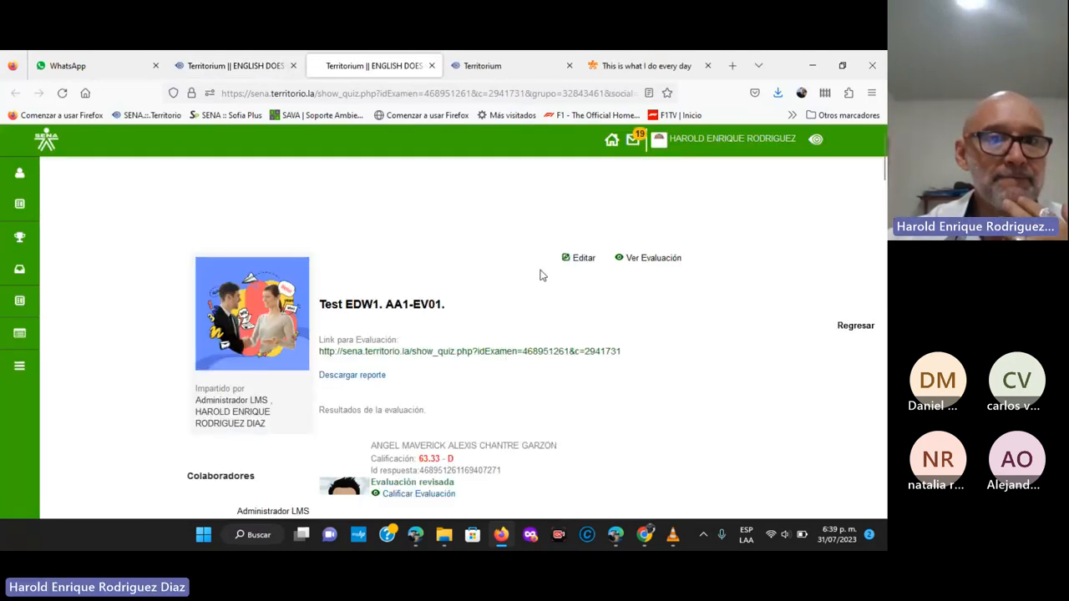
pyautogui.scroll(-3)
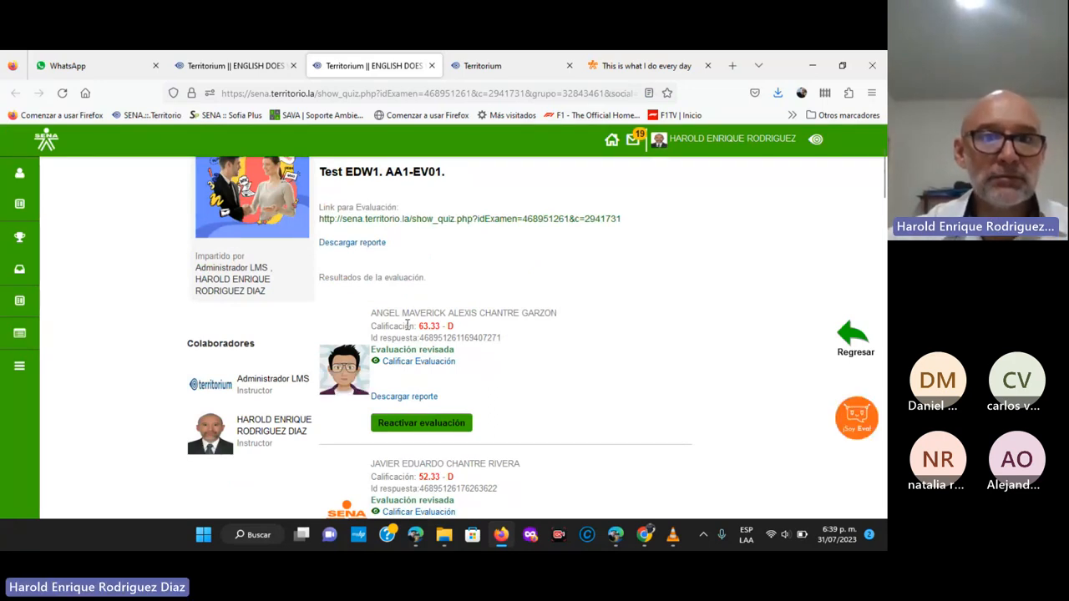
pyautogui.scroll(-3)
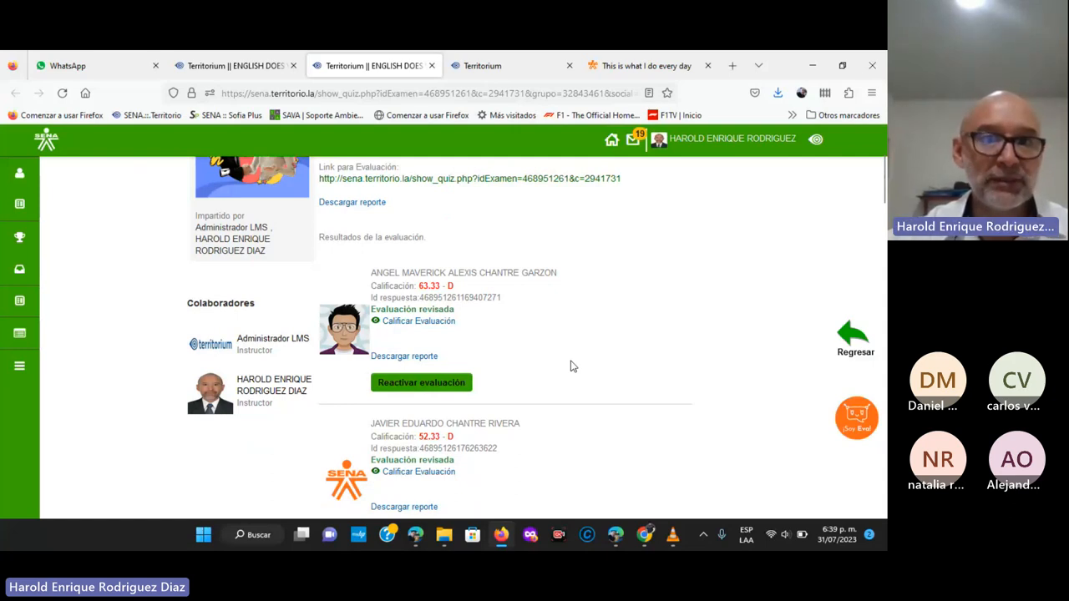
pyautogui.scroll(-3)
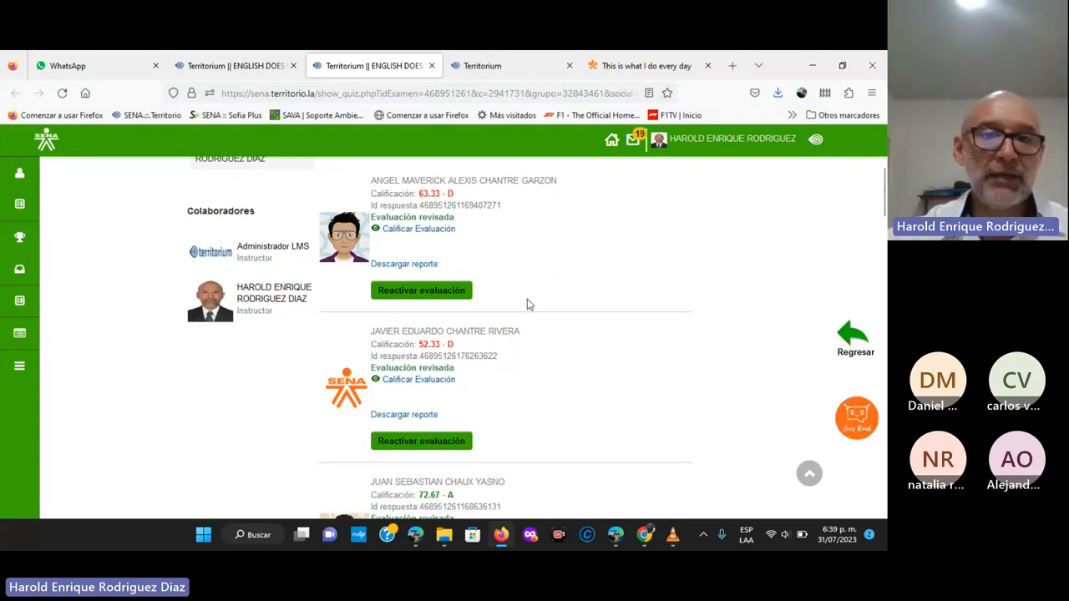
pyautogui.moveTo(520, 317)
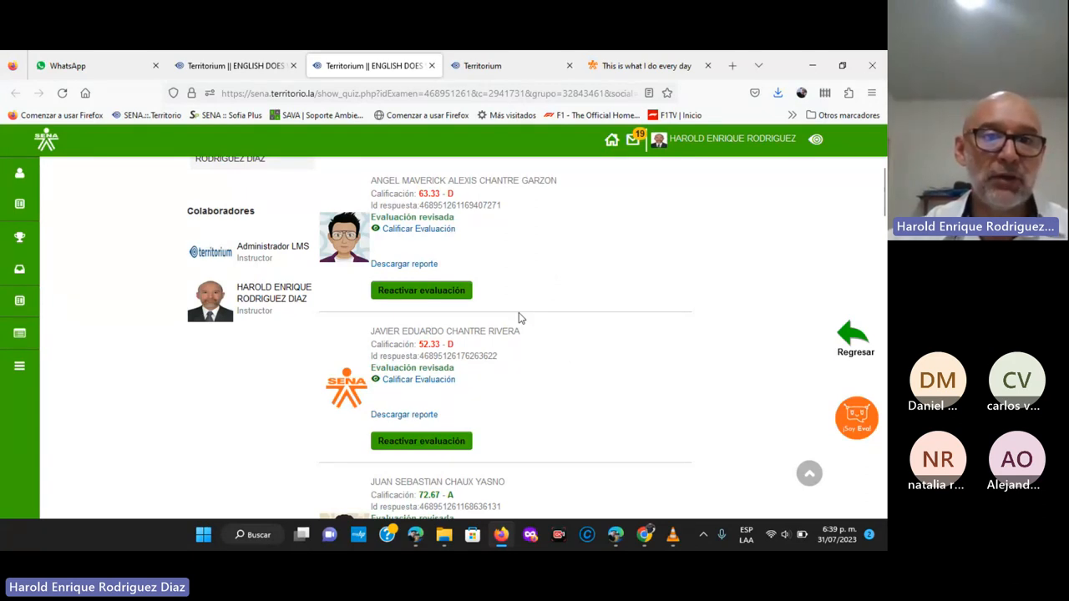
# - Scroll through the graded student submissions, then return to the Teams meeting window
pyautogui.scroll(-3)
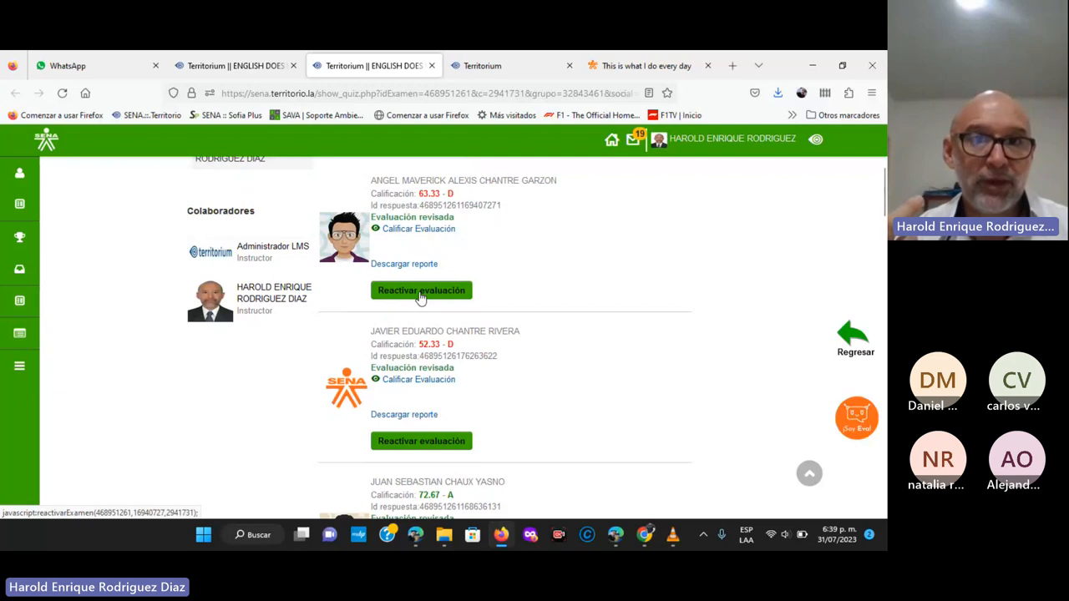
pyautogui.moveTo(568, 285)
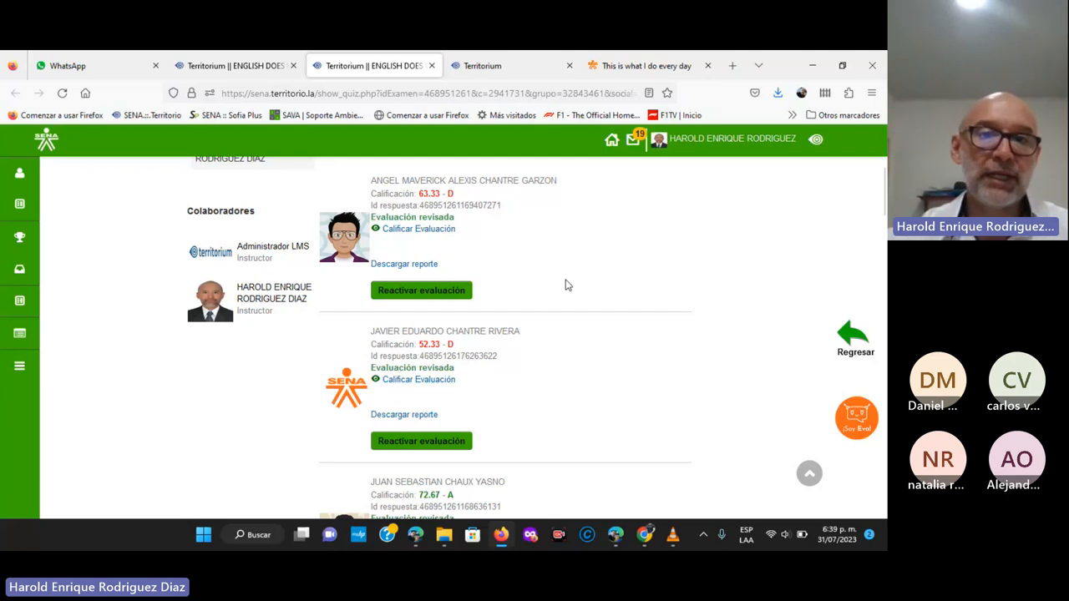
pyautogui.moveTo(562, 281)
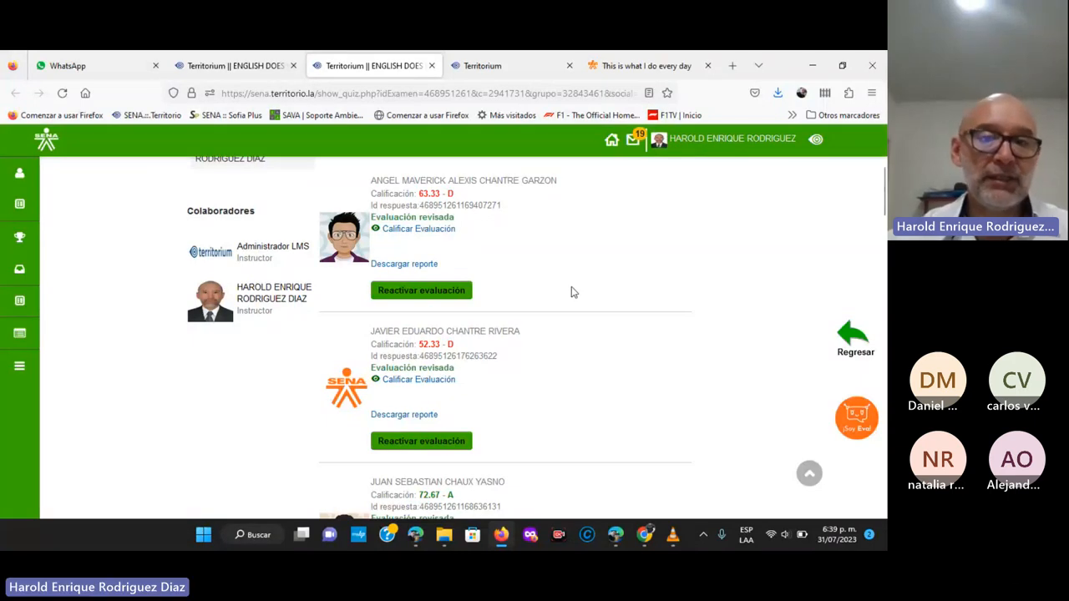
pyautogui.scroll(-3)
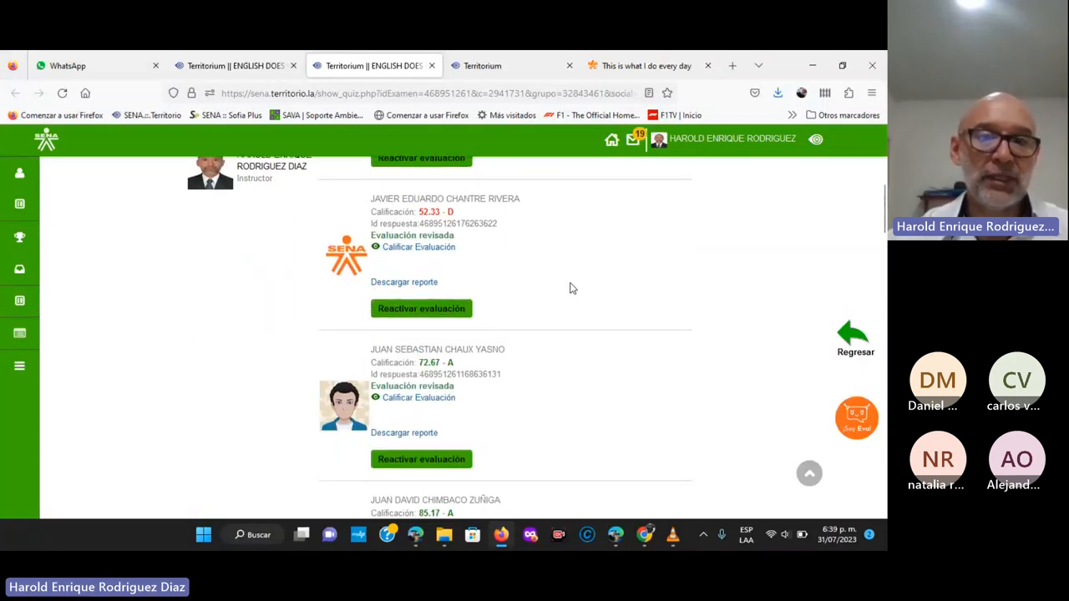
pyautogui.scroll(-3)
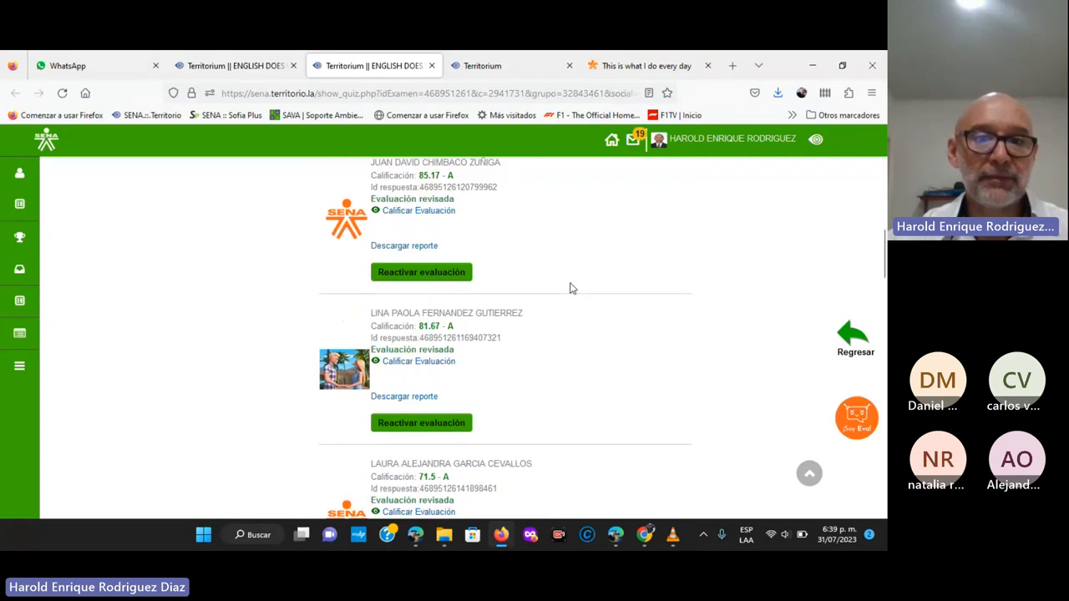
pyautogui.scroll(-3)
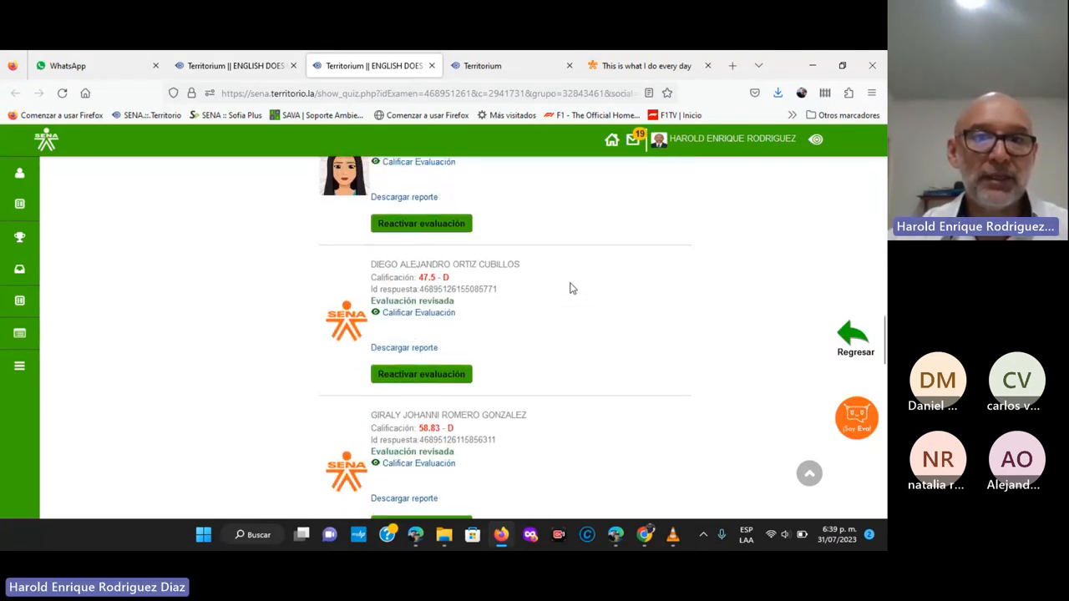
pyautogui.scroll(-3)
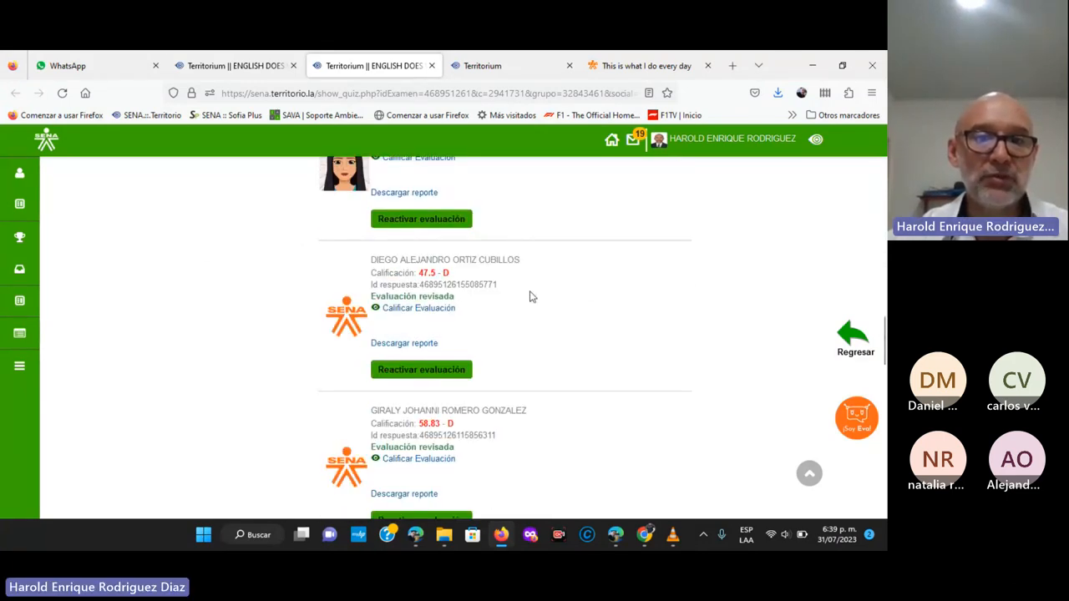
pyautogui.scroll(-3)
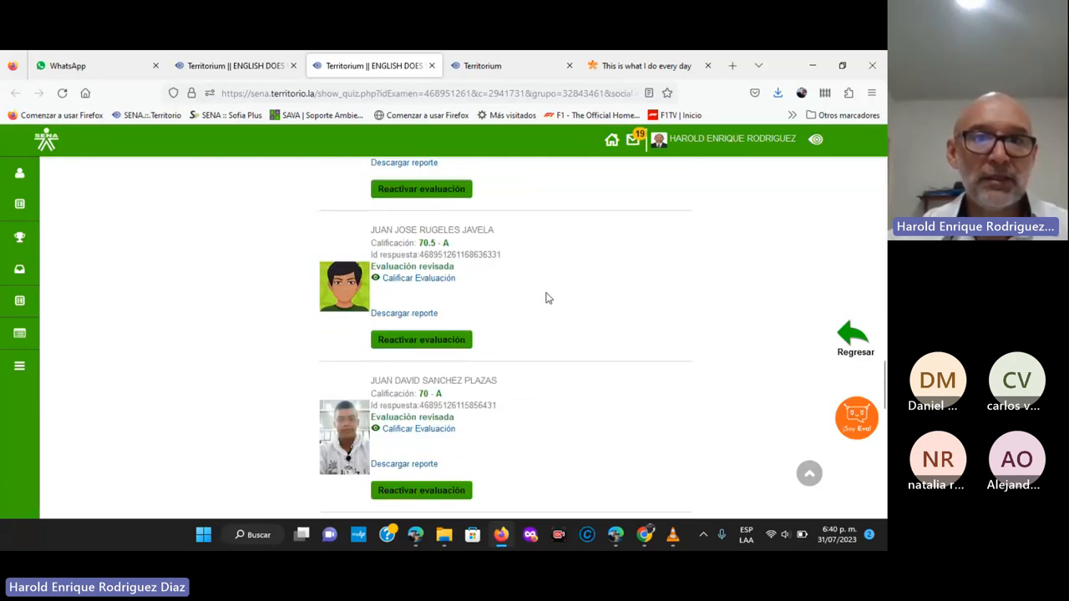
pyautogui.scroll(-3)
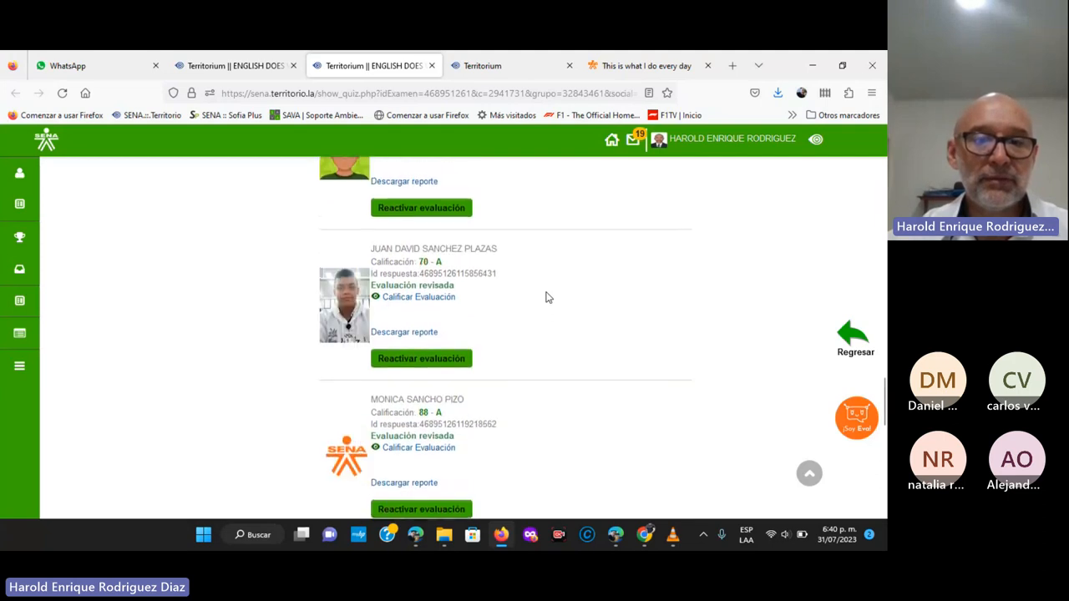
pyautogui.scroll(-3)
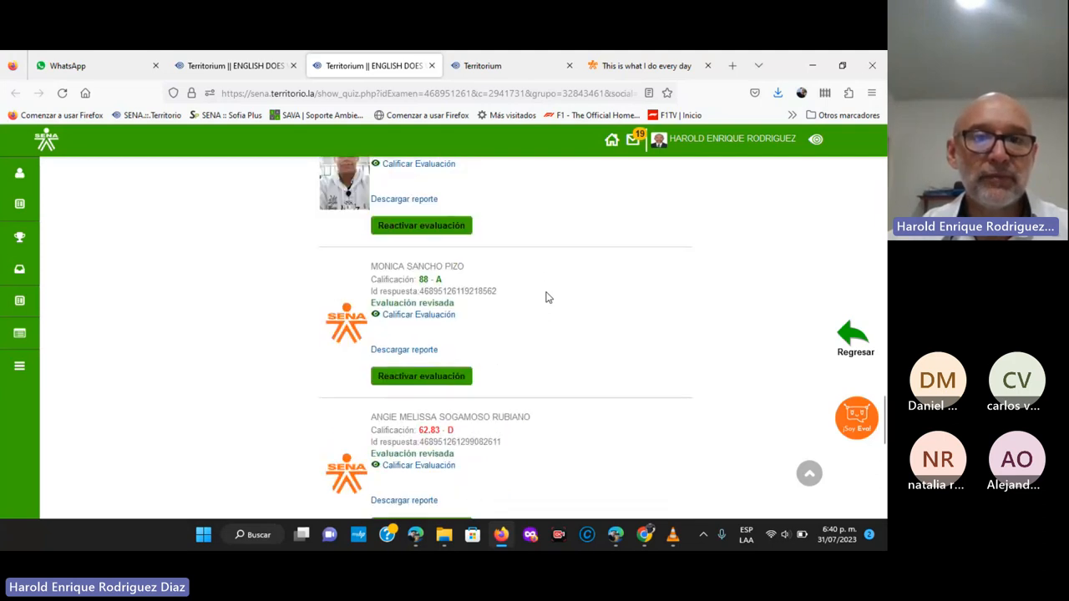
pyautogui.scroll(-3)
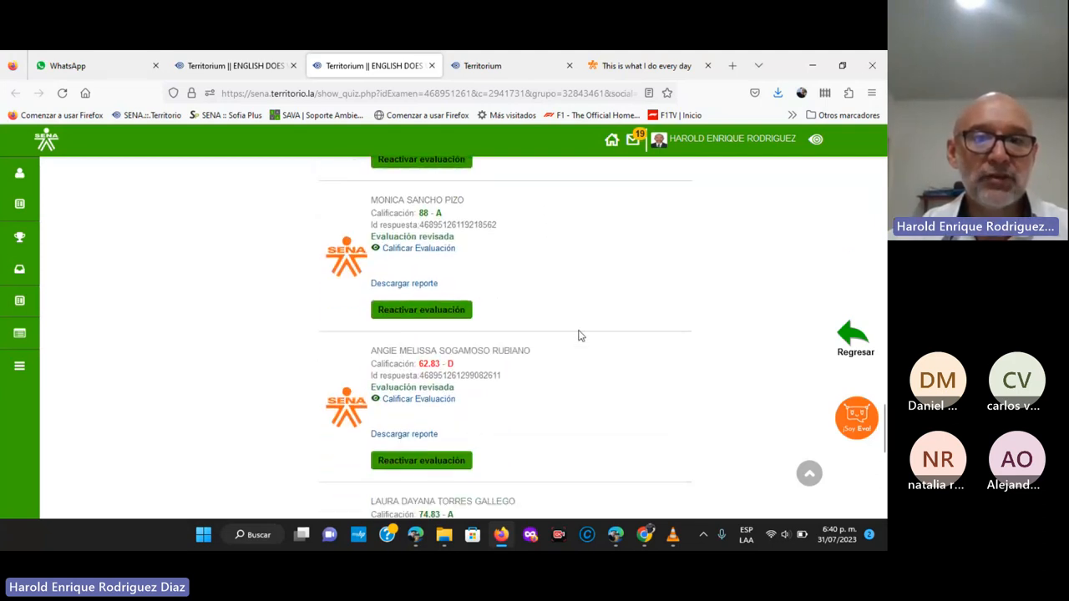
pyautogui.scroll(-3)
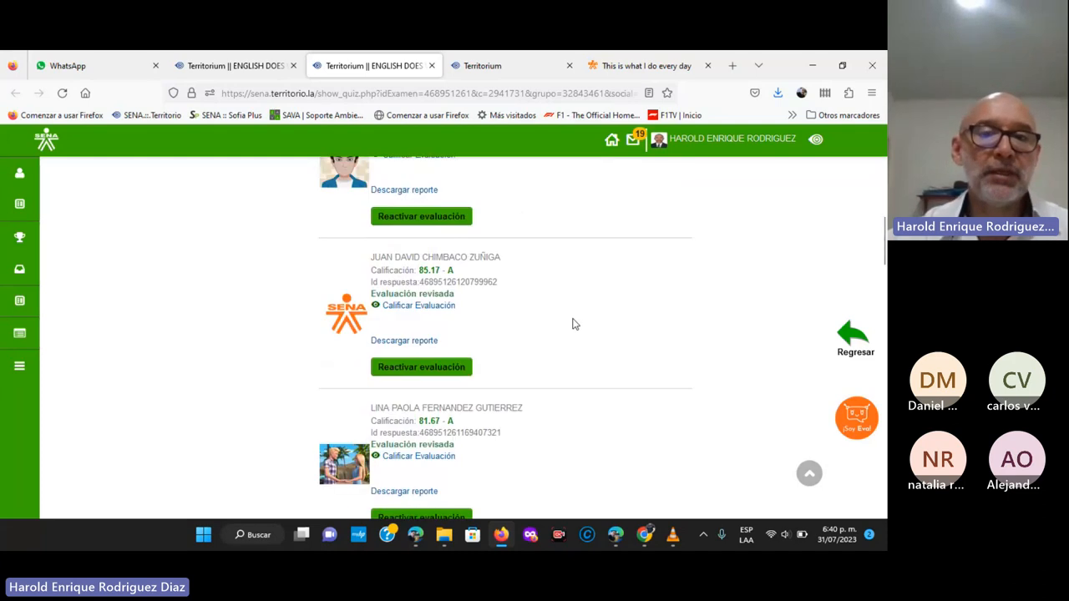
pyautogui.scroll(3)
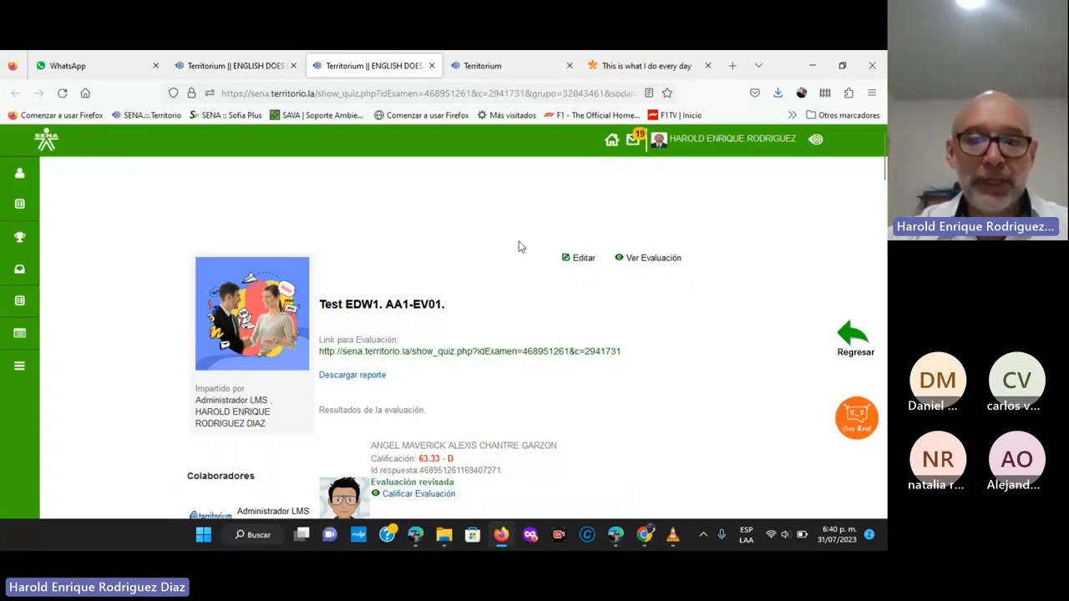
pyautogui.click(586, 534)
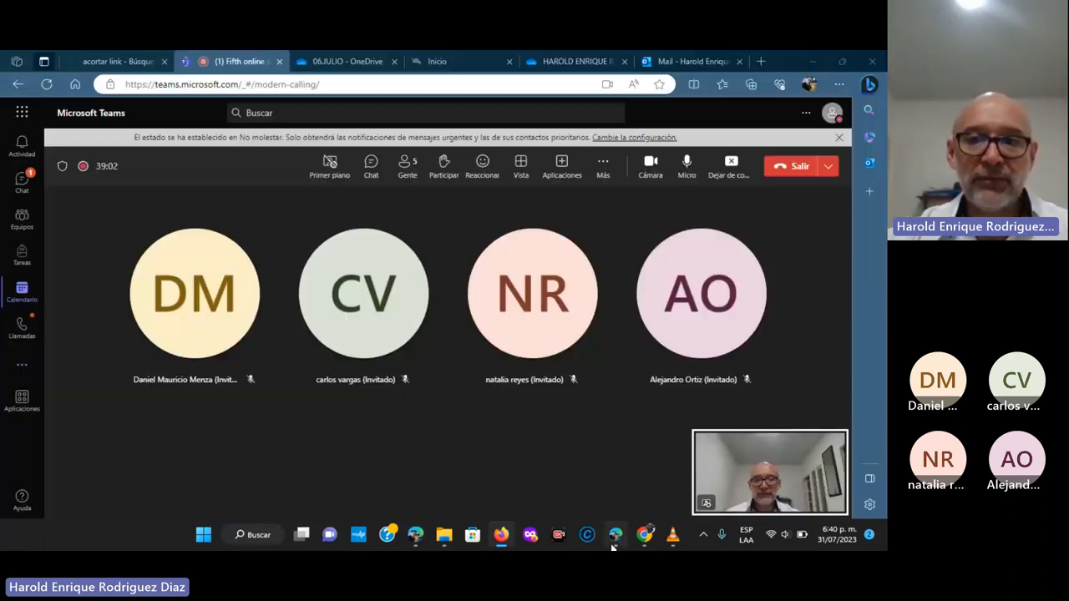
pyautogui.moveTo(566, 472)
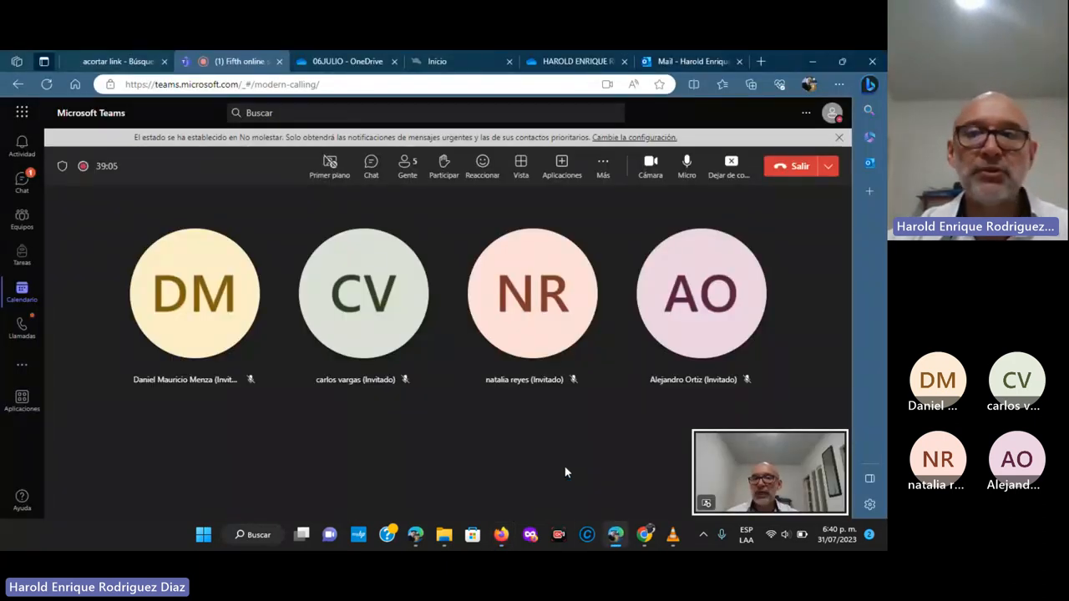
pyautogui.moveTo(535, 461)
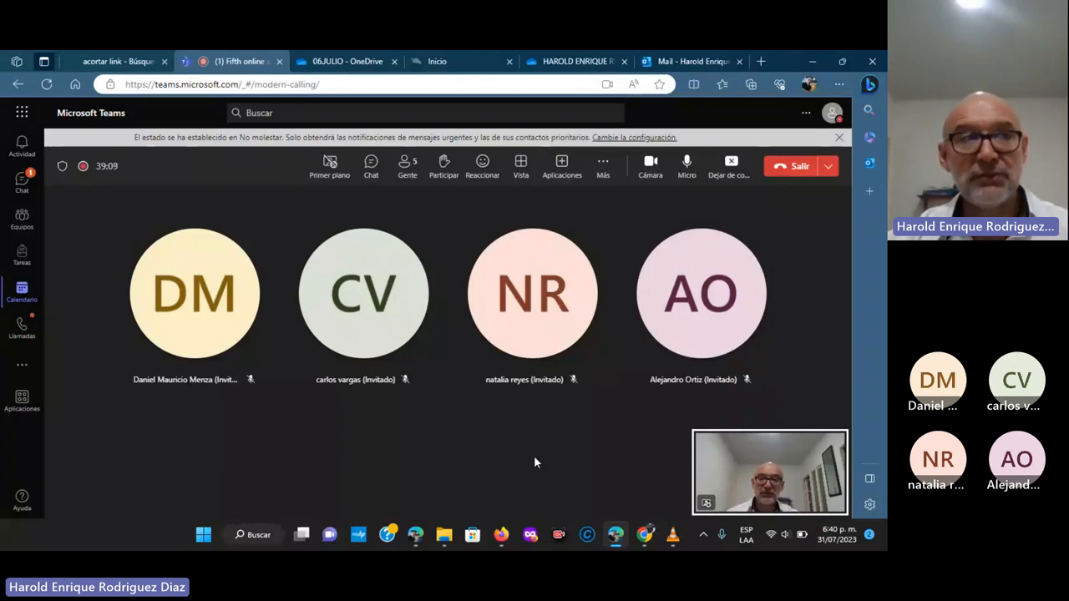
pyautogui.moveTo(548, 459)
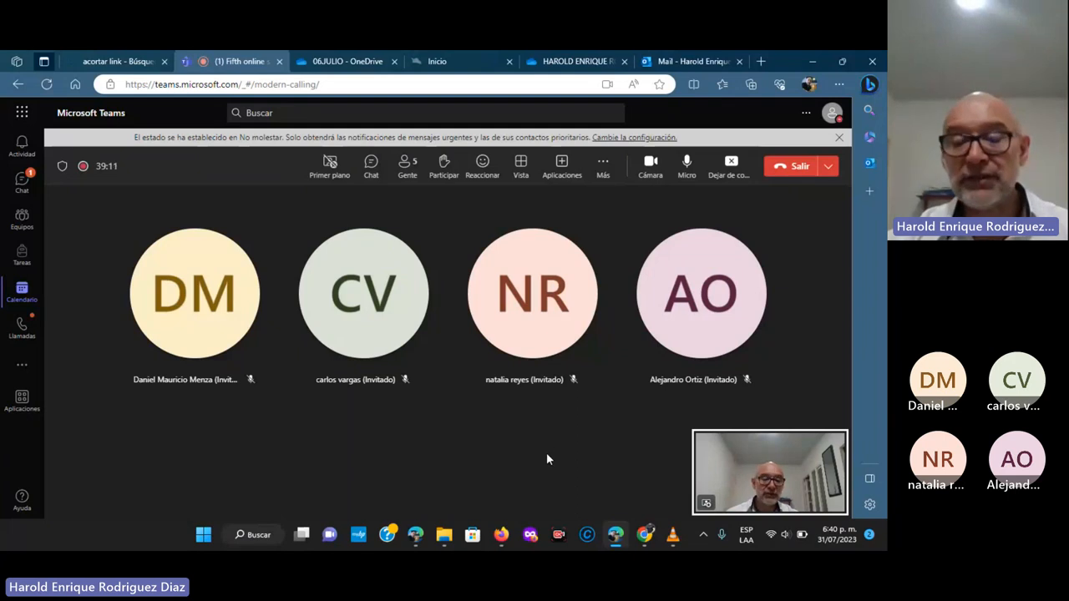
pyautogui.moveTo(618, 438)
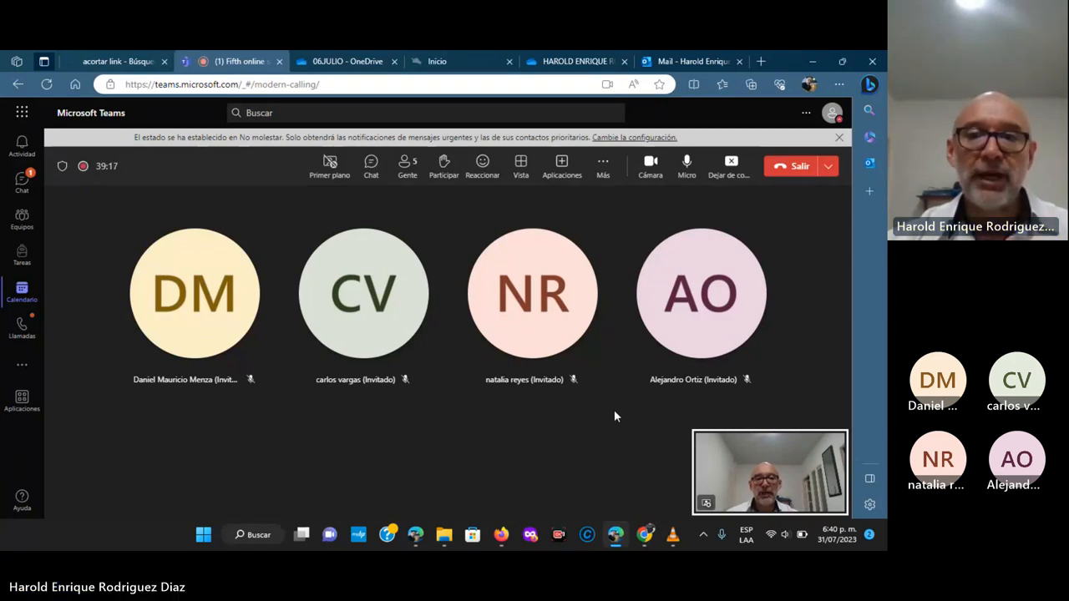
pyautogui.moveTo(632, 432)
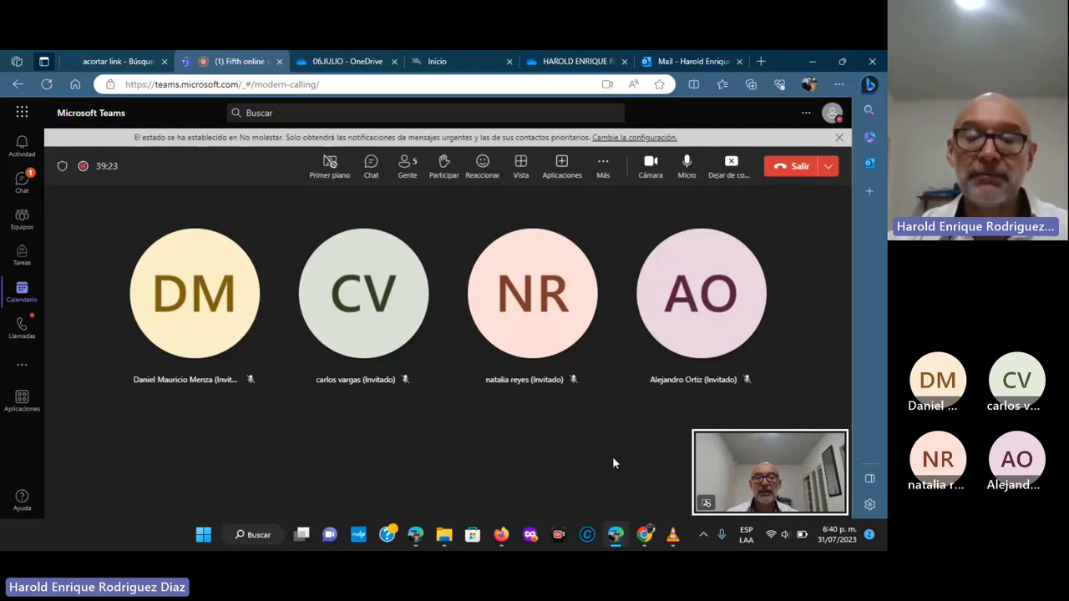
pyautogui.moveTo(628, 462)
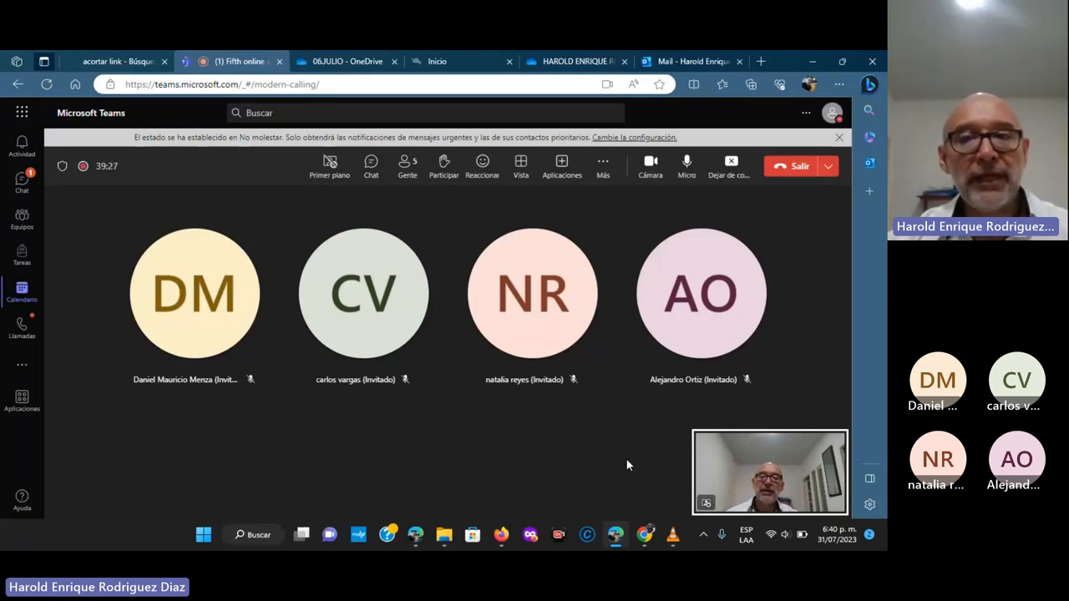
pyautogui.moveTo(618, 476)
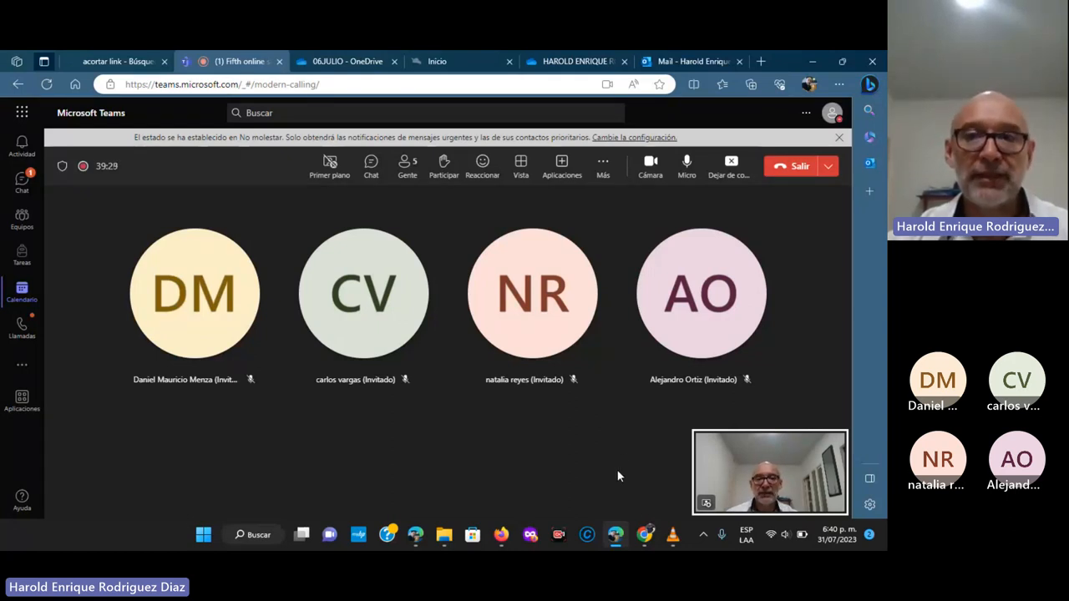
pyautogui.moveTo(622, 464)
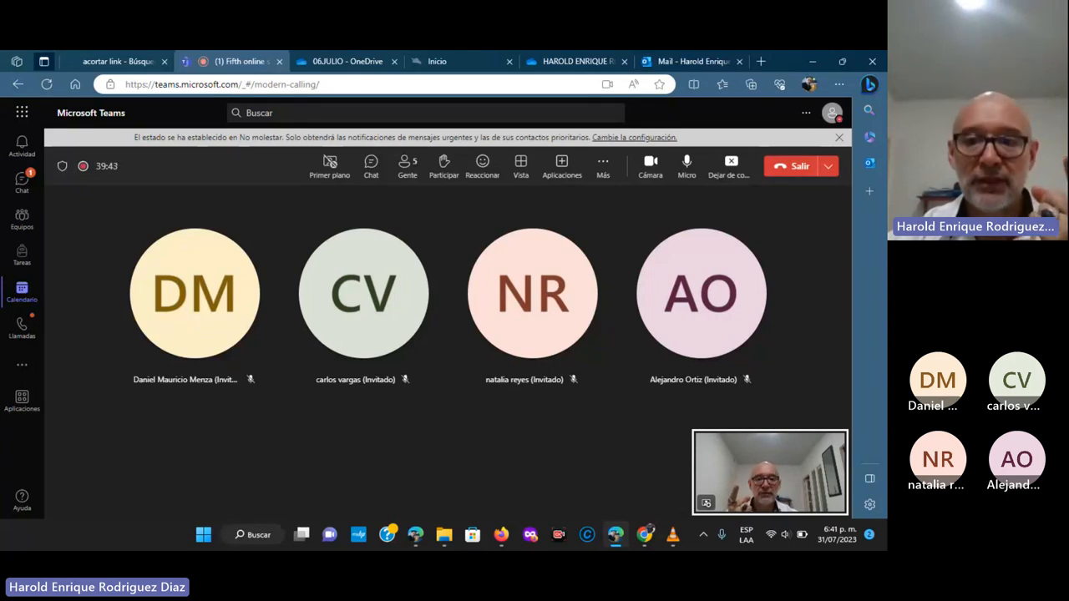
pyautogui.moveTo(503, 535)
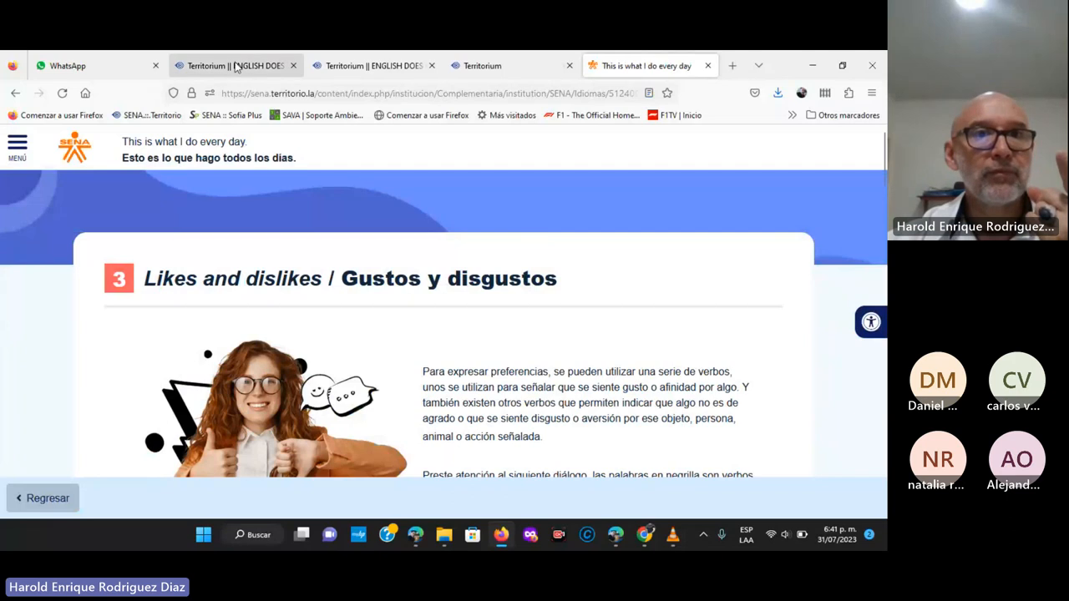
# - Open the English Does Work Actividad de aprendizaje 1 instructions page and scroll down
pyautogui.click(372, 65)
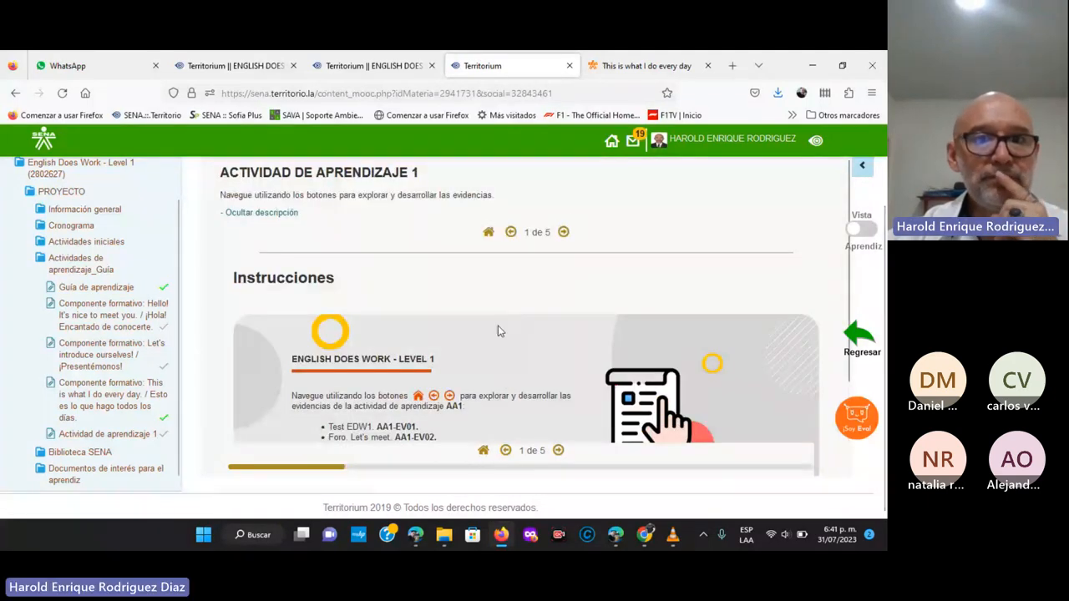
pyautogui.scroll(-3)
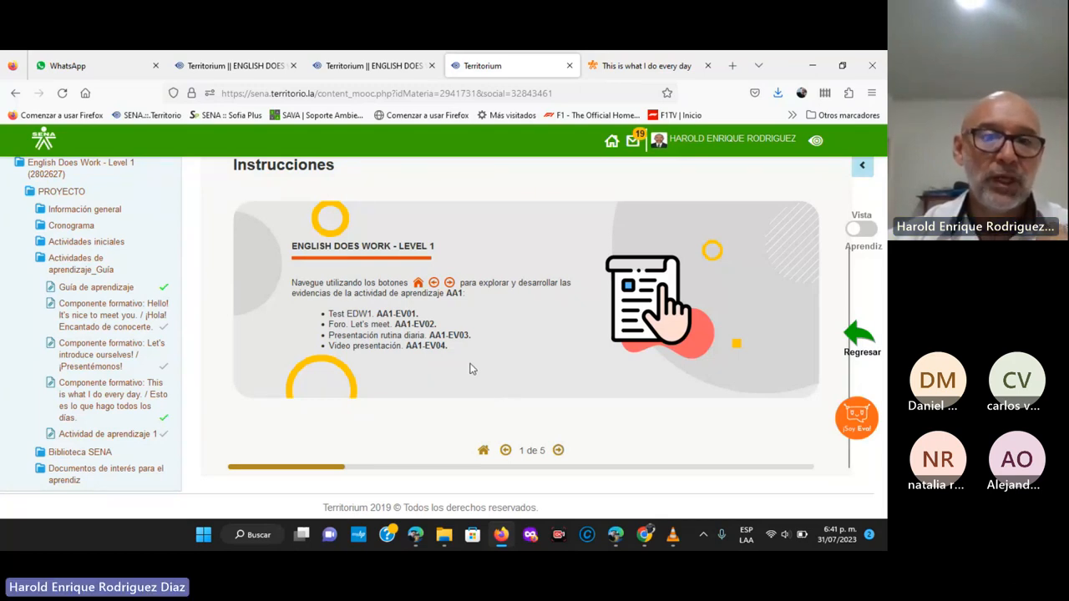
pyautogui.moveTo(390, 317)
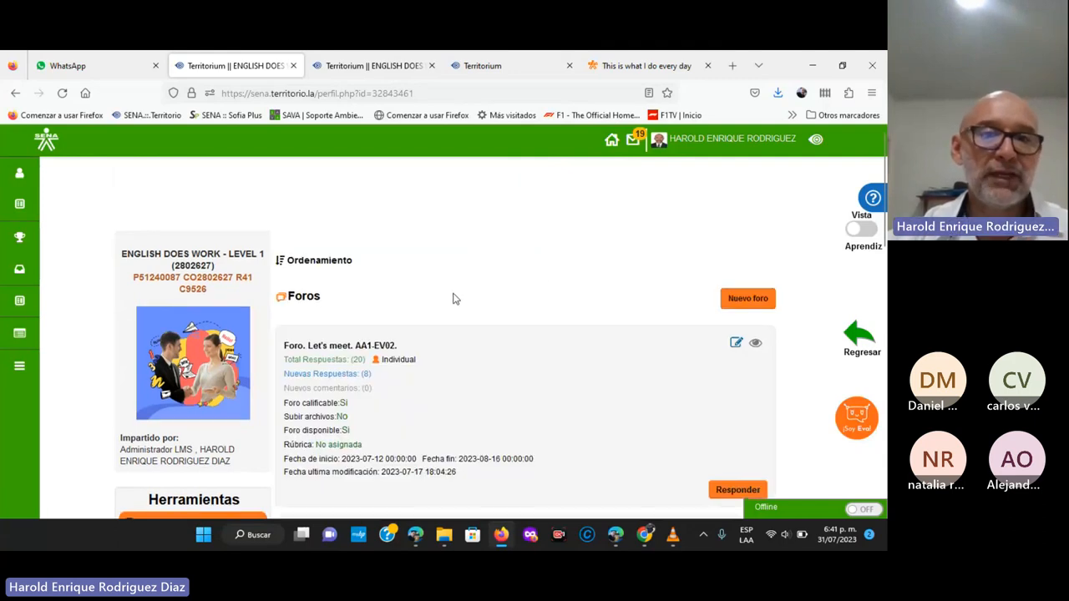
pyautogui.scroll(-3)
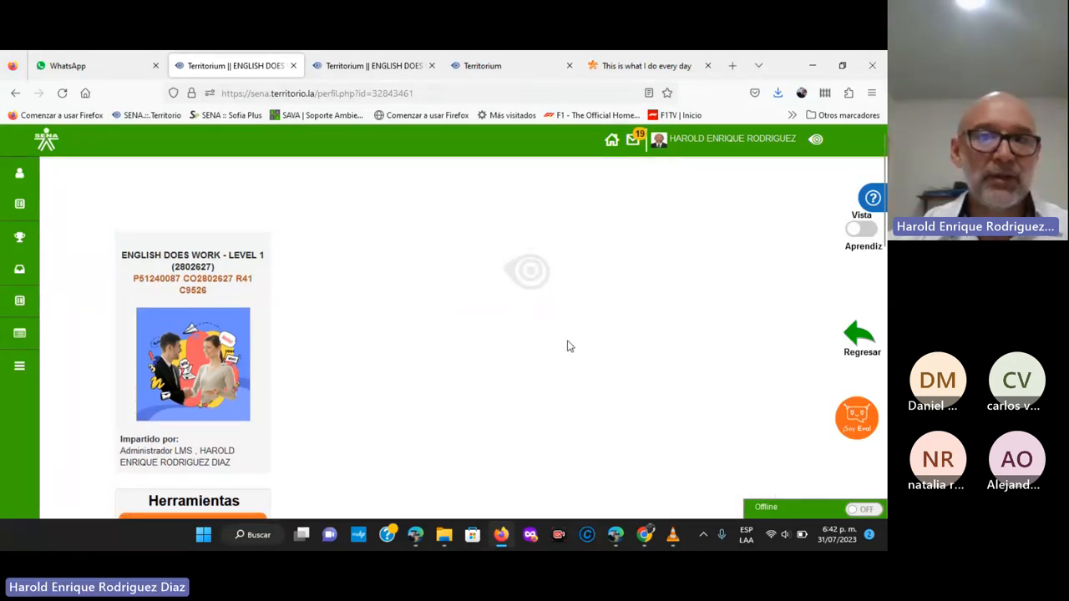
pyautogui.scroll(-3)
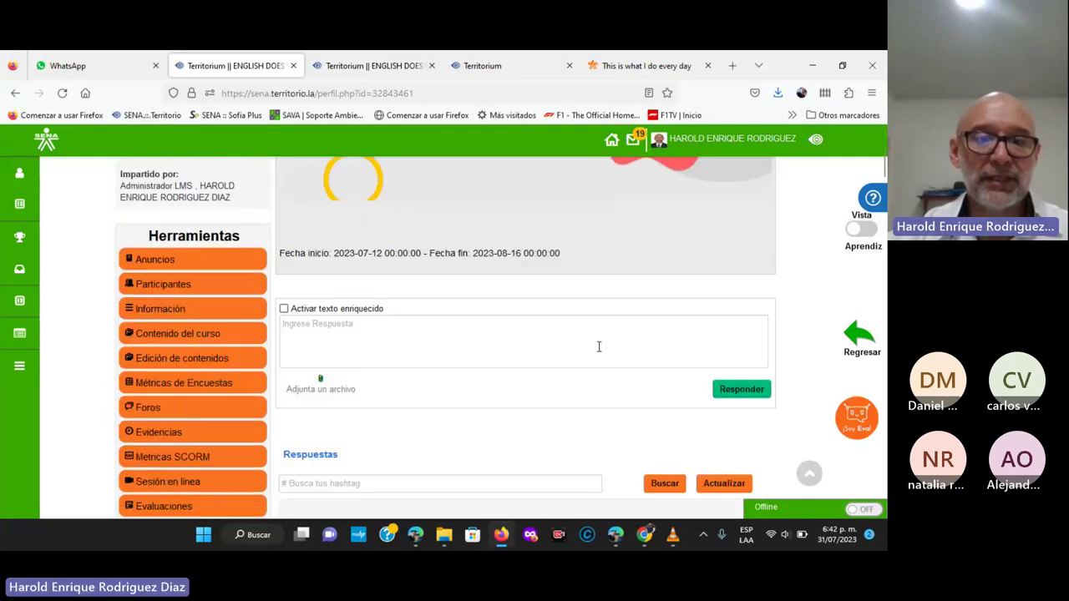
pyautogui.scroll(-3)
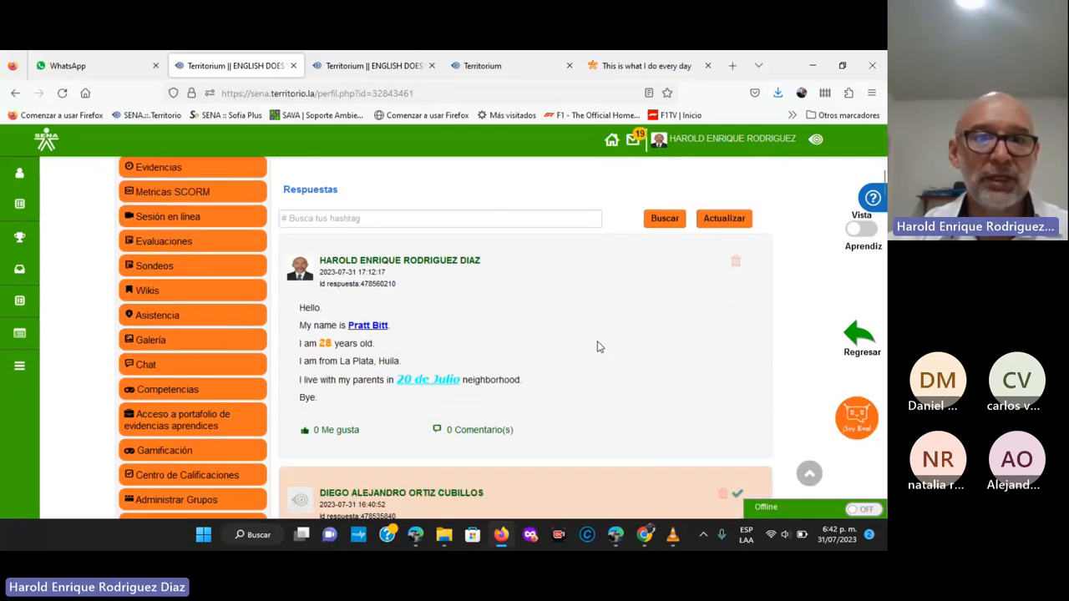
pyautogui.scroll(-3)
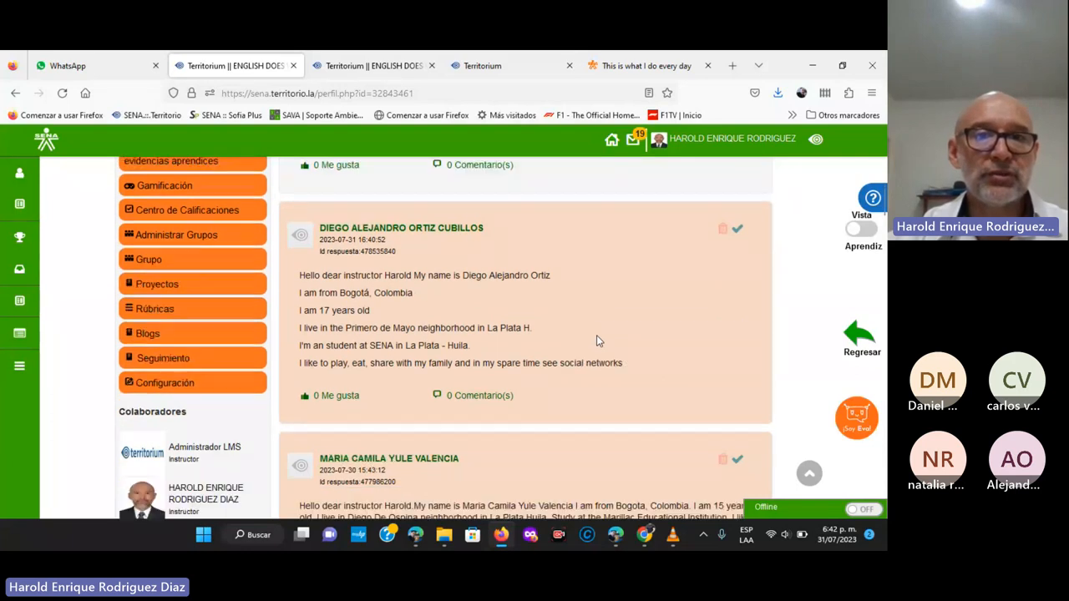
pyautogui.scroll(-3)
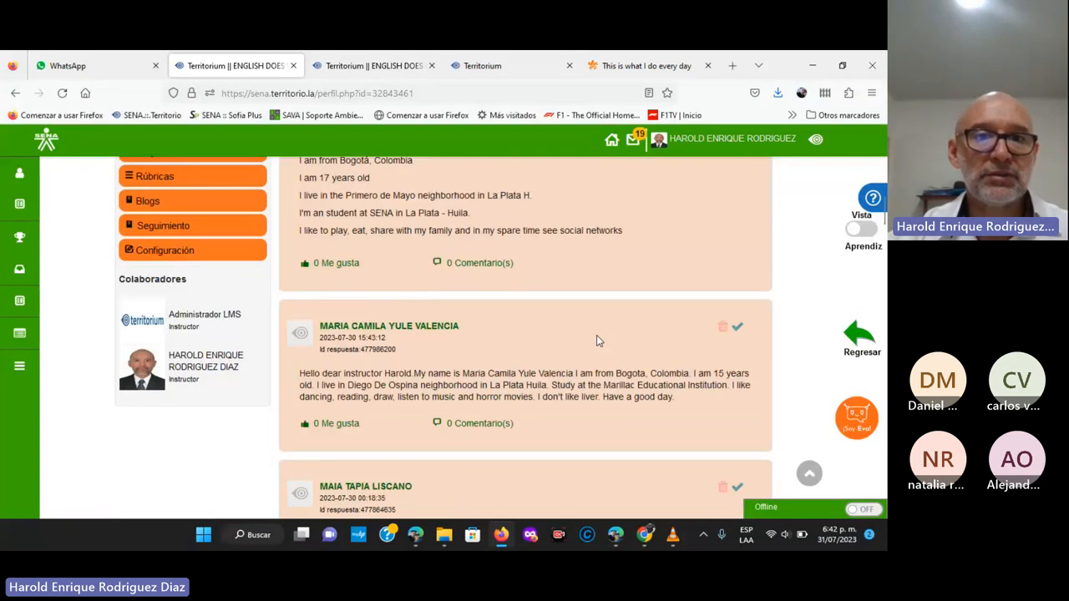
pyautogui.scroll(-3)
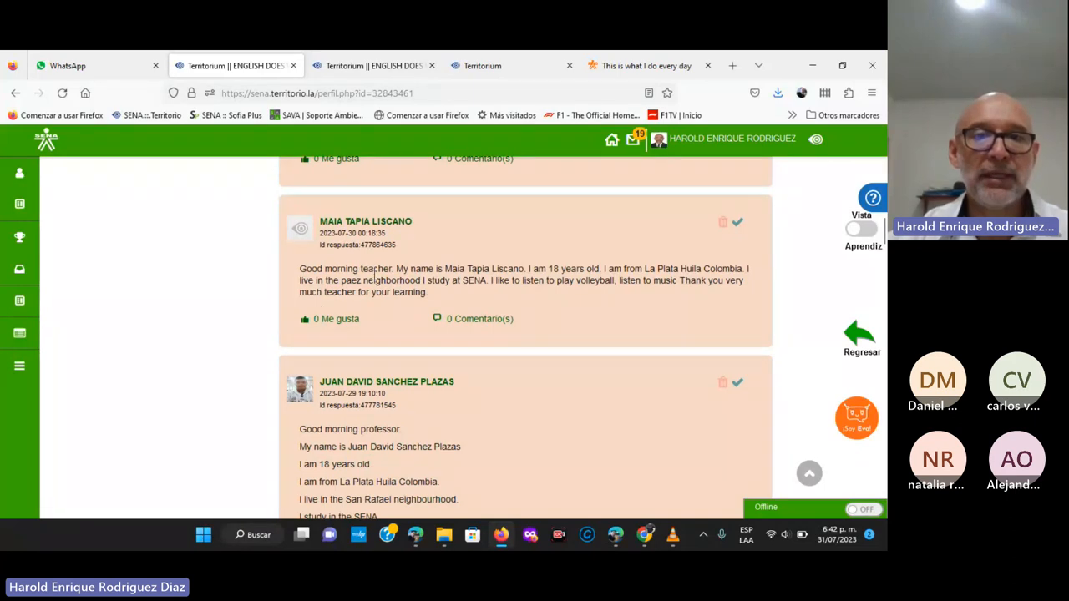
pyautogui.moveTo(530, 280)
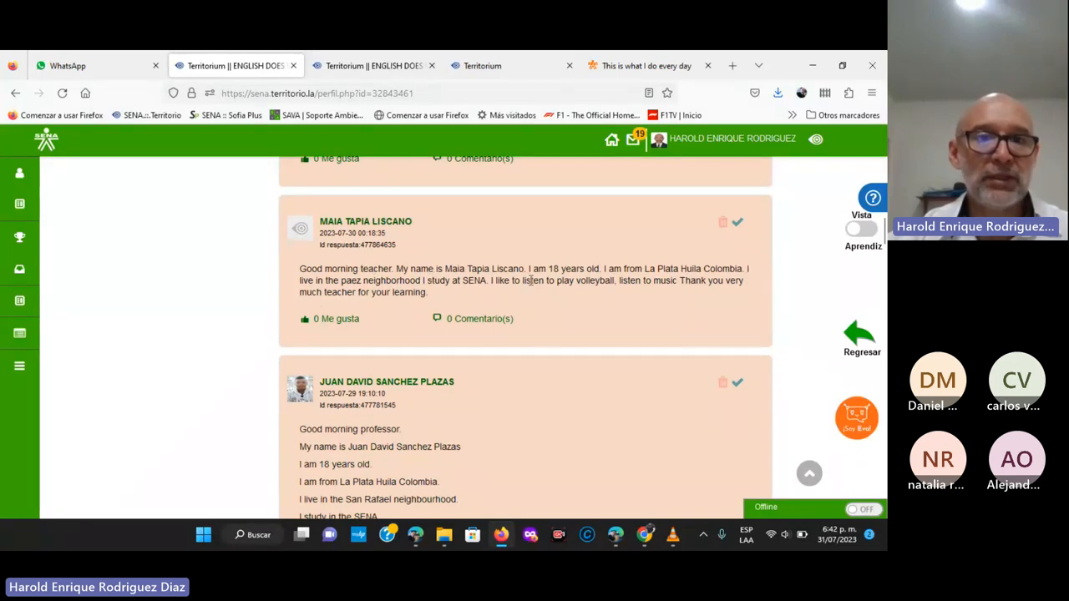
pyautogui.scroll(-3)
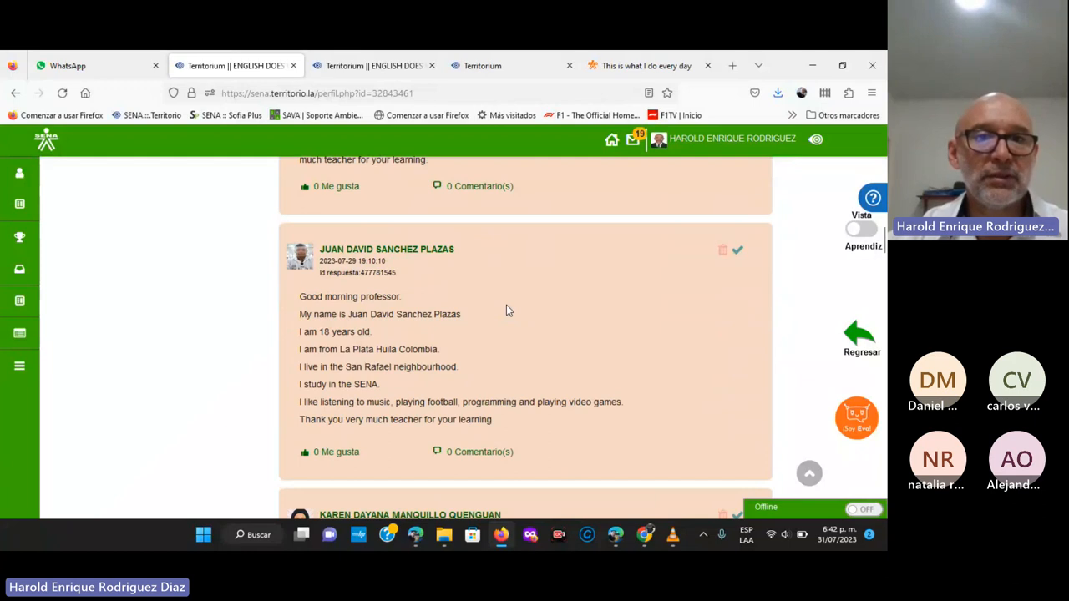
pyautogui.scroll(-3)
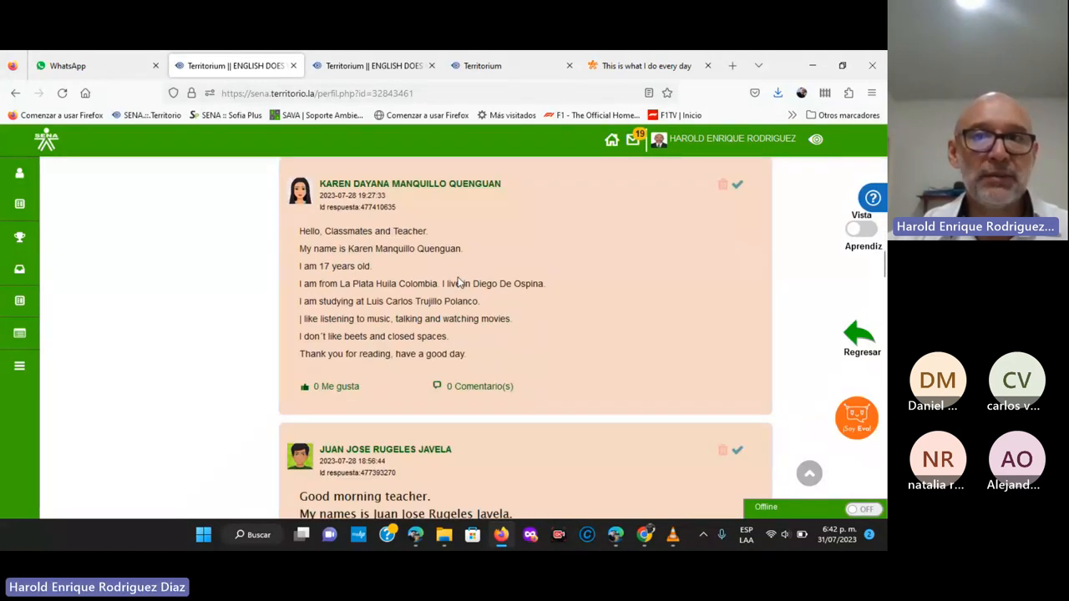
pyautogui.scroll(-3)
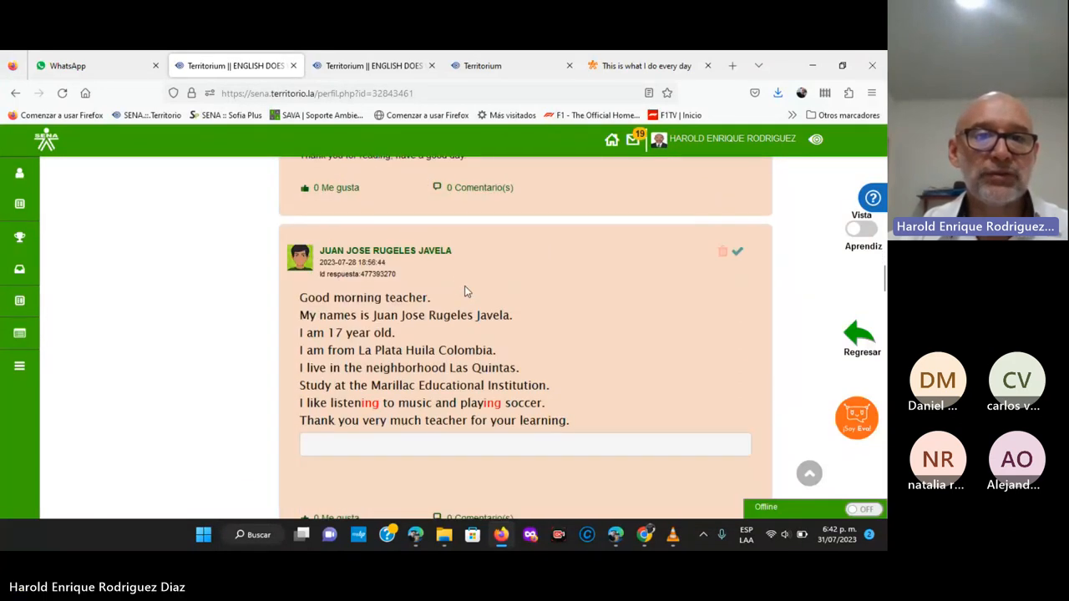
pyautogui.scroll(-3)
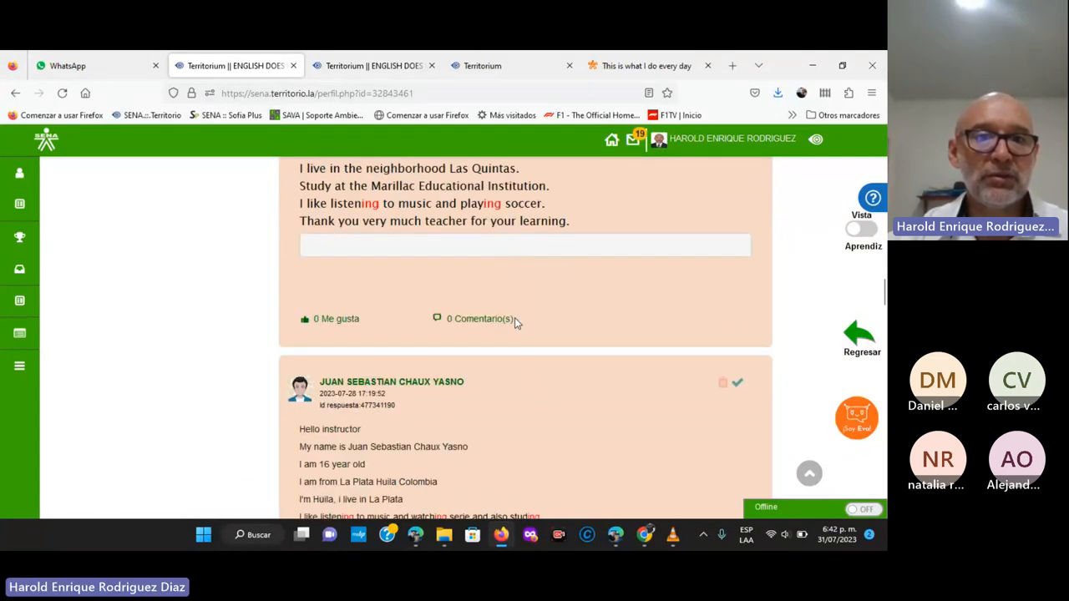
pyautogui.scroll(-3)
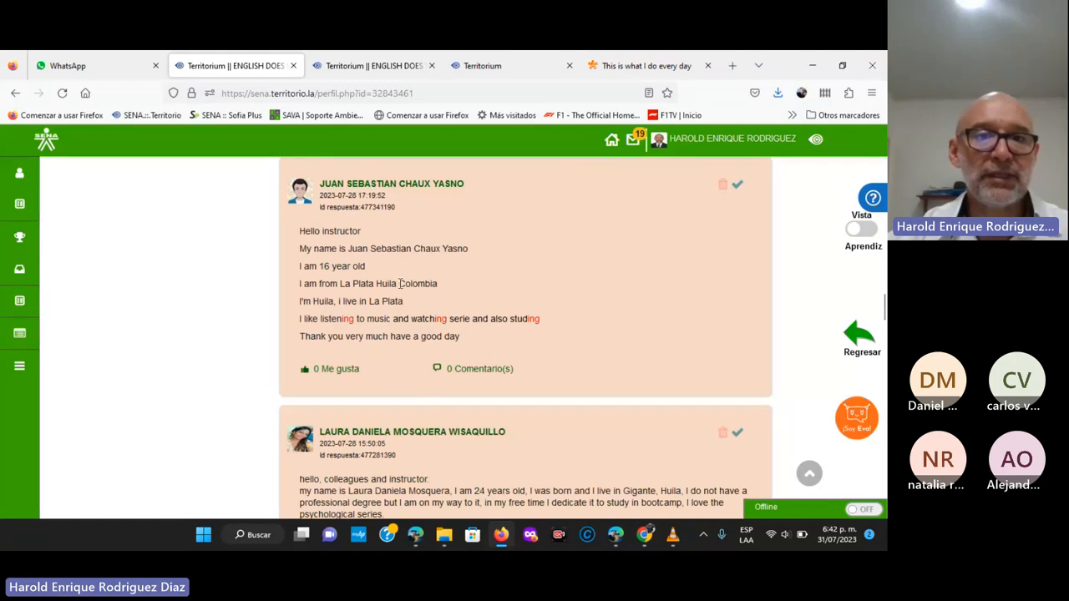
pyautogui.scroll(-3)
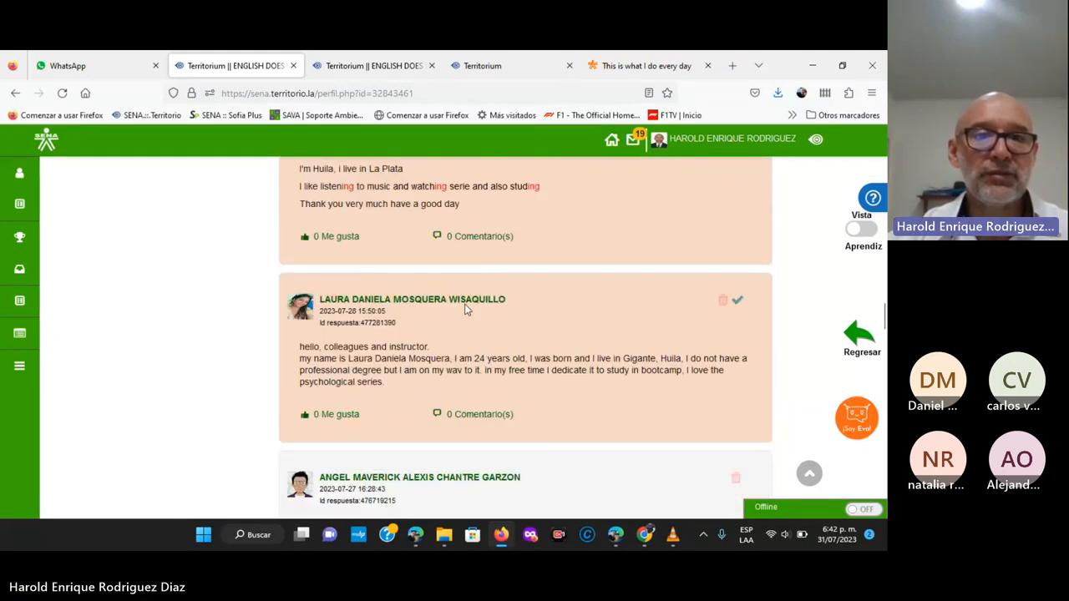
pyautogui.scroll(-3)
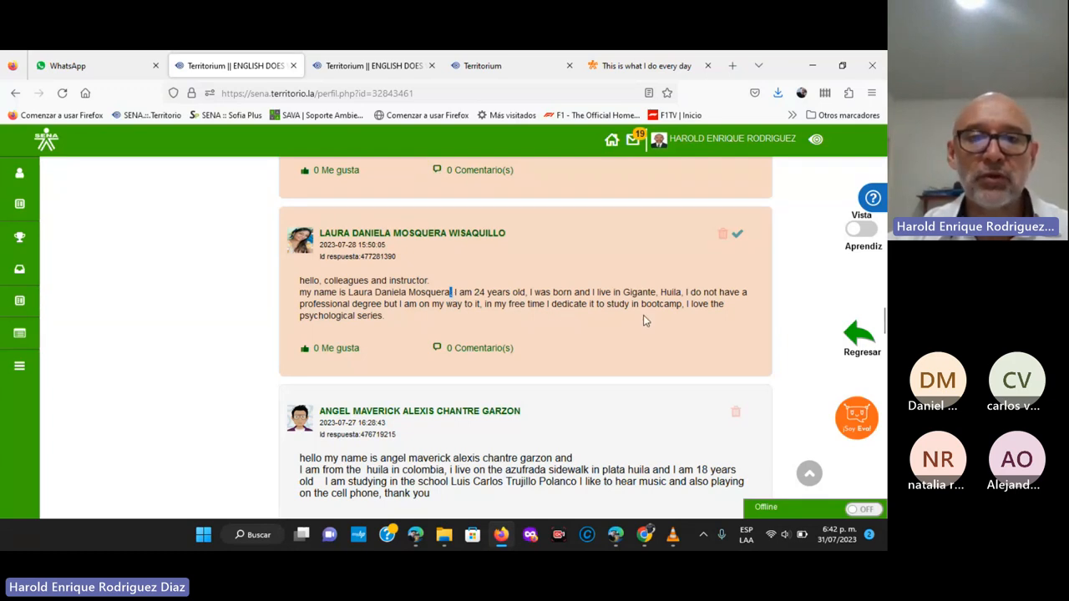
pyautogui.moveTo(565, 354)
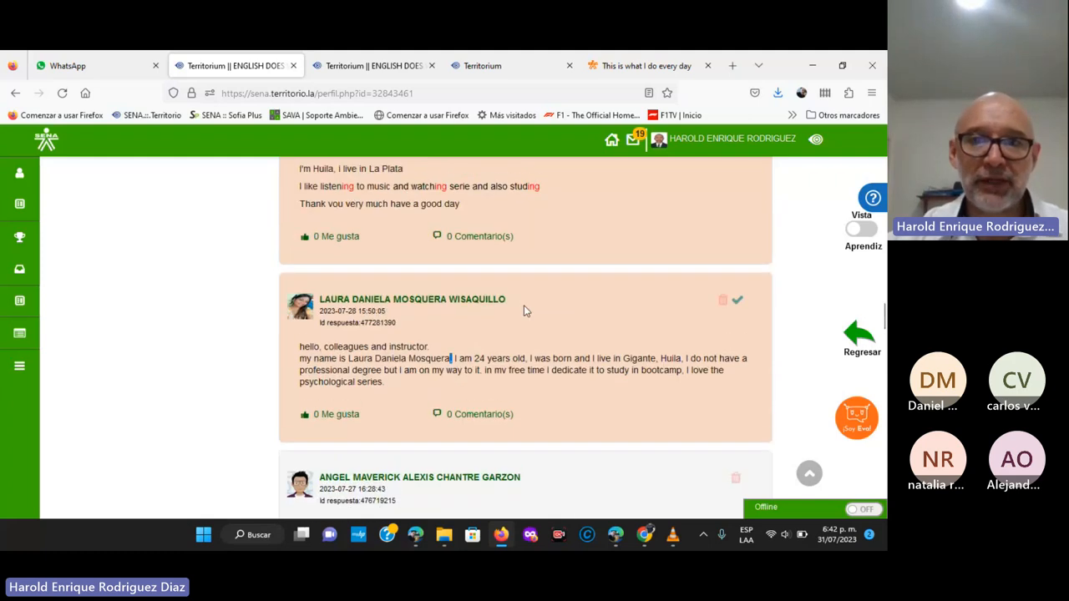
pyautogui.moveTo(616, 535)
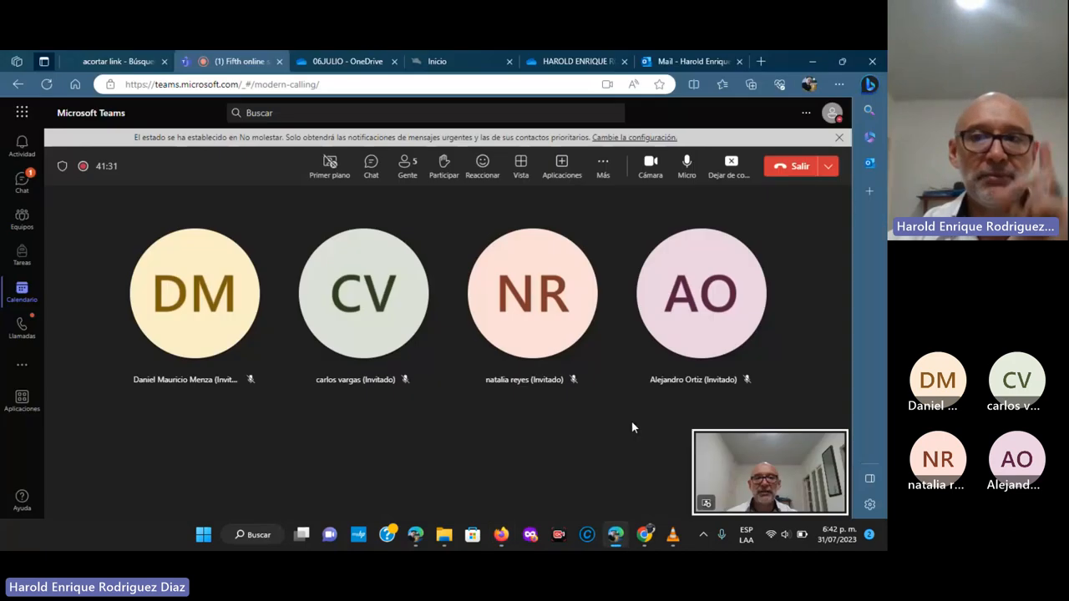
pyautogui.moveTo(729, 163)
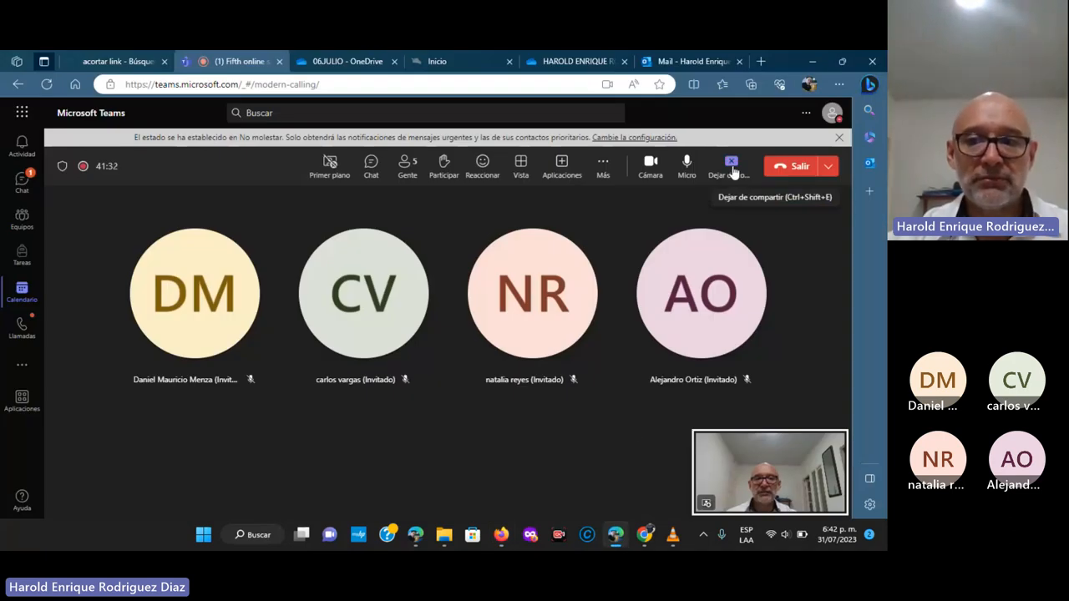